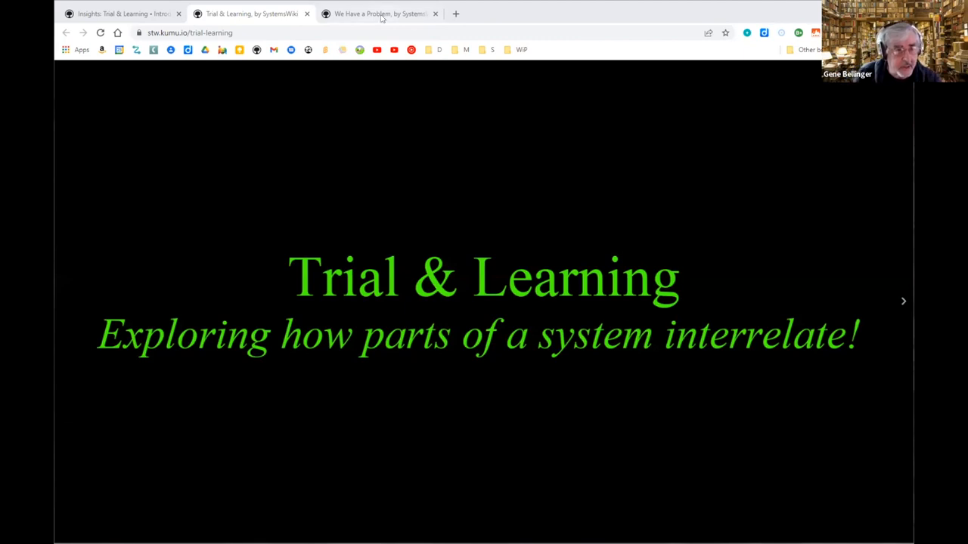
# Switch to the We Have a Problem map to reveal Birds Outside and Pleasant Breakfast.
pyautogui.click(381, 14)
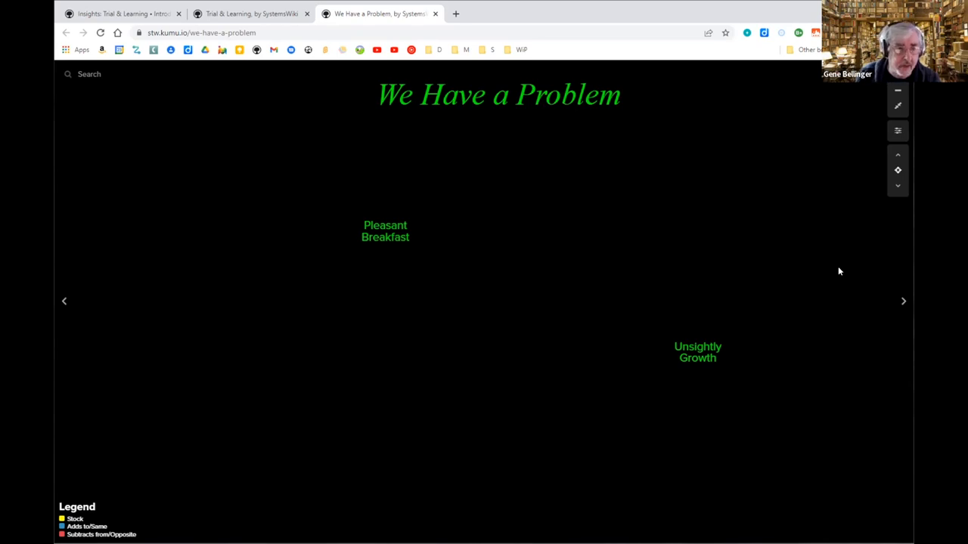
pyautogui.moveTo(834, 286)
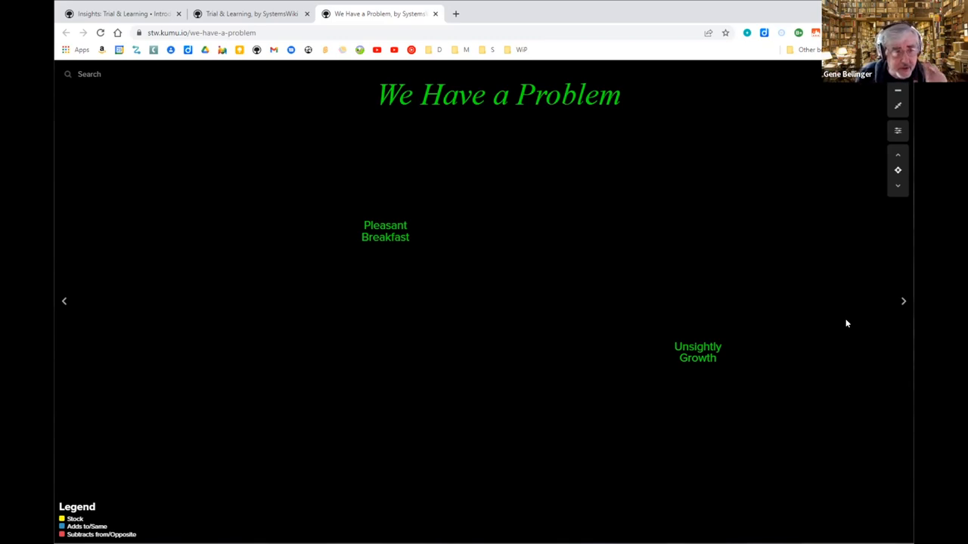
pyautogui.moveTo(858, 330)
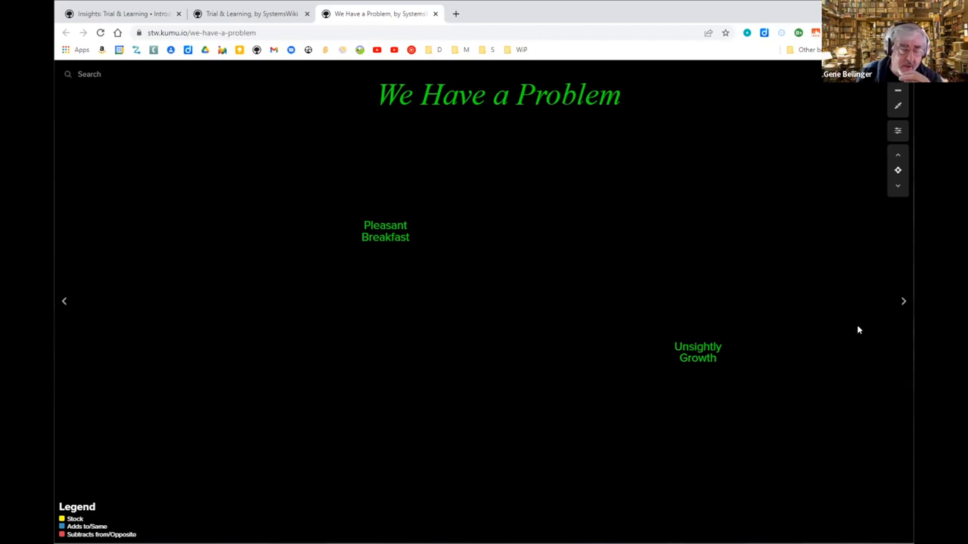
pyautogui.moveTo(854, 305)
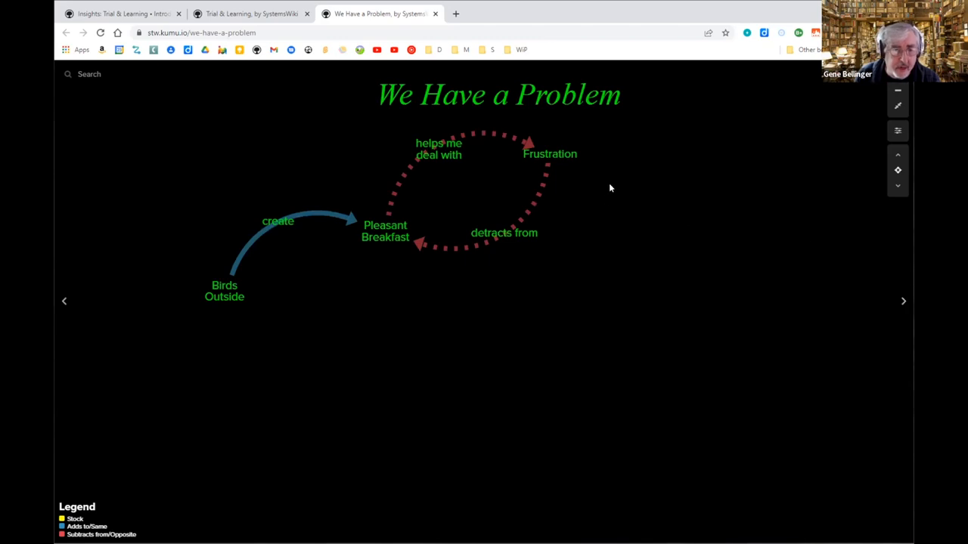
pyautogui.moveTo(390, 265)
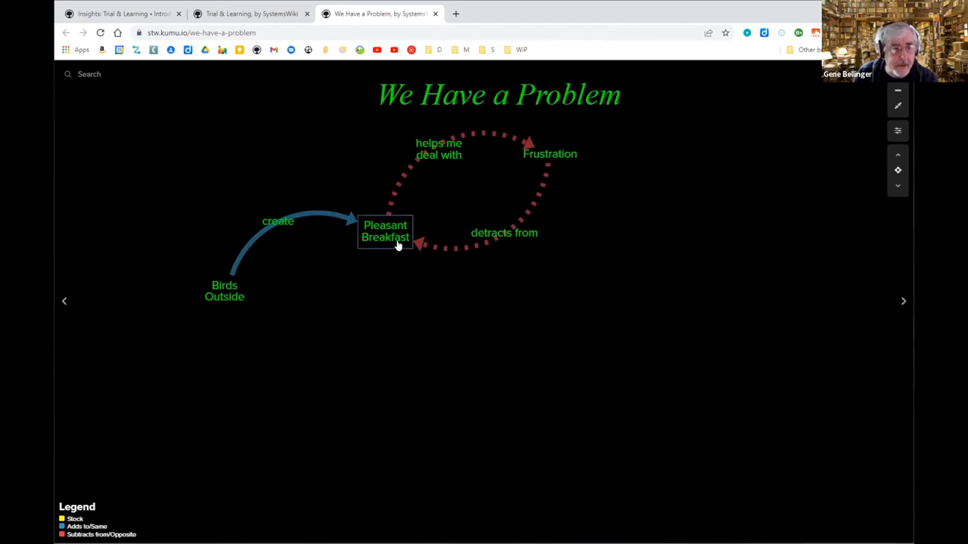
pyautogui.moveTo(307, 275)
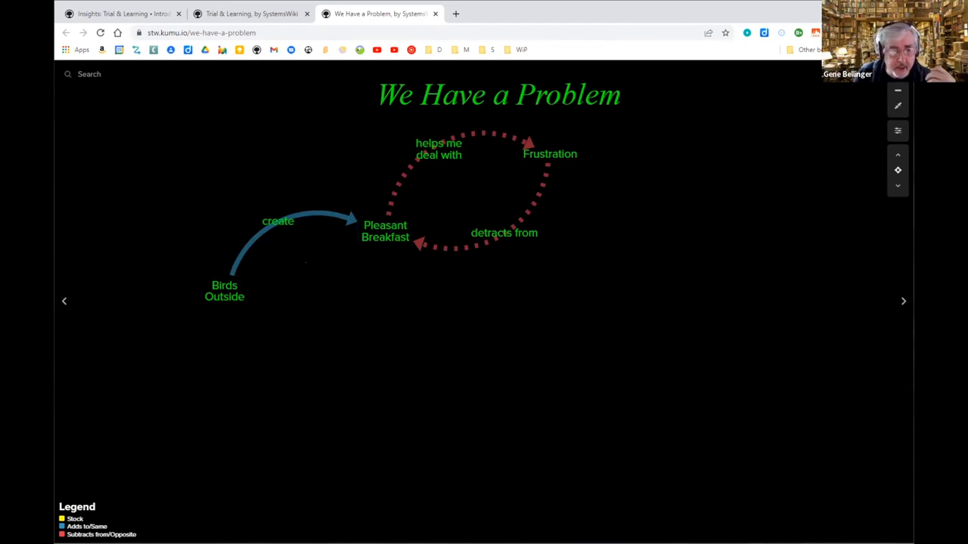
# Reveal the Bird Feeder, Garden Attractiveness, Bird Seed, Squirrels and Spillage loops.
pyautogui.click(385, 231)
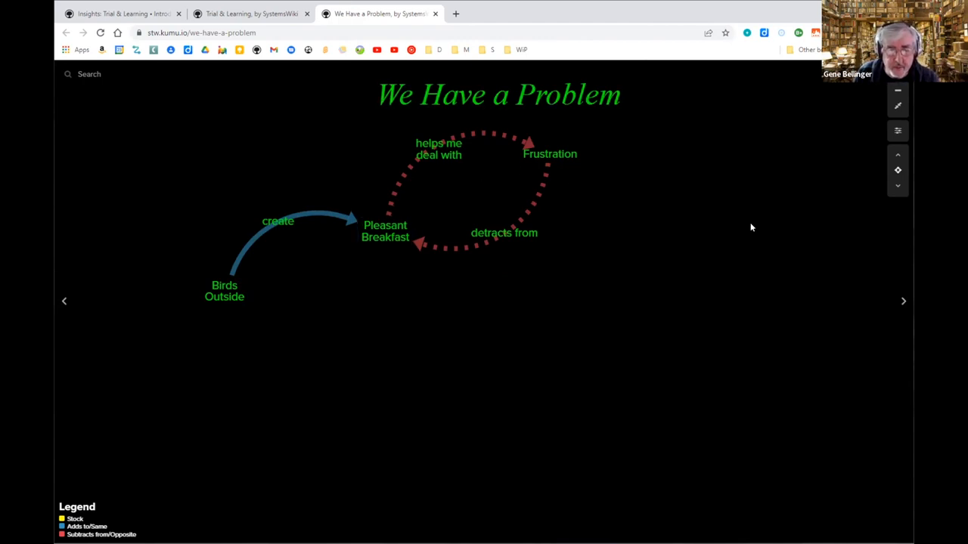
pyautogui.moveTo(904, 301)
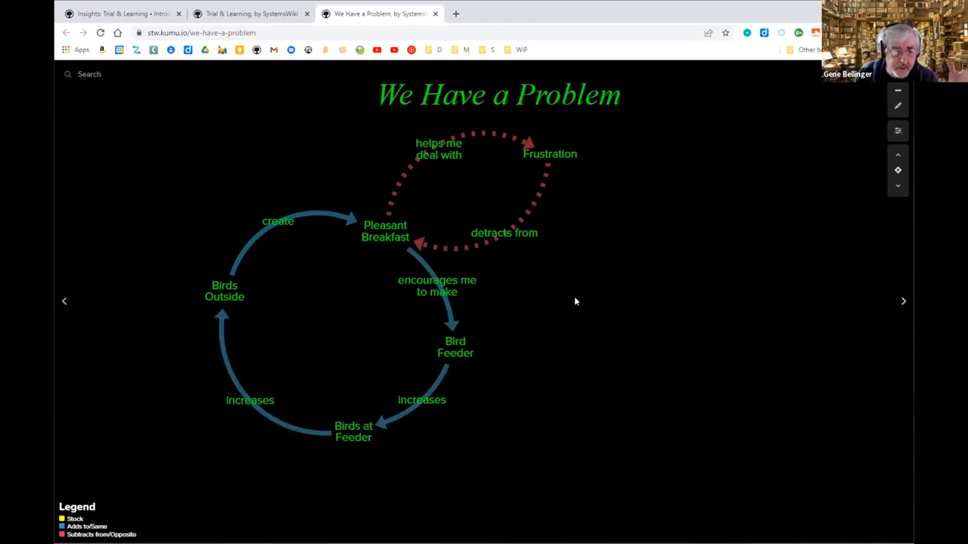
pyautogui.moveTo(451, 398)
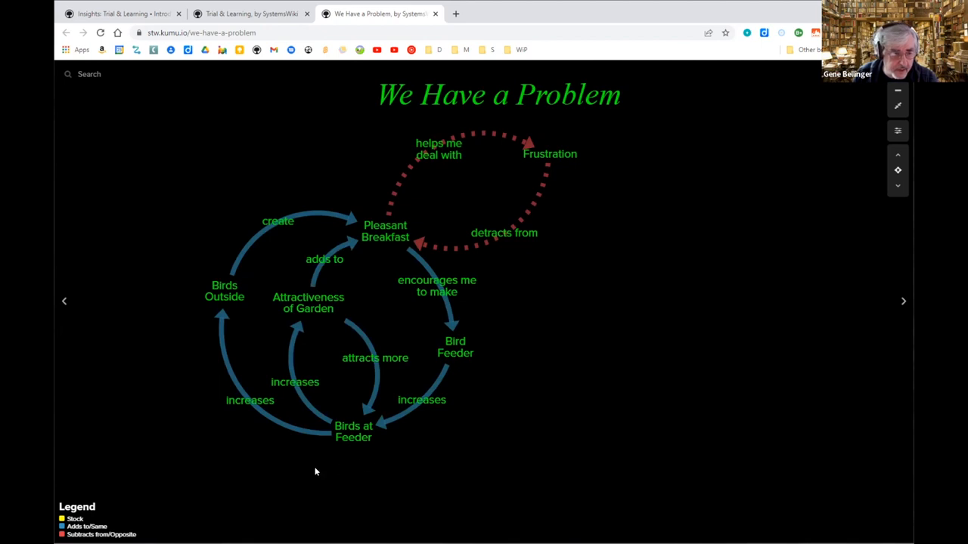
pyautogui.moveTo(359, 392)
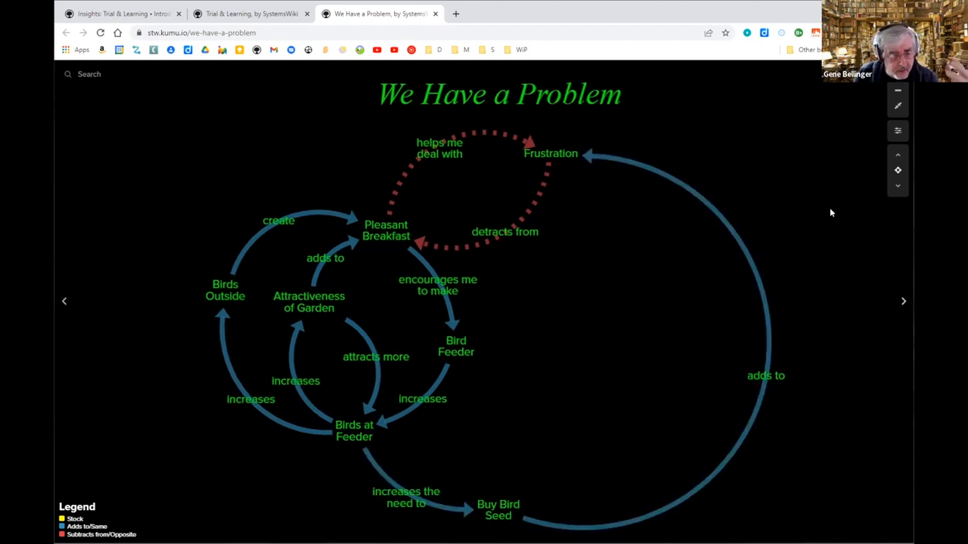
pyautogui.moveTo(836, 199)
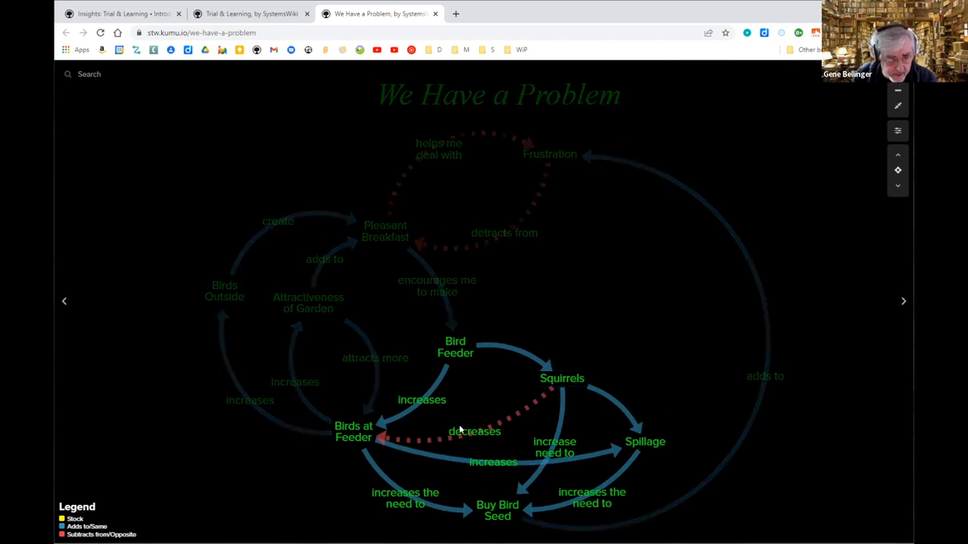
# Reveal Unsightly Growth, Bird Poop and Rodents feeding into Frustration.
pyautogui.click(496, 510)
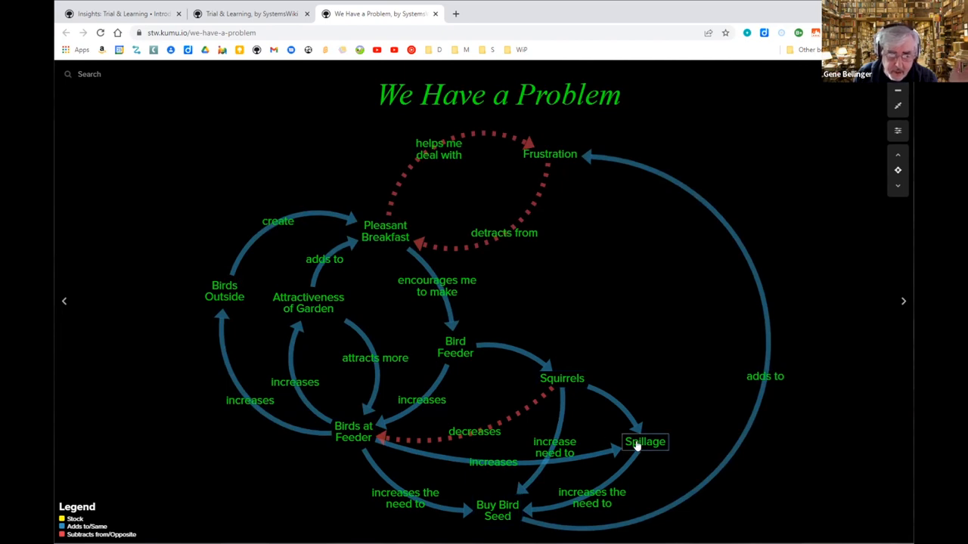
pyautogui.moveTo(497, 510)
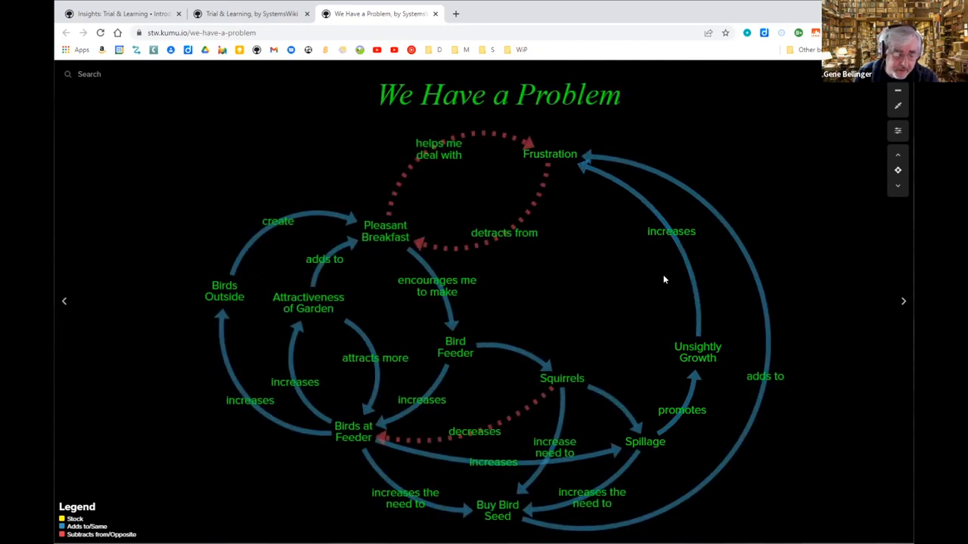
pyautogui.moveTo(904, 302)
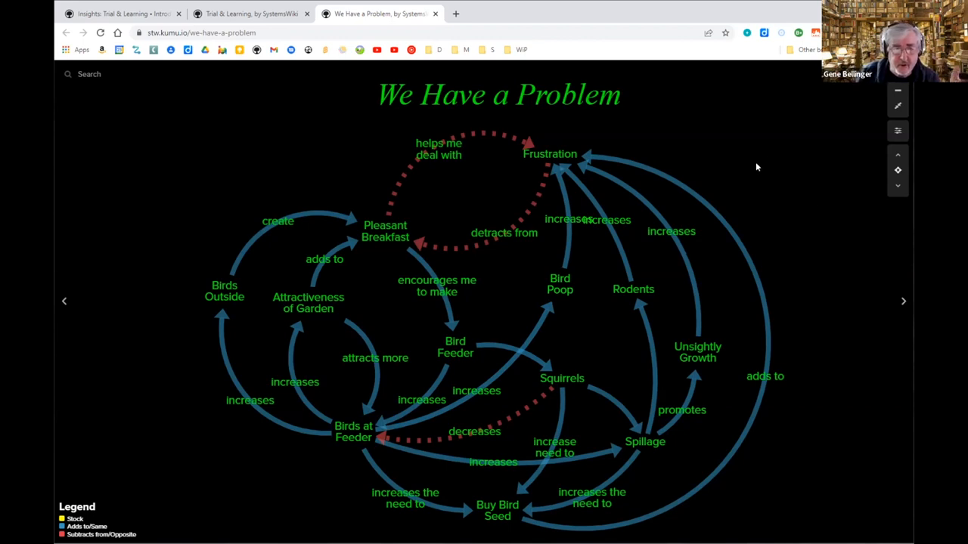
pyautogui.moveTo(762, 154)
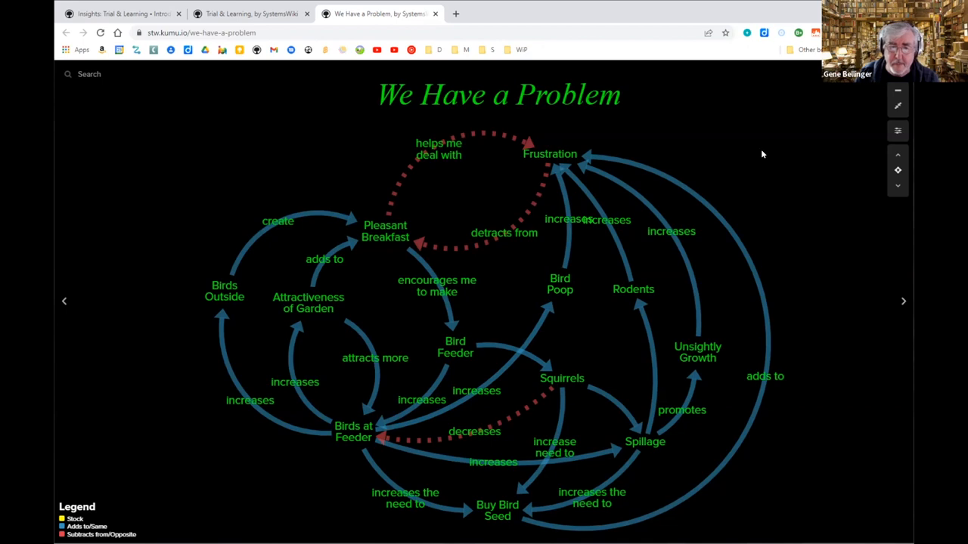
pyautogui.moveTo(292, 141)
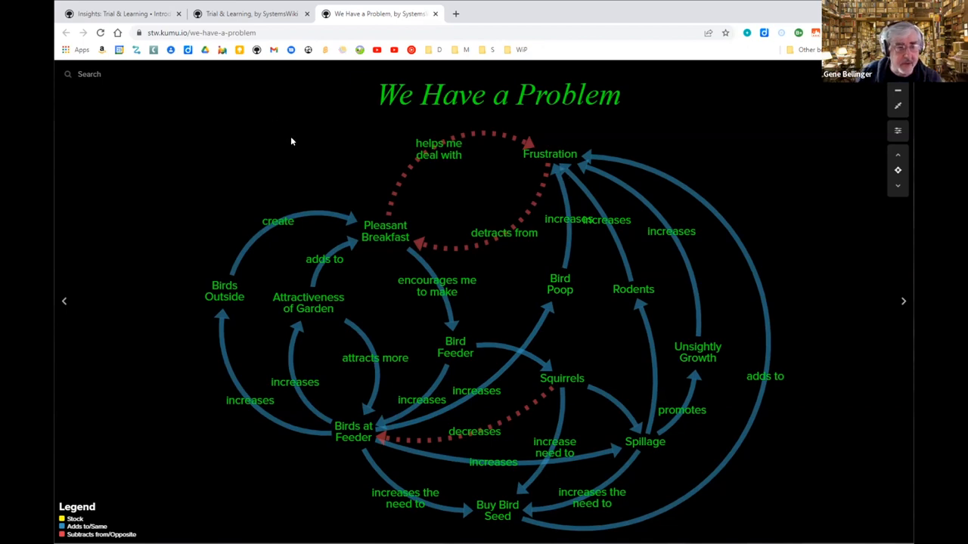
pyautogui.moveTo(252, 14)
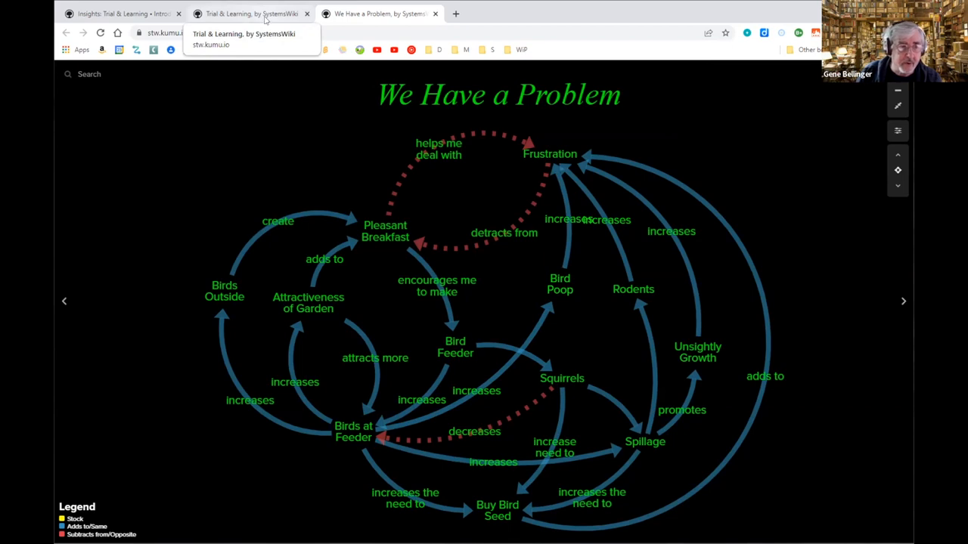
# Return to the Trial & Learning presentation and advance past its title slide.
pyautogui.click(252, 14)
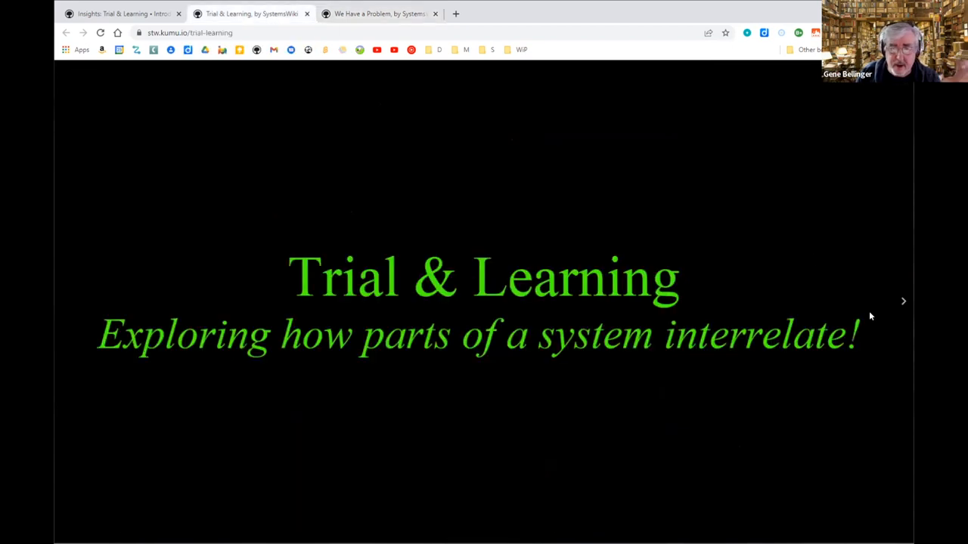
pyautogui.click(903, 301)
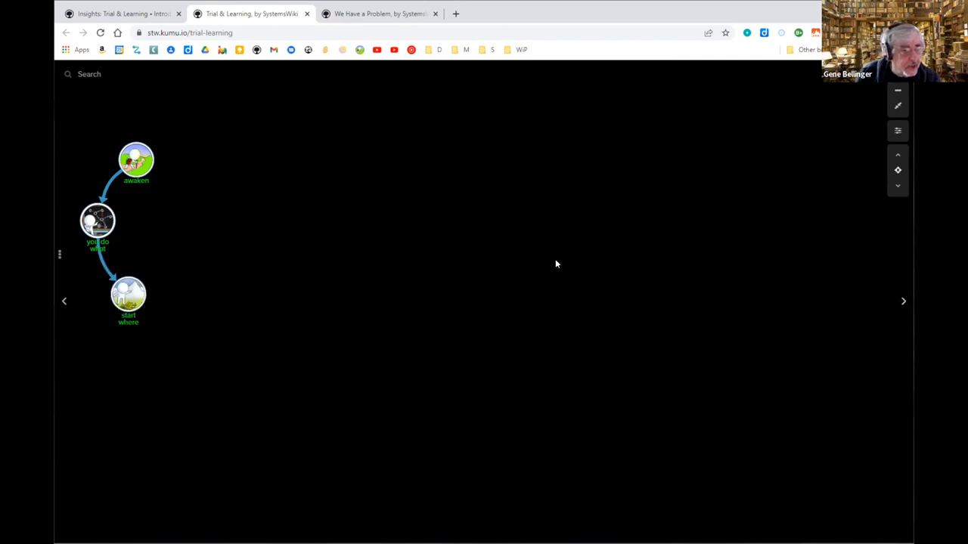
# Show the start where loop image, then reveal the quantitative and qualitative modeling branches.
pyautogui.click(128, 295)
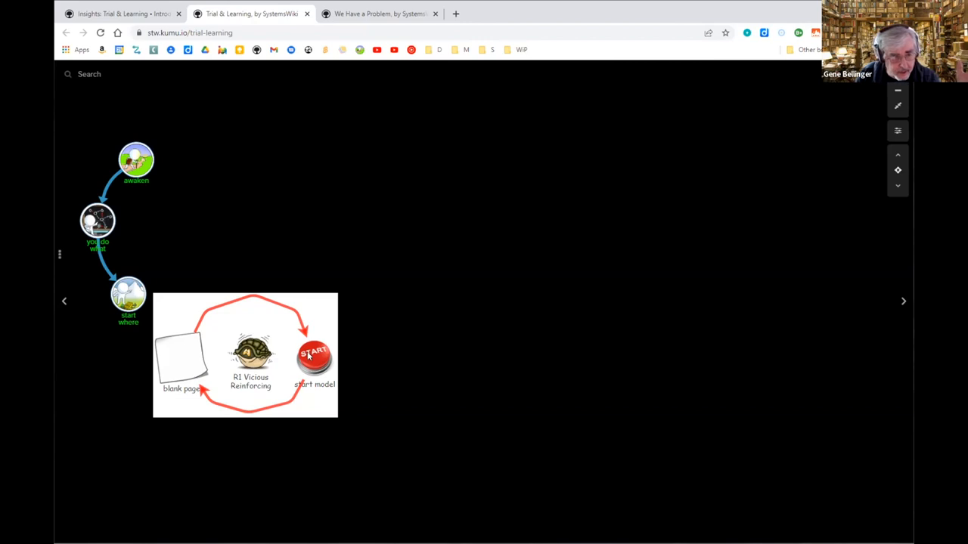
pyautogui.moveTo(210, 361)
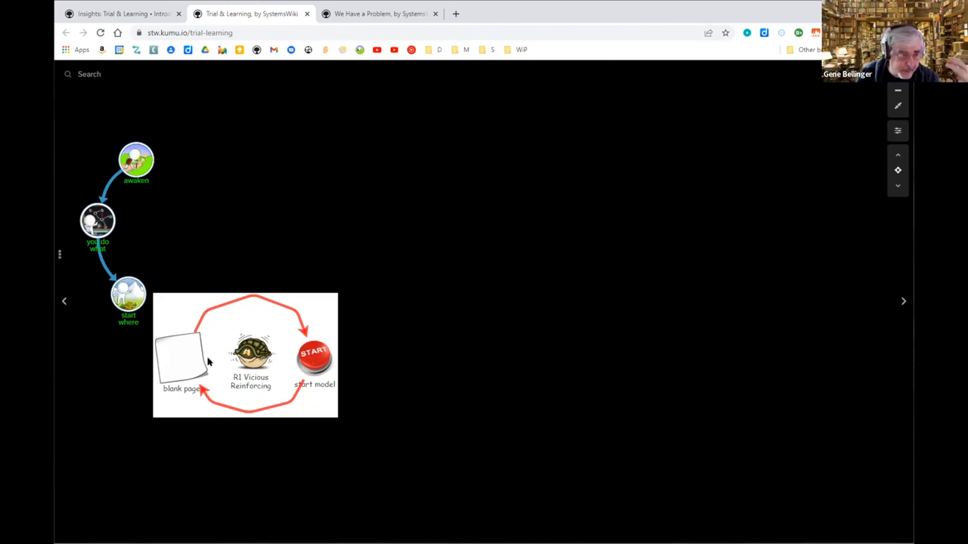
pyautogui.moveTo(275, 365)
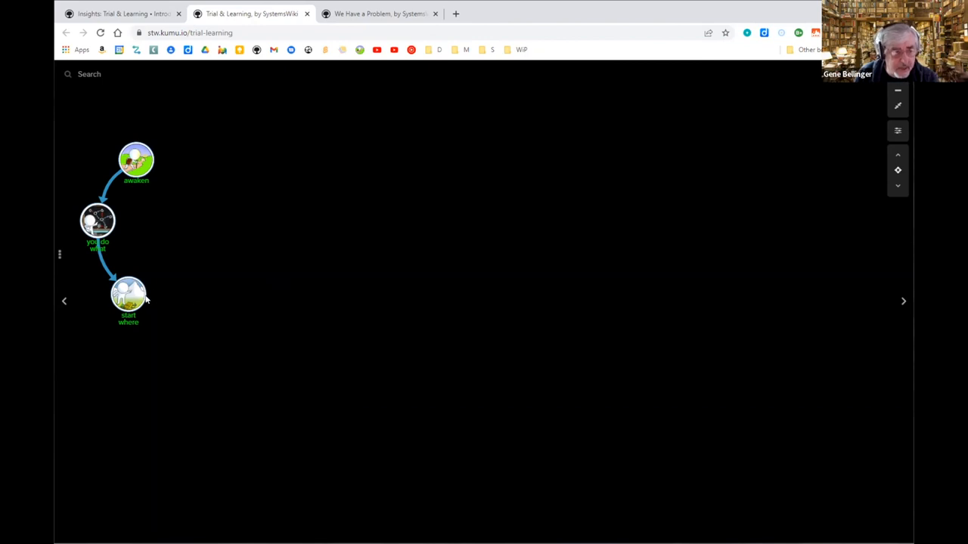
pyautogui.moveTo(899, 302)
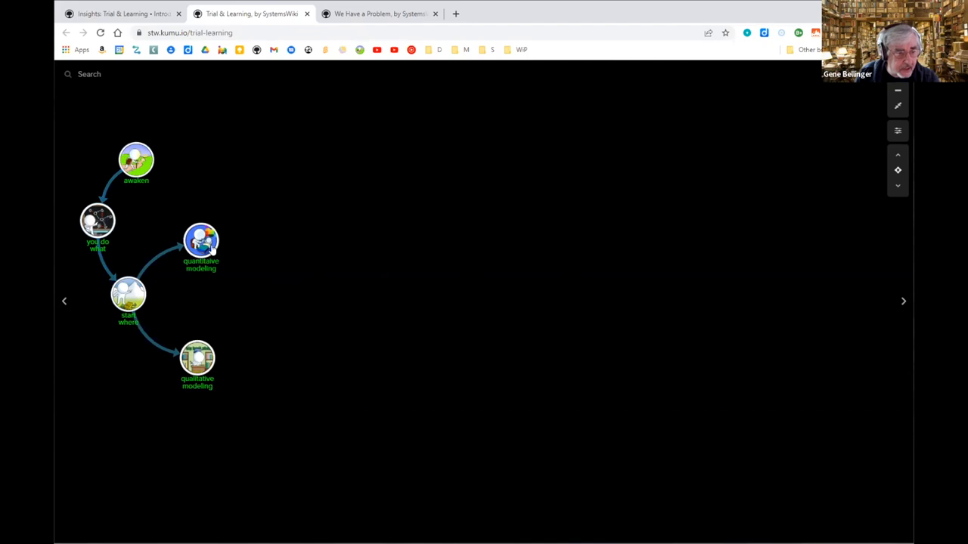
# Bring up the models and methods preview with its systems methodologies grid and links.
pyautogui.click(201, 246)
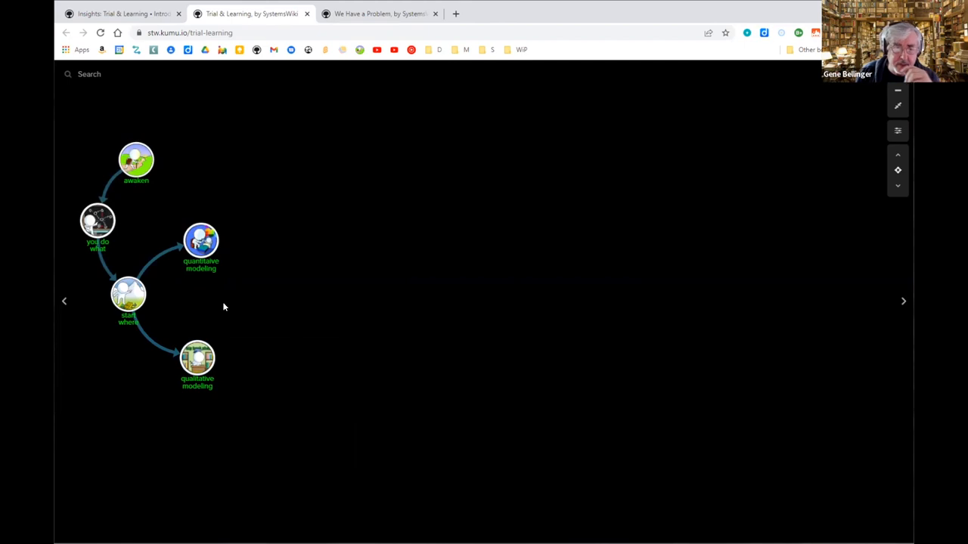
pyautogui.moveTo(238, 308)
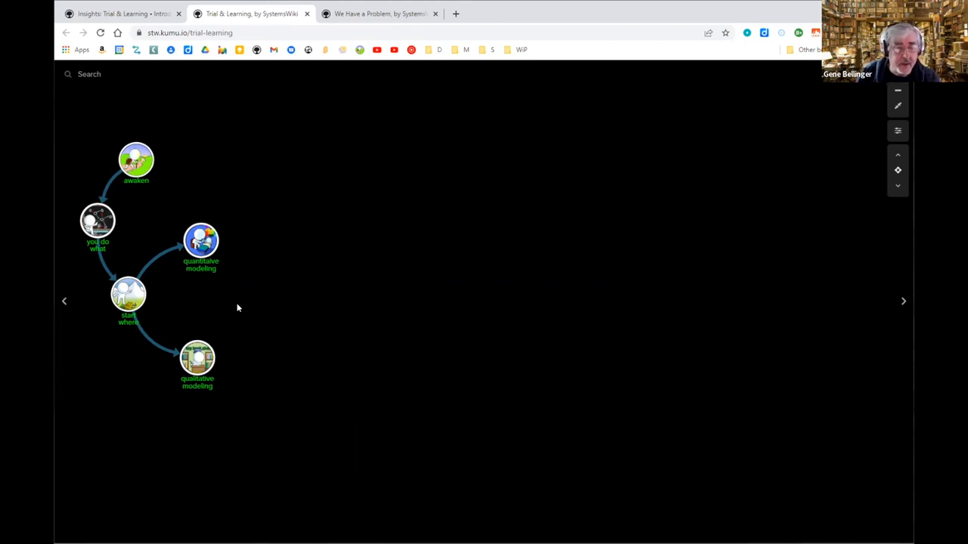
pyautogui.moveTo(270, 296)
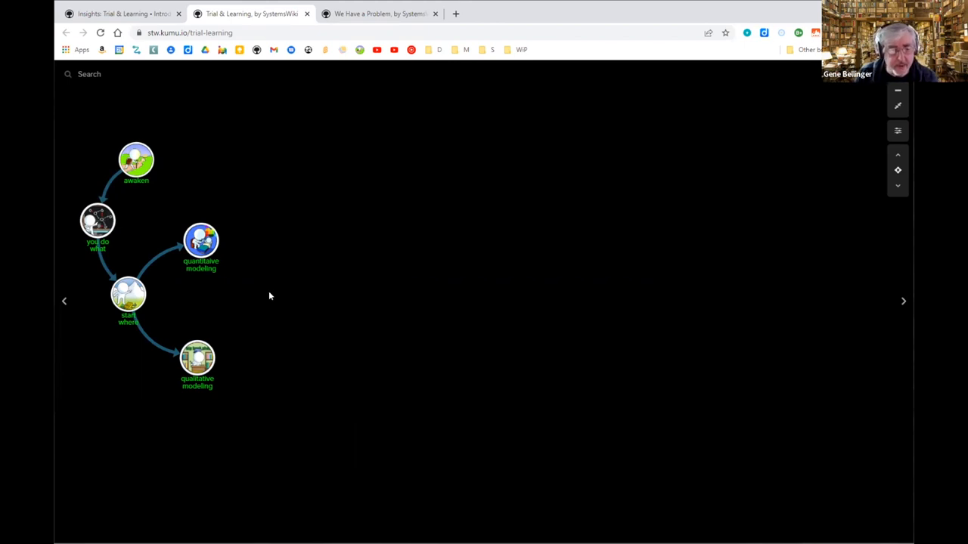
pyautogui.moveTo(283, 302)
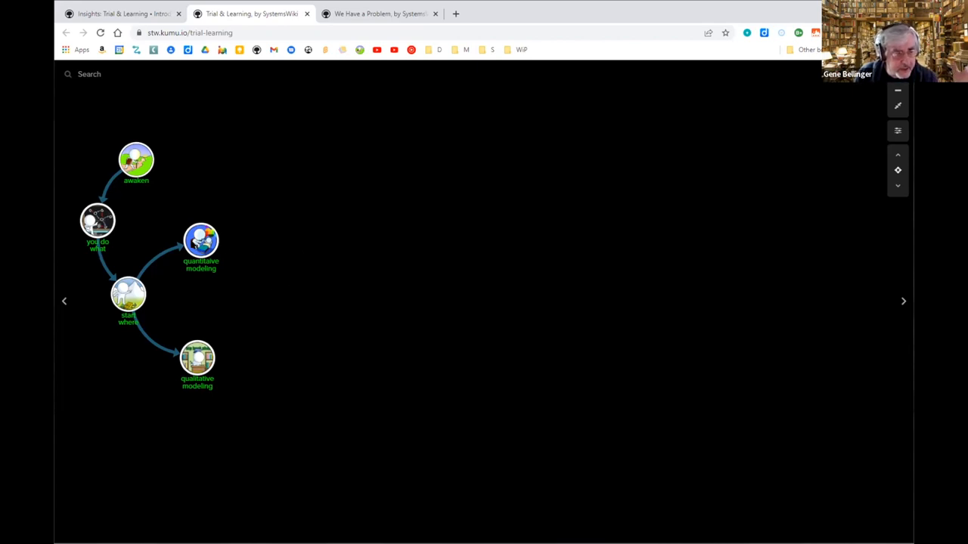
pyautogui.click(201, 242)
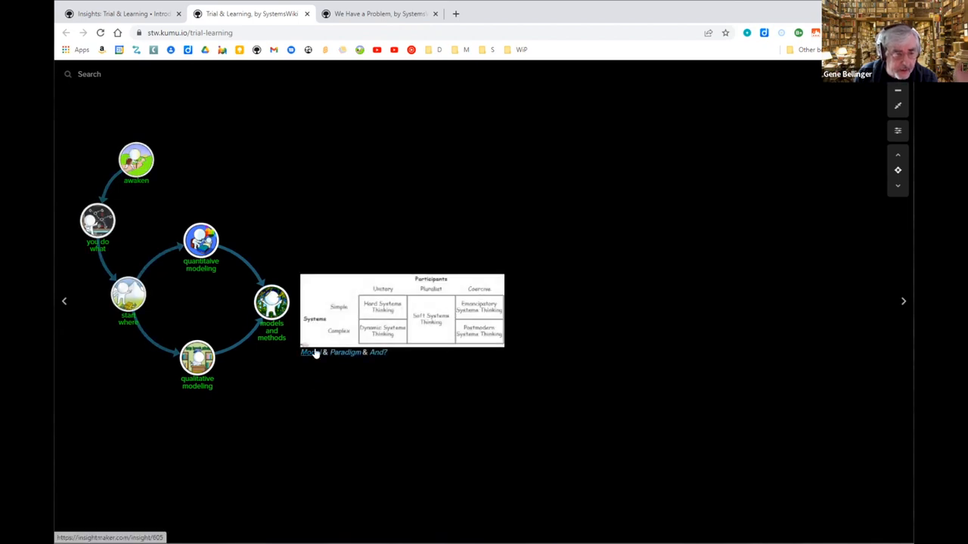
# Open Jackson's Framework model and review the Hard Systems Thinking details.
pyautogui.click(310, 352)
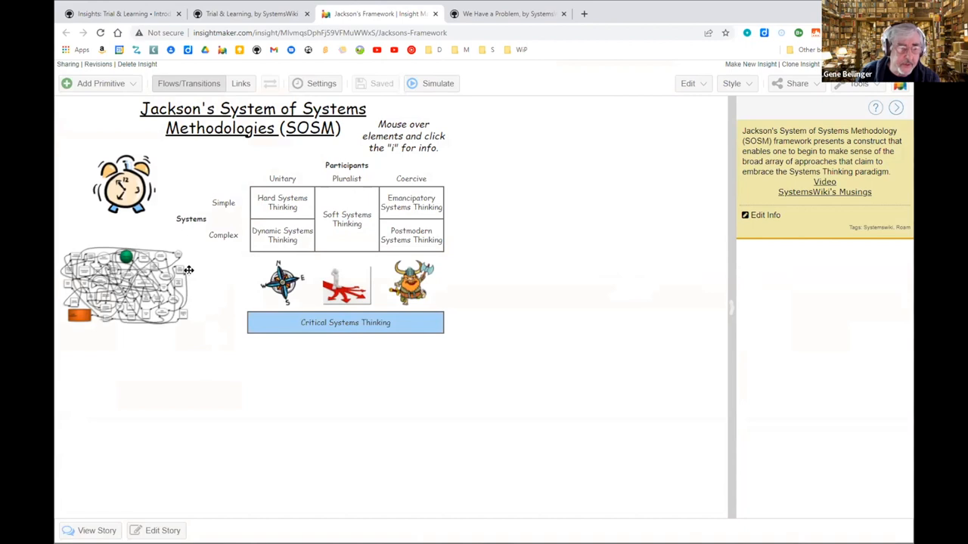
pyautogui.moveTo(218, 272)
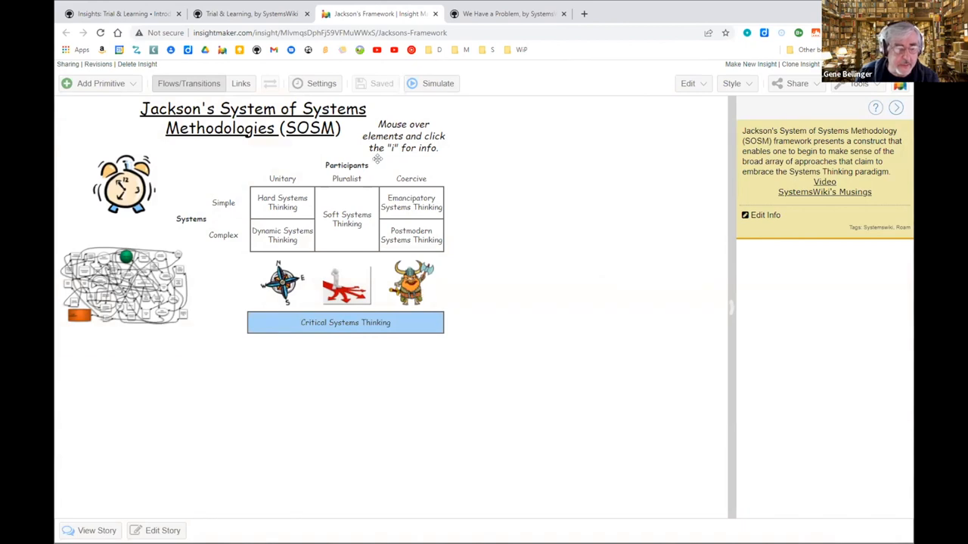
pyautogui.moveTo(291, 161)
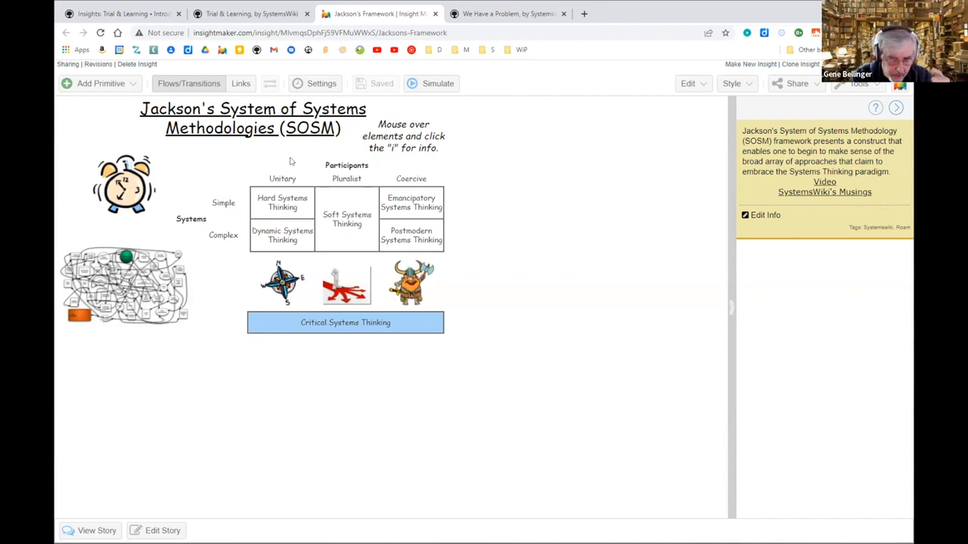
pyautogui.moveTo(295, 158)
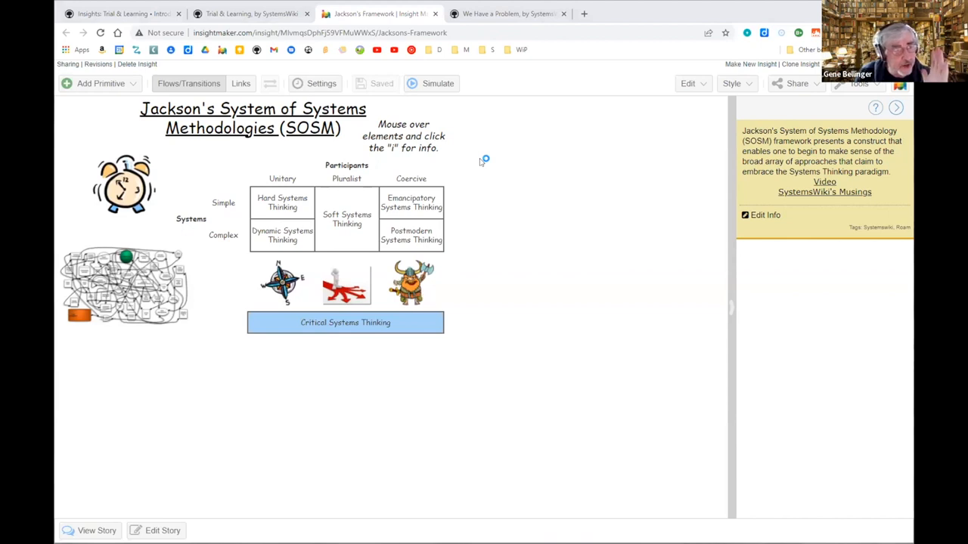
pyautogui.moveTo(533, 175)
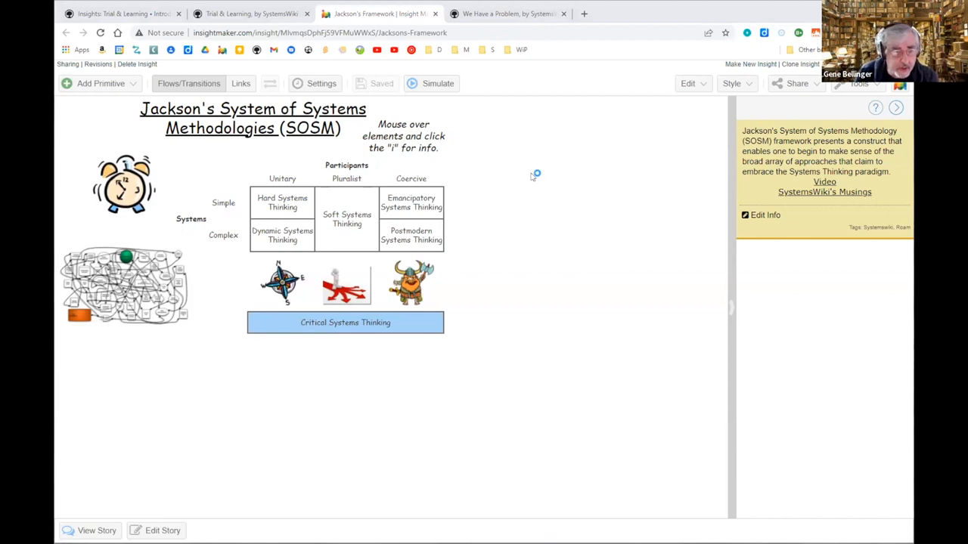
pyautogui.moveTo(512, 167)
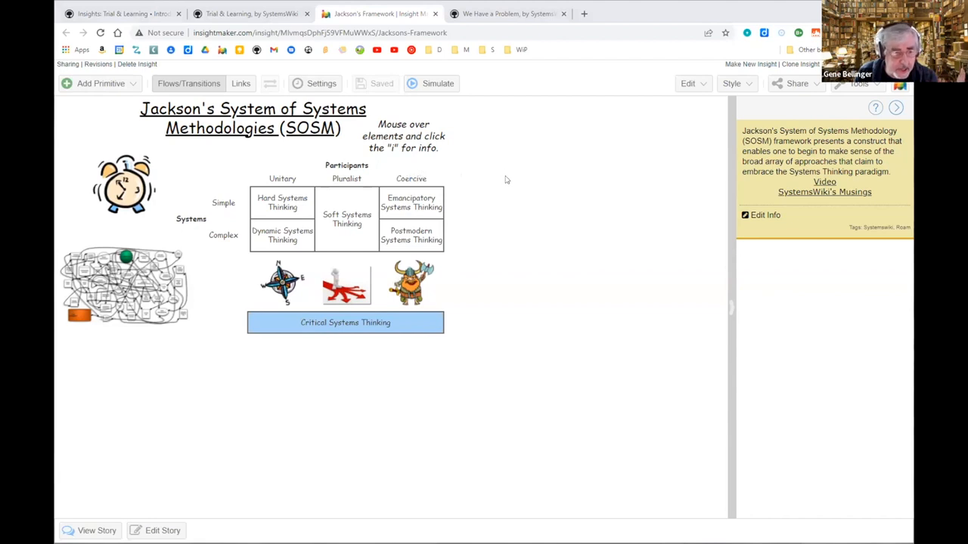
pyautogui.moveTo(506, 210)
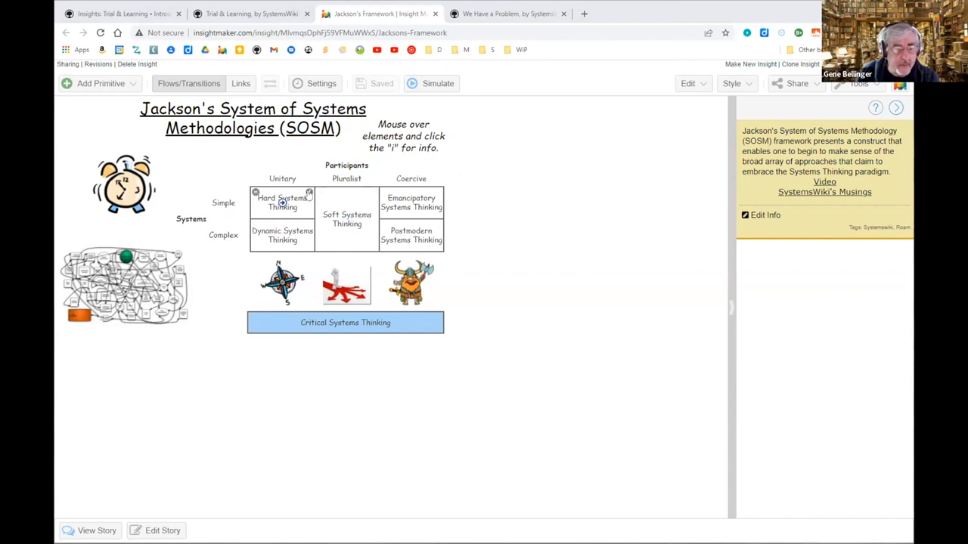
pyautogui.click(309, 194)
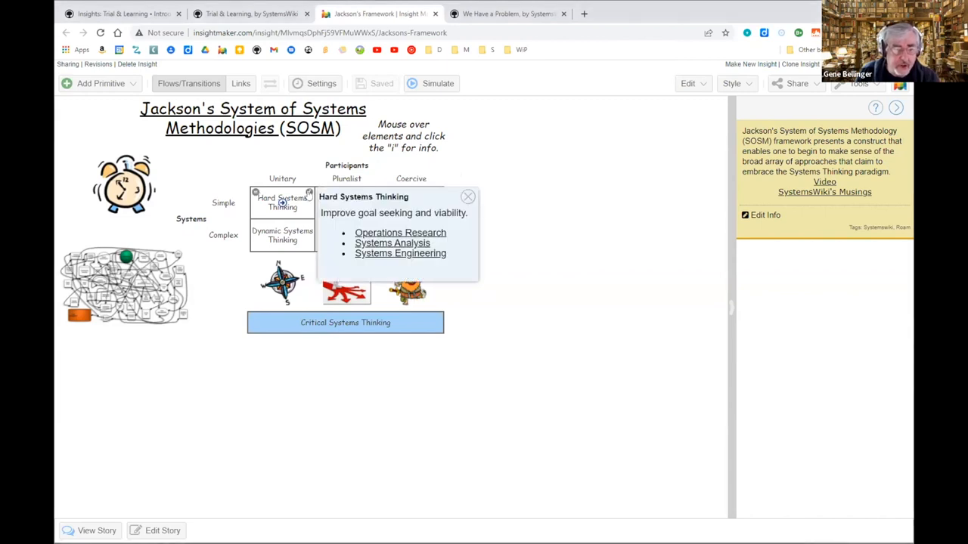
pyautogui.click(467, 196)
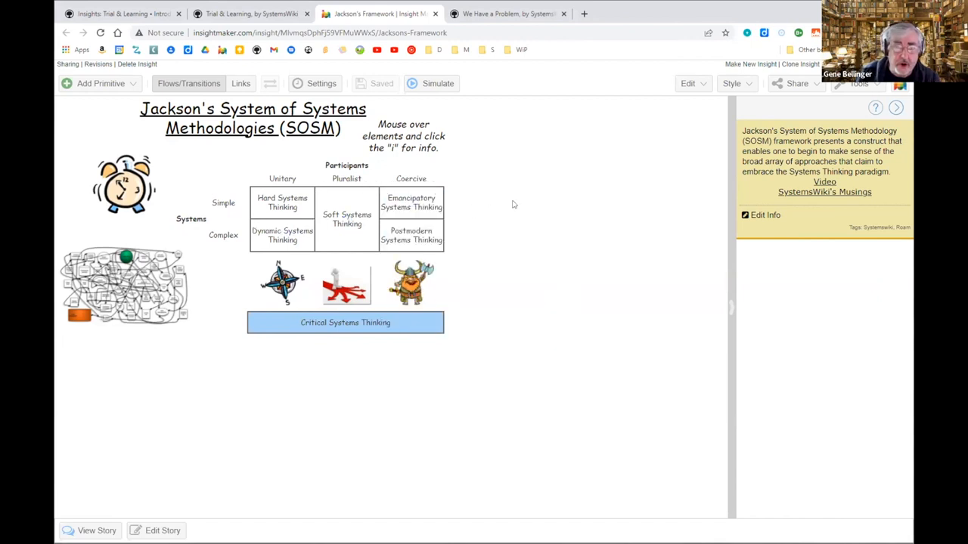
pyautogui.moveTo(513, 215)
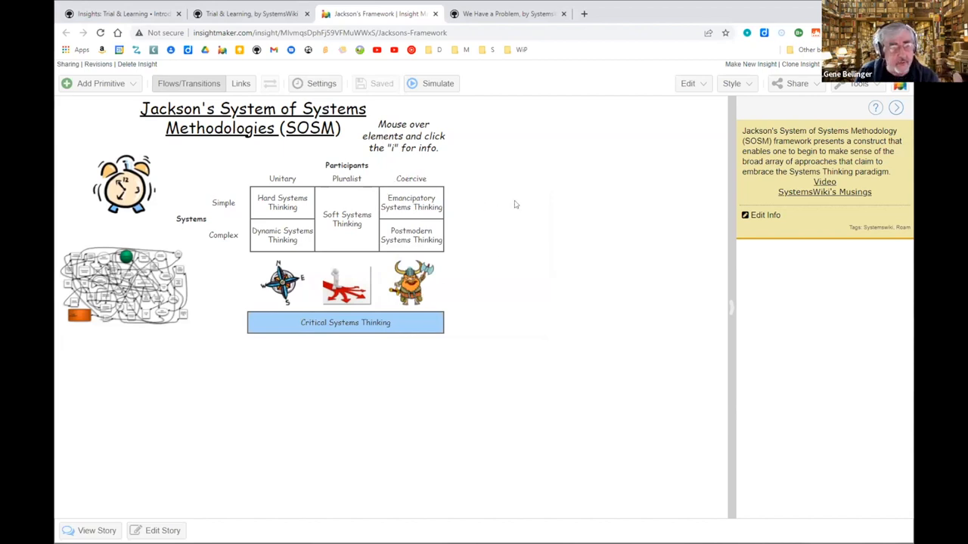
pyautogui.moveTo(521, 256)
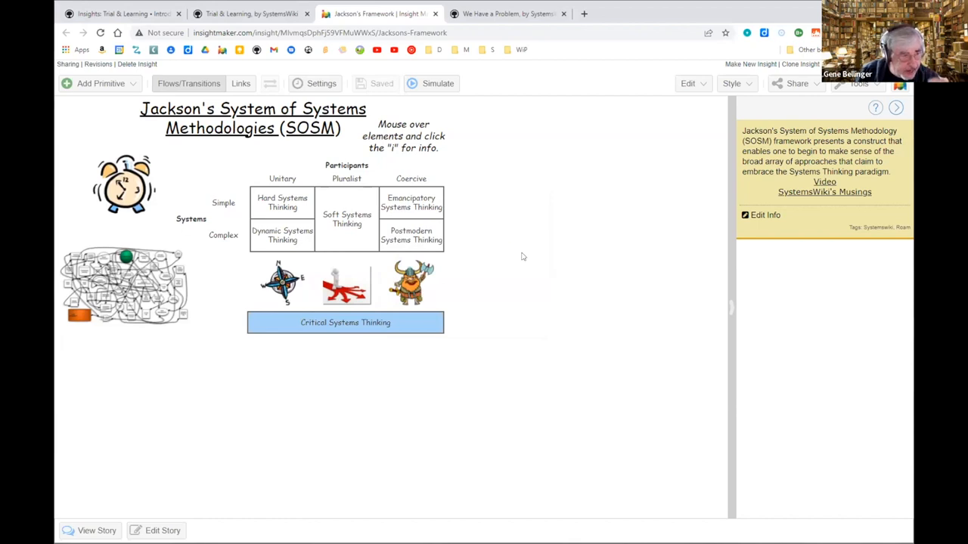
pyautogui.moveTo(500, 226)
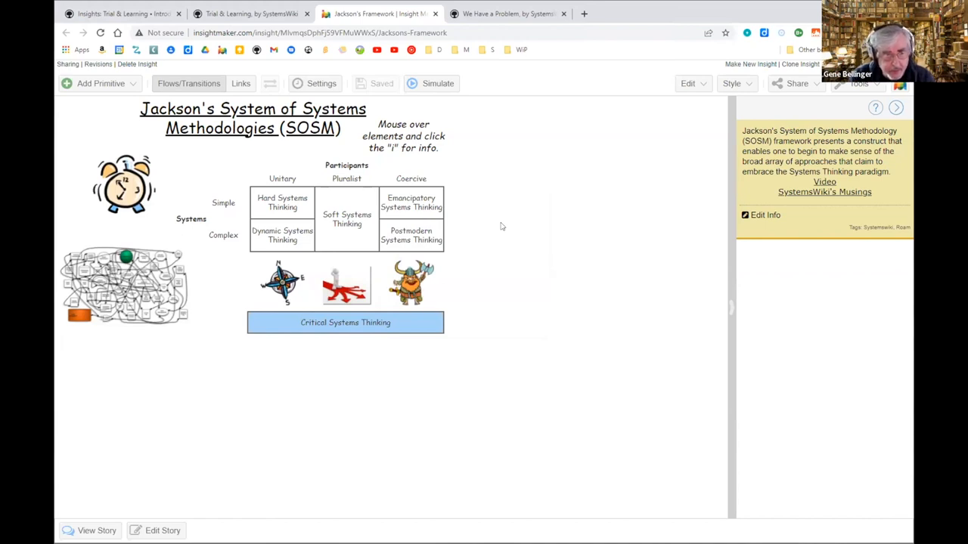
pyautogui.moveTo(535, 214)
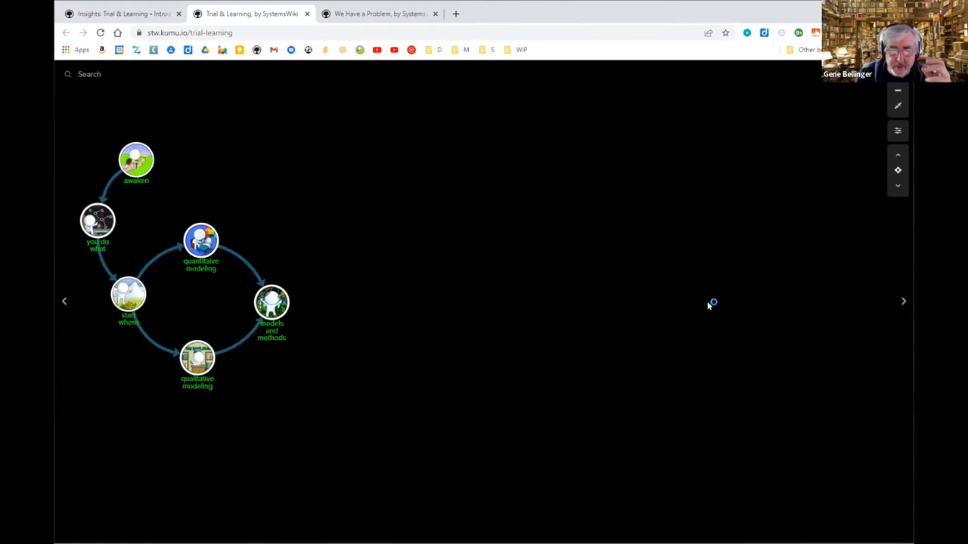
pyautogui.moveTo(797, 302)
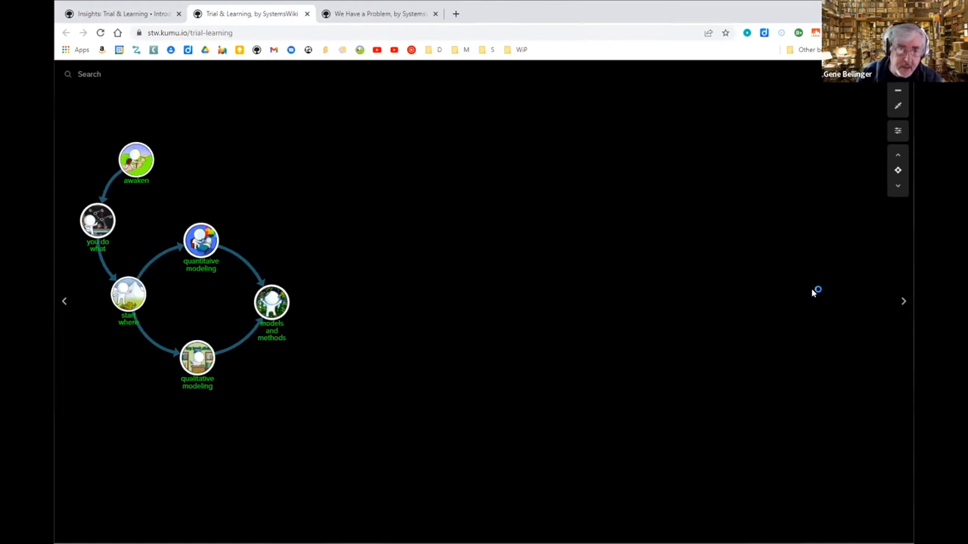
pyautogui.moveTo(831, 301)
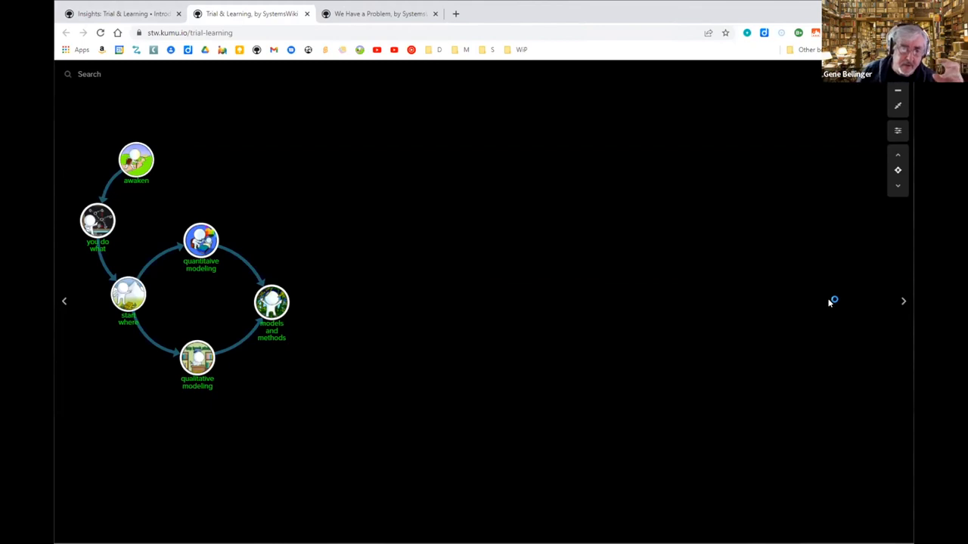
pyautogui.moveTo(758, 325)
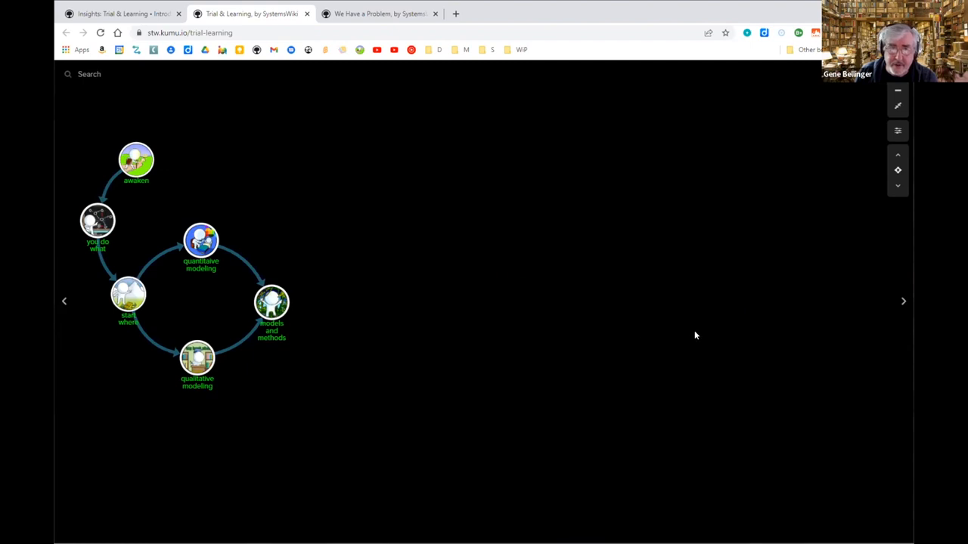
pyautogui.moveTo(762, 354)
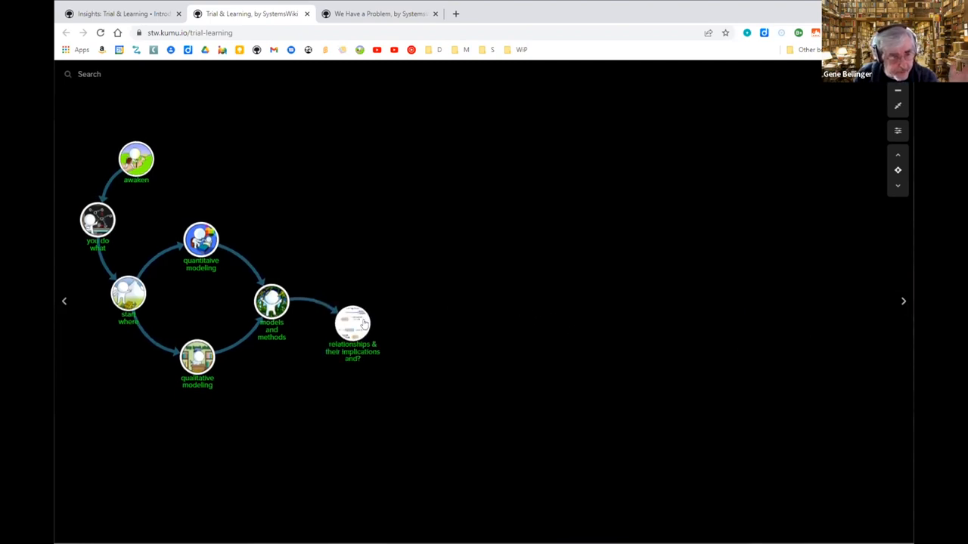
pyautogui.click(353, 326)
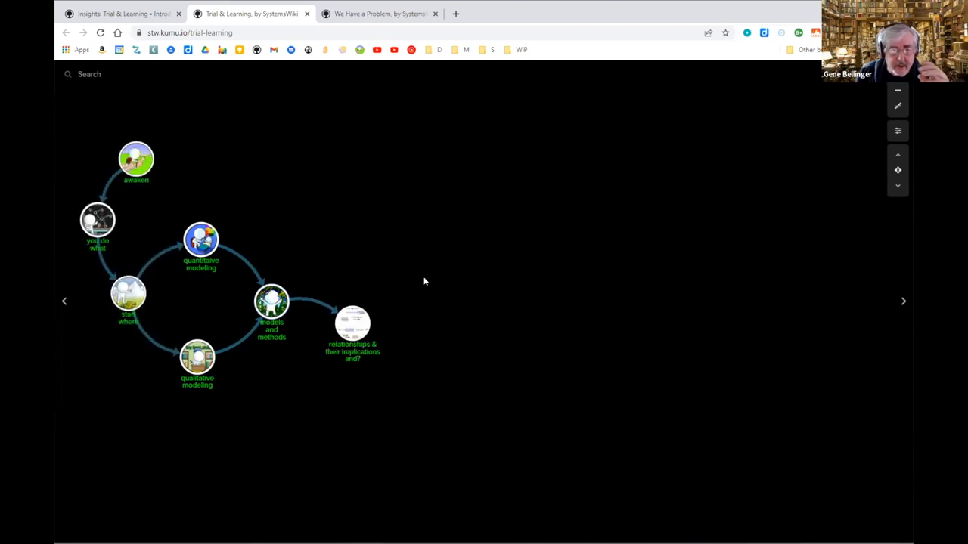
pyautogui.moveTo(422, 294)
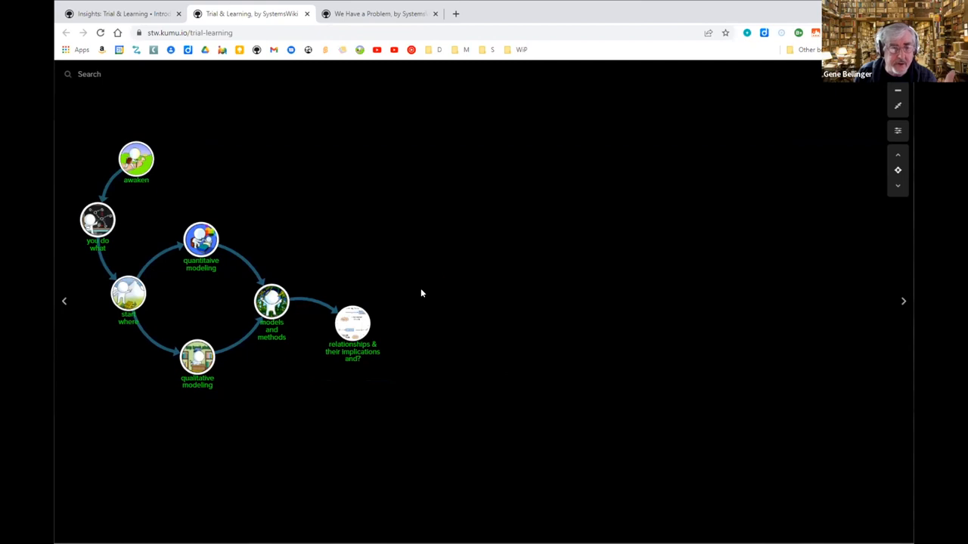
pyautogui.moveTo(411, 315)
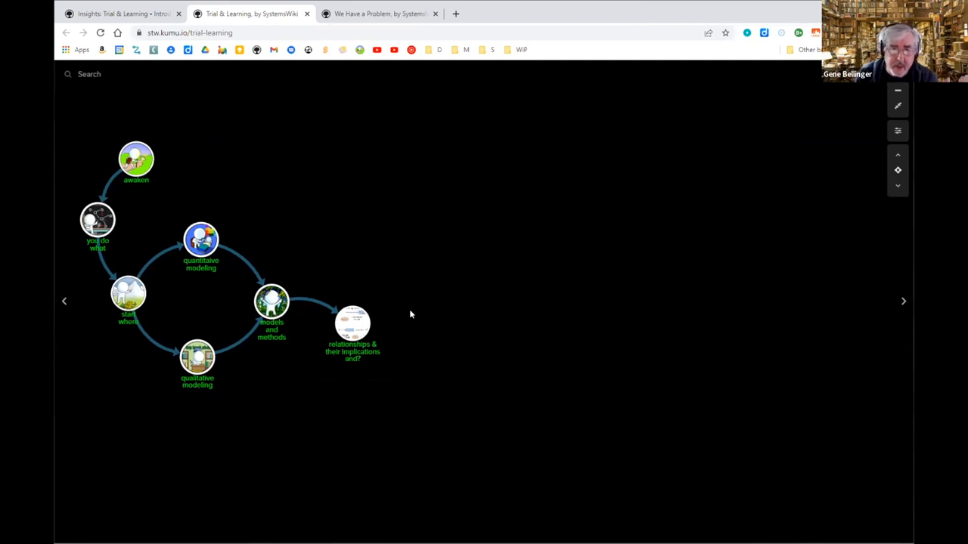
pyautogui.moveTo(412, 309)
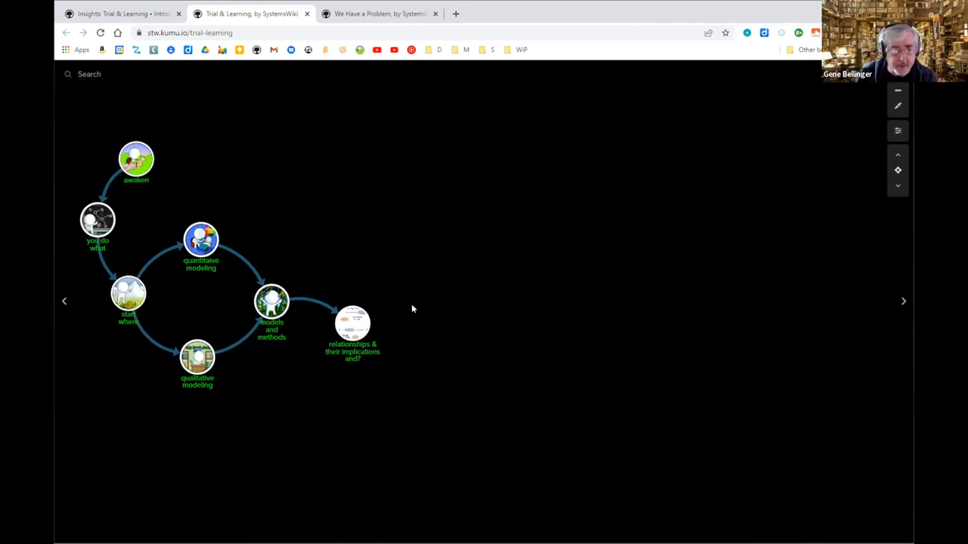
pyautogui.moveTo(415, 341)
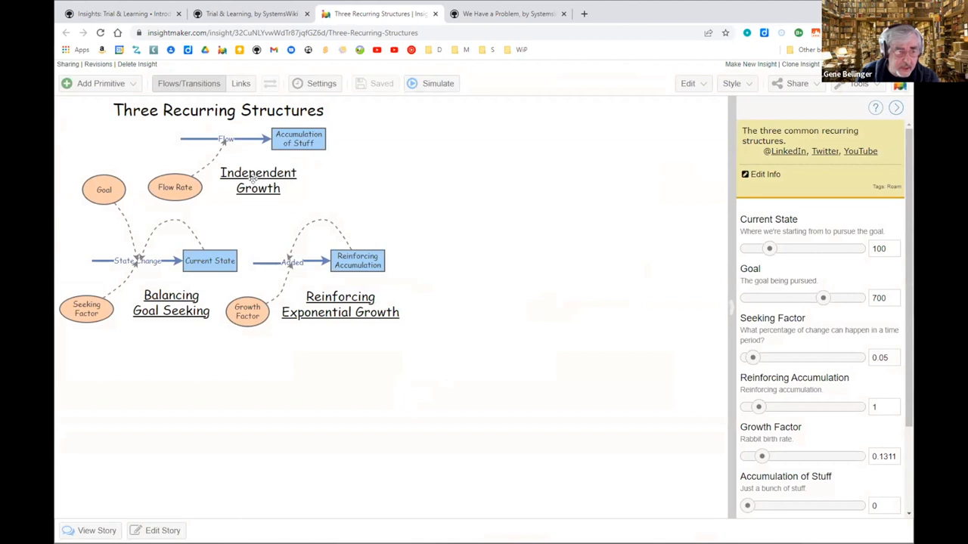
pyautogui.moveTo(168, 343)
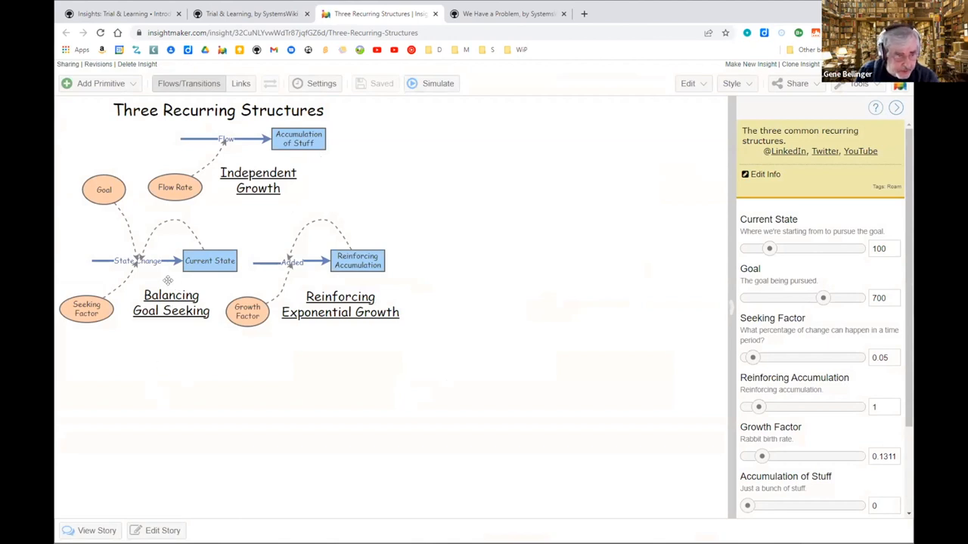
pyautogui.moveTo(339, 325)
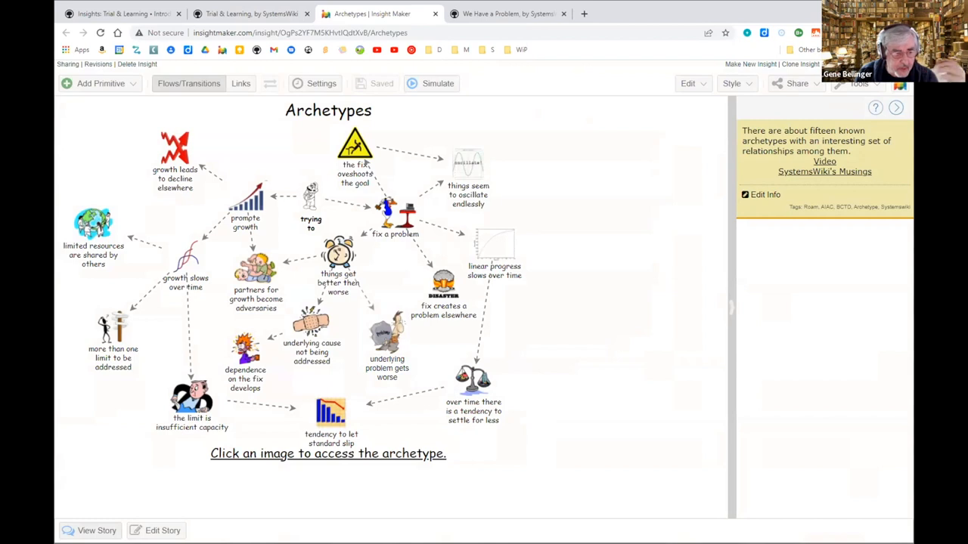
# Start the Archetypes story and dismiss the unsaved-edits notice.
pyautogui.click(96, 530)
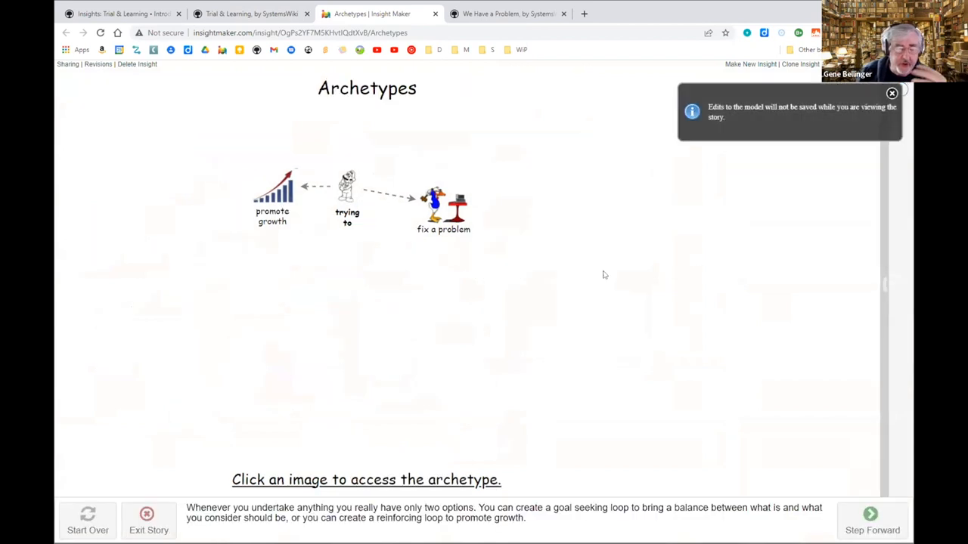
pyautogui.moveTo(543, 288)
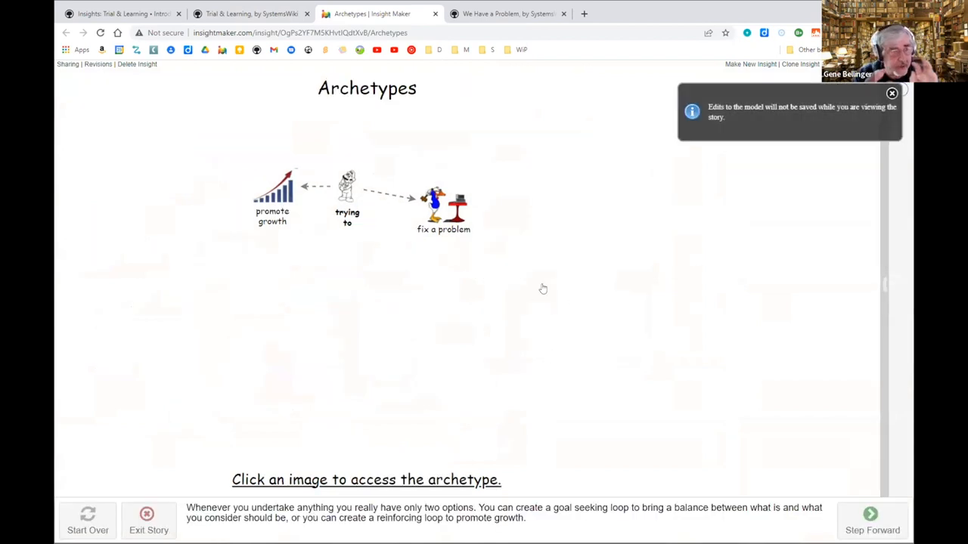
pyautogui.click(892, 93)
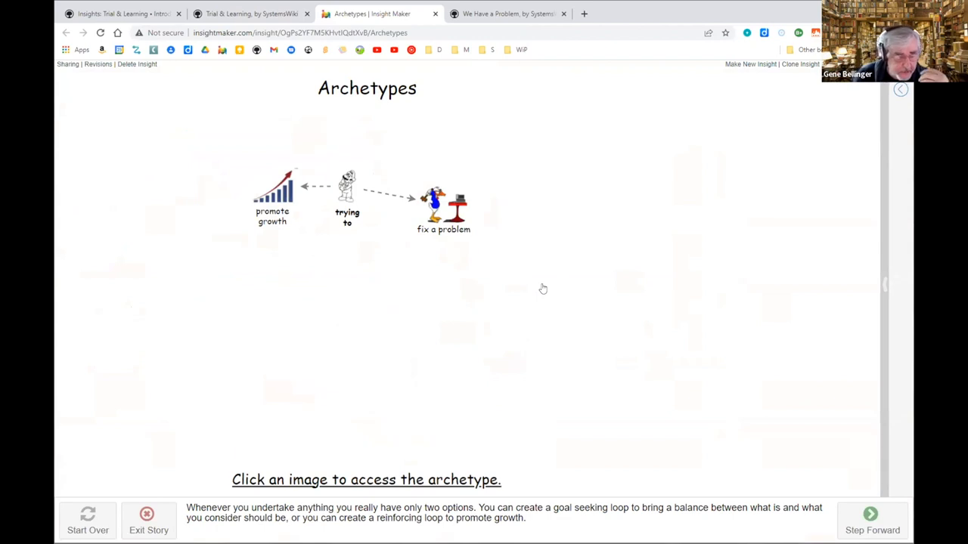
pyautogui.moveTo(450, 240)
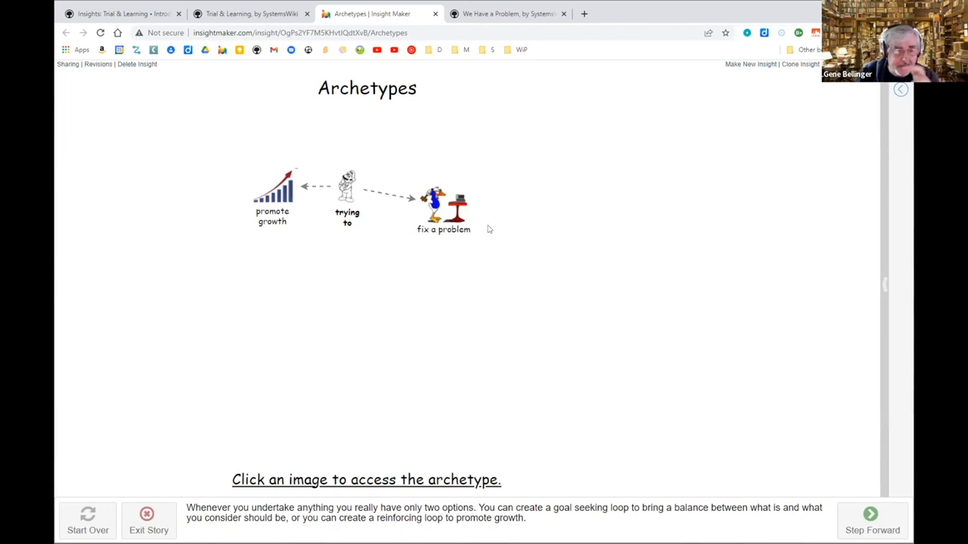
pyautogui.moveTo(830, 481)
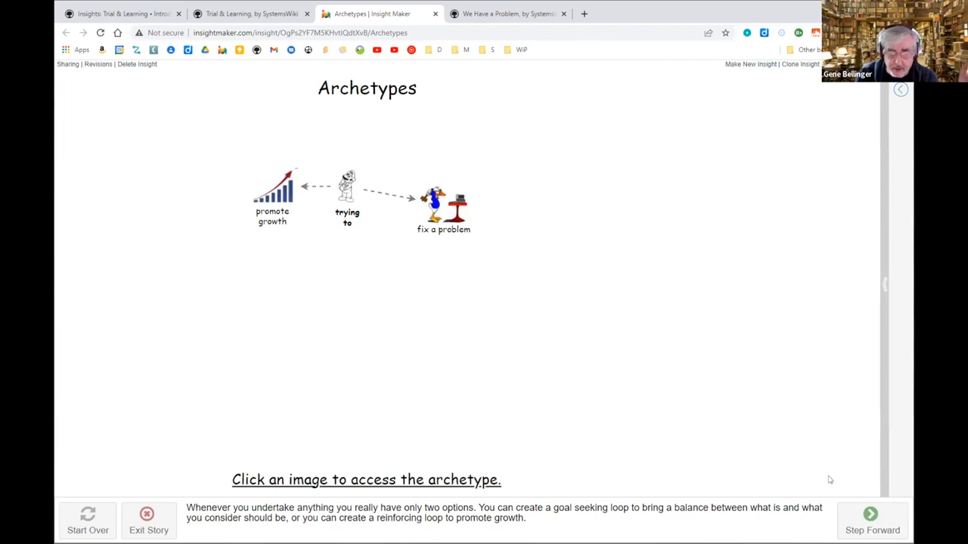
# Step through the linear-progress-slows, overshoot and oscillation archetypes.
pyautogui.click(871, 518)
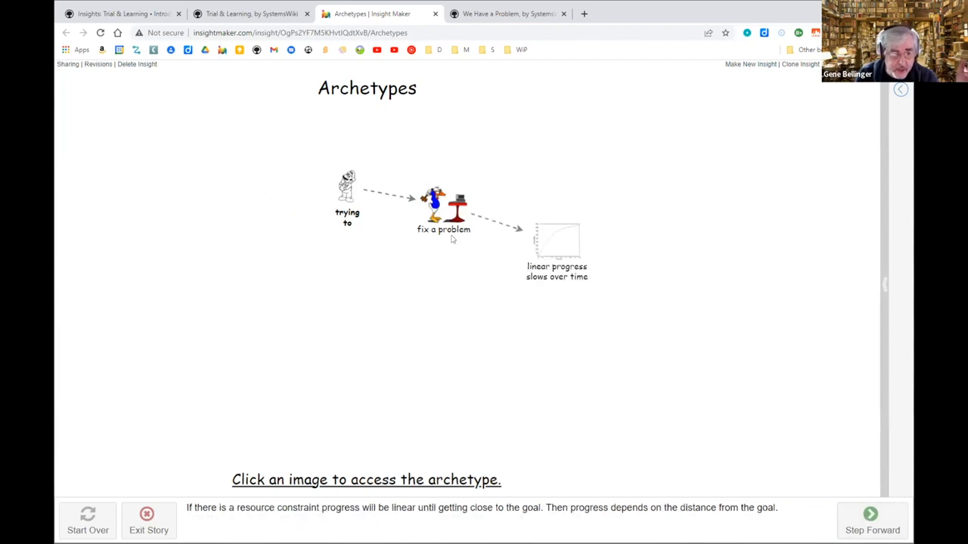
pyautogui.moveTo(615, 273)
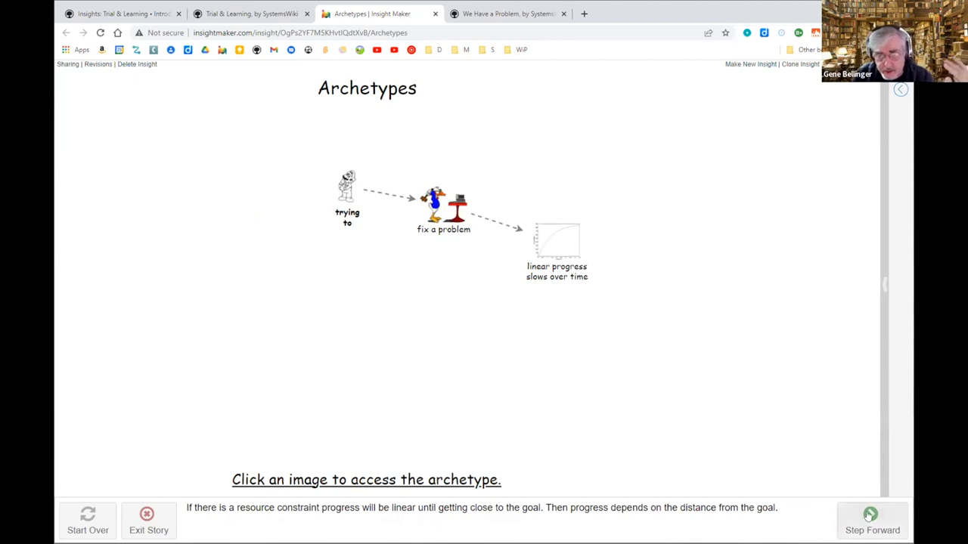
pyautogui.click(872, 515)
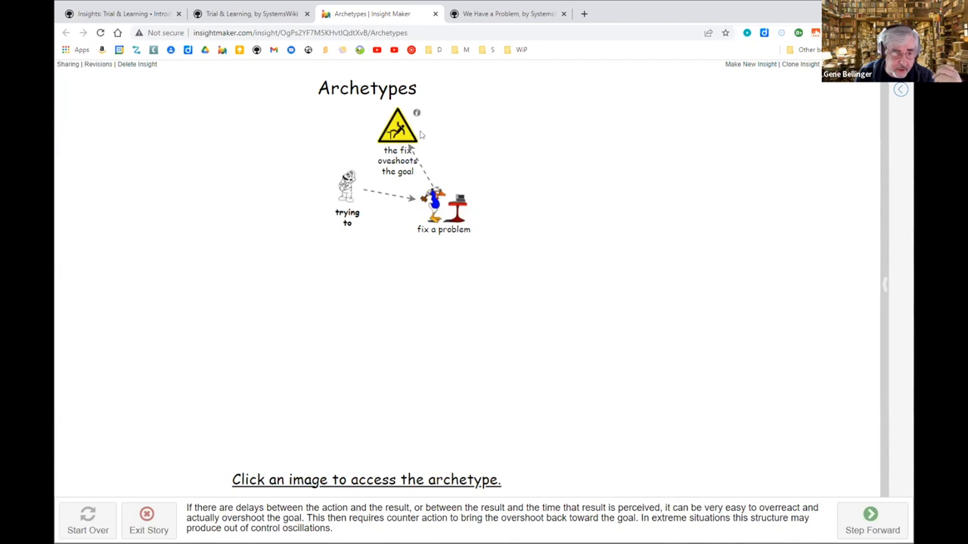
pyautogui.click(871, 520)
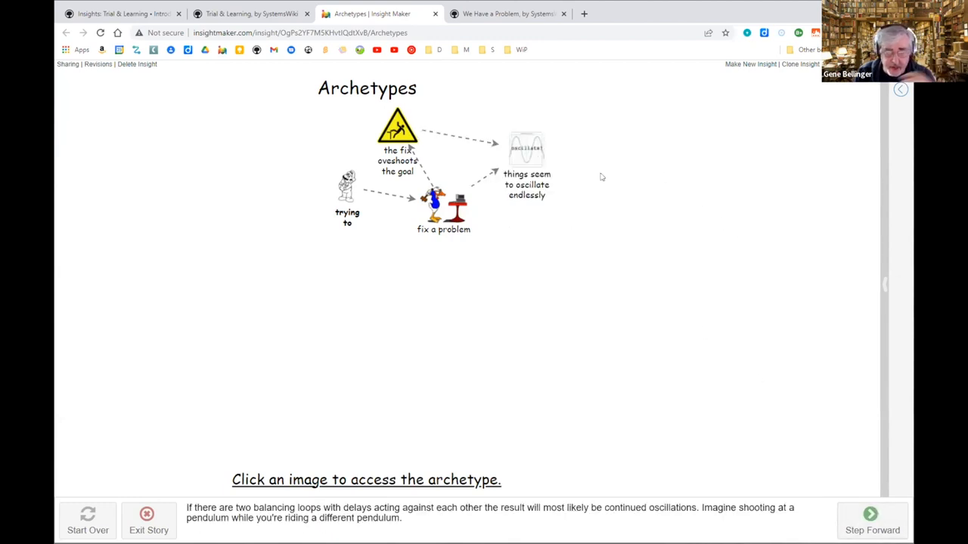
pyautogui.moveTo(710, 357)
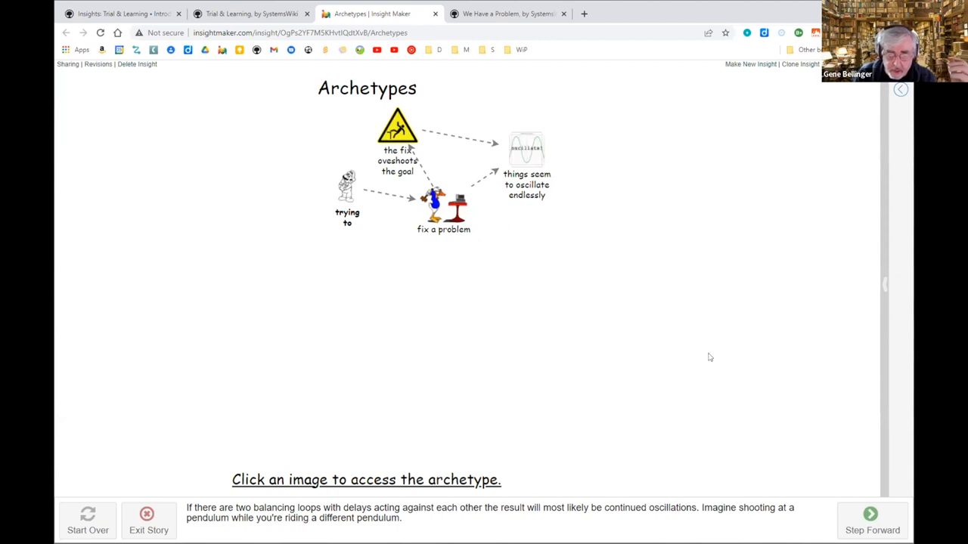
pyautogui.click(872, 518)
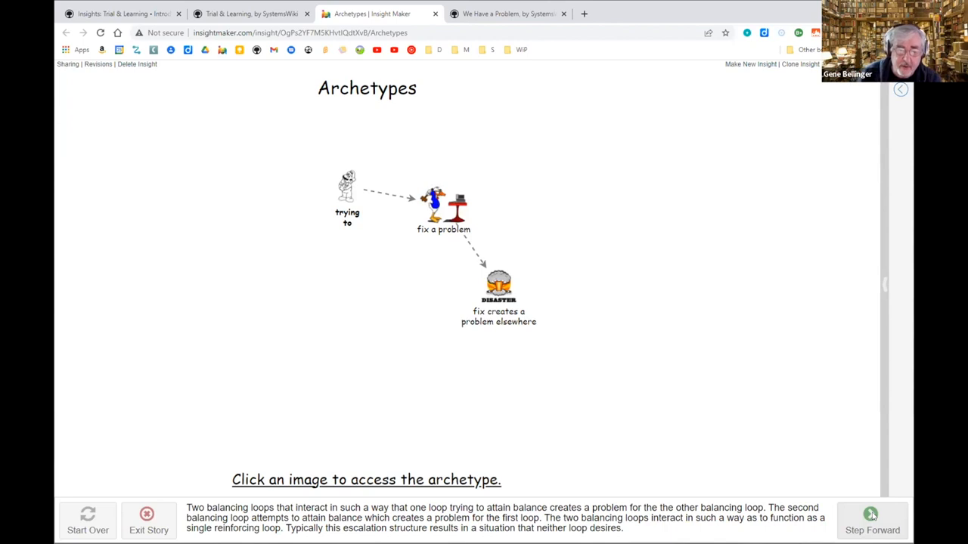
# Advance through the remaining archetypes to the full map, then open Fixes that Fail.
pyautogui.click(872, 518)
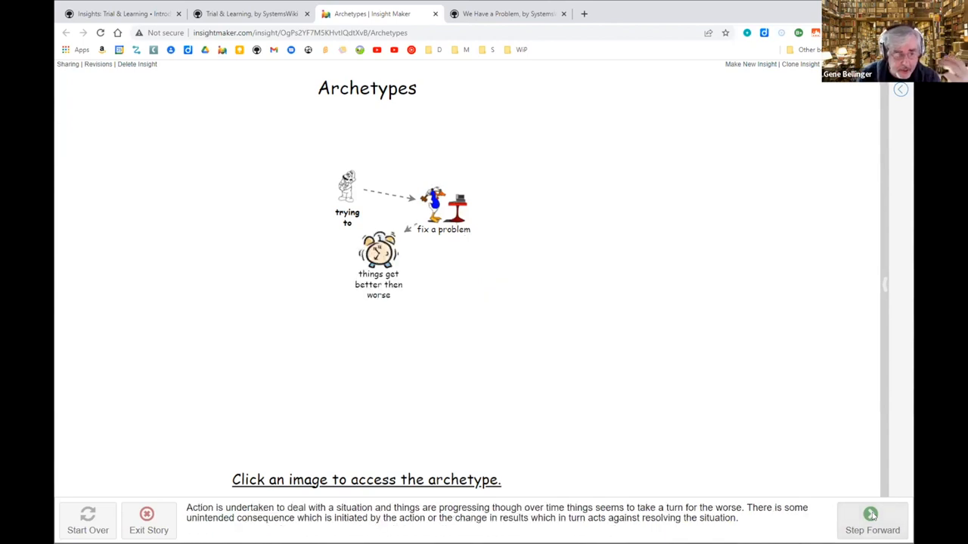
pyautogui.click(871, 518)
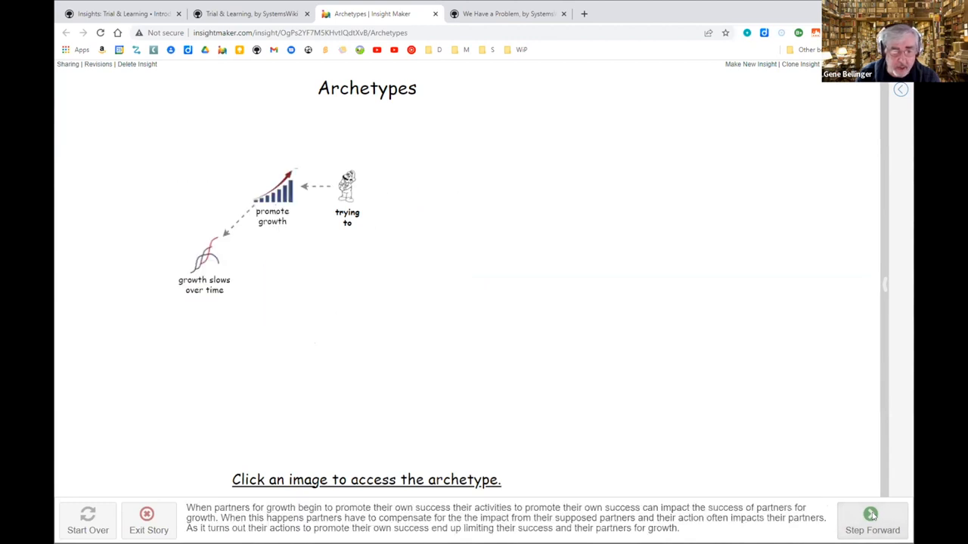
pyautogui.click(871, 519)
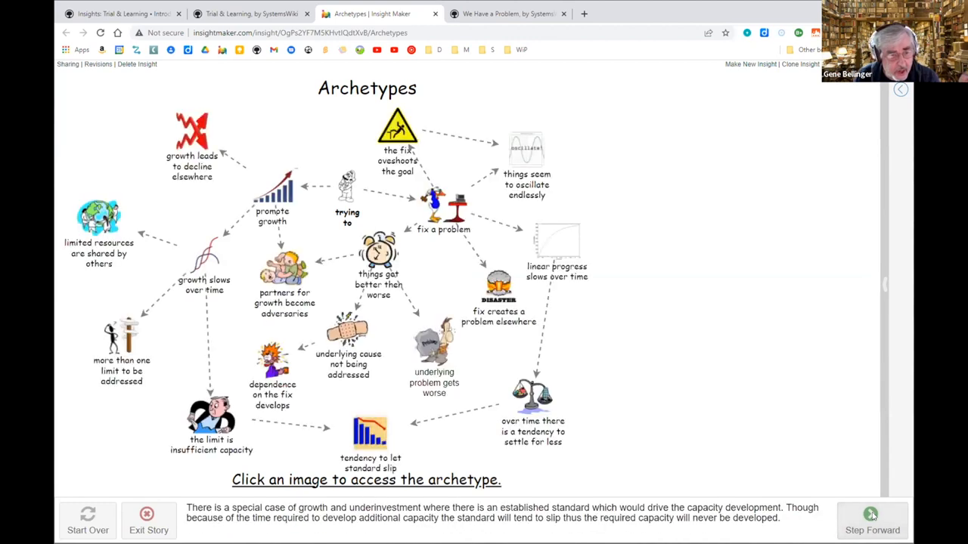
pyautogui.click(872, 519)
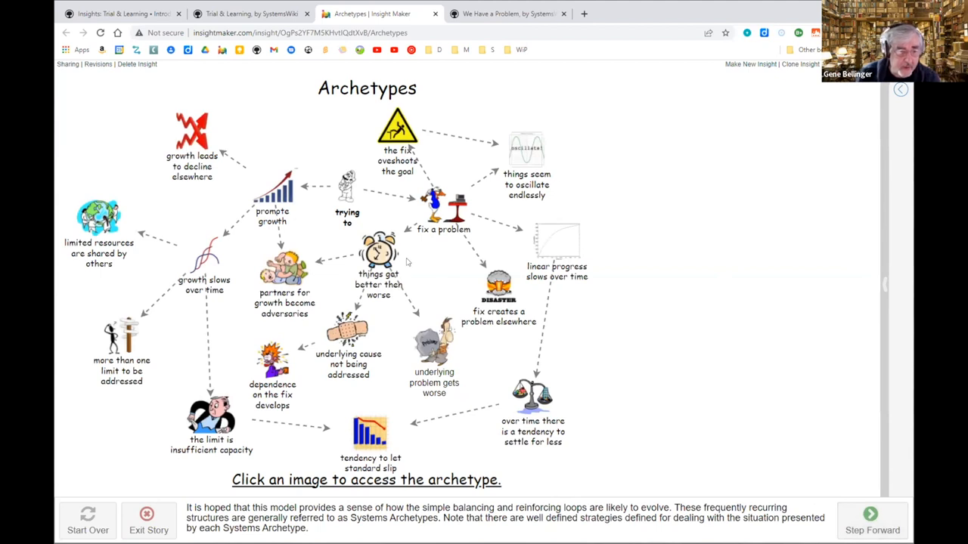
pyautogui.moveTo(412, 274)
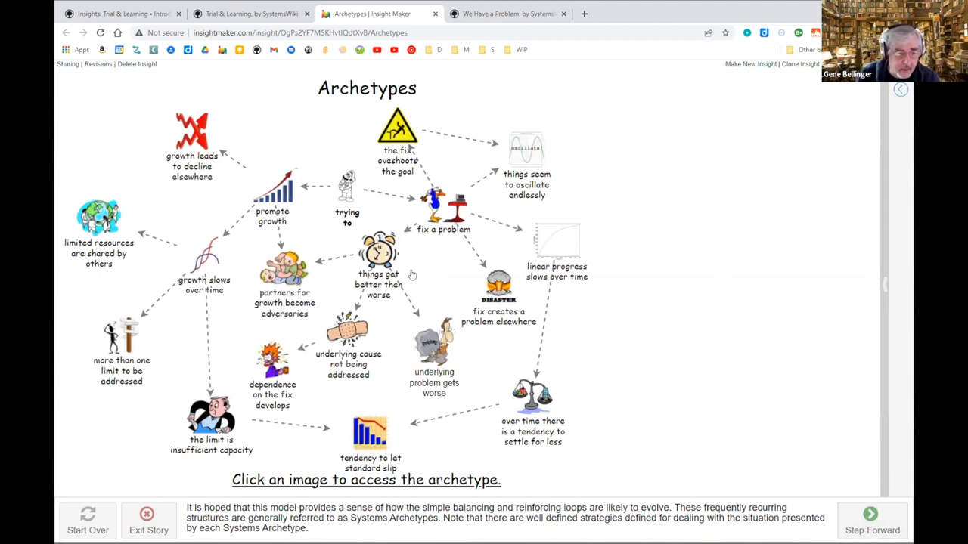
pyautogui.click(443, 205)
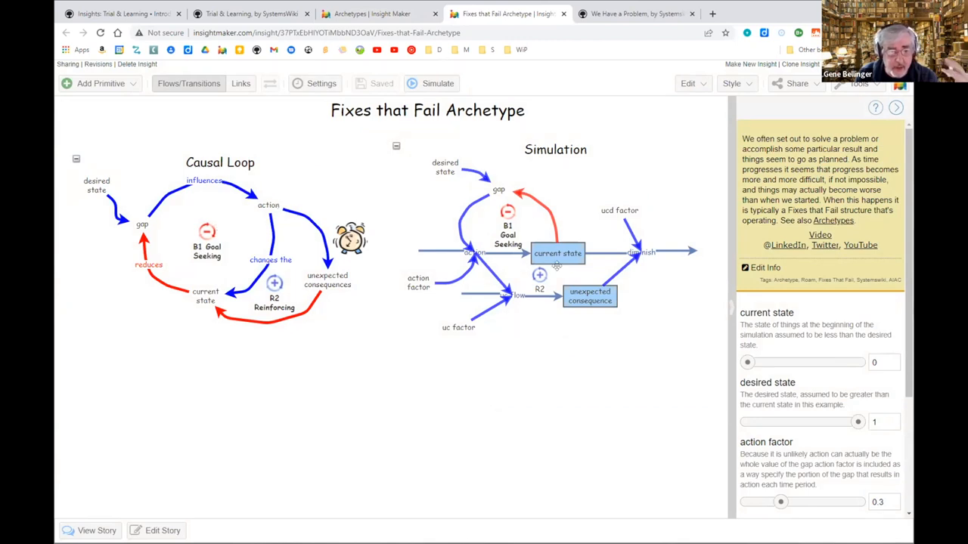
pyautogui.moveTo(476, 495)
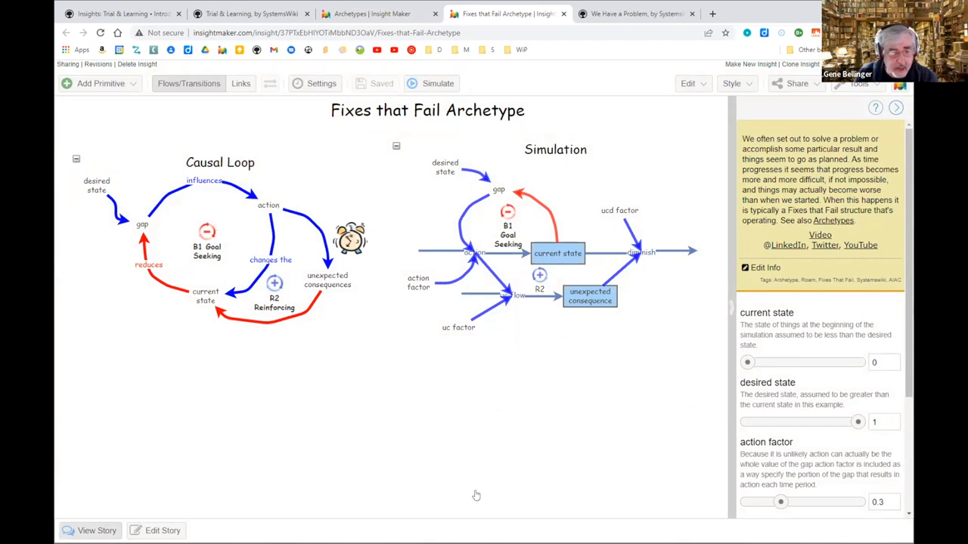
# Run the Fixes that Fail story forward to the goal-seeking simulation results.
pyautogui.click(96, 530)
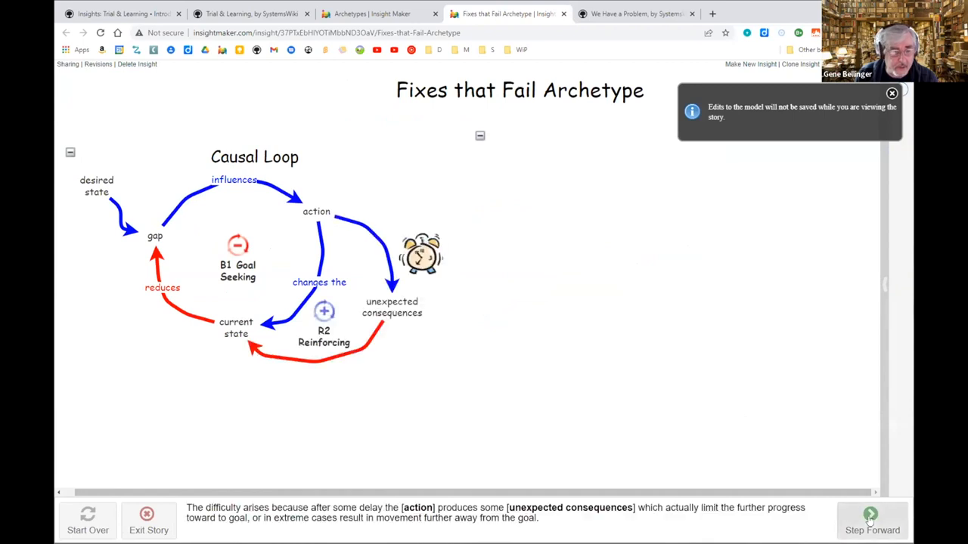
pyautogui.click(872, 518)
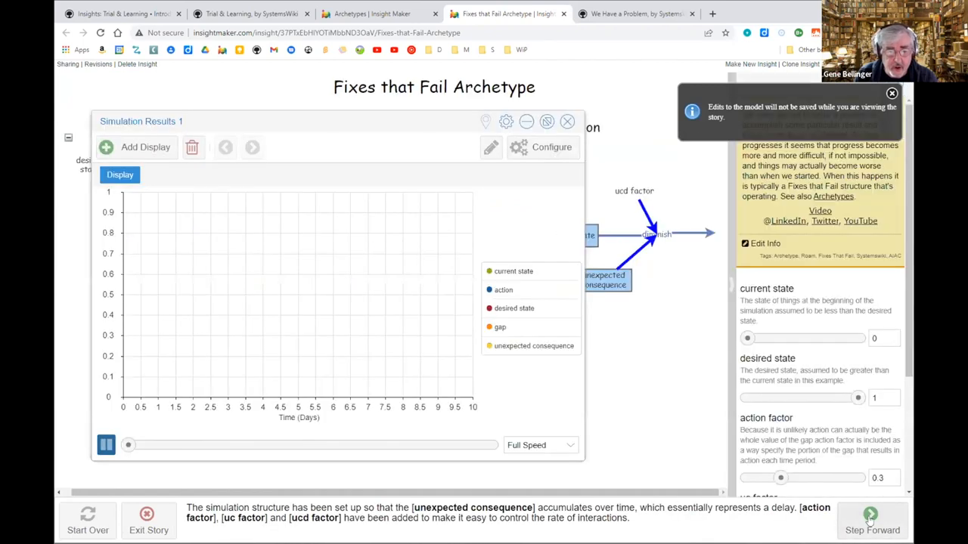
pyautogui.click(872, 520)
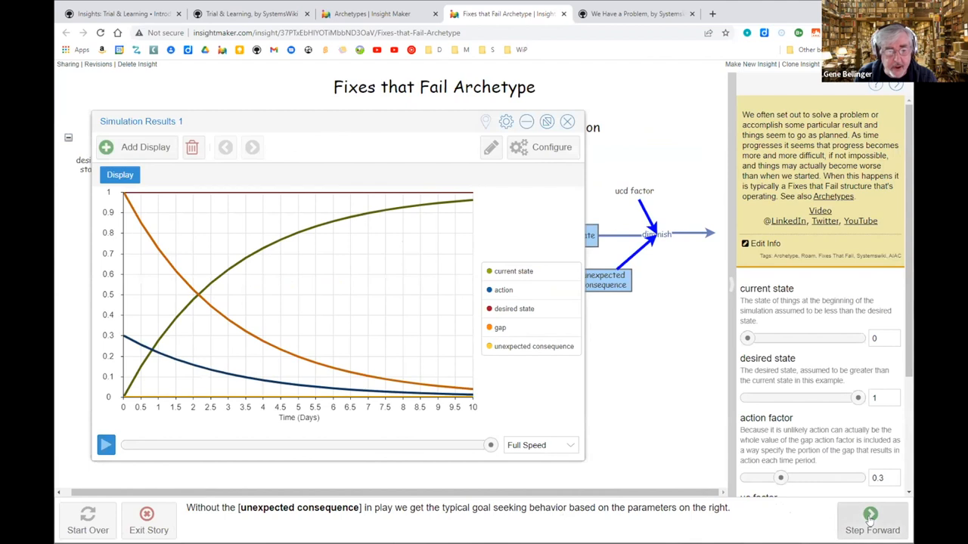
pyautogui.click(872, 522)
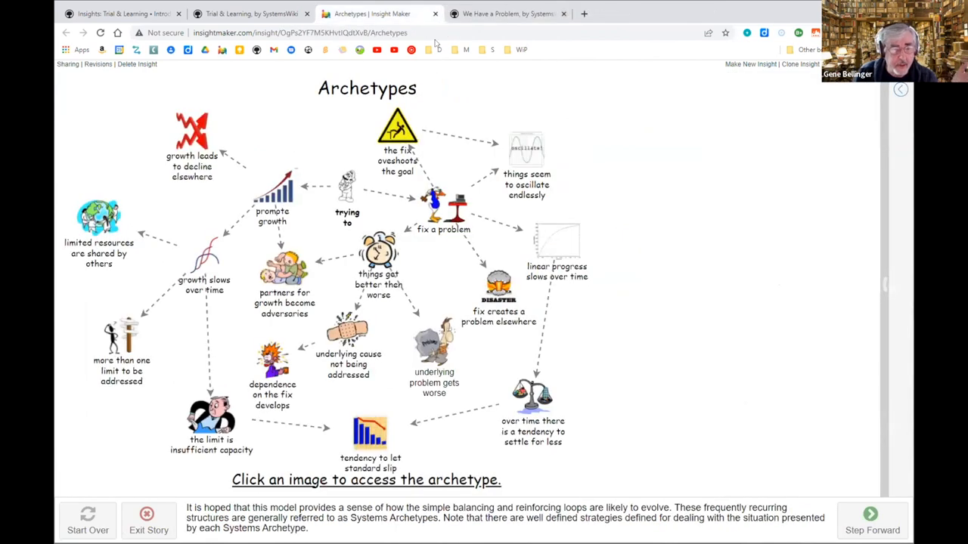
pyautogui.moveTo(371, 14)
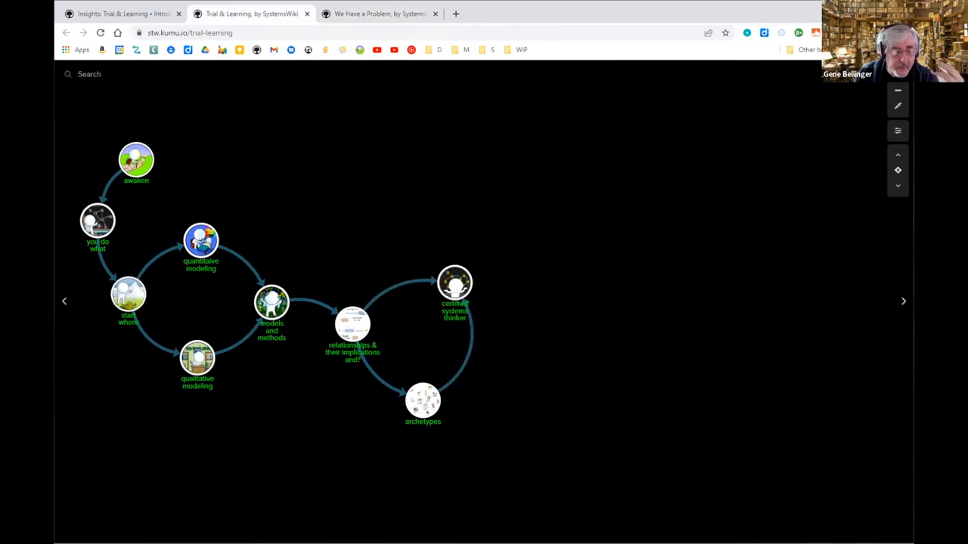
pyautogui.moveTo(488, 240)
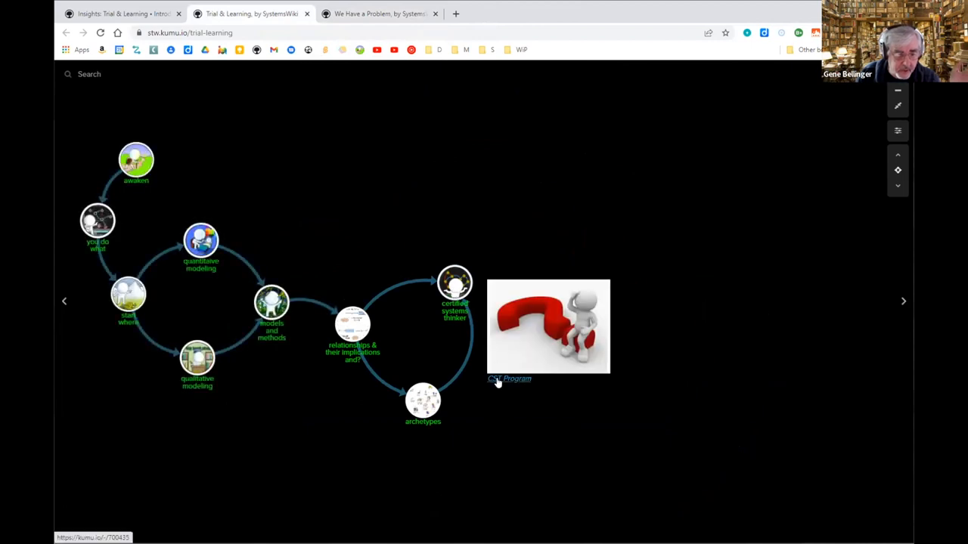
# Open the Certified Systems Thinker program map from the certified systems thinker element's CST Program link.
pyautogui.click(510, 379)
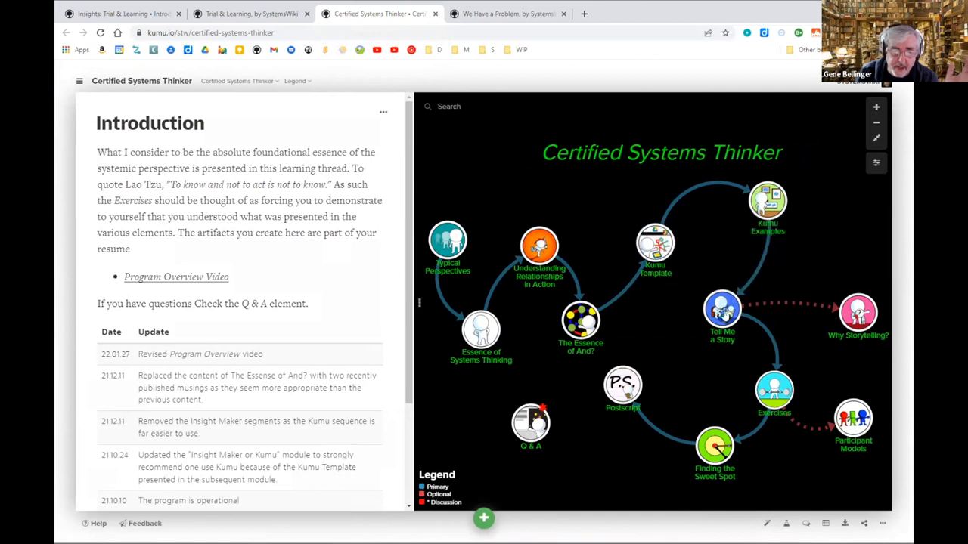
pyautogui.moveTo(823, 202)
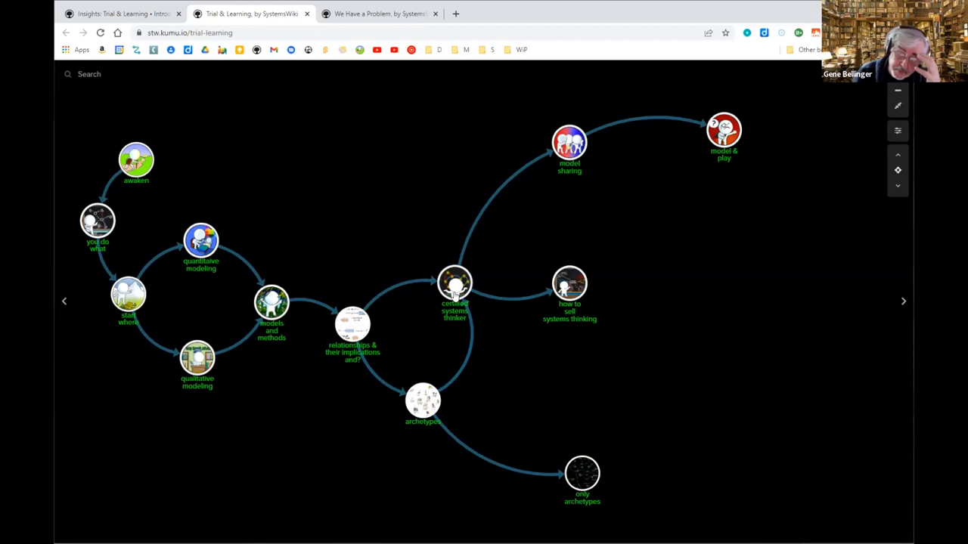
pyautogui.moveTo(672, 301)
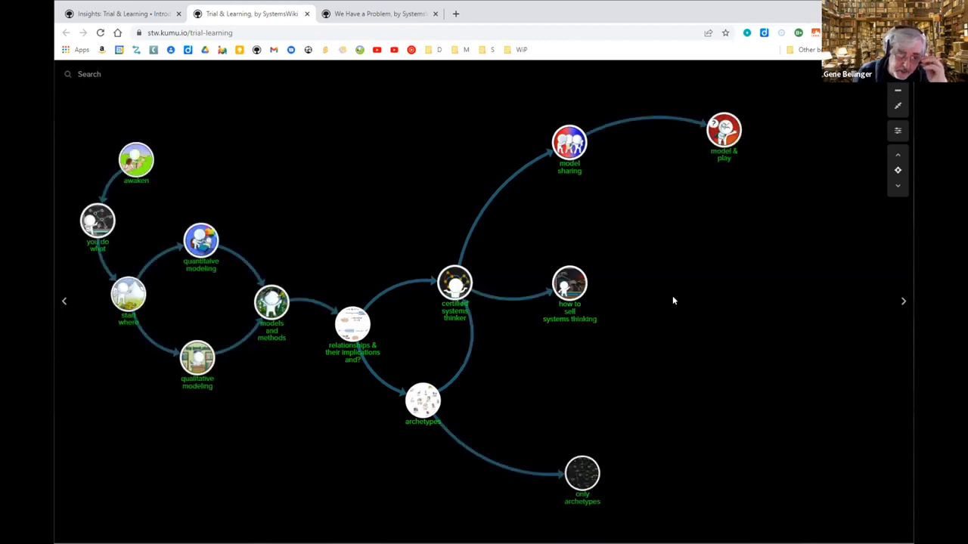
pyautogui.moveTo(584, 230)
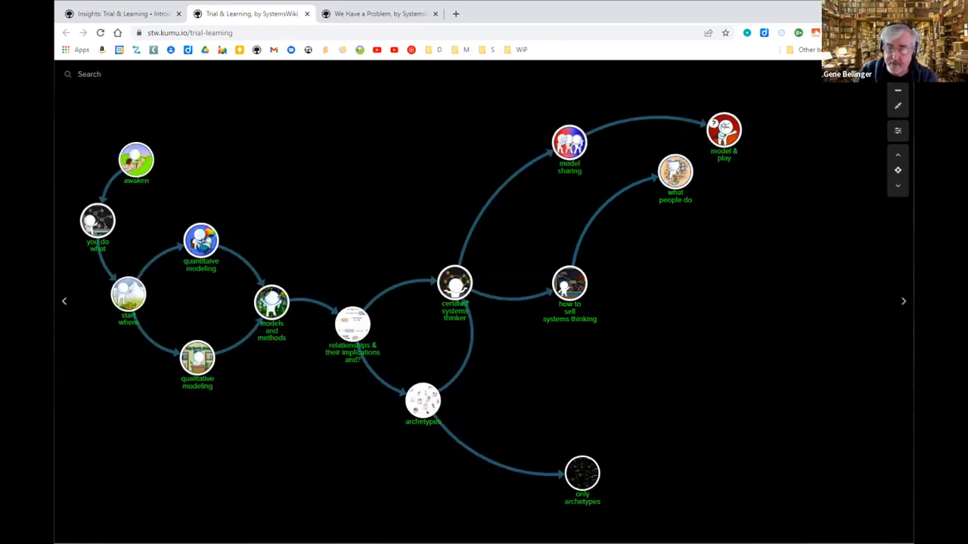
pyautogui.moveTo(719, 313)
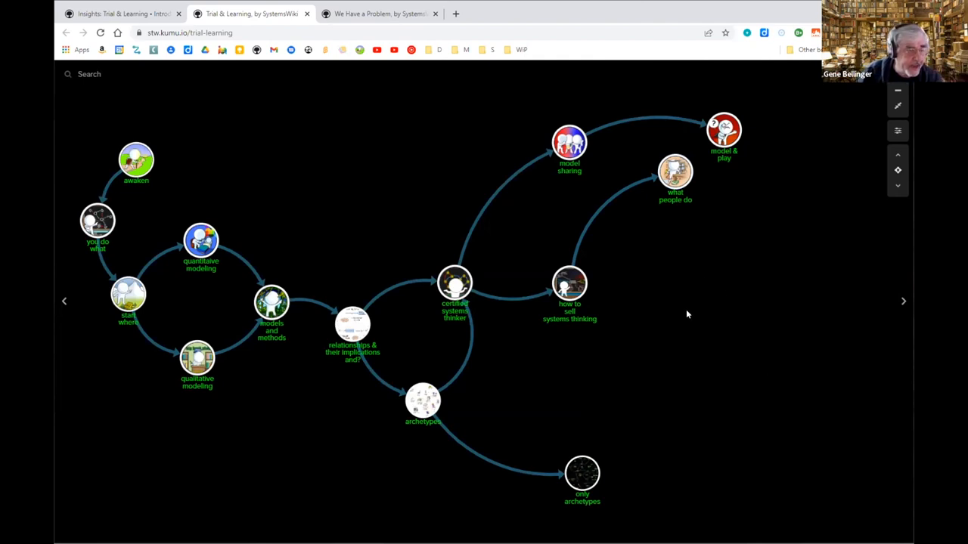
pyautogui.moveTo(708, 273)
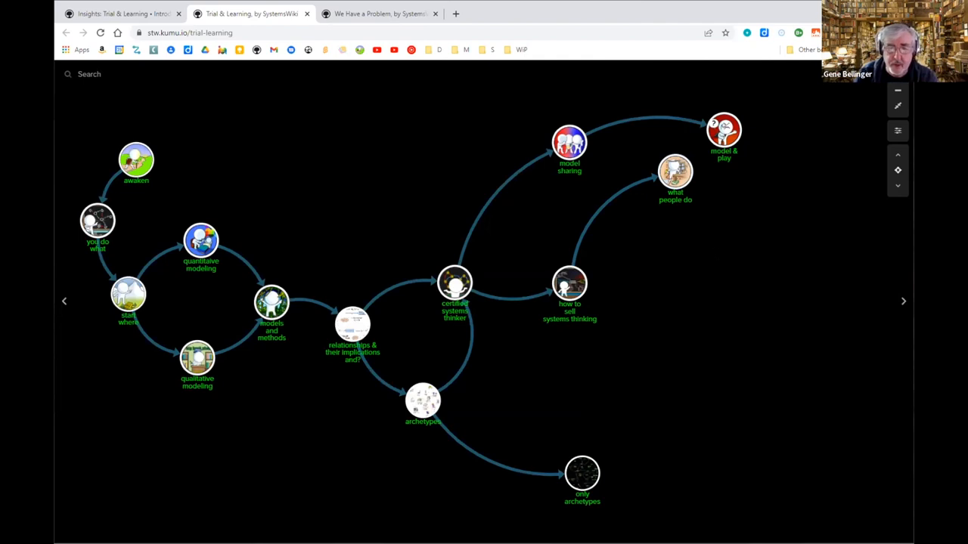
pyautogui.moveTo(726, 253)
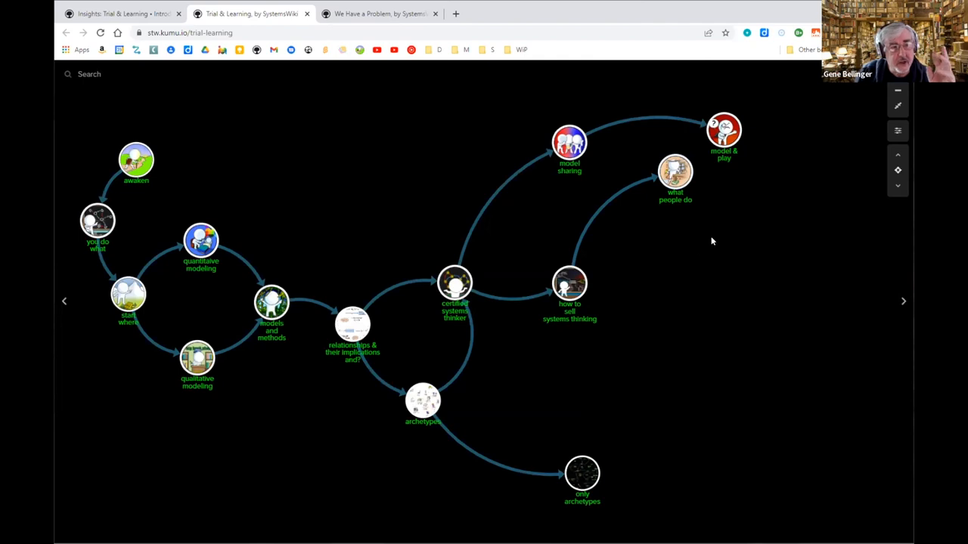
pyautogui.moveTo(720, 223)
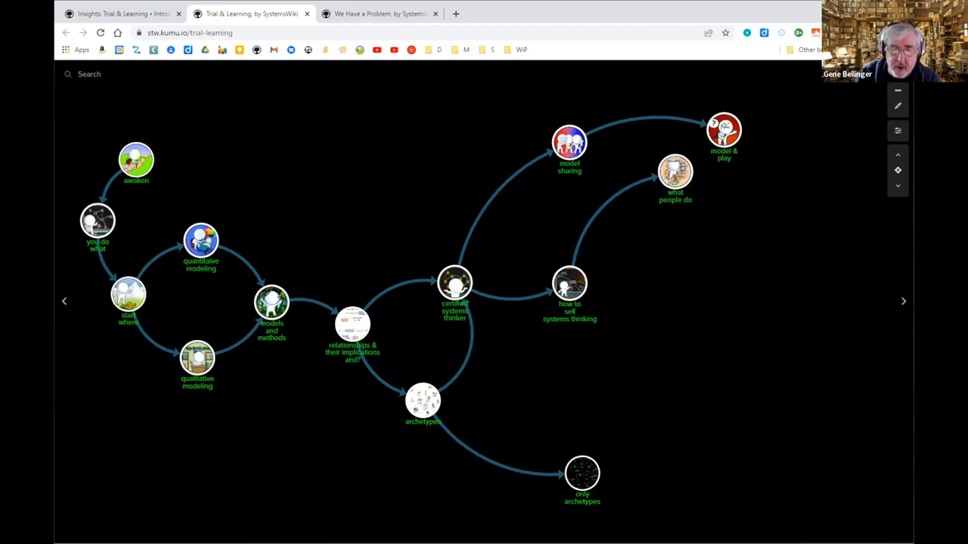
pyautogui.moveTo(661, 255)
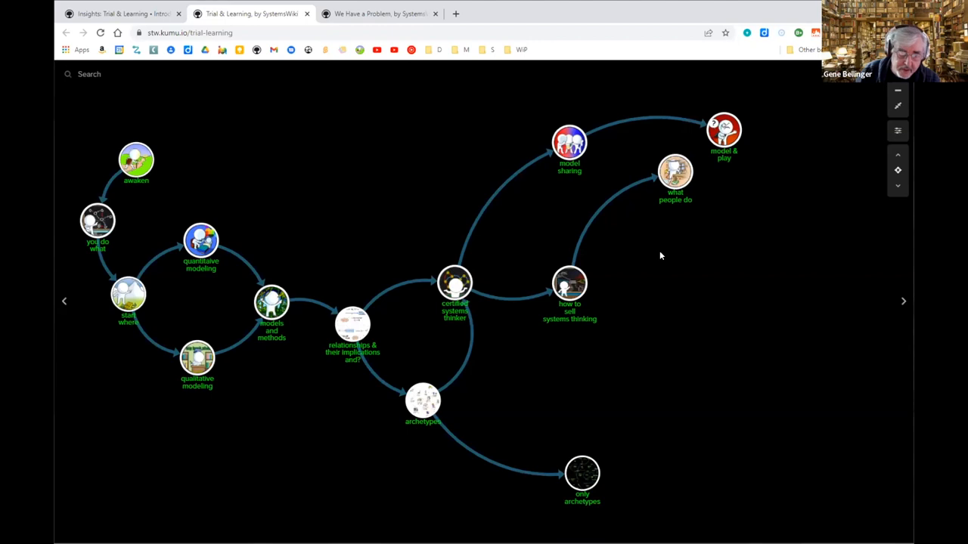
pyautogui.moveTo(658, 246)
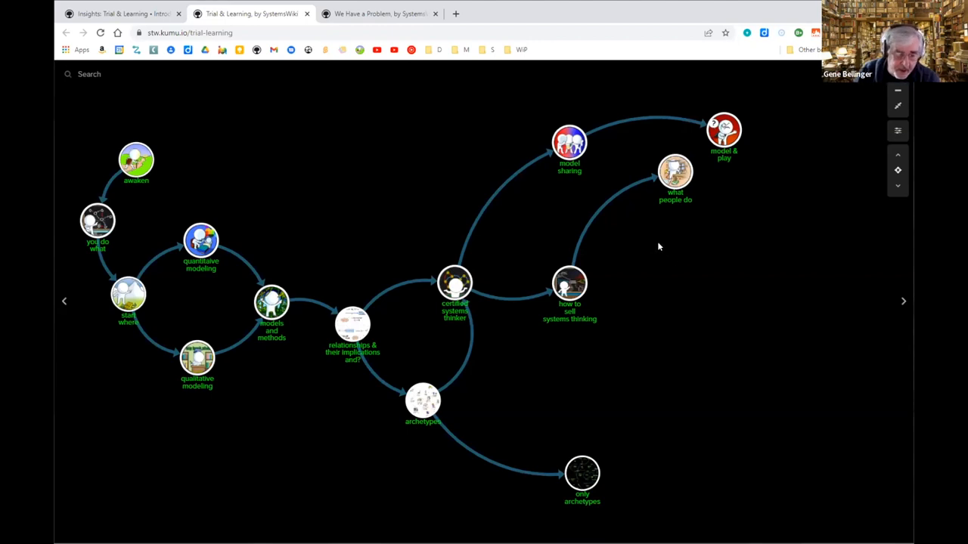
pyautogui.moveTo(649, 230)
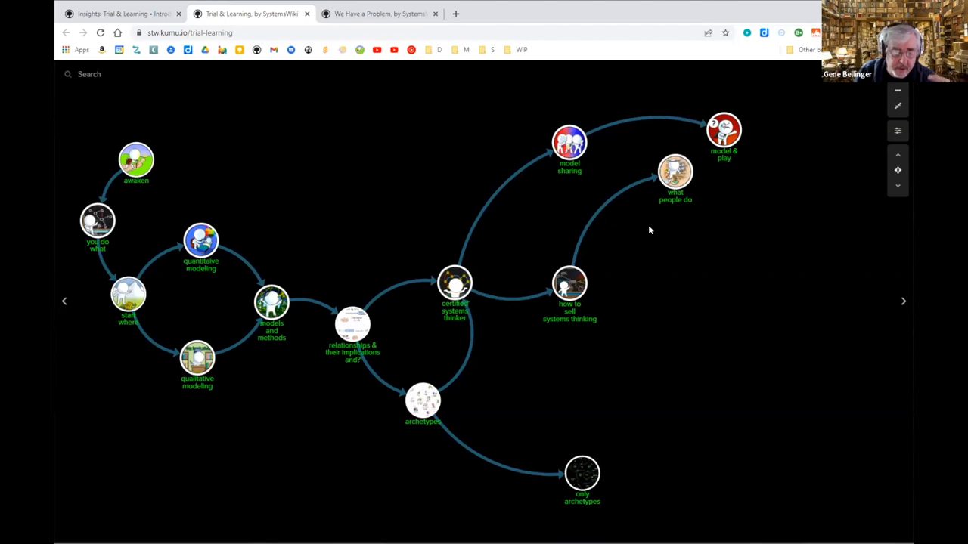
pyautogui.moveTo(673, 227)
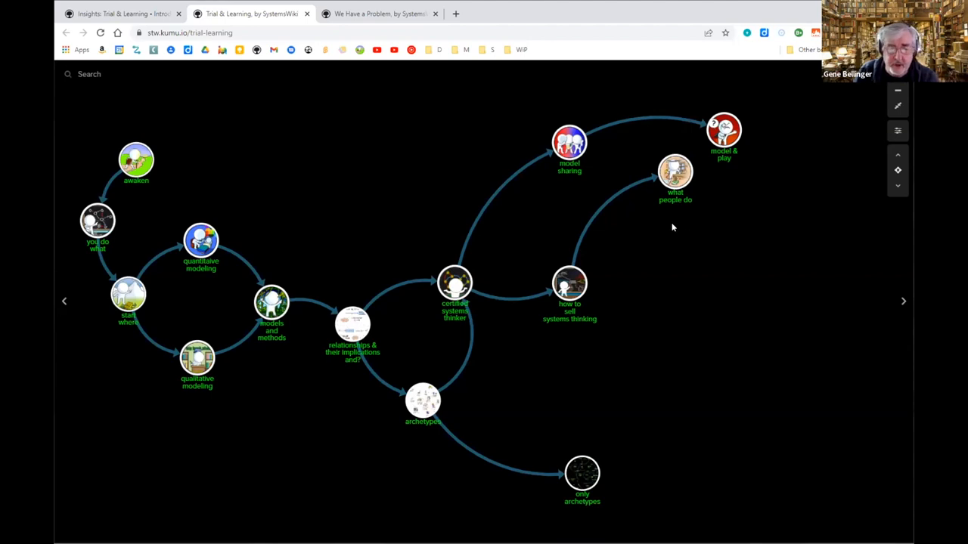
pyautogui.moveTo(701, 204)
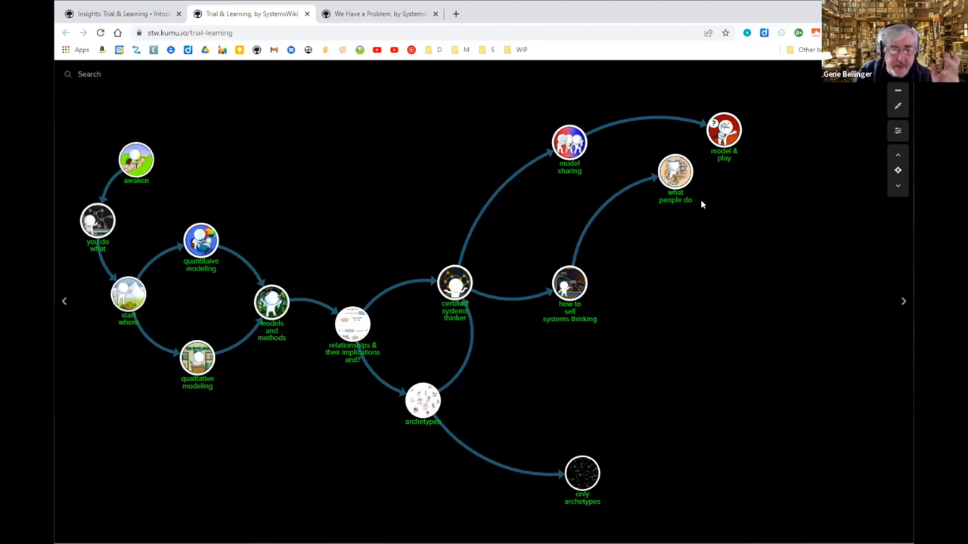
pyautogui.moveTo(745, 239)
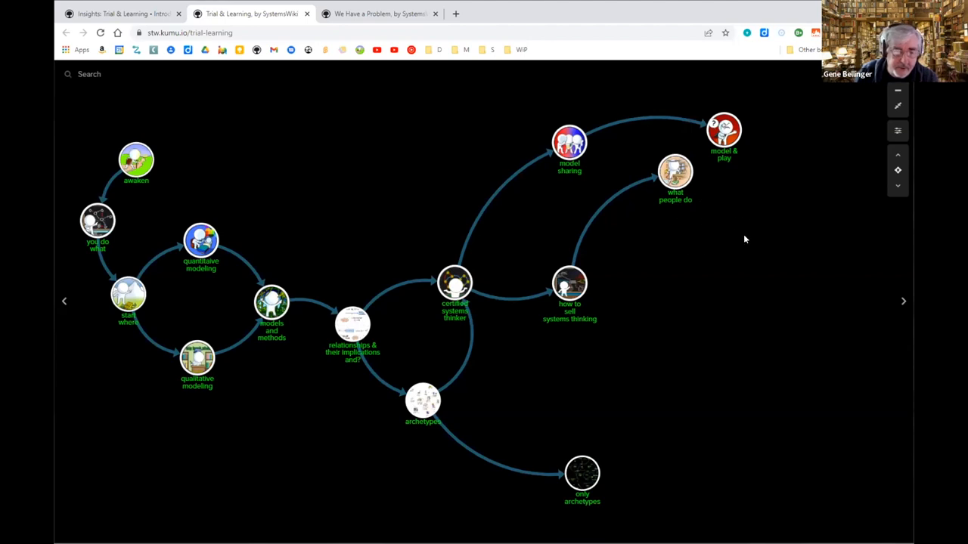
pyautogui.moveTo(893, 313)
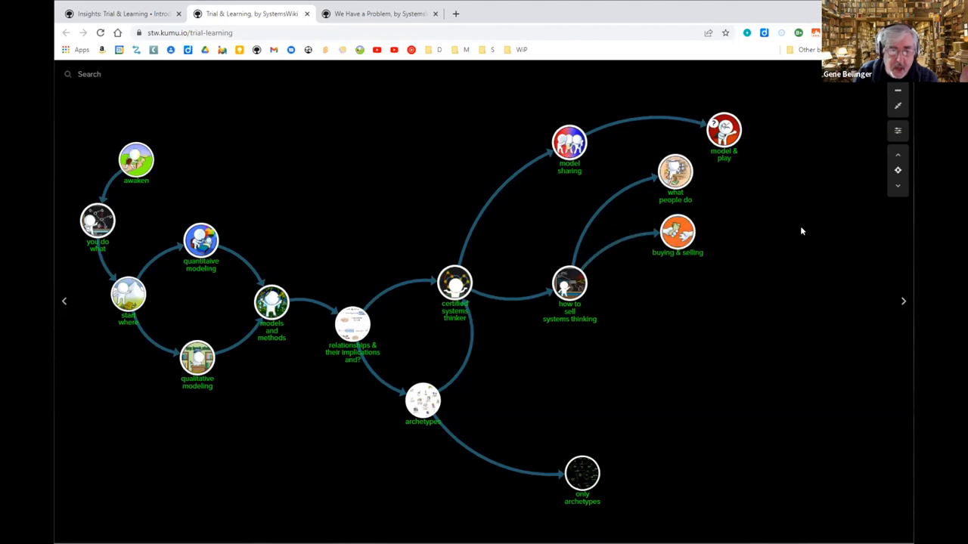
pyautogui.moveTo(770, 215)
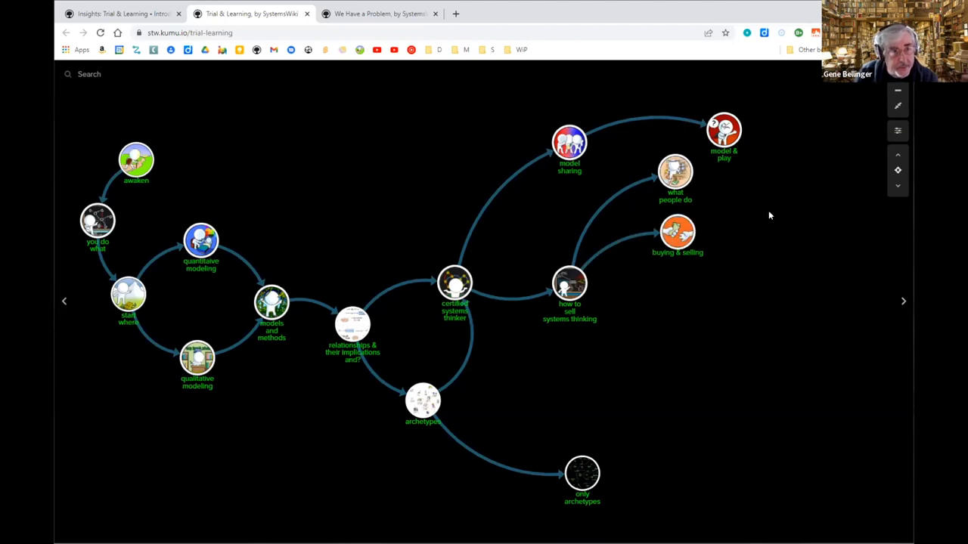
pyautogui.moveTo(771, 226)
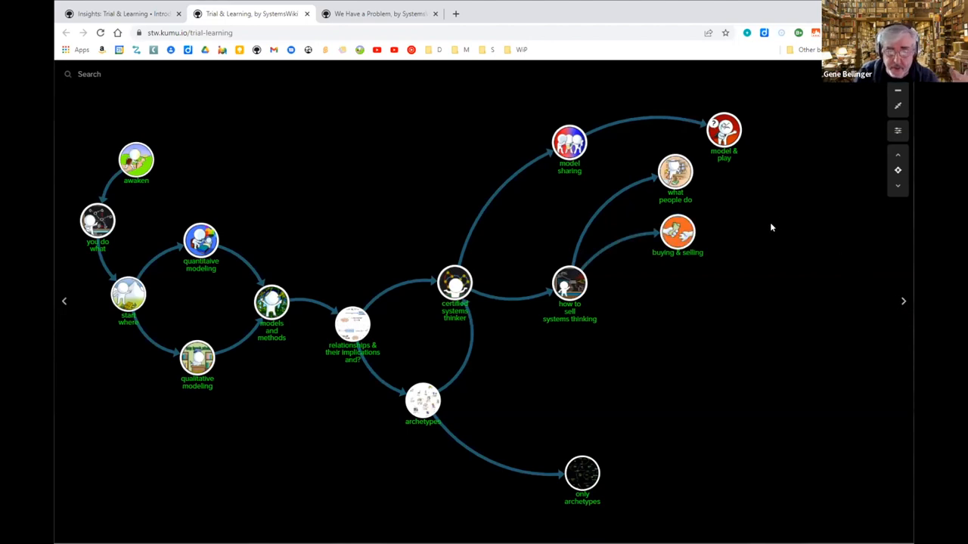
pyautogui.moveTo(804, 229)
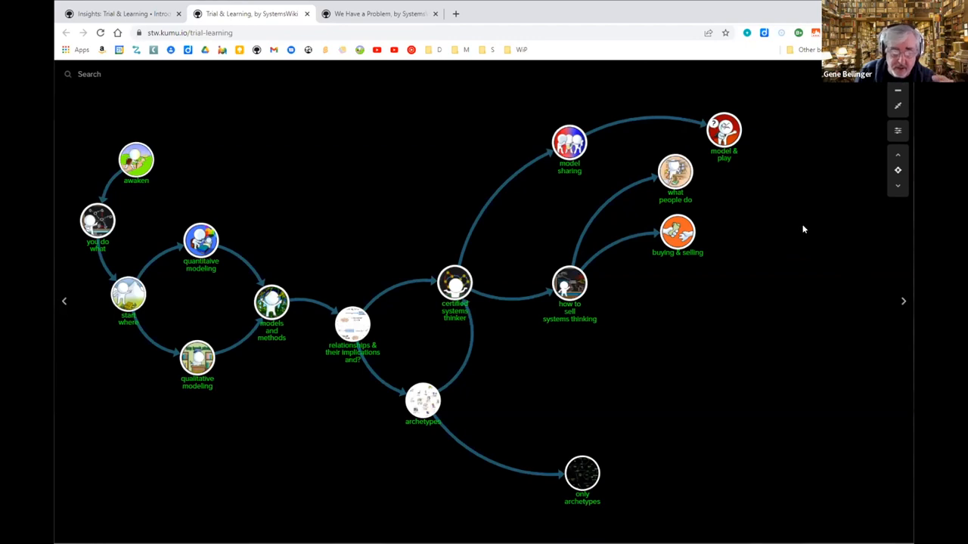
pyautogui.moveTo(785, 275)
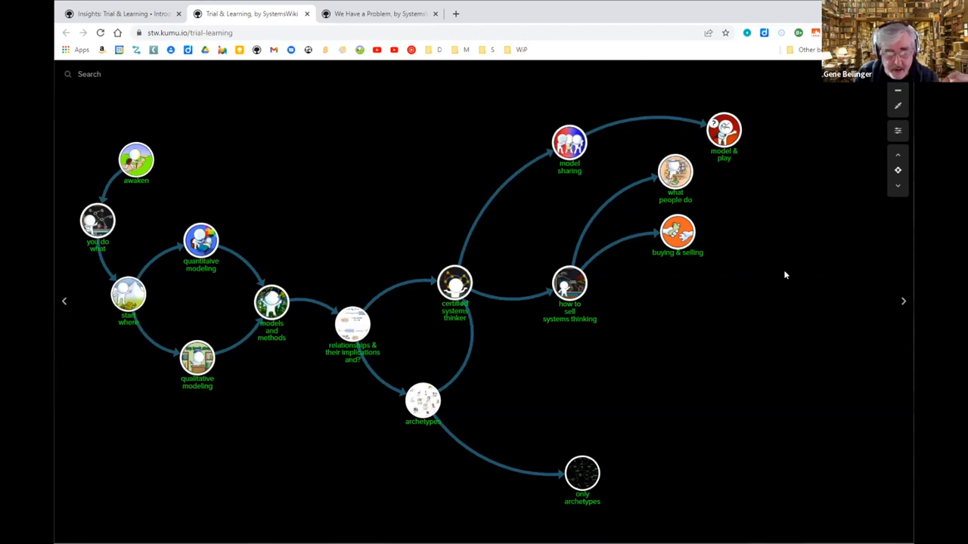
pyautogui.moveTo(522, 381)
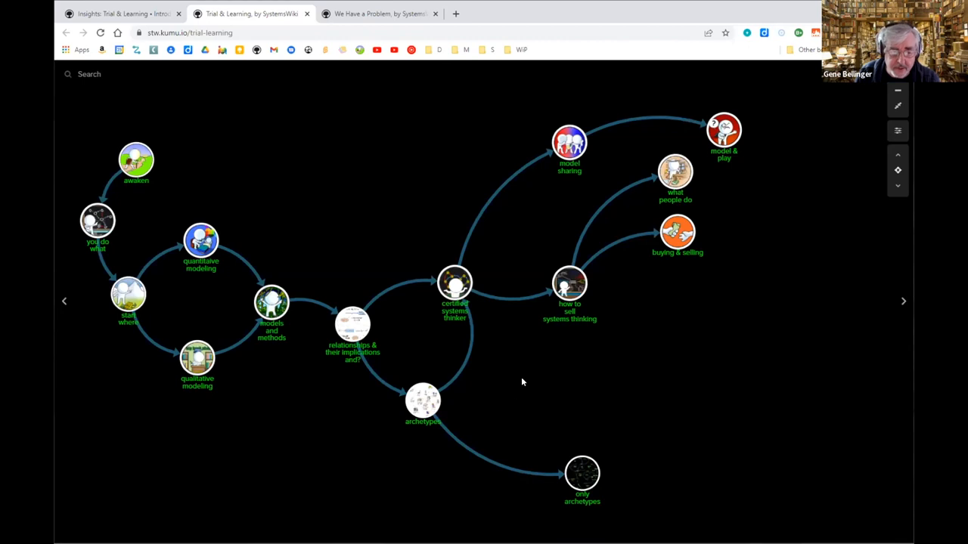
pyautogui.moveTo(721, 232)
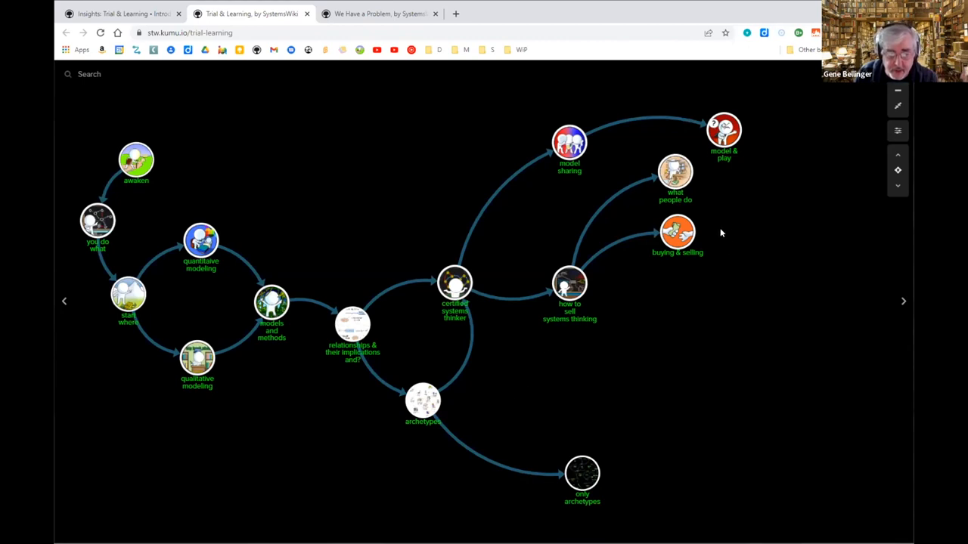
pyautogui.moveTo(718, 244)
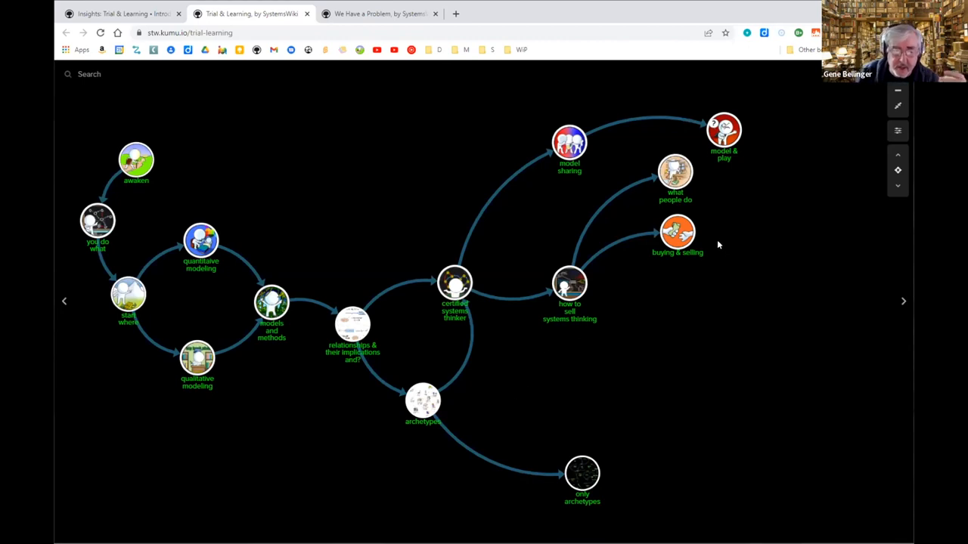
pyautogui.moveTo(726, 235)
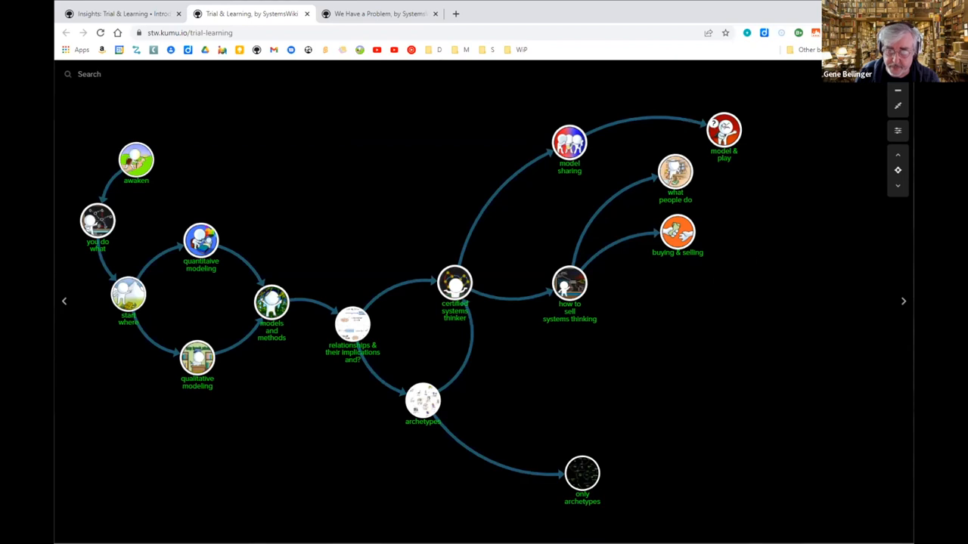
pyautogui.moveTo(783, 283)
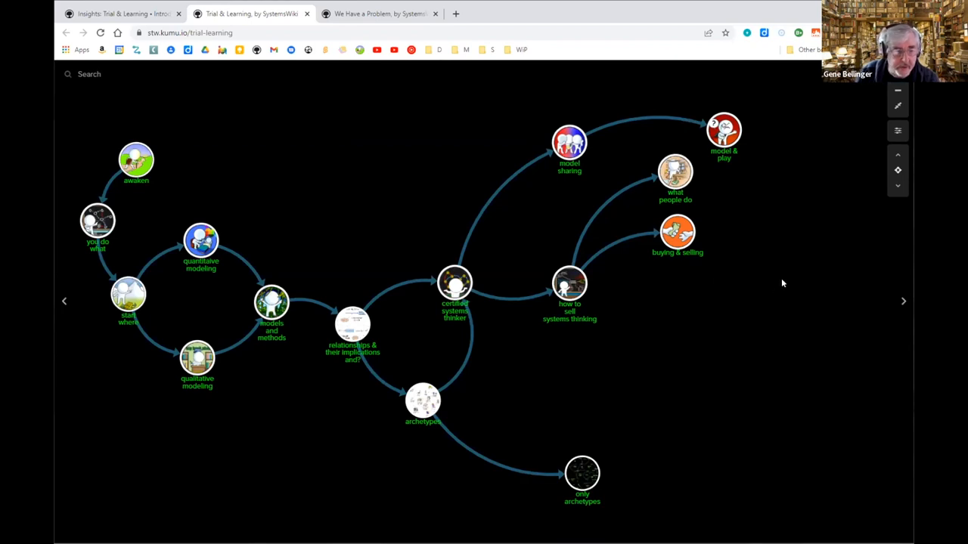
pyautogui.moveTo(755, 248)
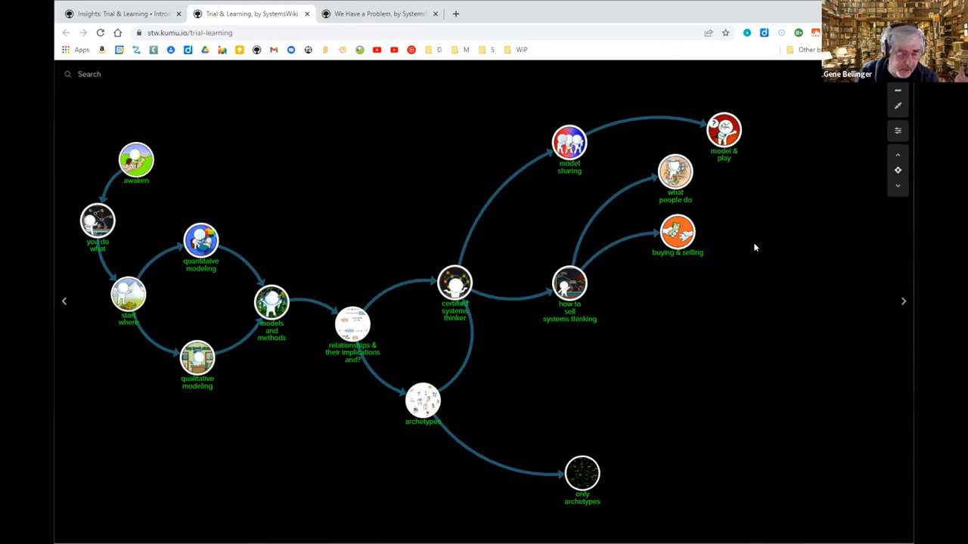
pyautogui.moveTo(765, 280)
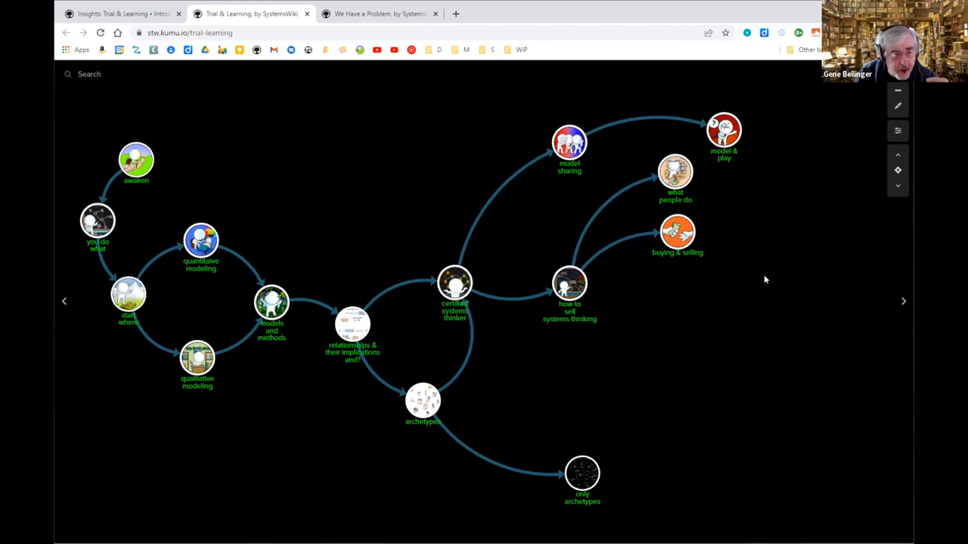
pyautogui.moveTo(770, 250)
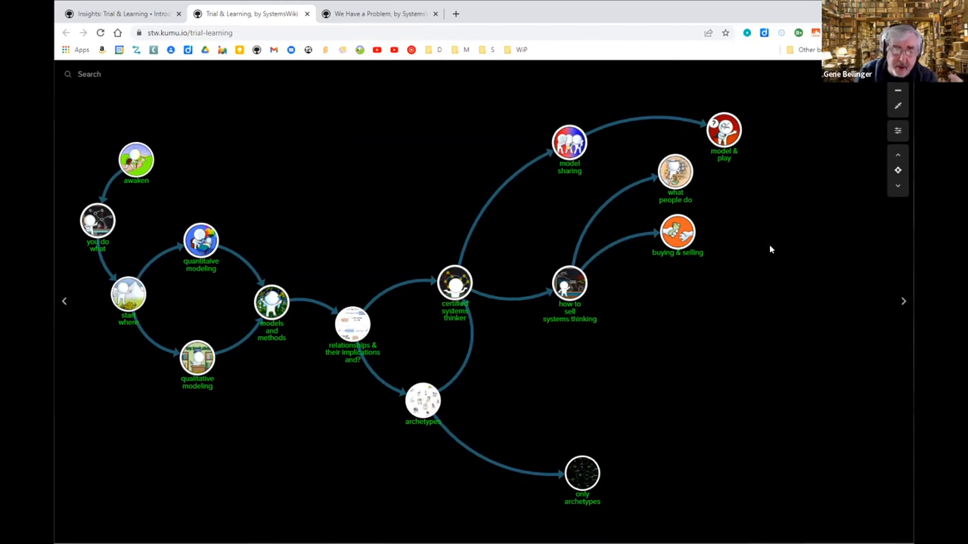
pyautogui.moveTo(761, 227)
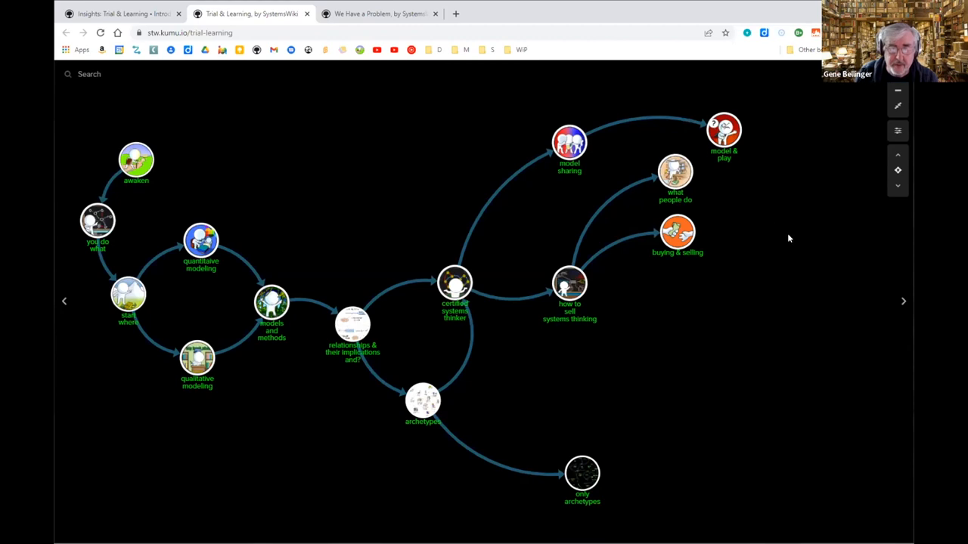
pyautogui.moveTo(803, 220)
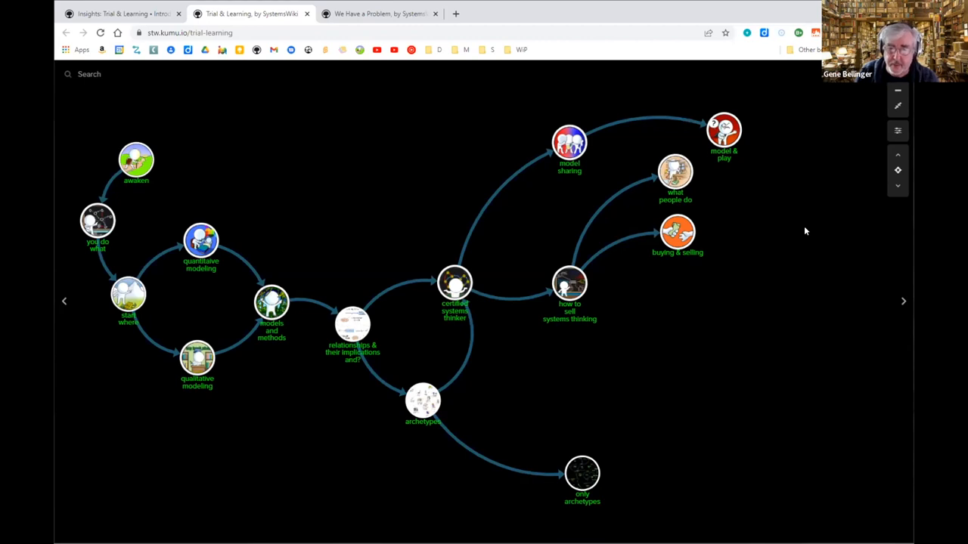
pyautogui.moveTo(766, 250)
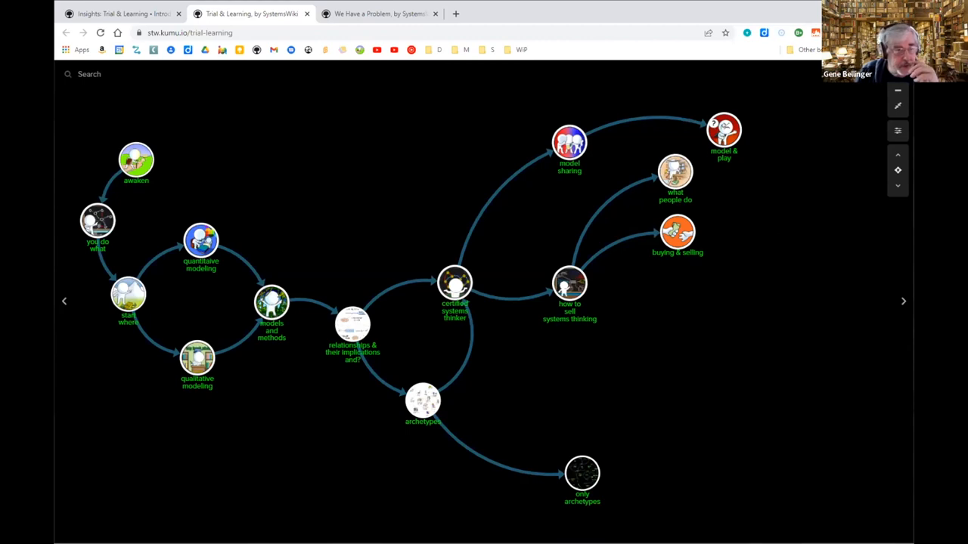
pyautogui.moveTo(769, 194)
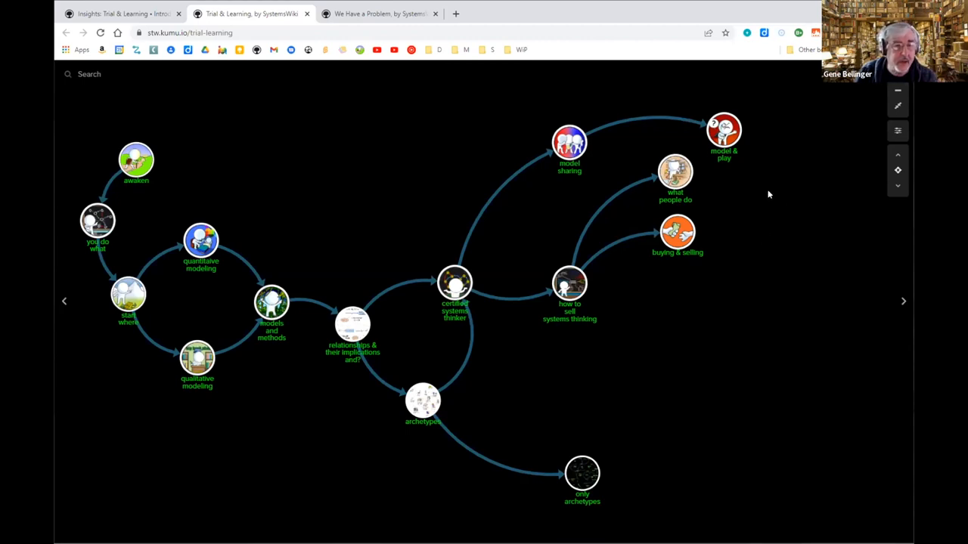
pyautogui.moveTo(798, 202)
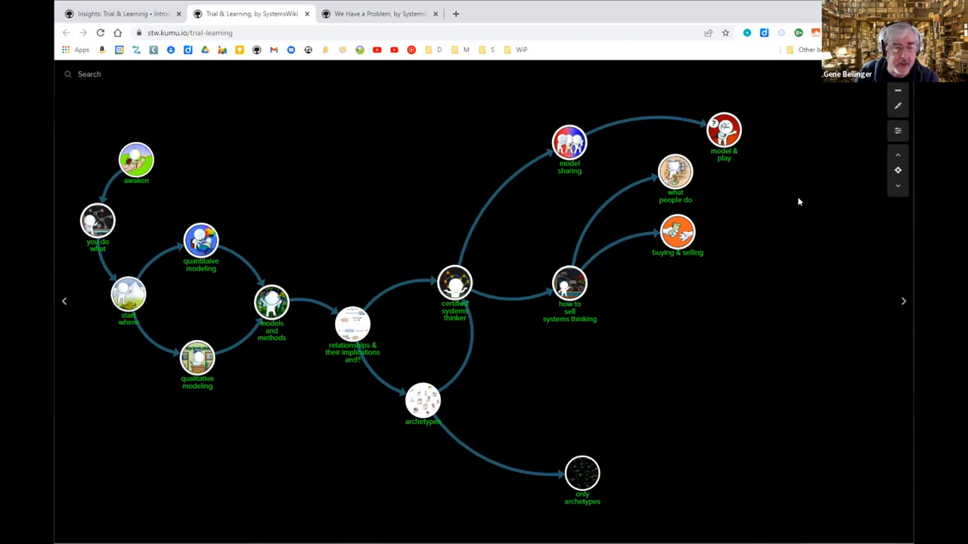
pyautogui.moveTo(797, 214)
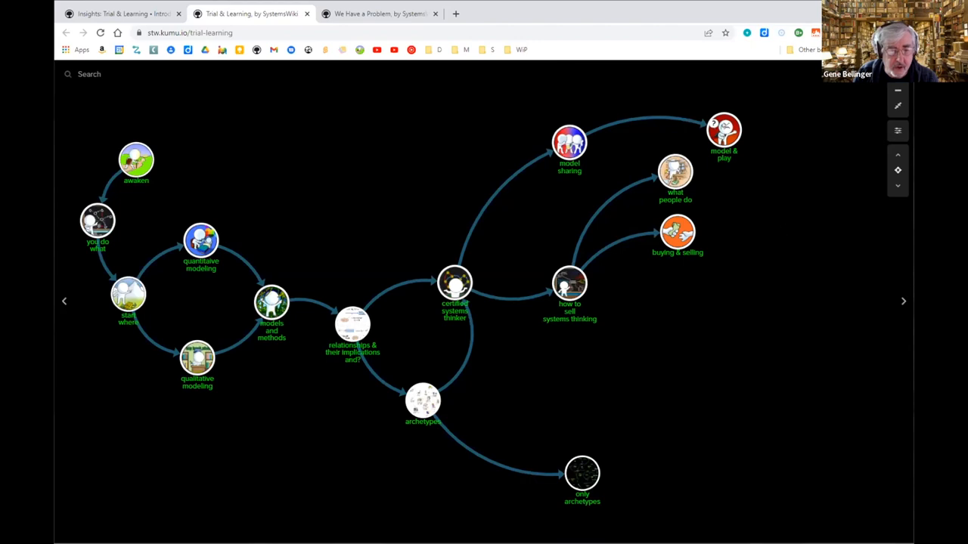
pyautogui.moveTo(782, 215)
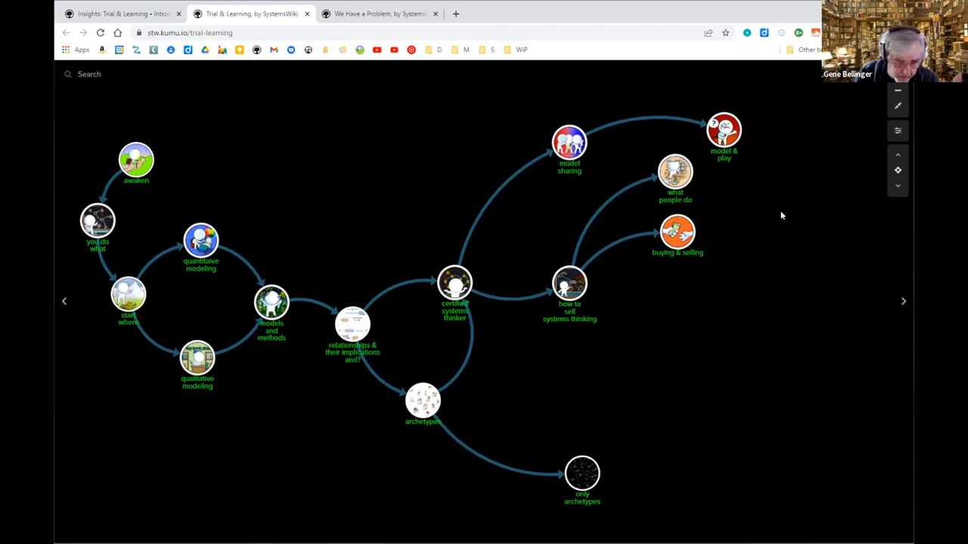
pyautogui.moveTo(806, 221)
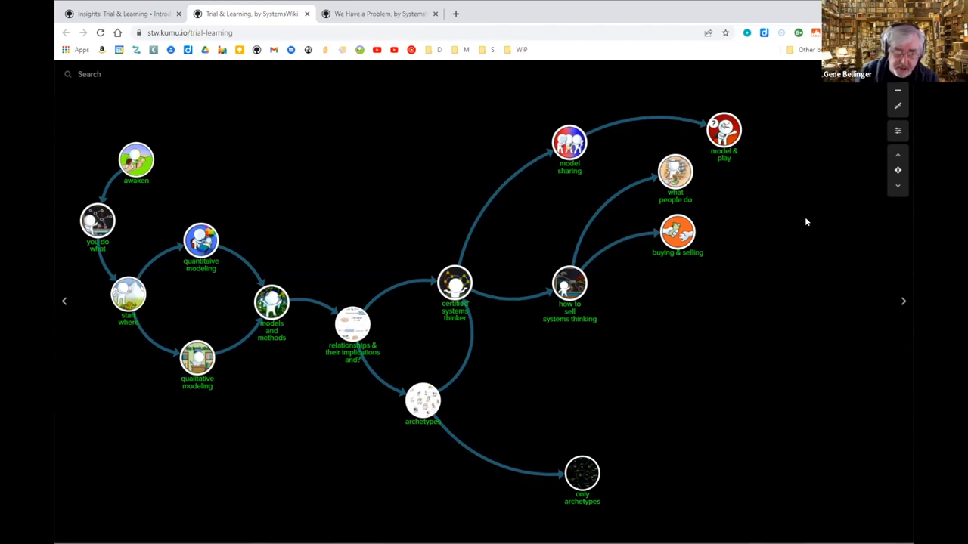
pyautogui.moveTo(780, 222)
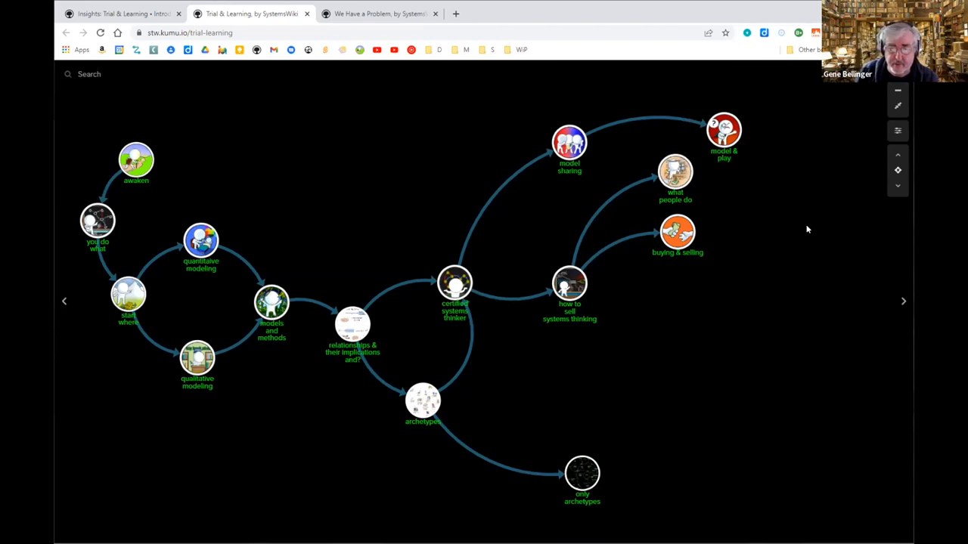
pyautogui.moveTo(789, 205)
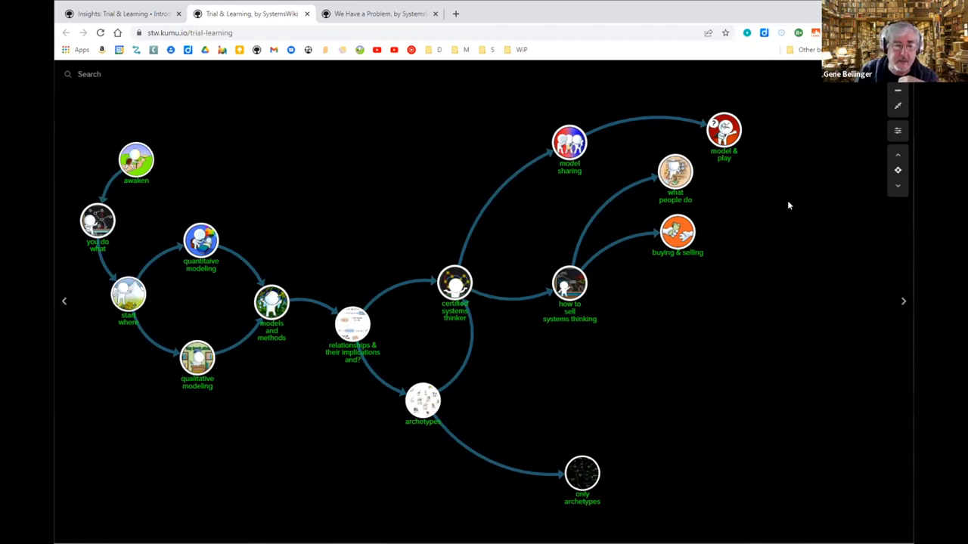
pyautogui.moveTo(763, 222)
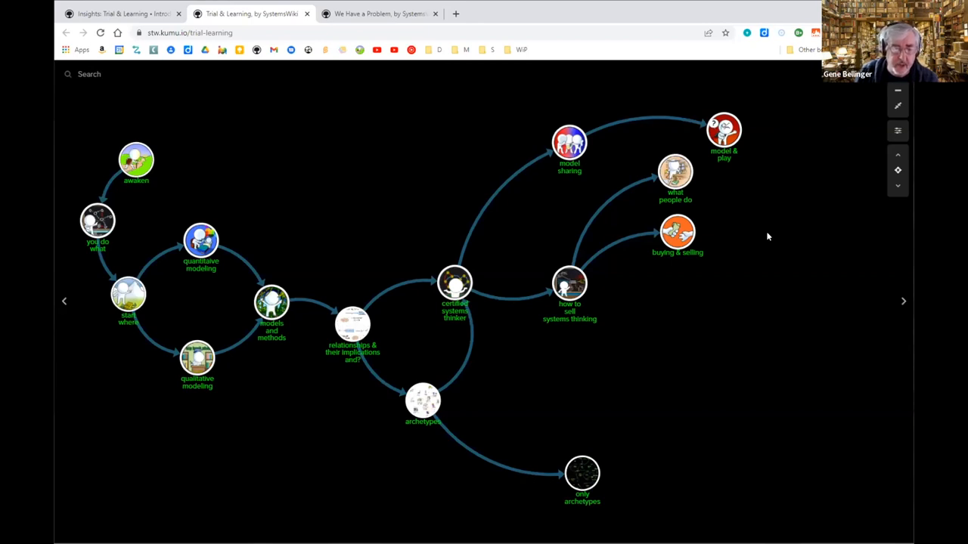
pyautogui.moveTo(692, 244)
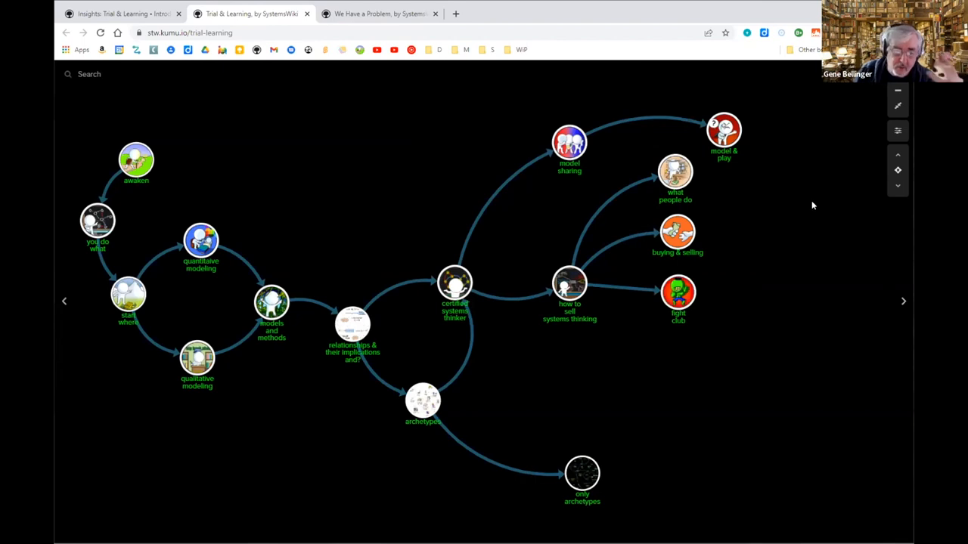
pyautogui.moveTo(793, 179)
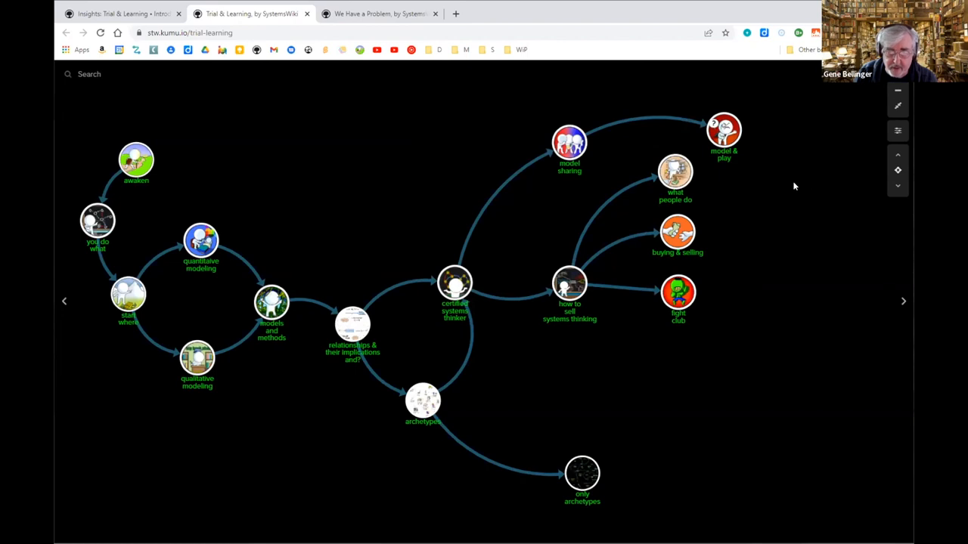
pyautogui.moveTo(789, 239)
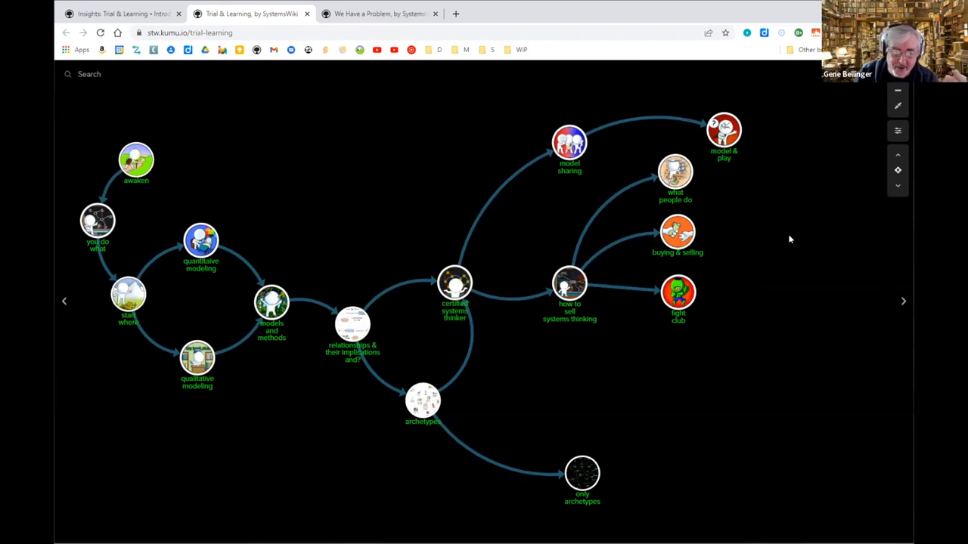
pyautogui.moveTo(743, 299)
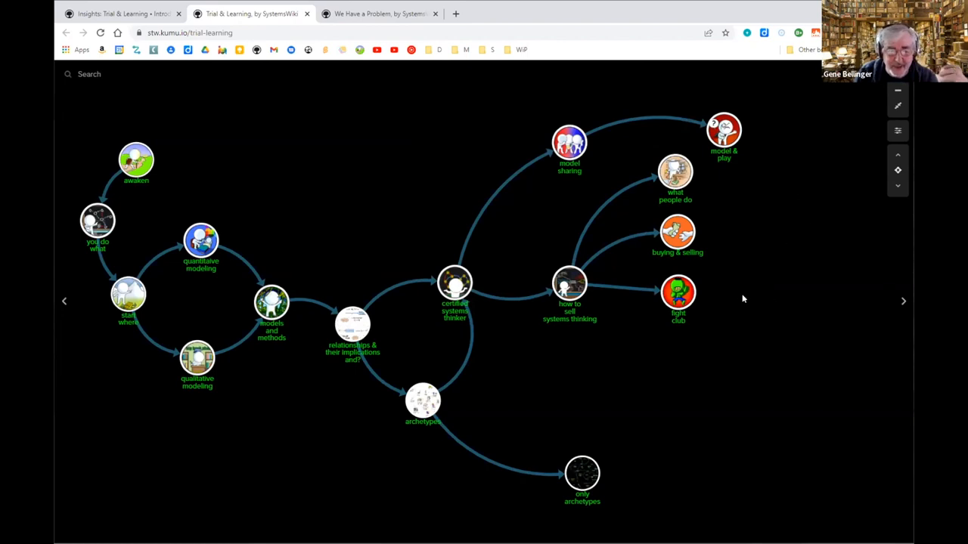
pyautogui.moveTo(737, 306)
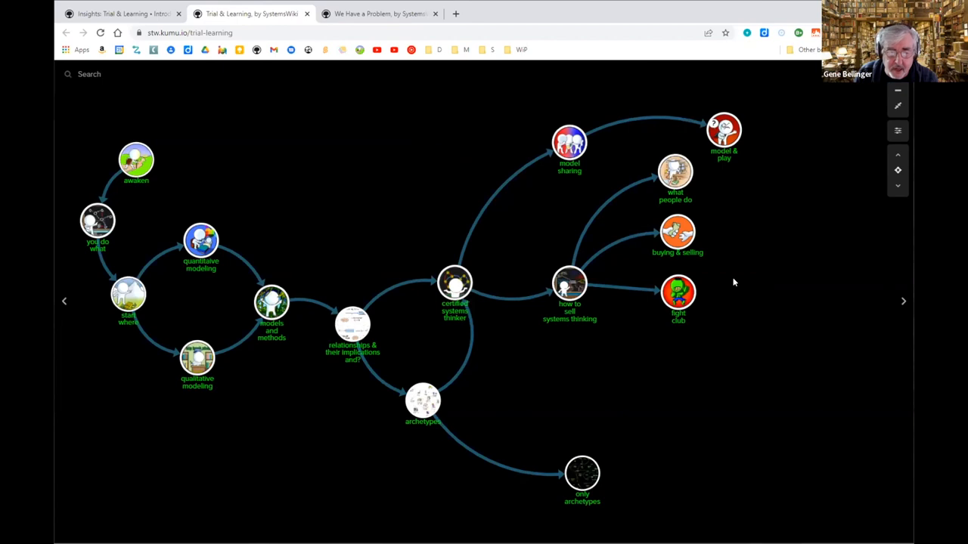
pyautogui.moveTo(718, 256)
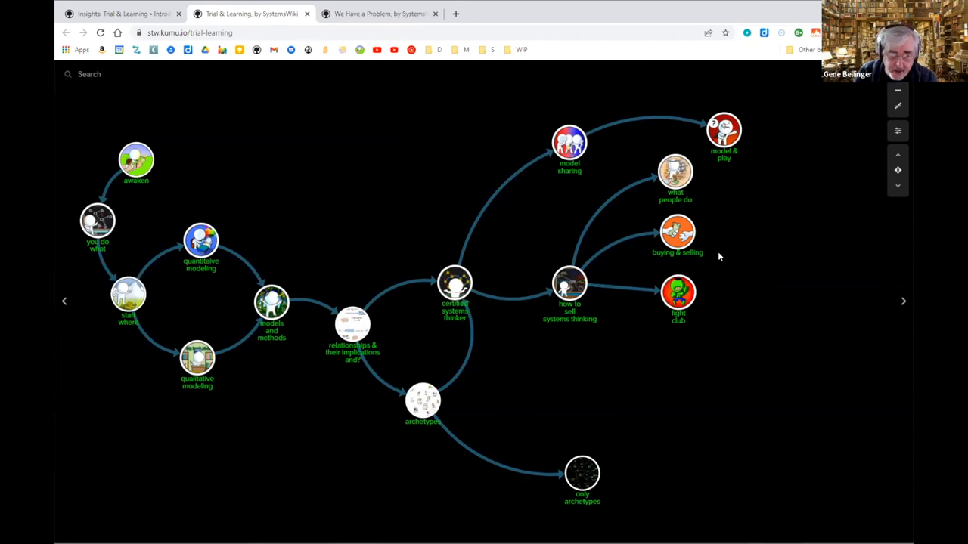
pyautogui.moveTo(702, 254)
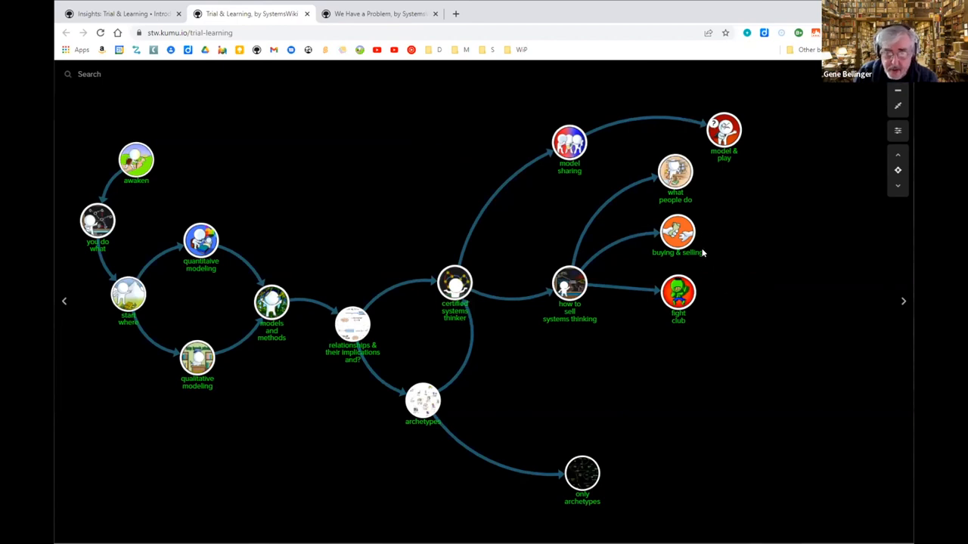
pyautogui.moveTo(711, 196)
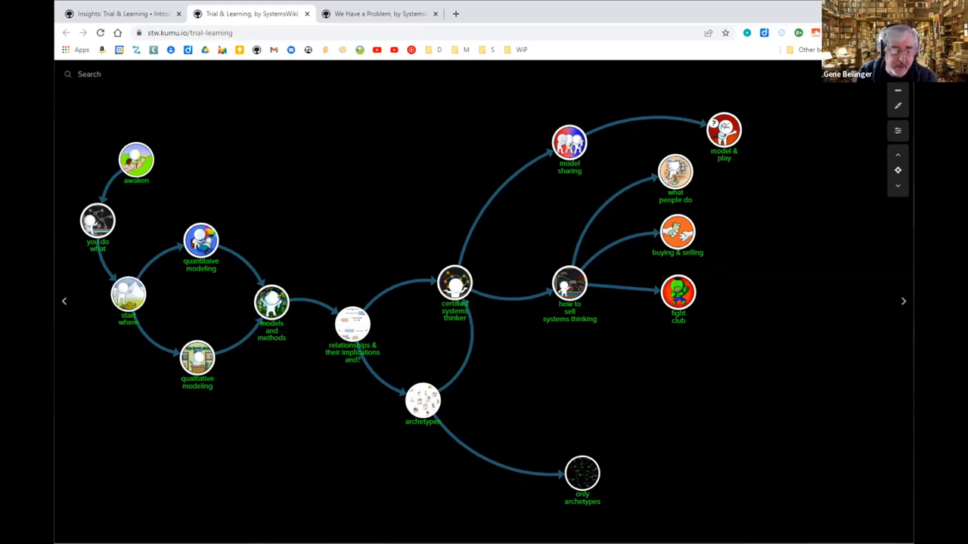
pyautogui.moveTo(719, 237)
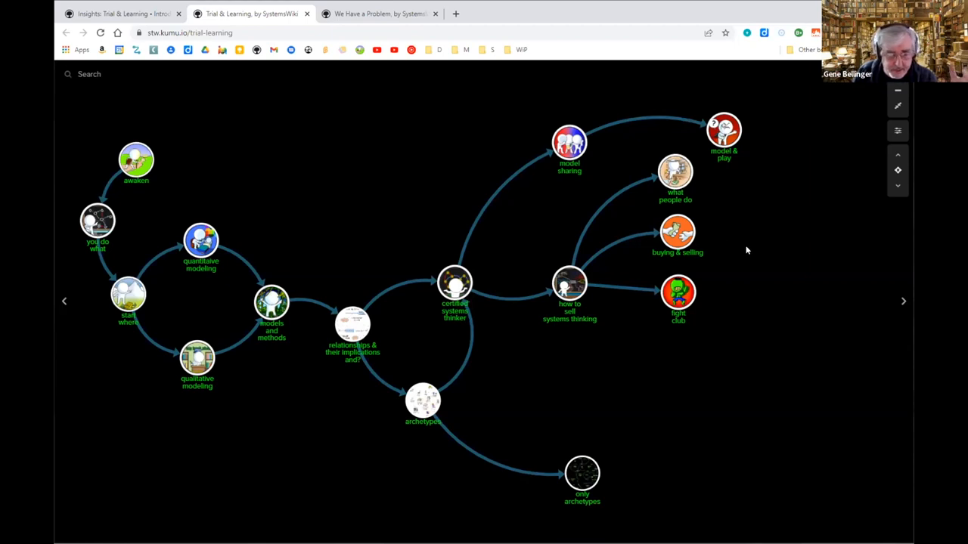
pyautogui.moveTo(892, 312)
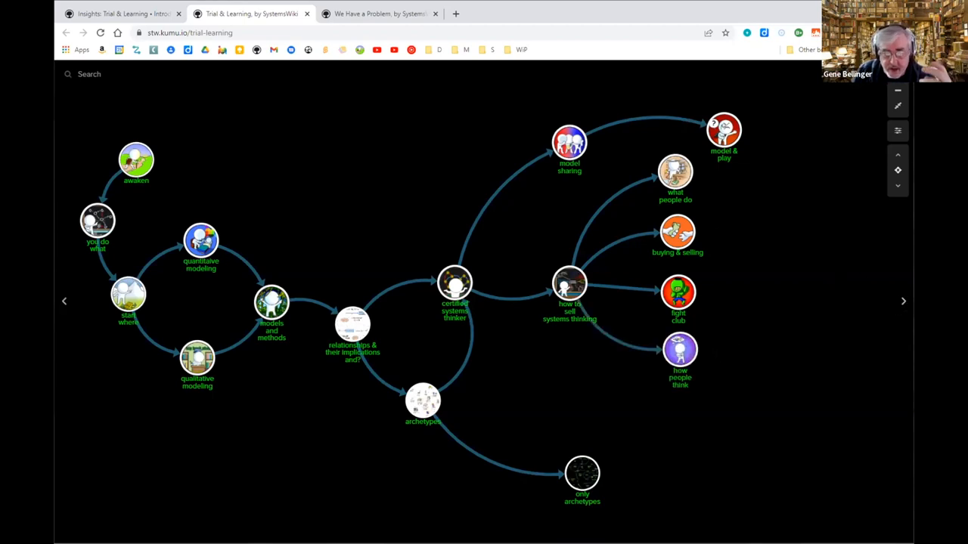
pyautogui.moveTo(796, 308)
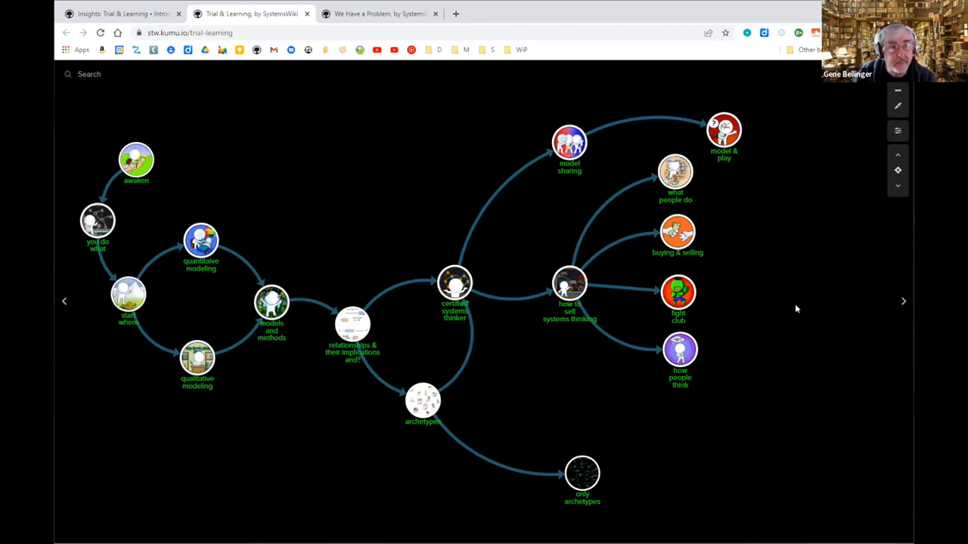
pyautogui.moveTo(718, 359)
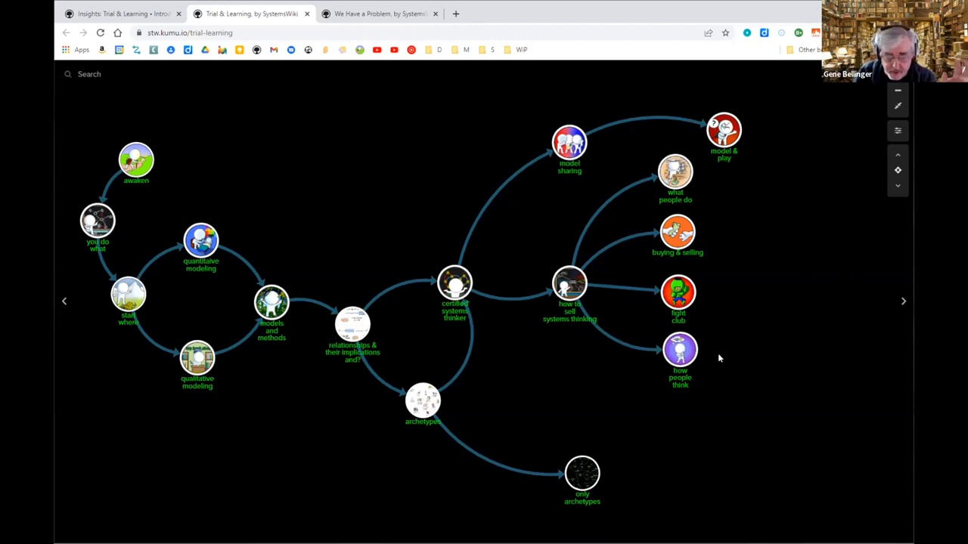
# Advance the presentation so the how people think node appears.
pyautogui.click(679, 351)
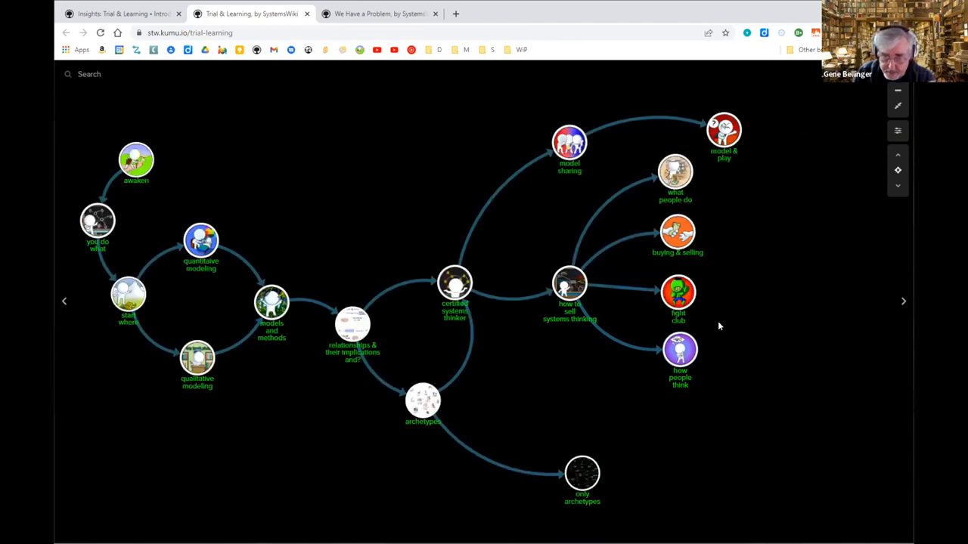
pyautogui.moveTo(729, 273)
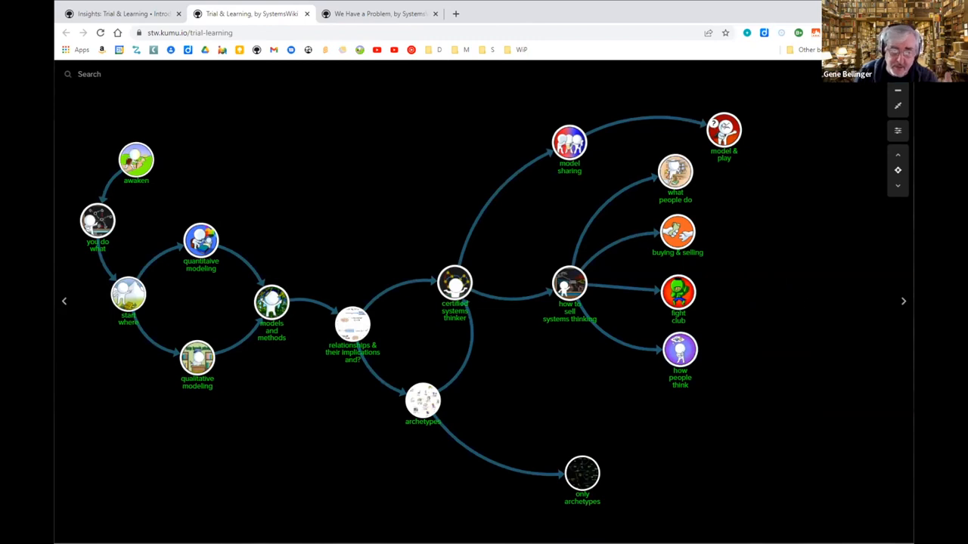
pyautogui.moveTo(901, 304)
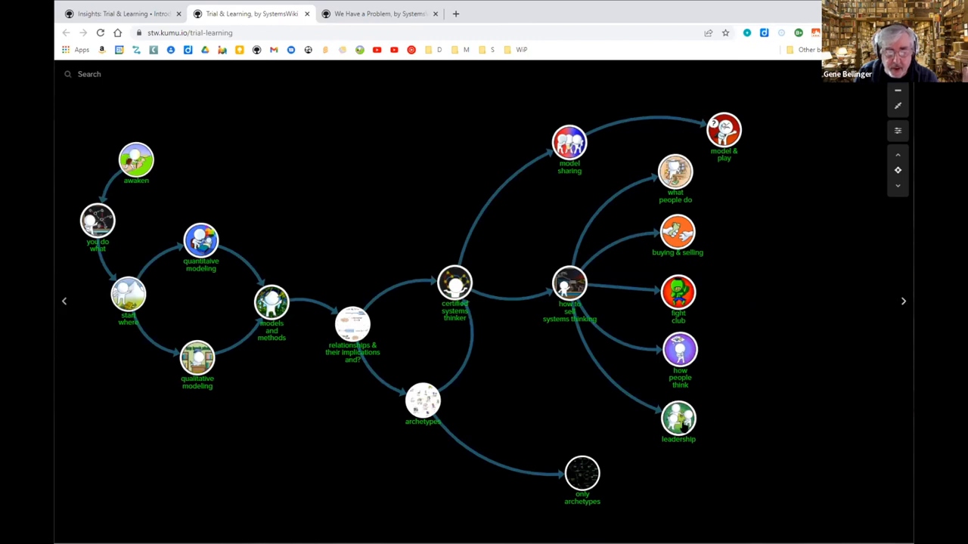
pyautogui.click(678, 420)
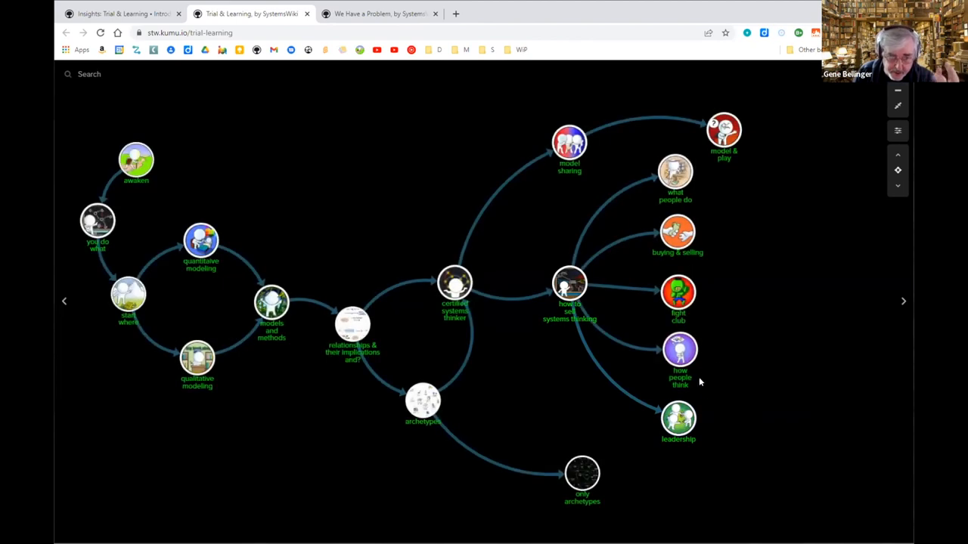
pyautogui.click(678, 420)
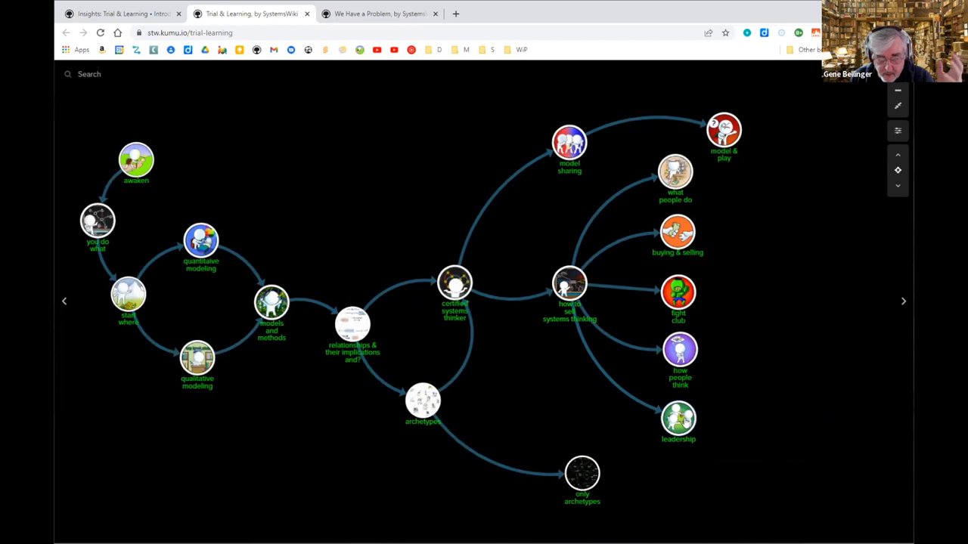
pyautogui.click(678, 419)
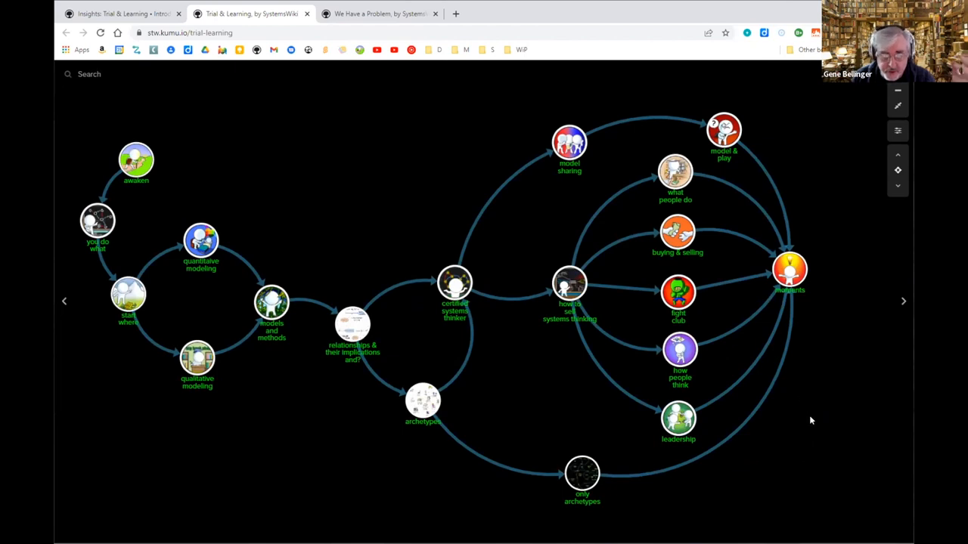
pyautogui.moveTo(816, 400)
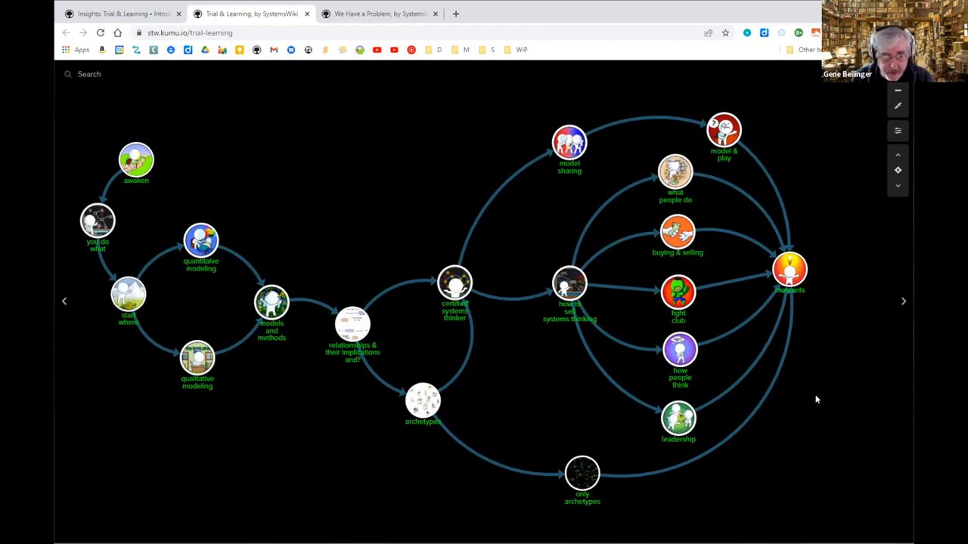
pyautogui.moveTo(817, 394)
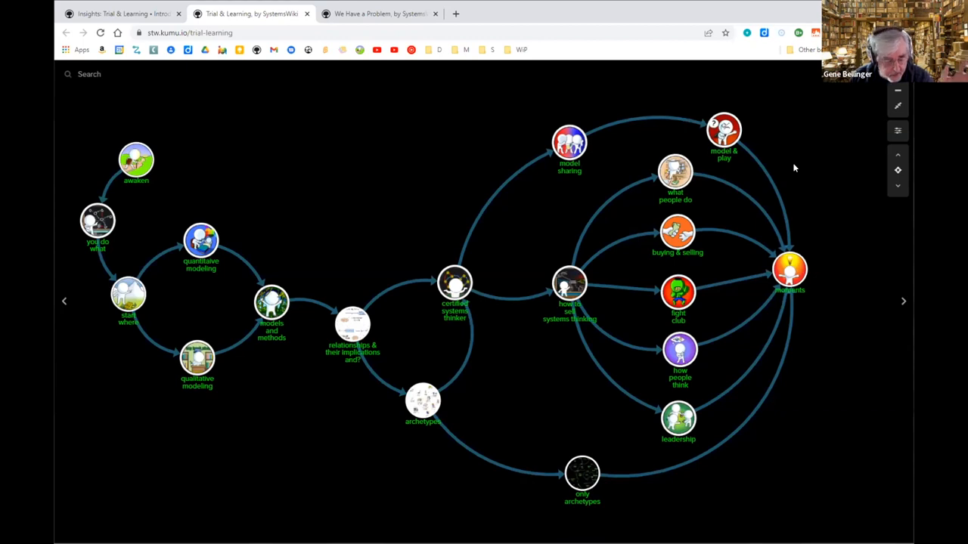
pyautogui.moveTo(831, 160)
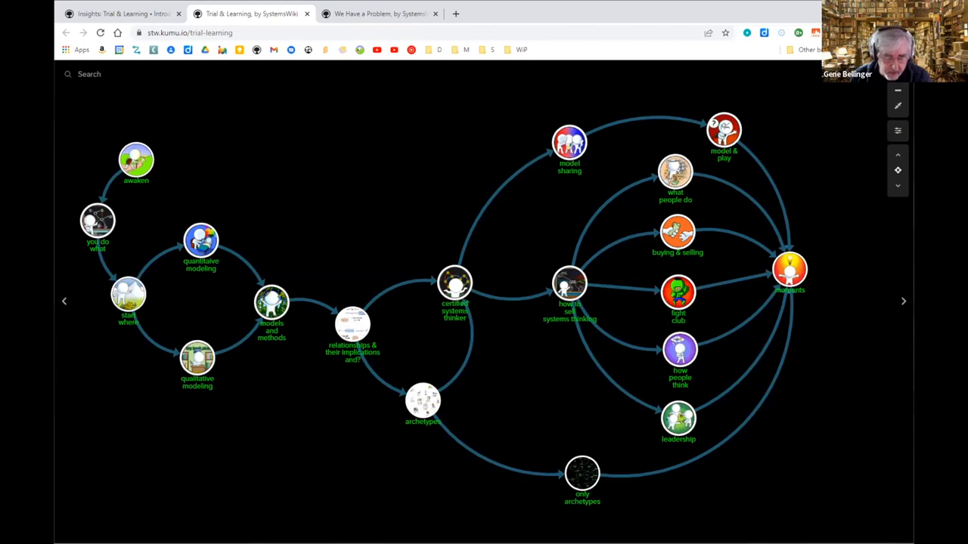
pyautogui.moveTo(814, 185)
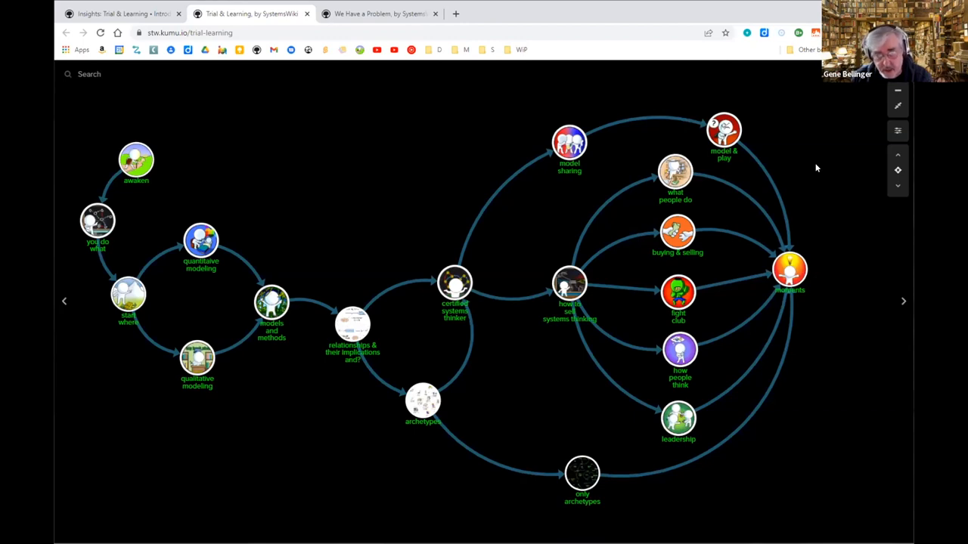
pyautogui.moveTo(847, 177)
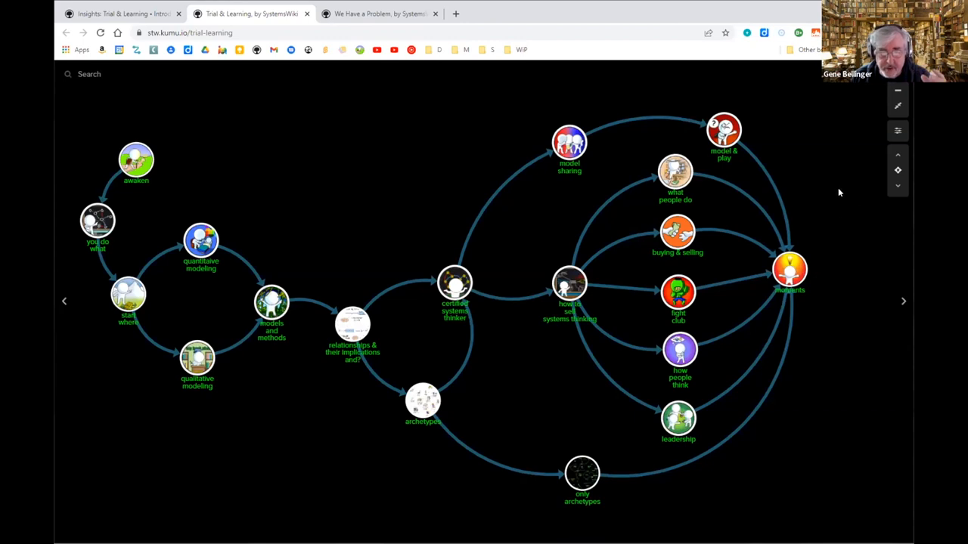
pyautogui.moveTo(824, 190)
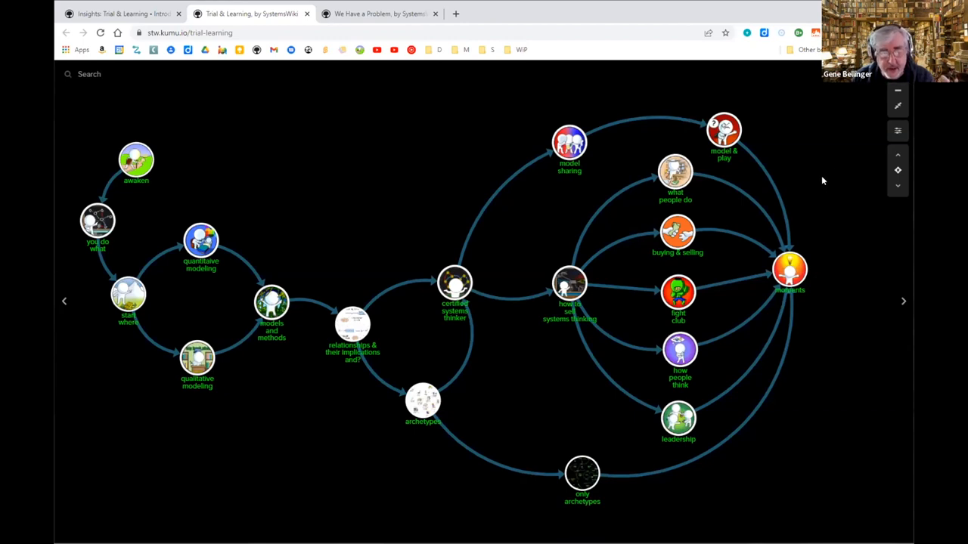
pyautogui.moveTo(824, 146)
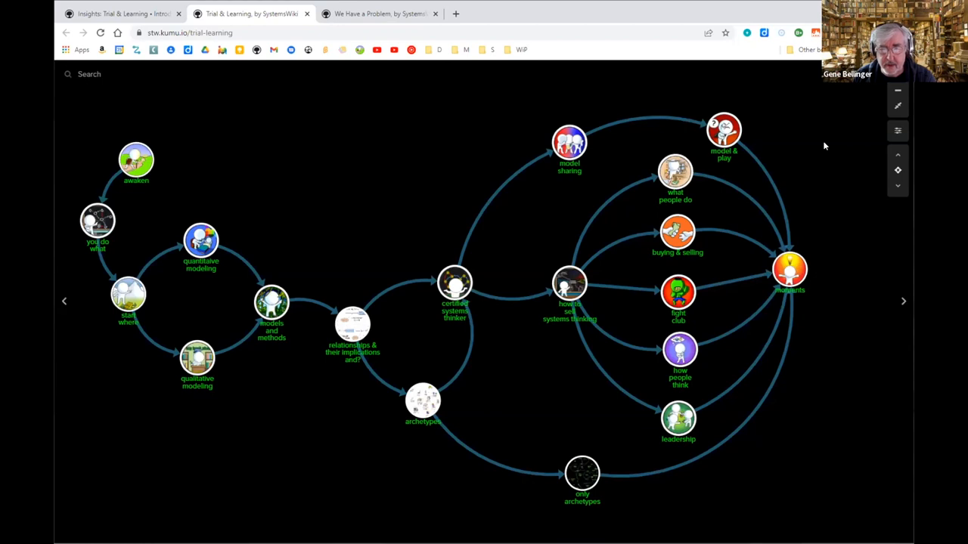
pyautogui.moveTo(832, 152)
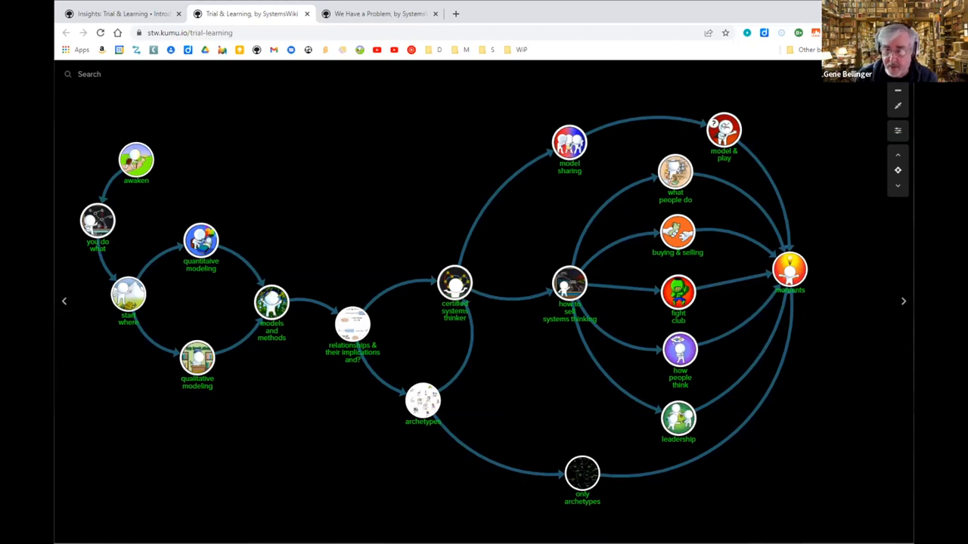
pyautogui.moveTo(830, 139)
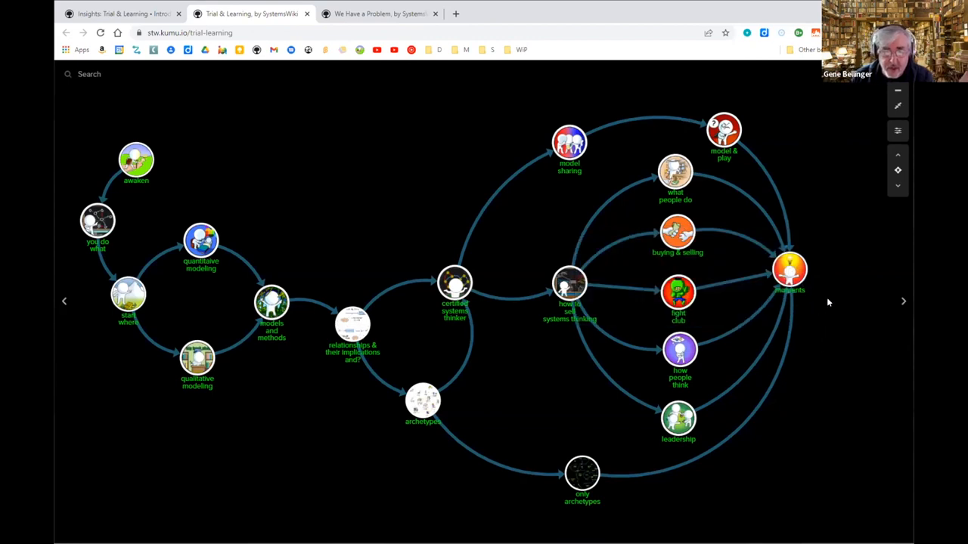
pyautogui.moveTo(902, 305)
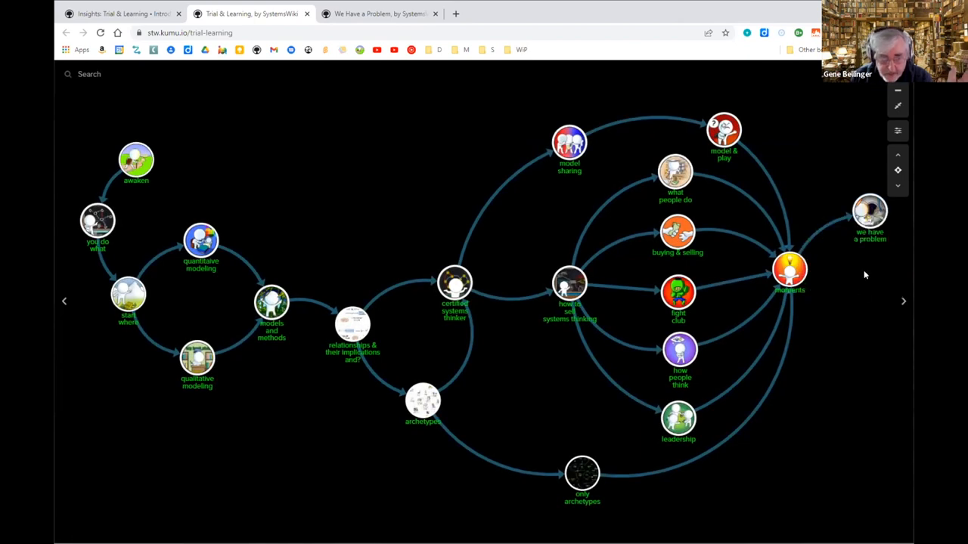
pyautogui.moveTo(582, 476)
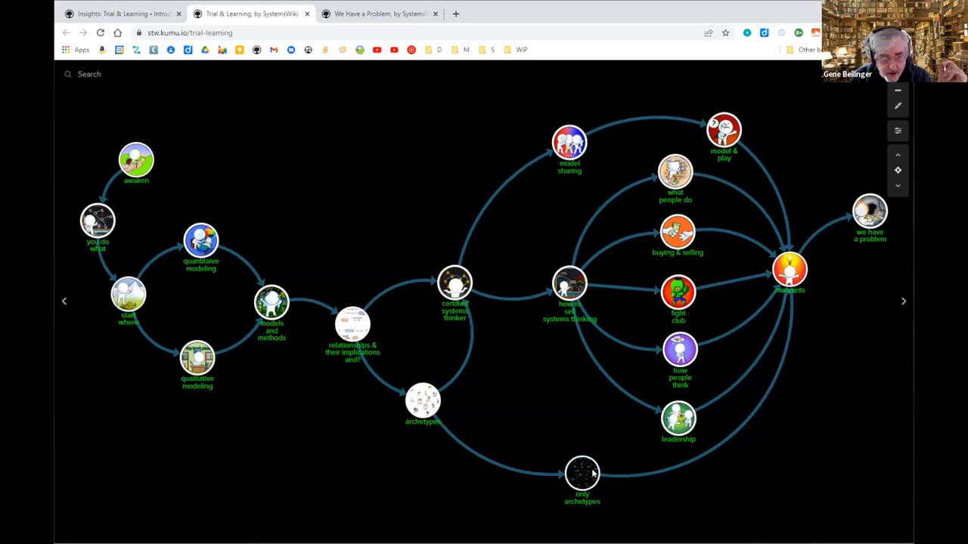
# Open the Storytelling 101 map from the Trial & Learning map.
pyautogui.click(581, 473)
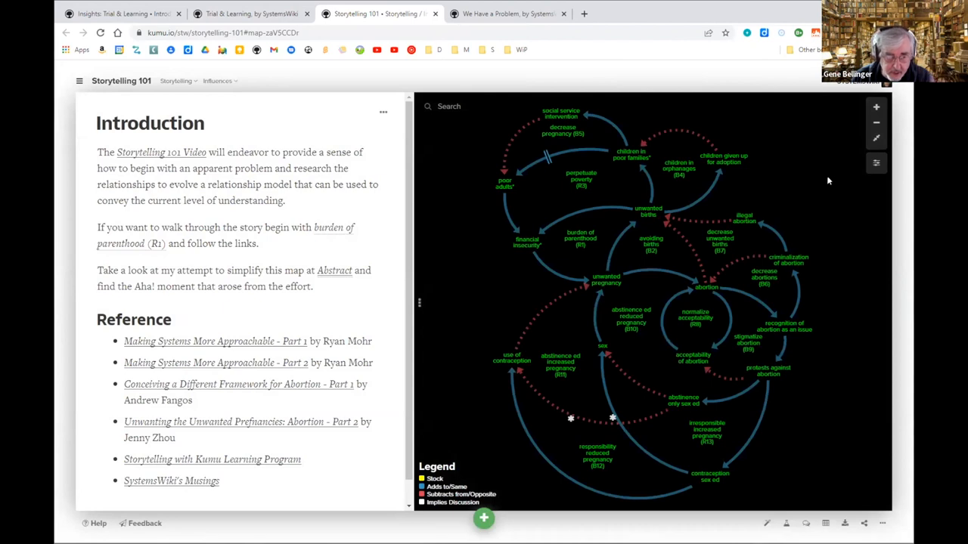
pyautogui.moveTo(817, 180)
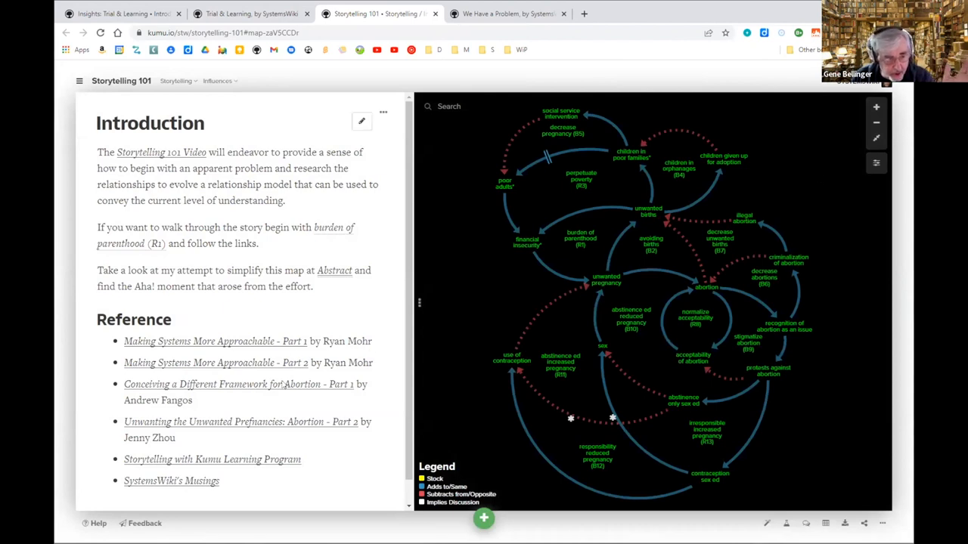
pyautogui.moveTo(501, 258)
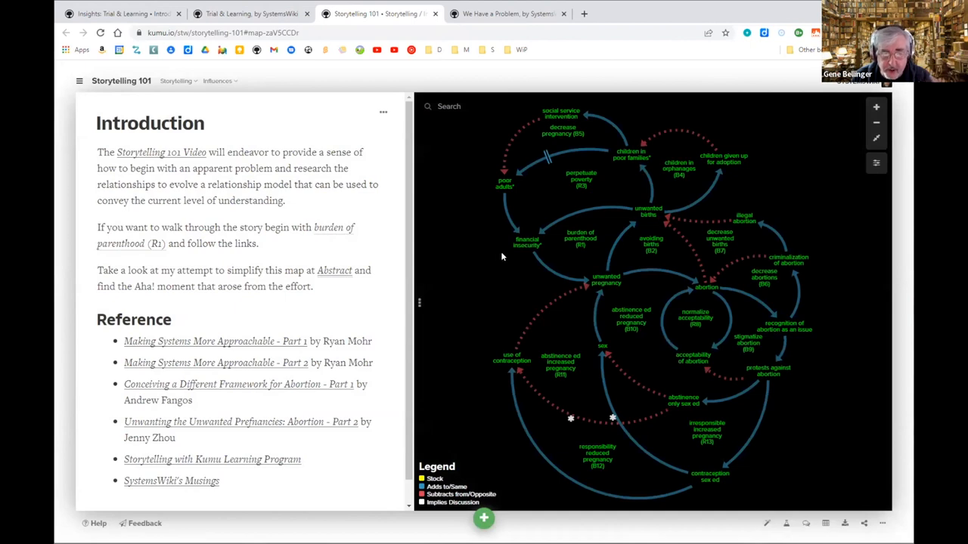
pyautogui.moveTo(814, 247)
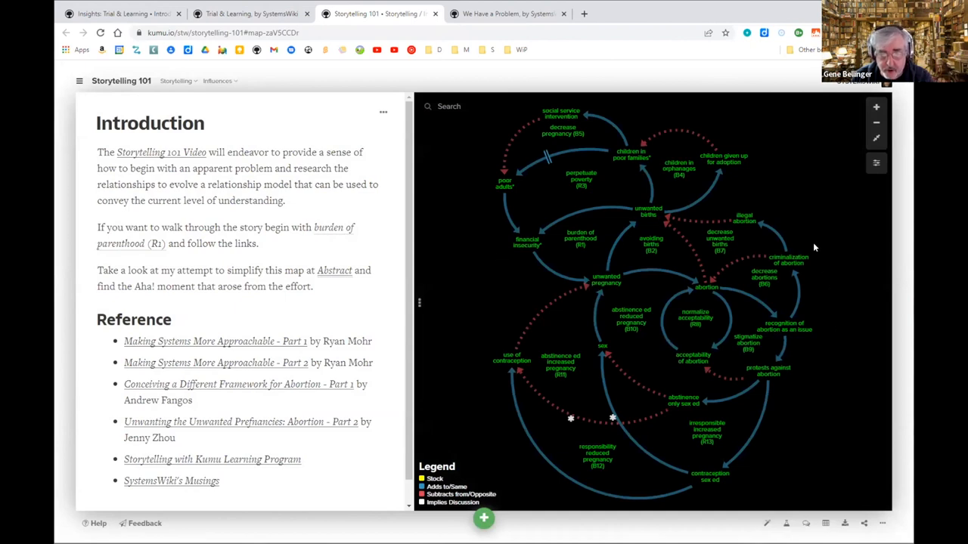
pyautogui.moveTo(829, 224)
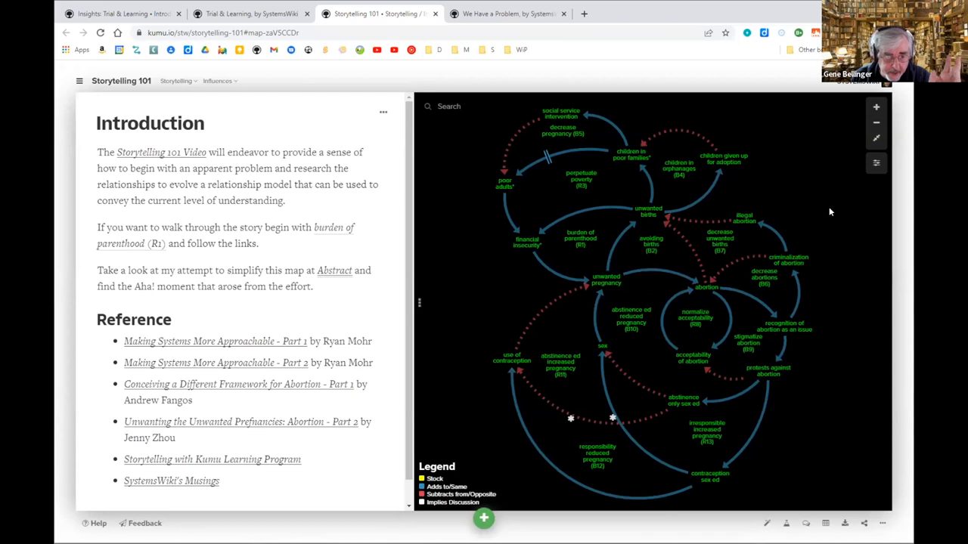
pyautogui.moveTo(823, 219)
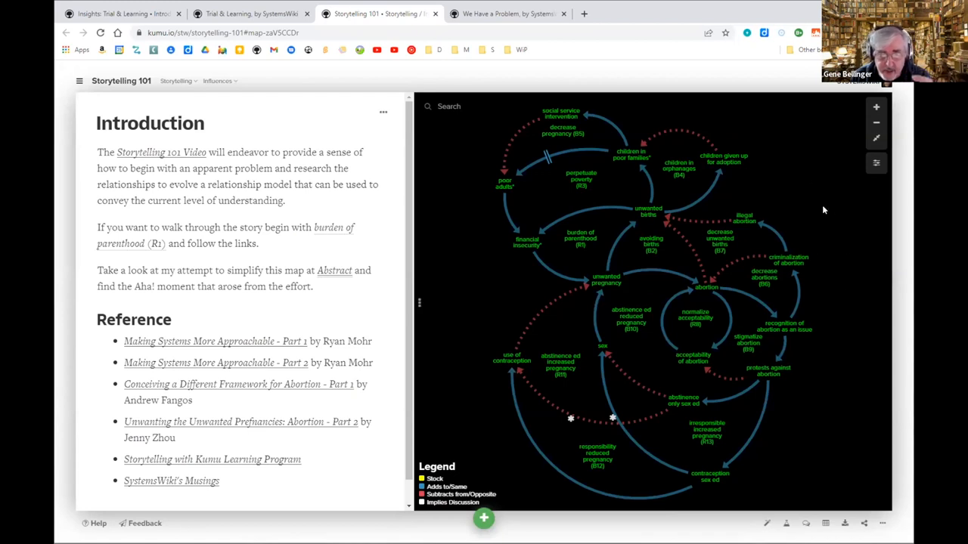
pyautogui.moveTo(744, 175)
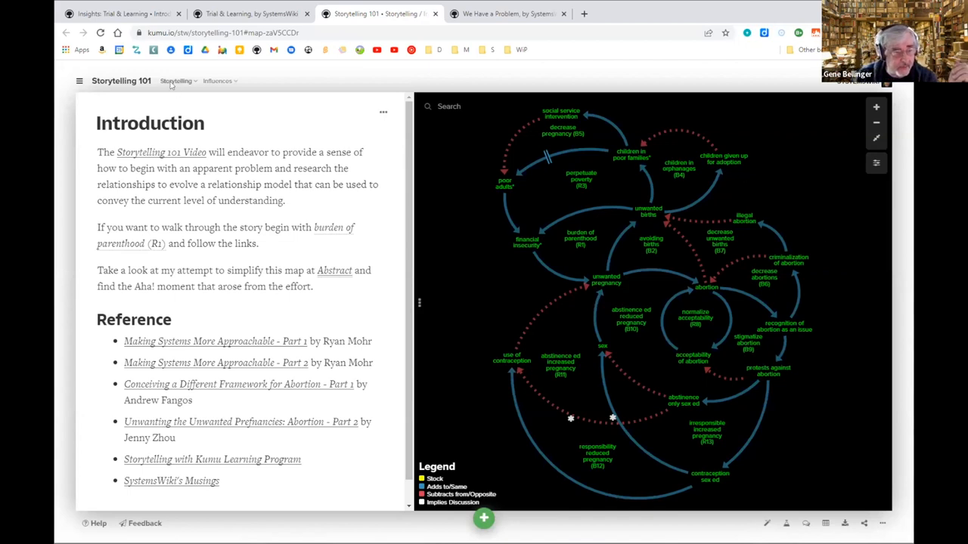
# Pick Abstract from the Storytelling 101 map-name dropdown.
pyautogui.click(178, 81)
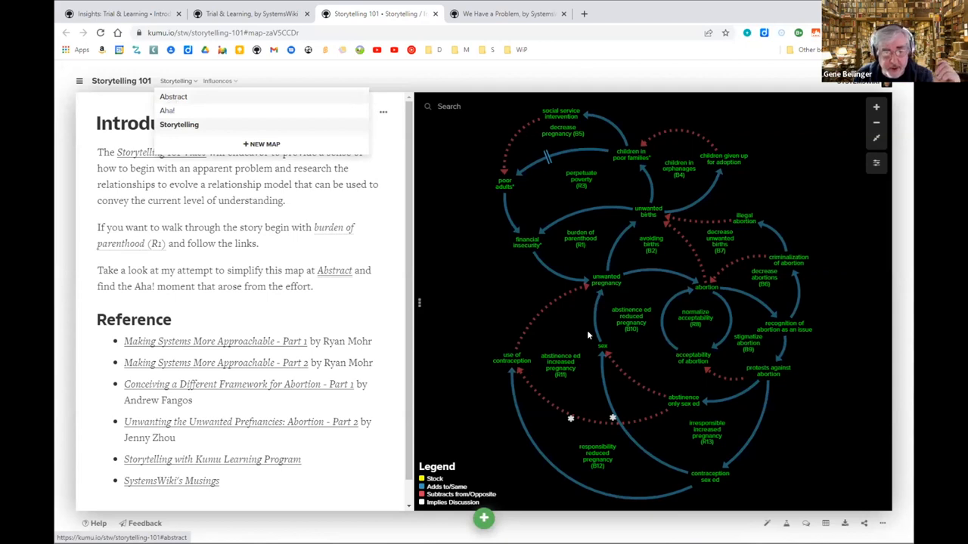
pyautogui.click(173, 96)
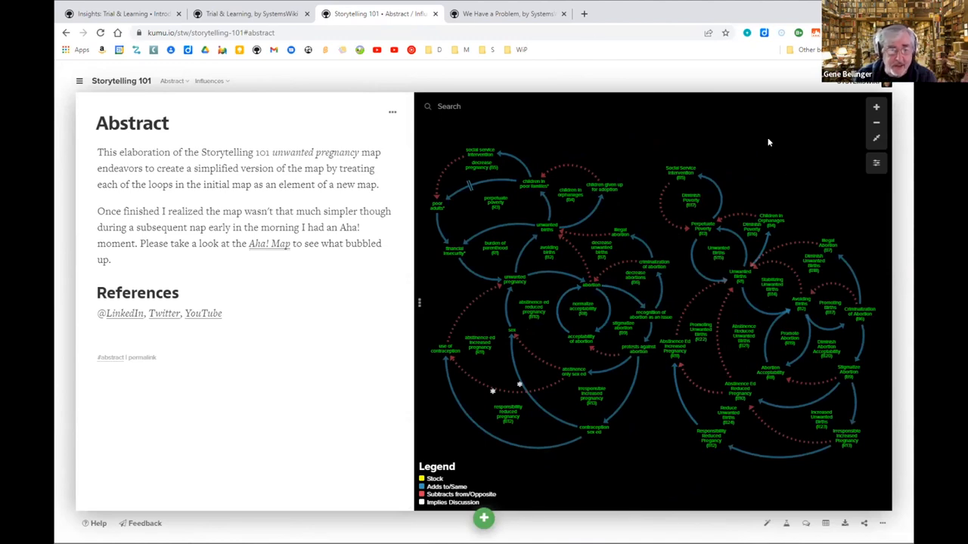
pyautogui.click(173, 81)
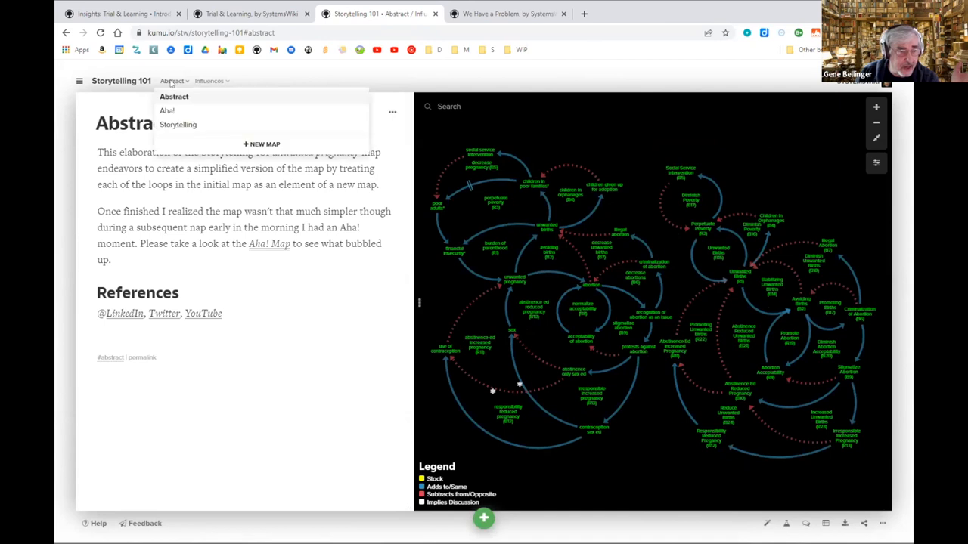
# Choose the Aha! map from the open map list.
pyautogui.click(166, 111)
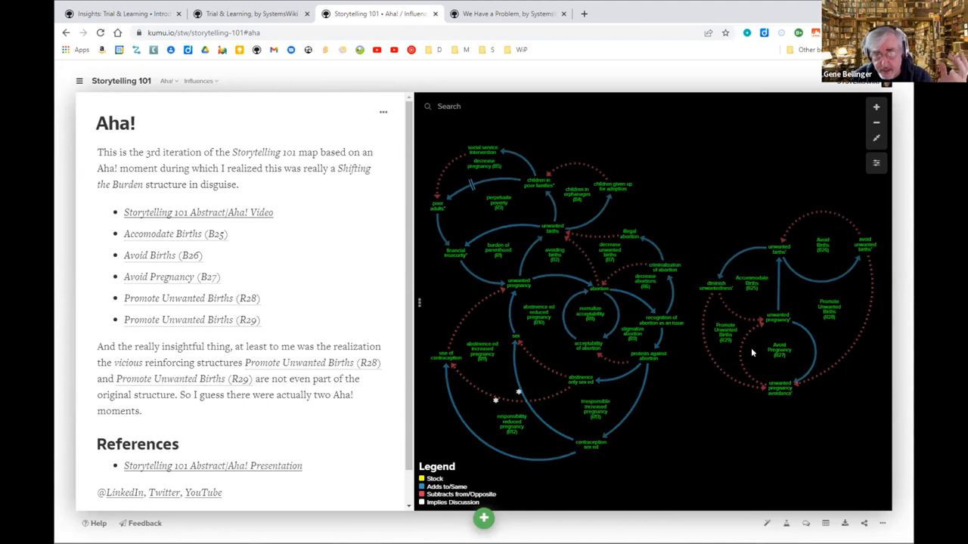
pyautogui.moveTo(830, 407)
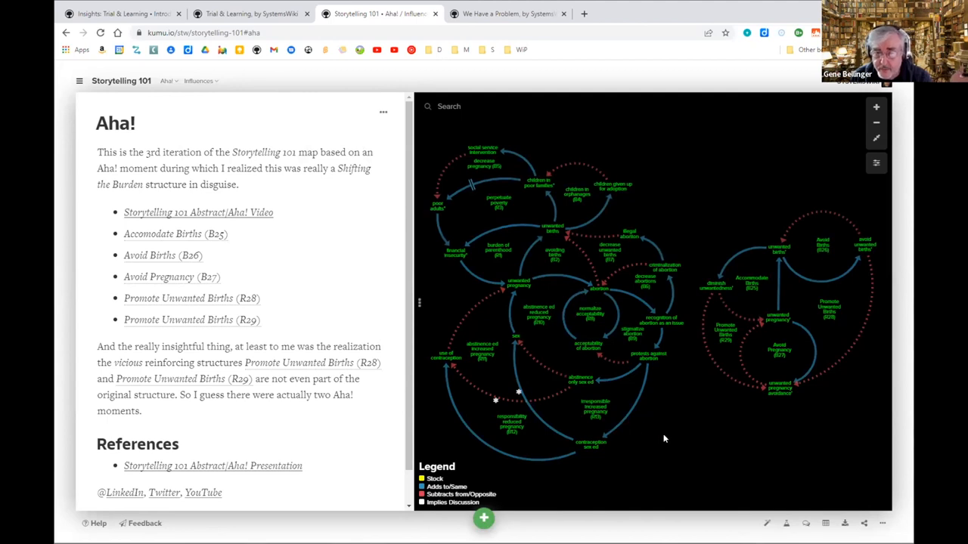
pyautogui.moveTo(754, 293)
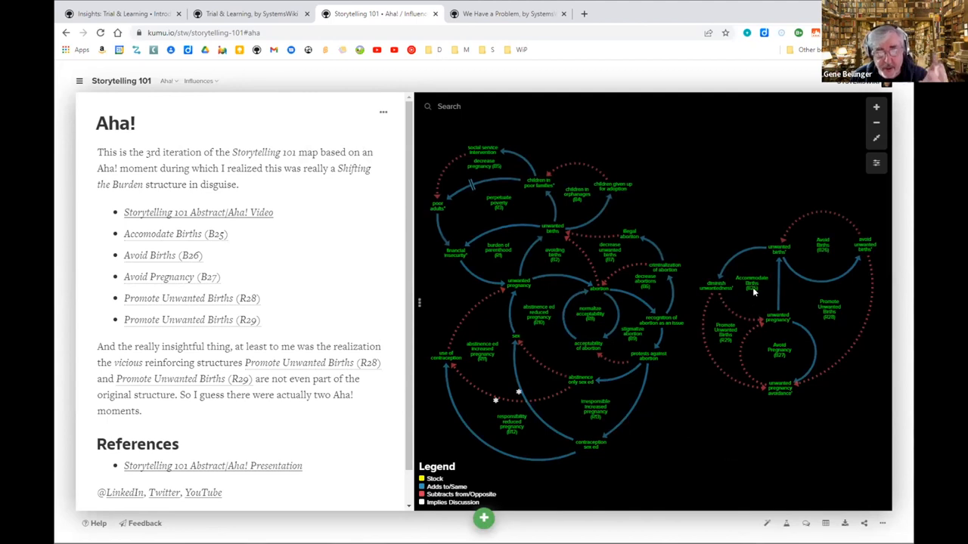
pyautogui.moveTo(695, 416)
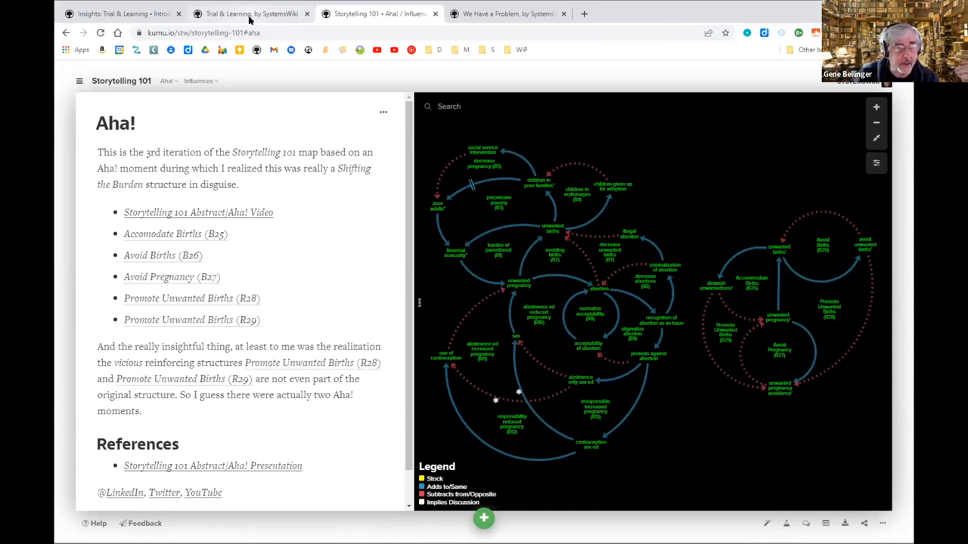
# Switch to the We Have a Problem map's browser tab.
pyautogui.click(506, 14)
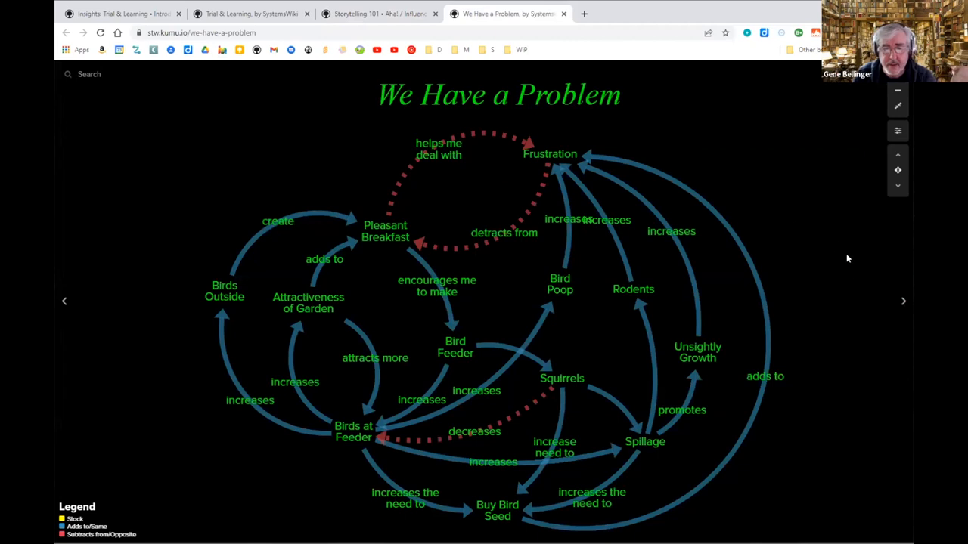
pyautogui.moveTo(831, 264)
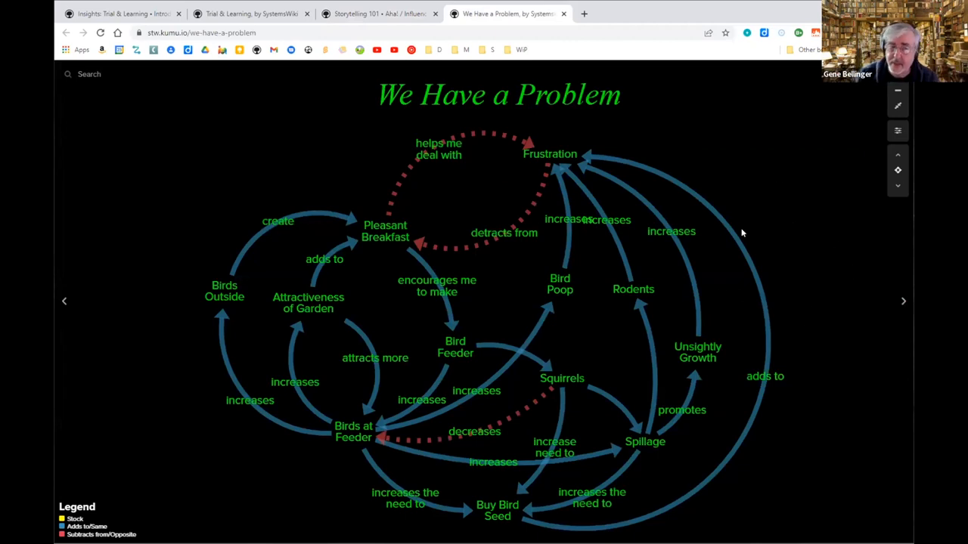
pyautogui.moveTo(794, 177)
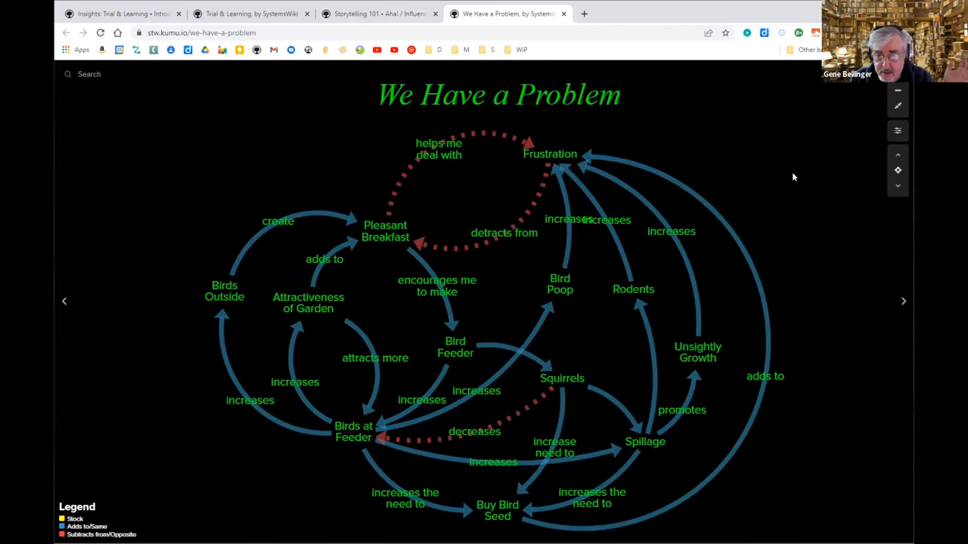
pyautogui.moveTo(806, 176)
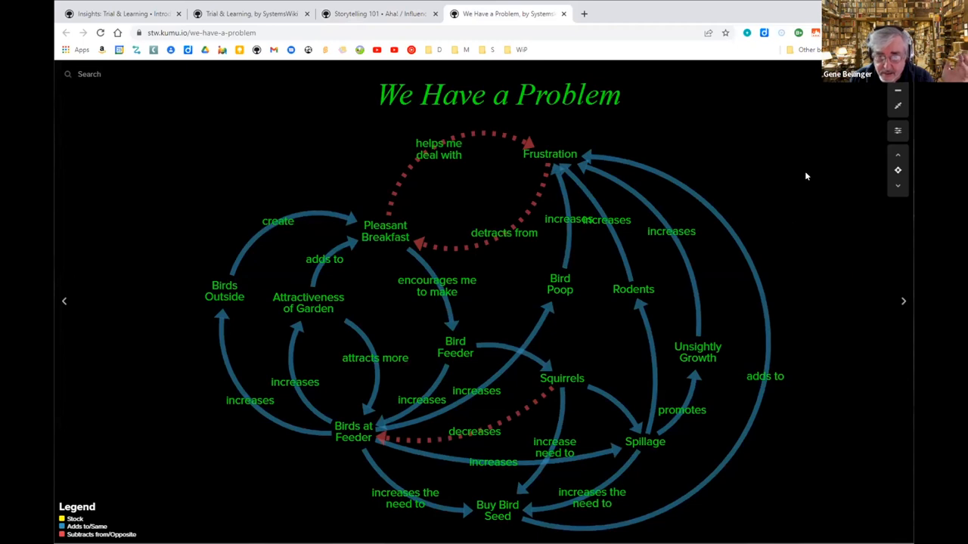
pyautogui.moveTo(816, 198)
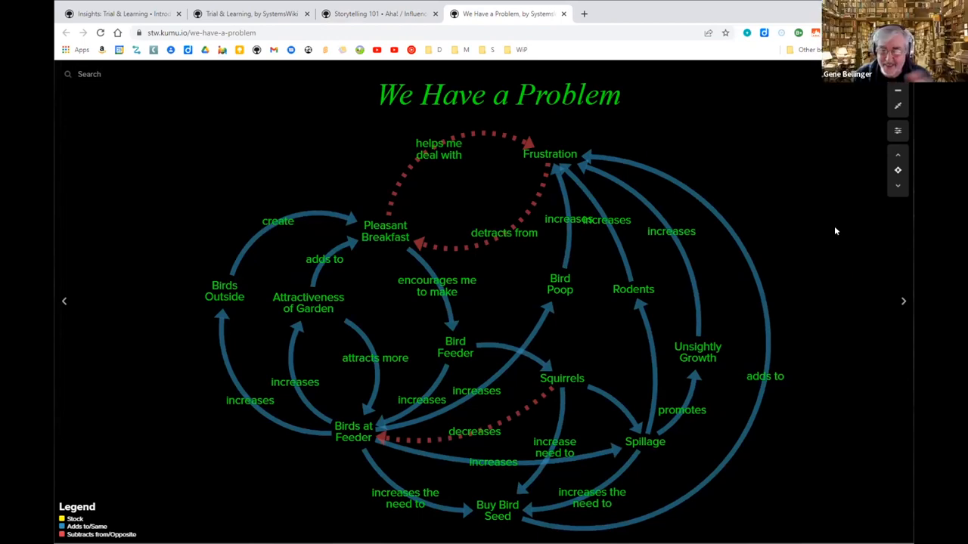
pyautogui.moveTo(847, 237)
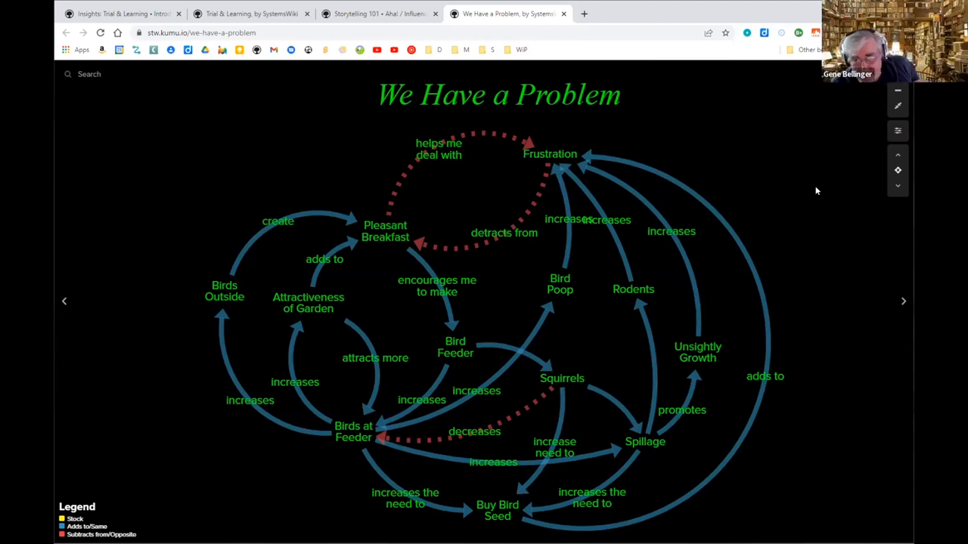
pyautogui.moveTo(571, 297)
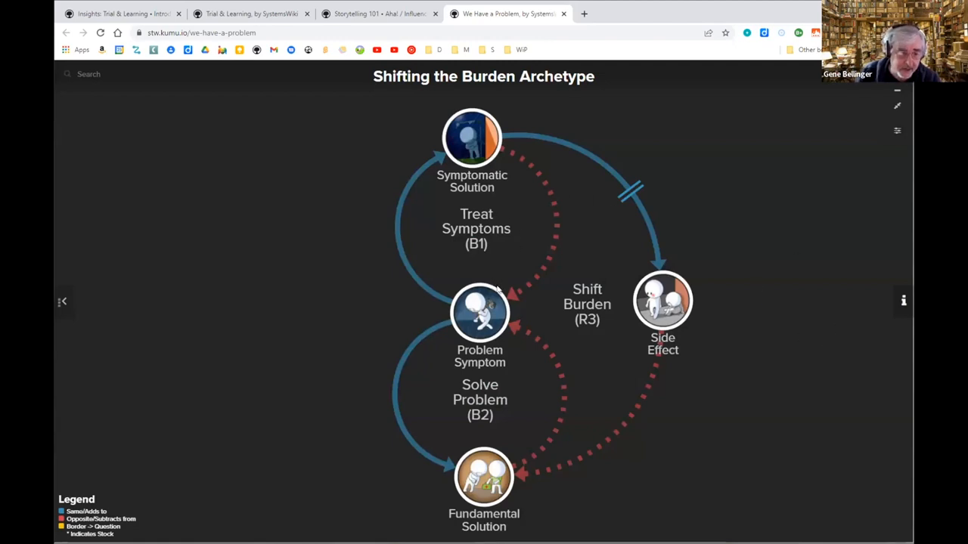
pyautogui.moveTo(476, 144)
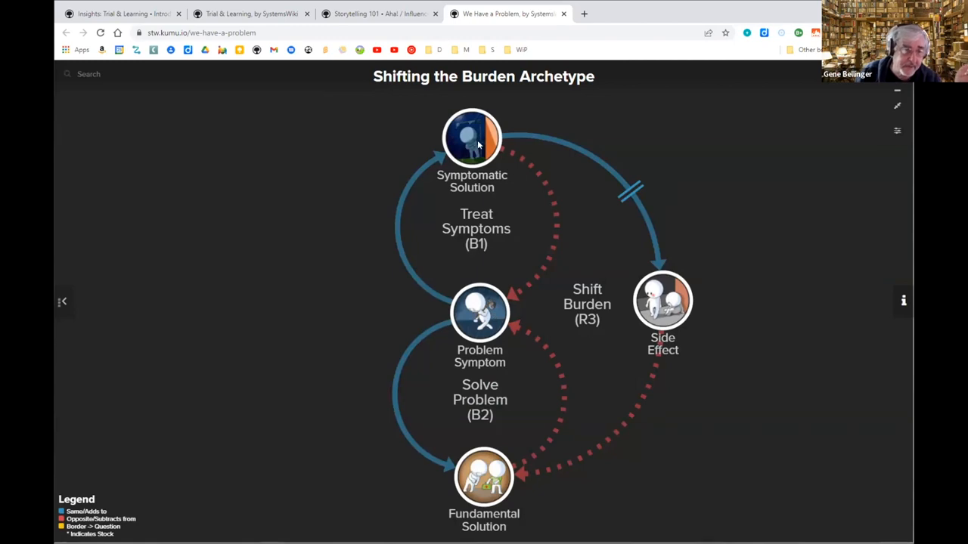
pyautogui.moveTo(536, 496)
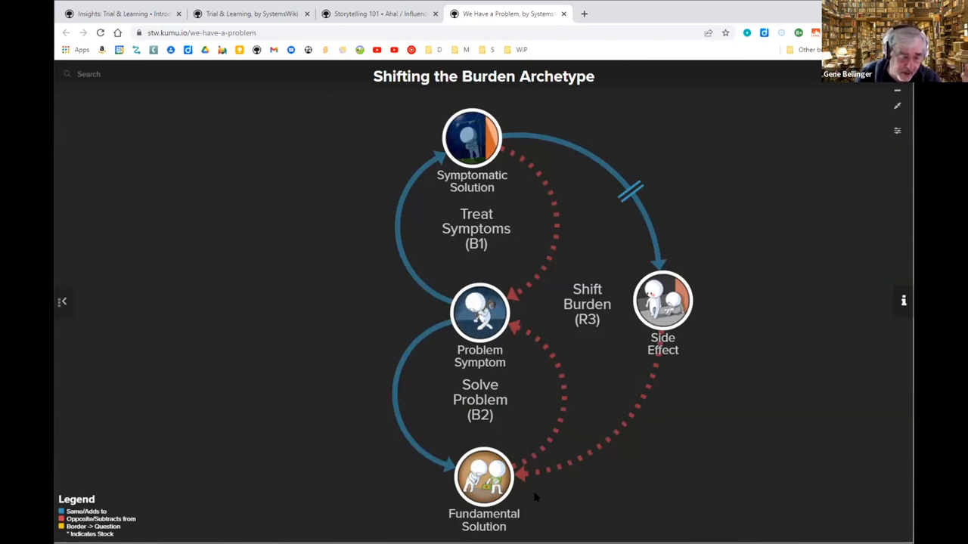
pyautogui.moveTo(497, 320)
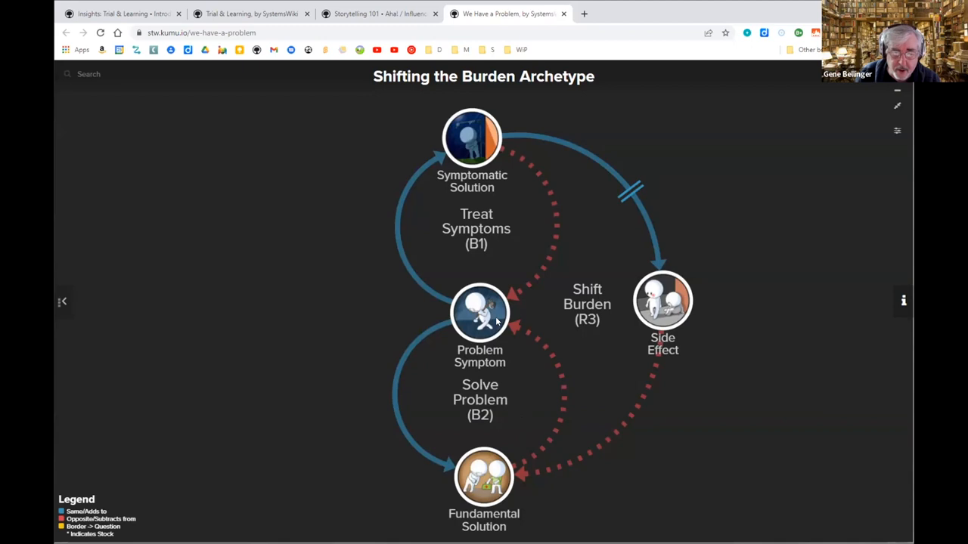
pyautogui.moveTo(681, 310)
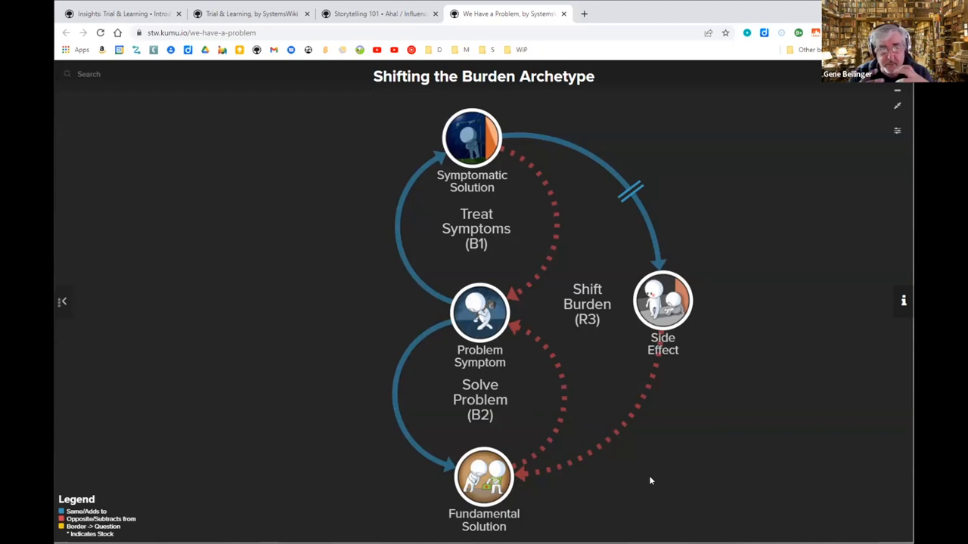
pyautogui.moveTo(54, 199)
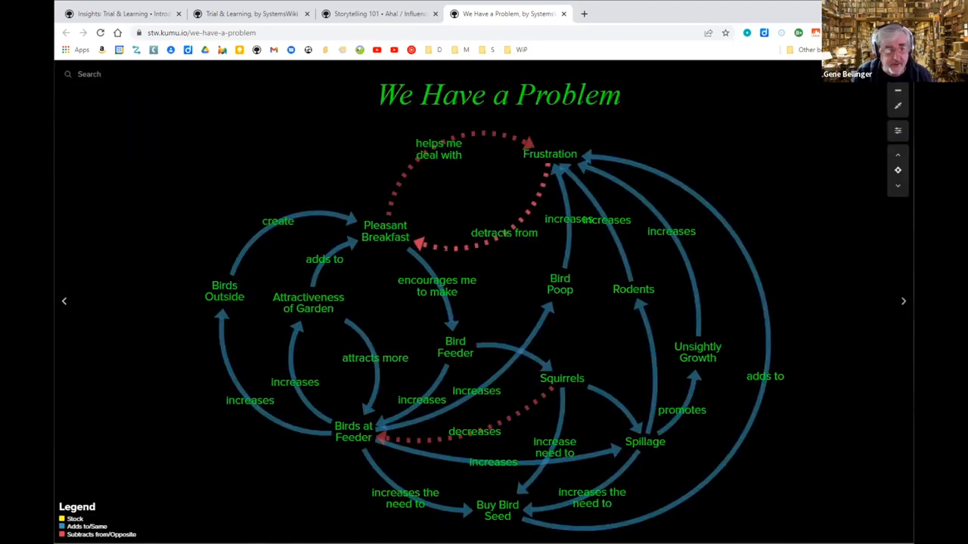
pyautogui.click(549, 154)
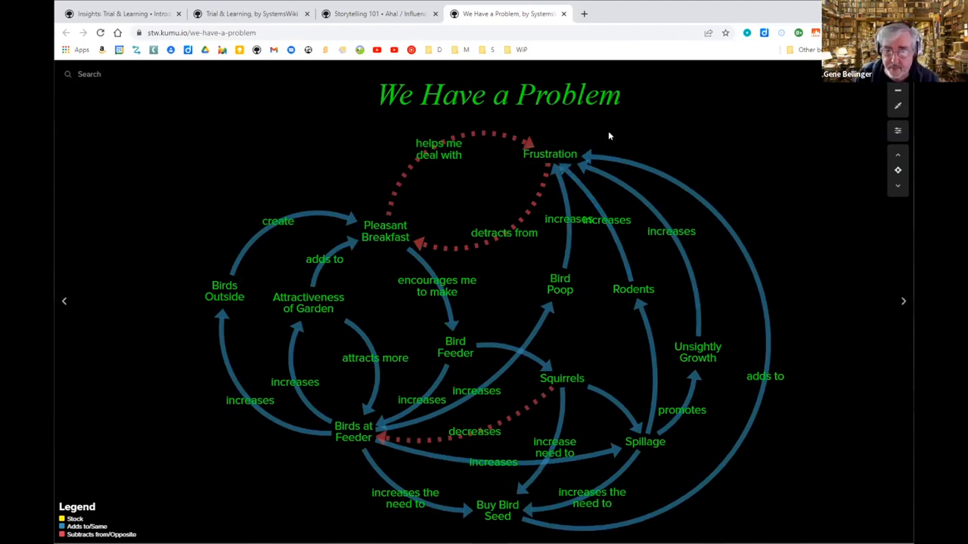
pyautogui.click(549, 154)
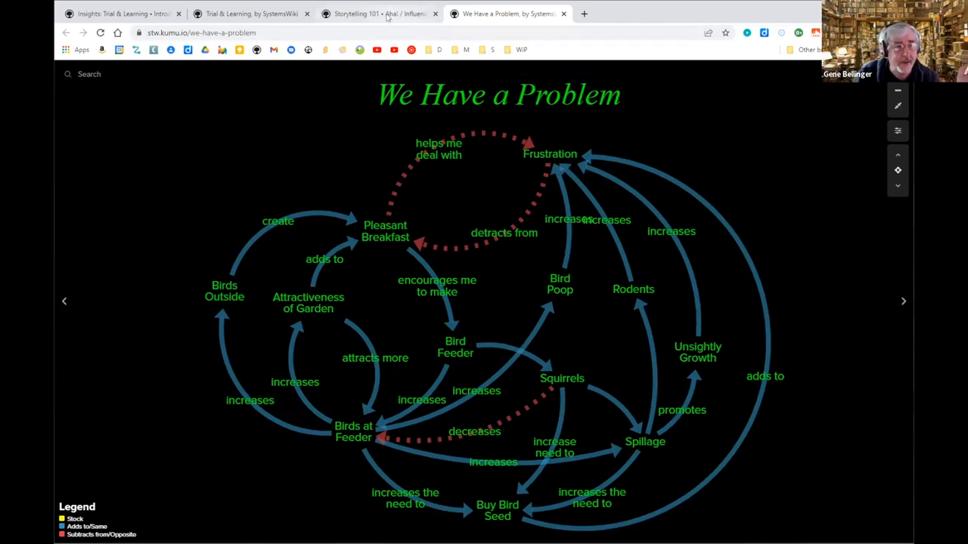
# Move through the Storytelling 101 tab back to the Trial & Learning map.
pyautogui.click(378, 14)
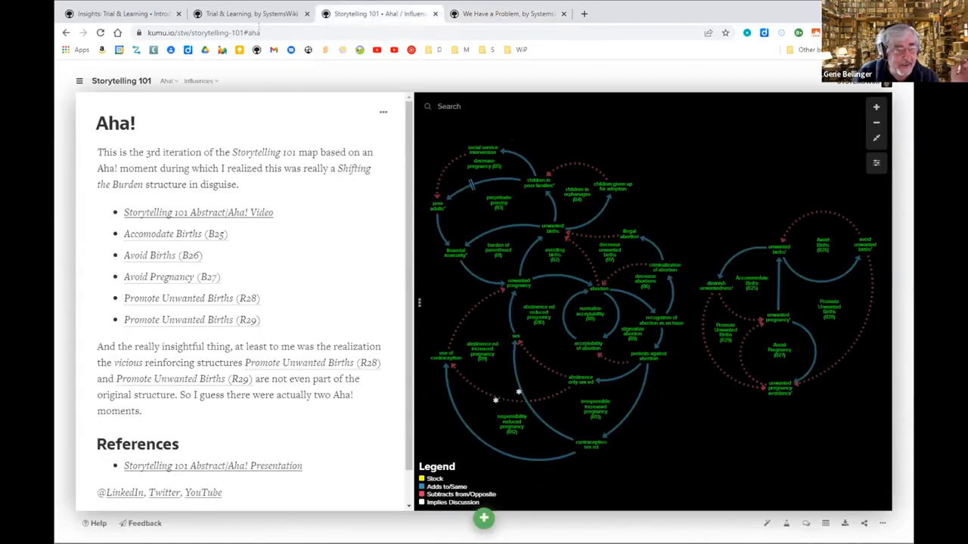
pyautogui.click(250, 13)
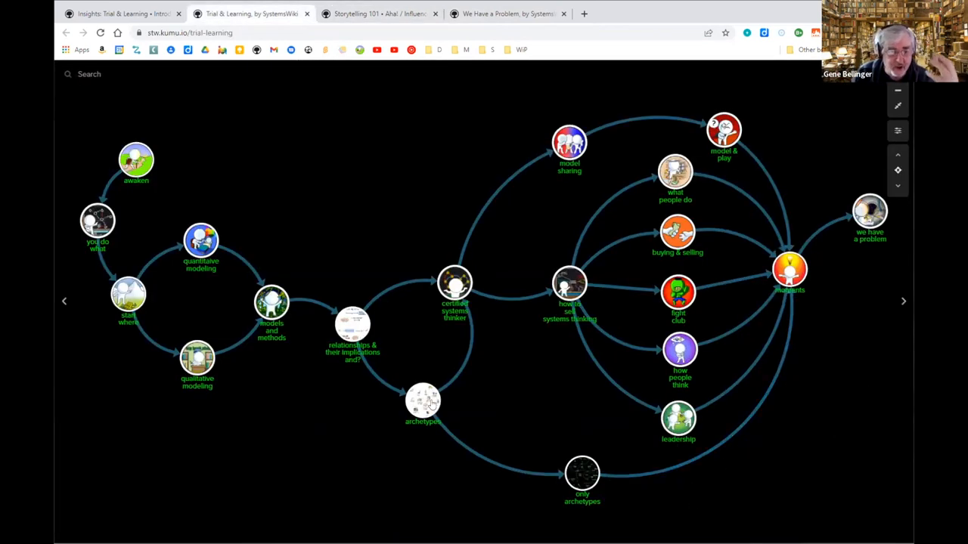
pyautogui.moveTo(454, 400)
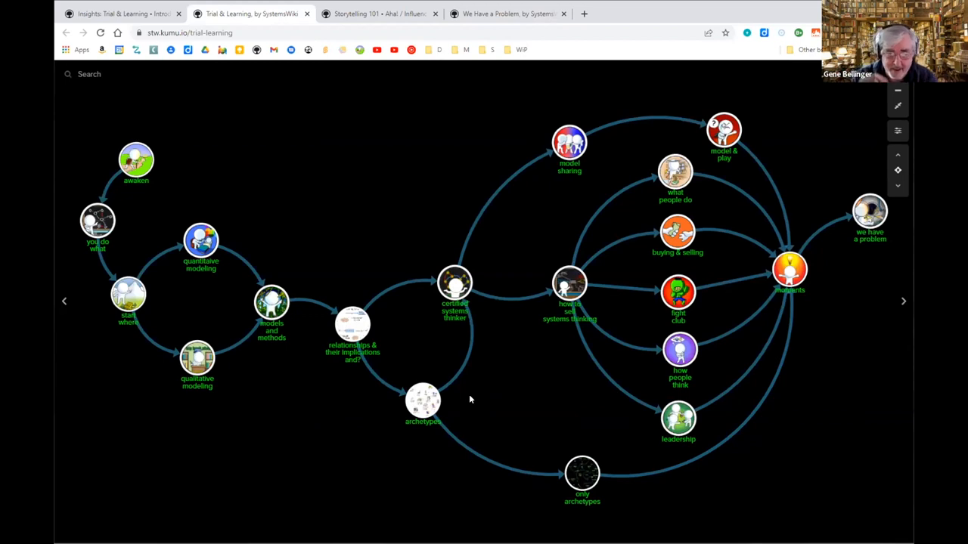
pyautogui.moveTo(900, 303)
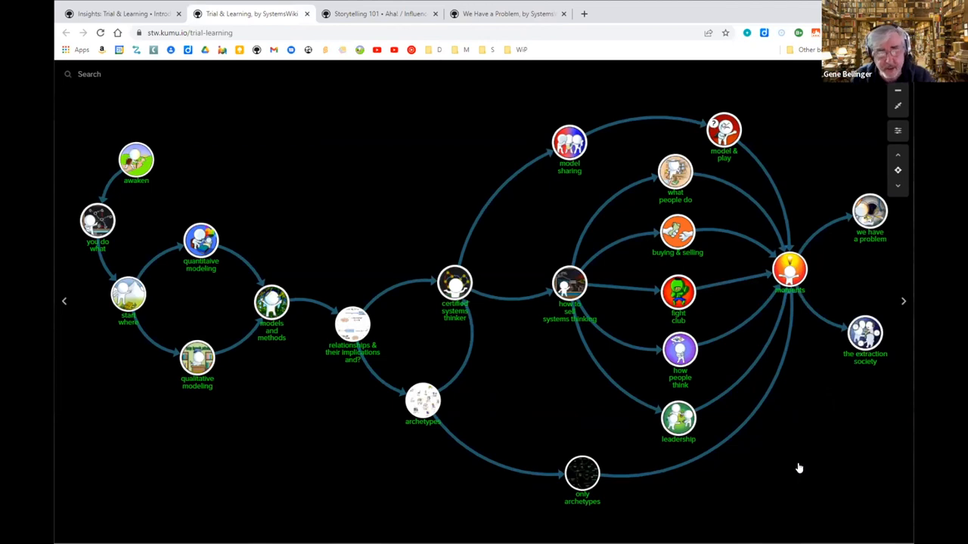
pyautogui.moveTo(800, 443)
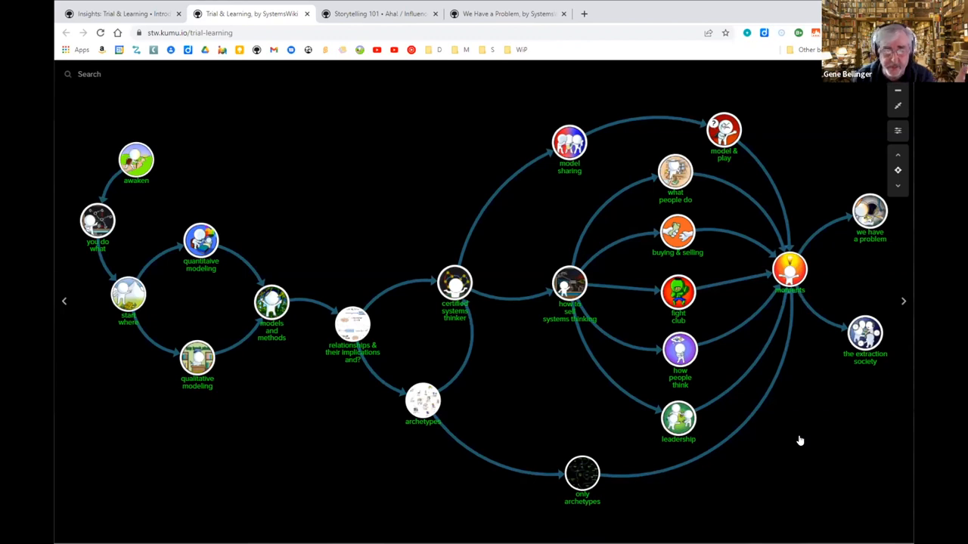
pyautogui.moveTo(813, 419)
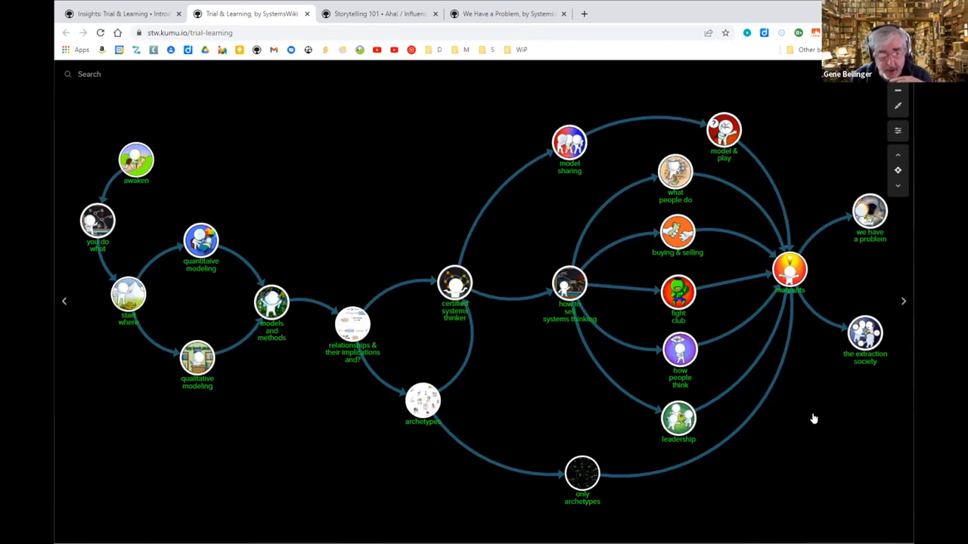
pyautogui.moveTo(809, 435)
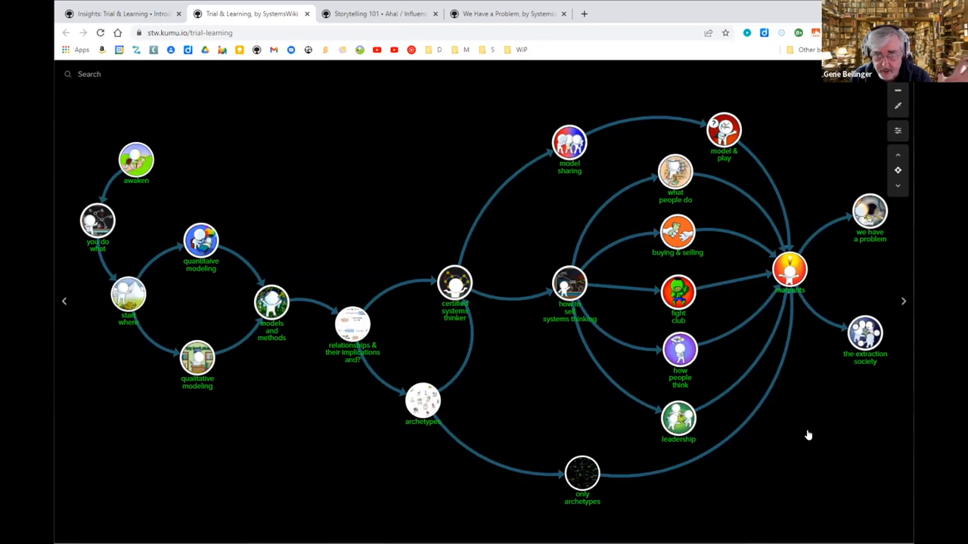
pyautogui.moveTo(805, 432)
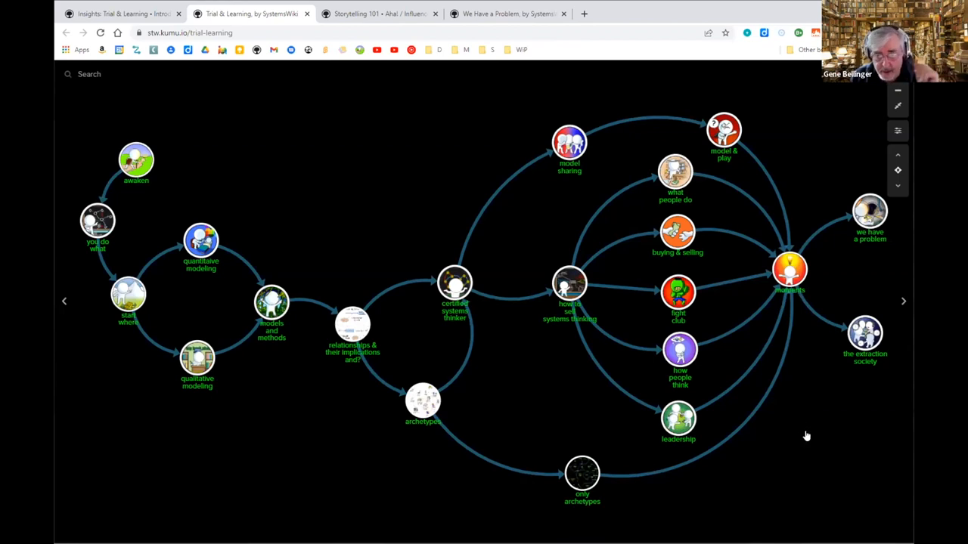
pyautogui.moveTo(890, 310)
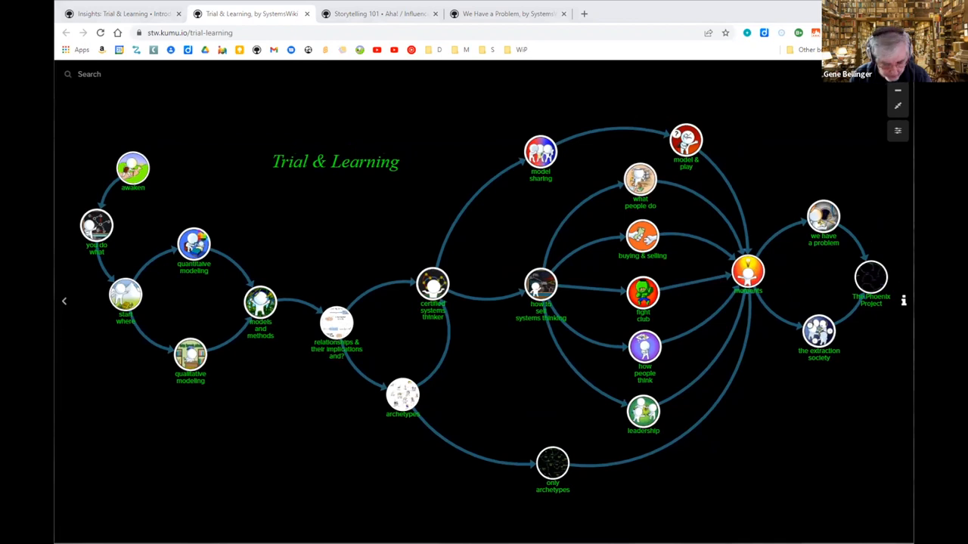
pyautogui.moveTo(764, 332)
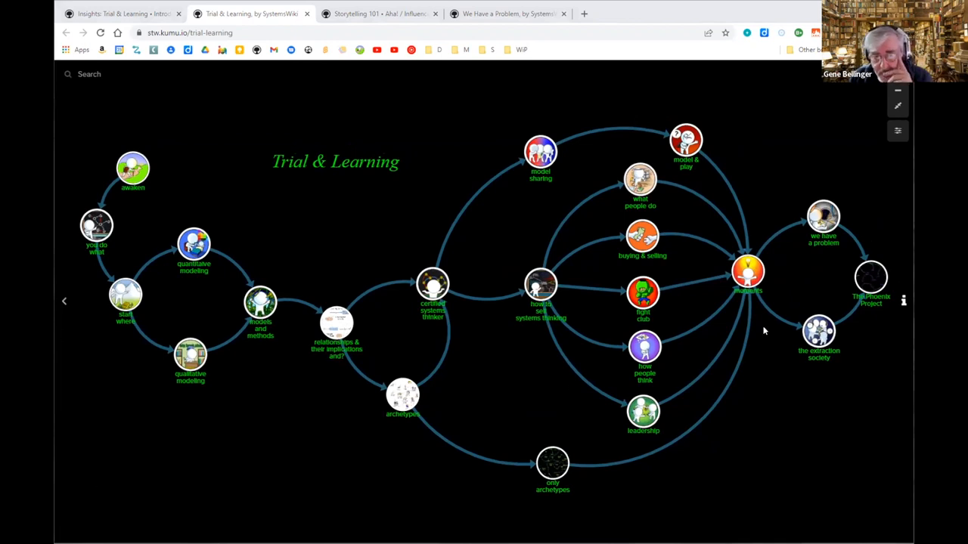
# View The Phoenix Project's Insight Maker Simulation and Kumu Storytelling maps, then return to Trial & Learning.
pyautogui.click(747, 272)
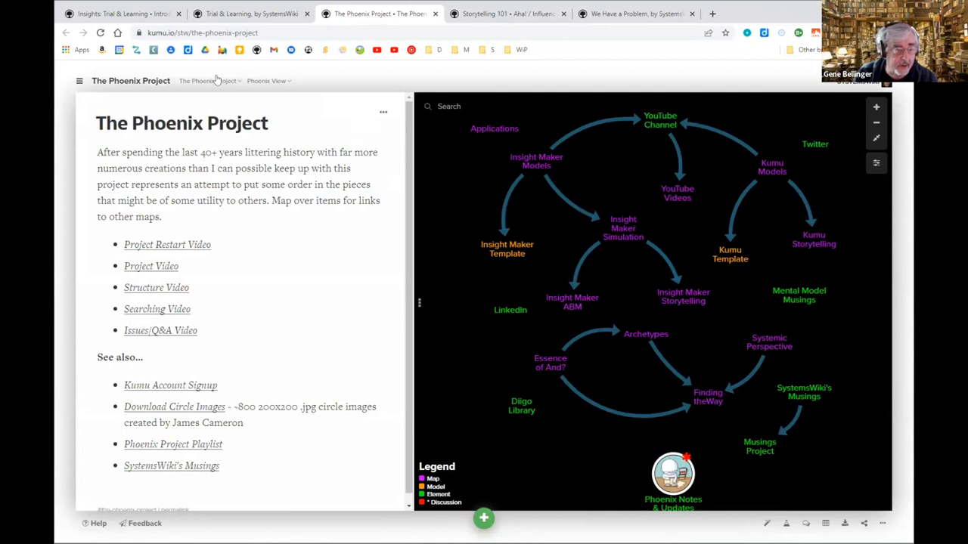
pyautogui.click(209, 81)
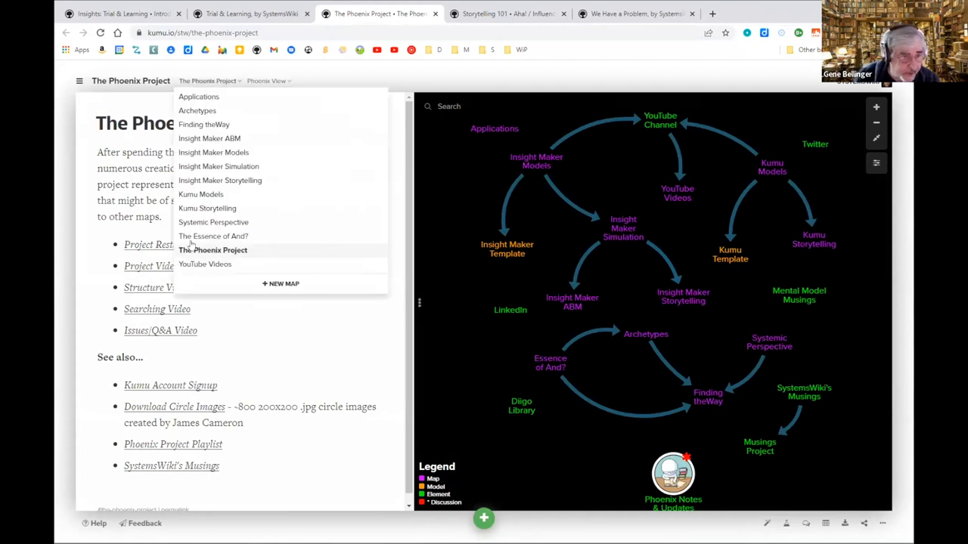
pyautogui.click(218, 166)
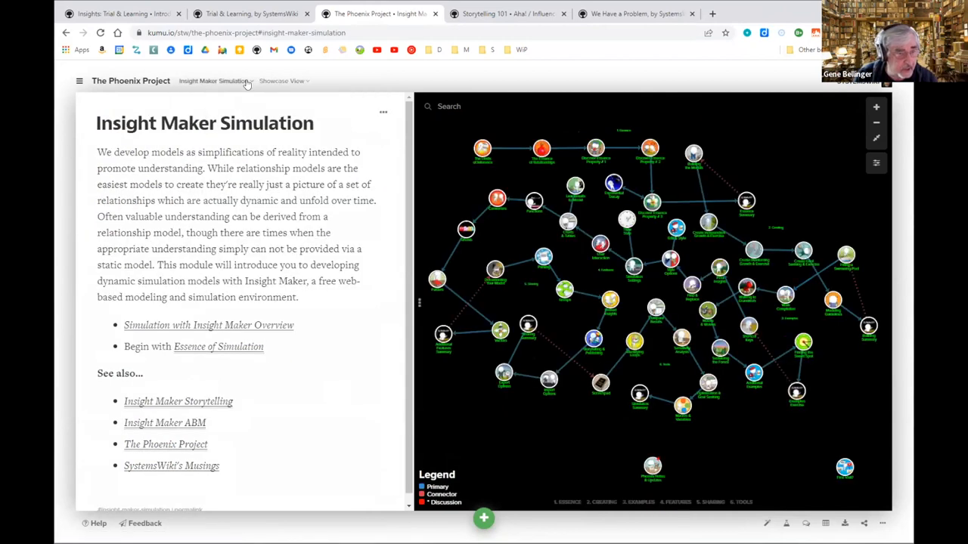
pyautogui.click(214, 81)
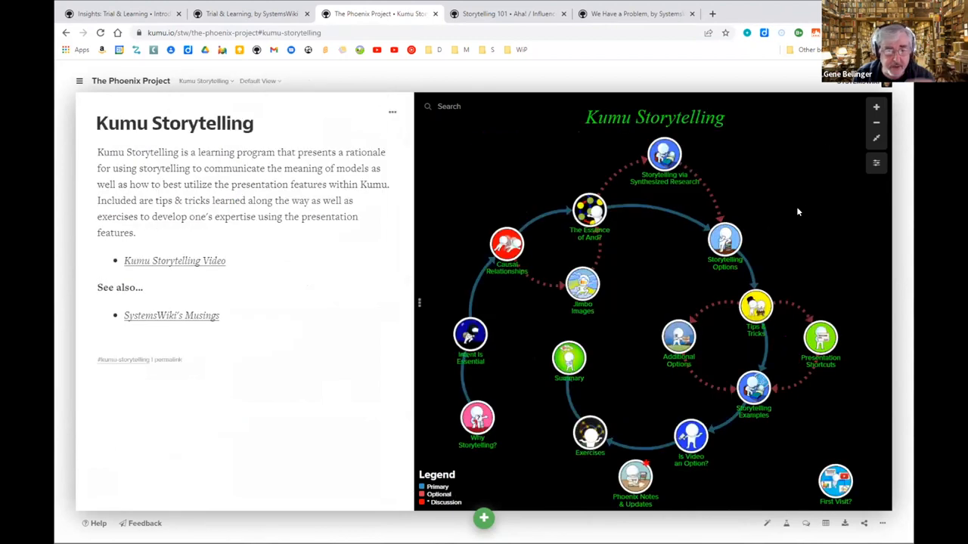
pyautogui.moveTo(823, 214)
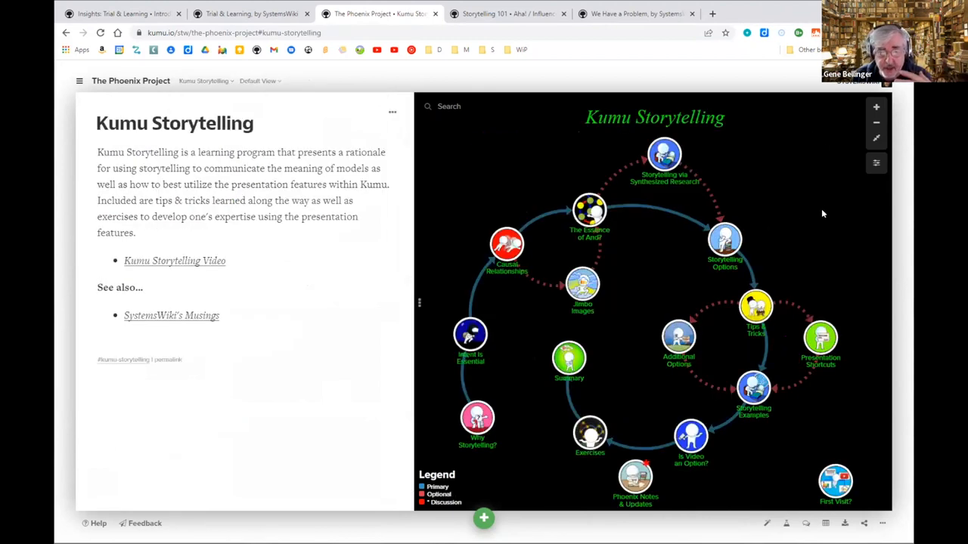
pyautogui.moveTo(613, 170)
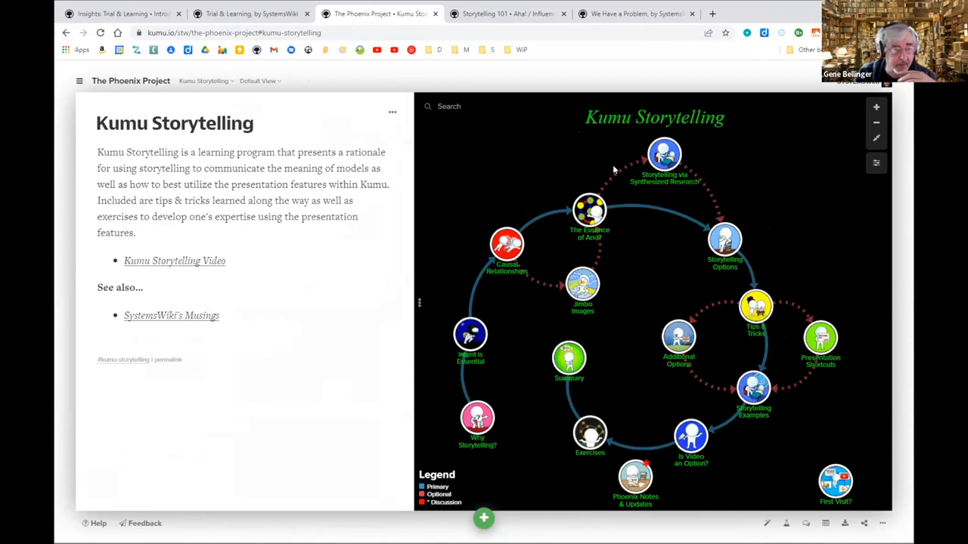
pyautogui.click(250, 13)
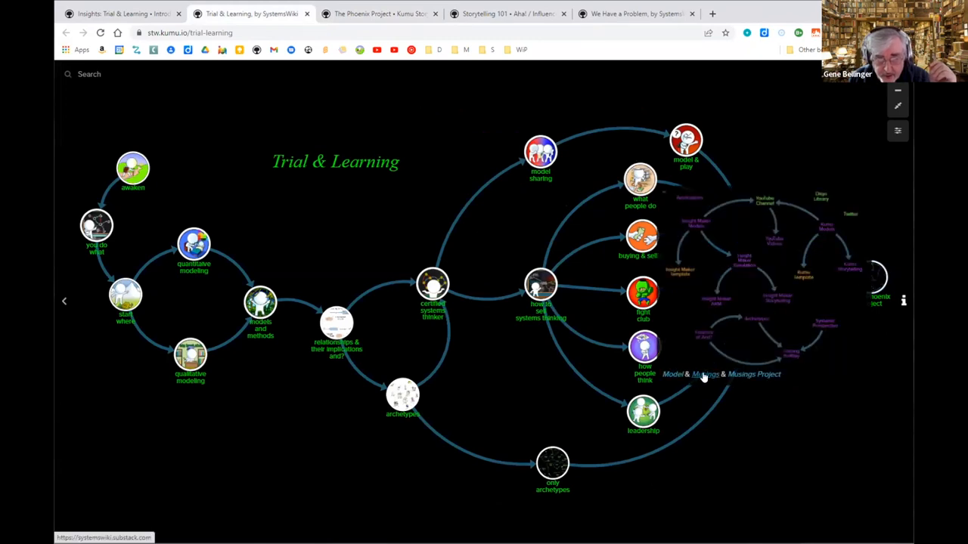
# Open SystemsWiki's Musings from the Phoenix preview and scroll down its post list.
pyautogui.click(702, 373)
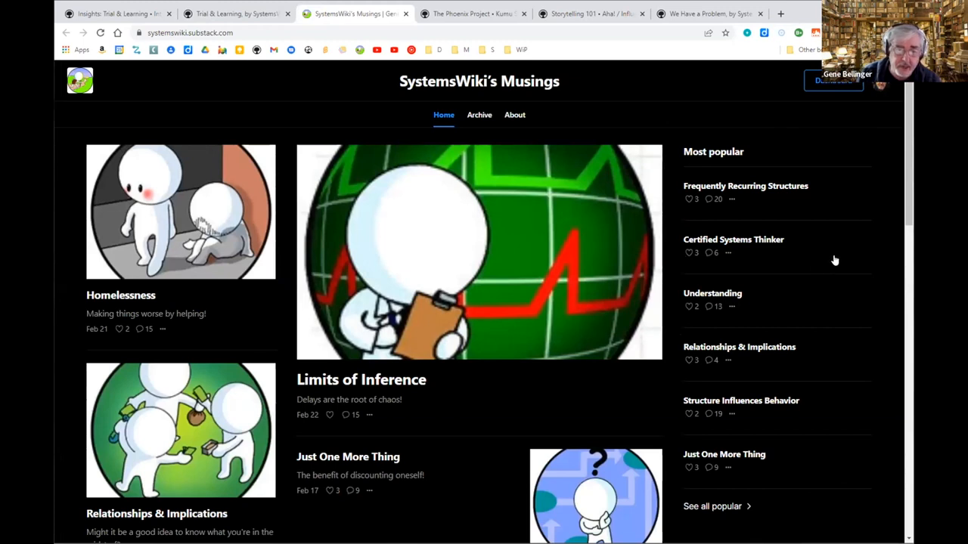
pyautogui.scroll(-3)
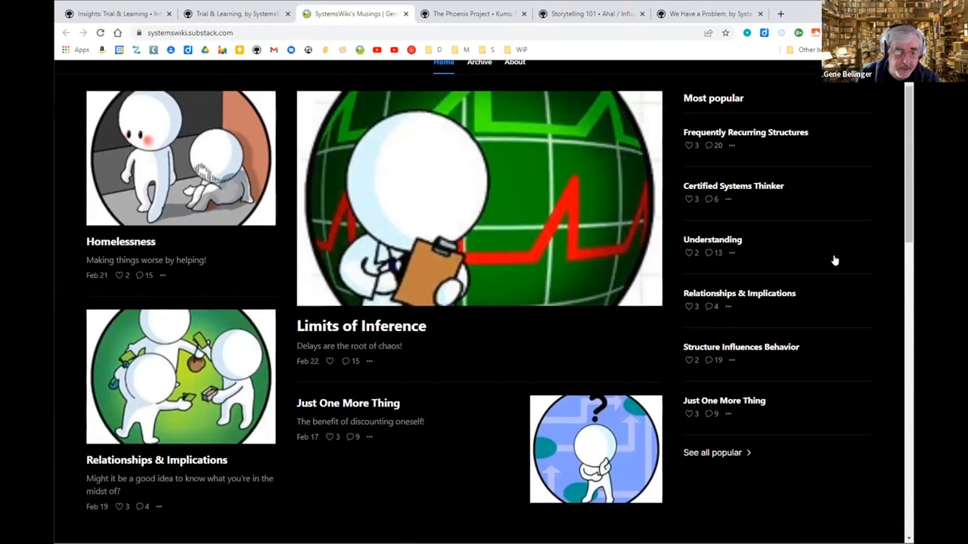
pyautogui.scroll(-3)
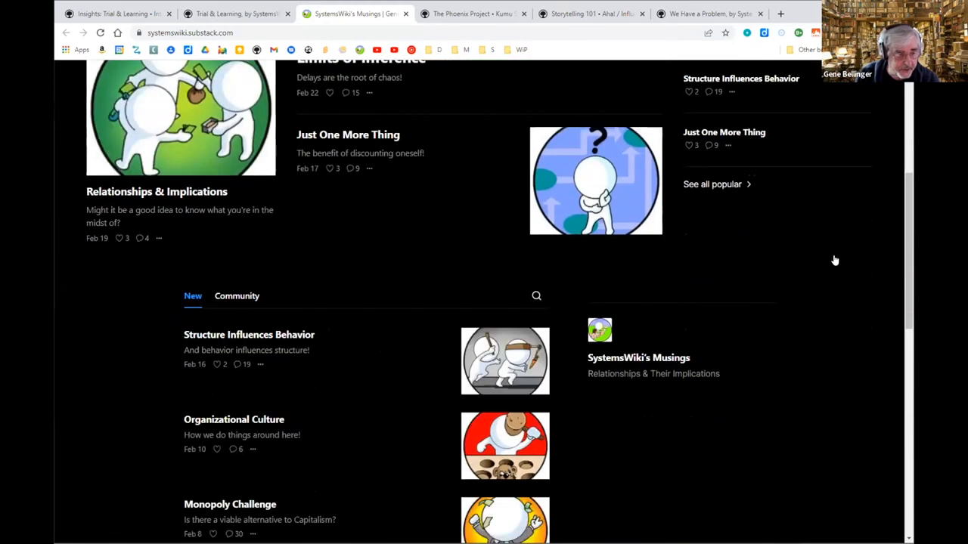
pyautogui.scroll(-3)
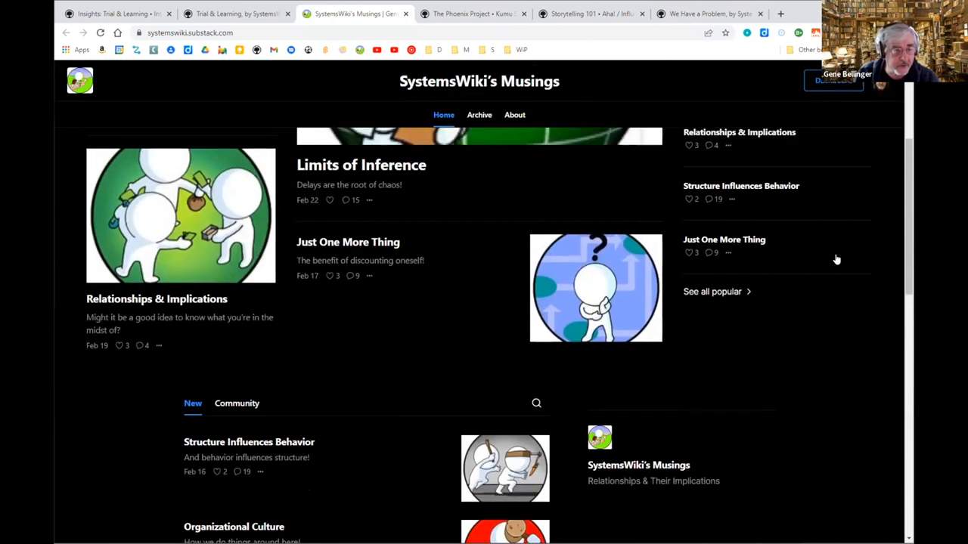
# Read through the Structure Influences Behavior post, then switch back to the Trial & Learning map.
pyautogui.click(249, 441)
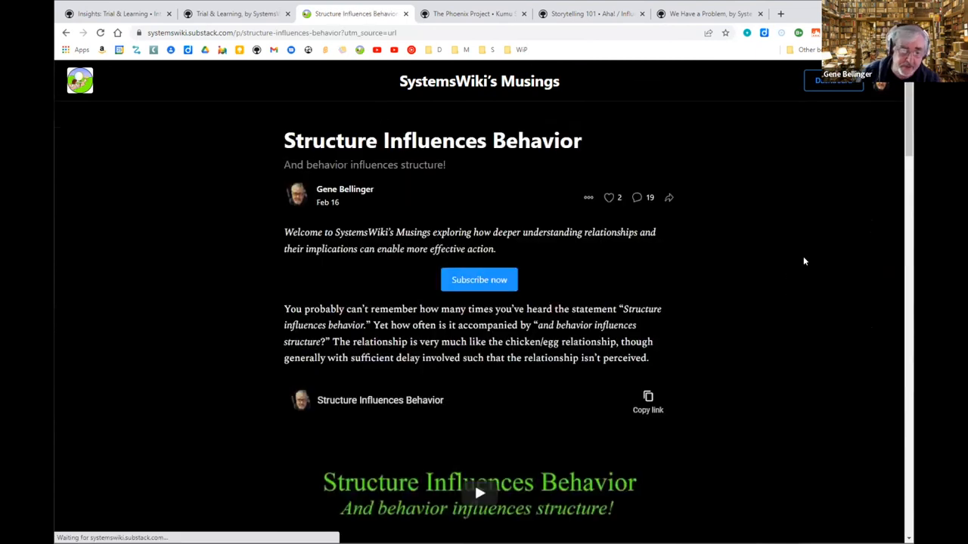
pyautogui.scroll(-3)
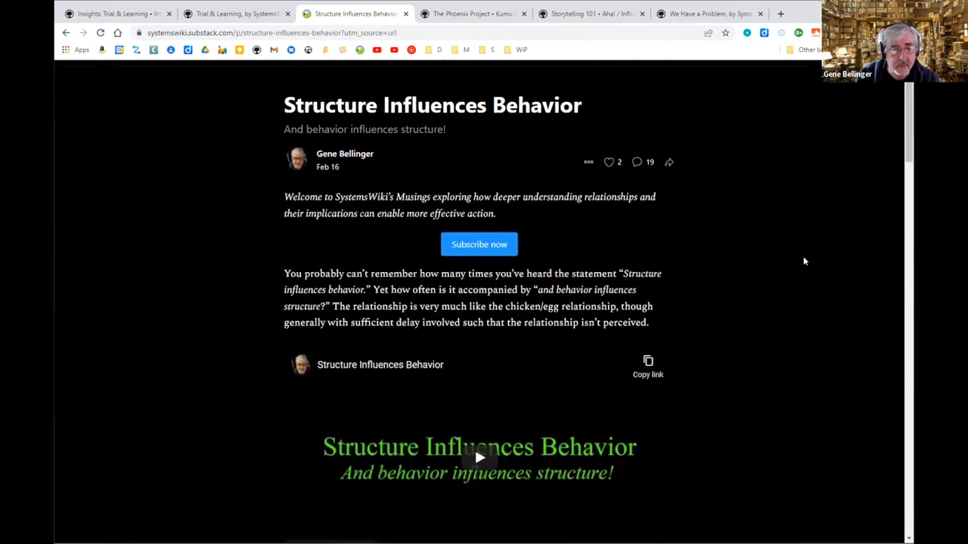
pyautogui.scroll(-3)
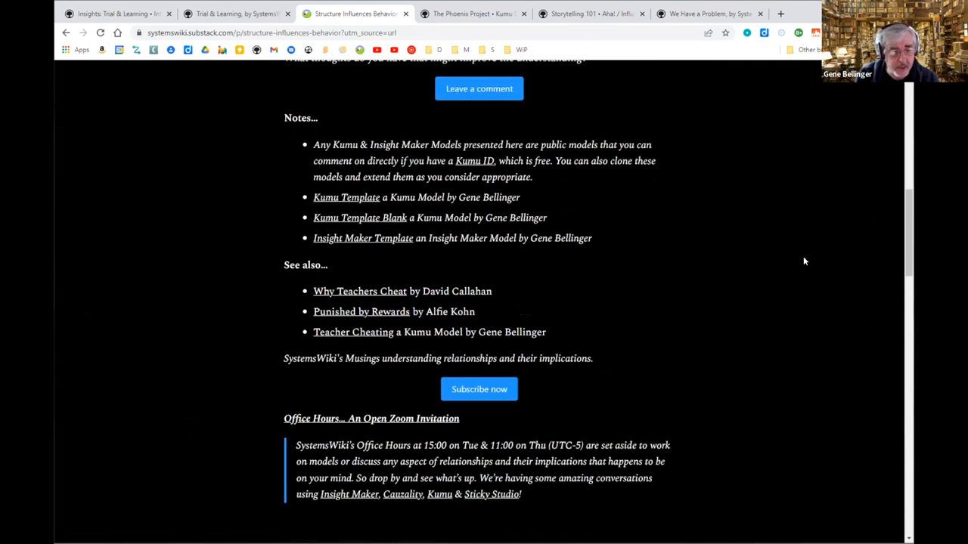
pyautogui.scroll(3)
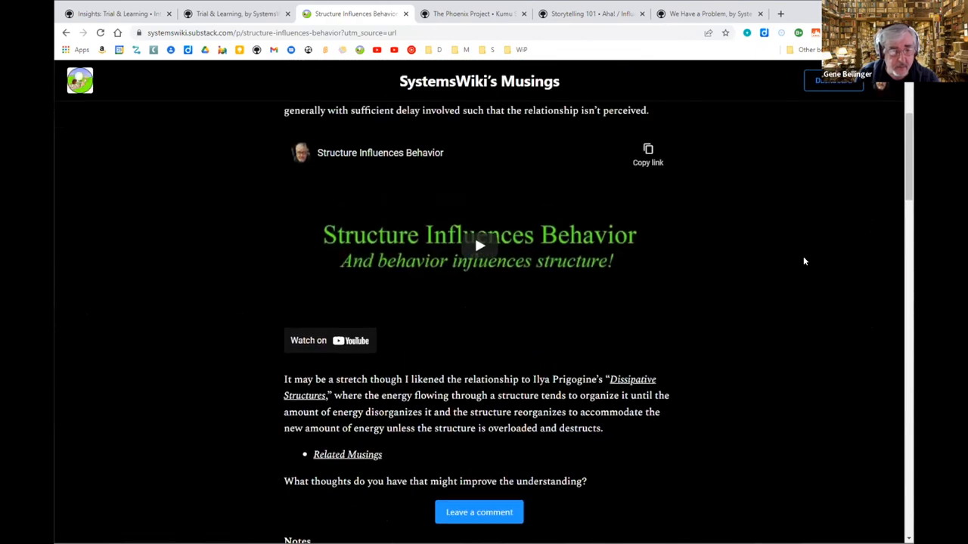
pyautogui.scroll(3)
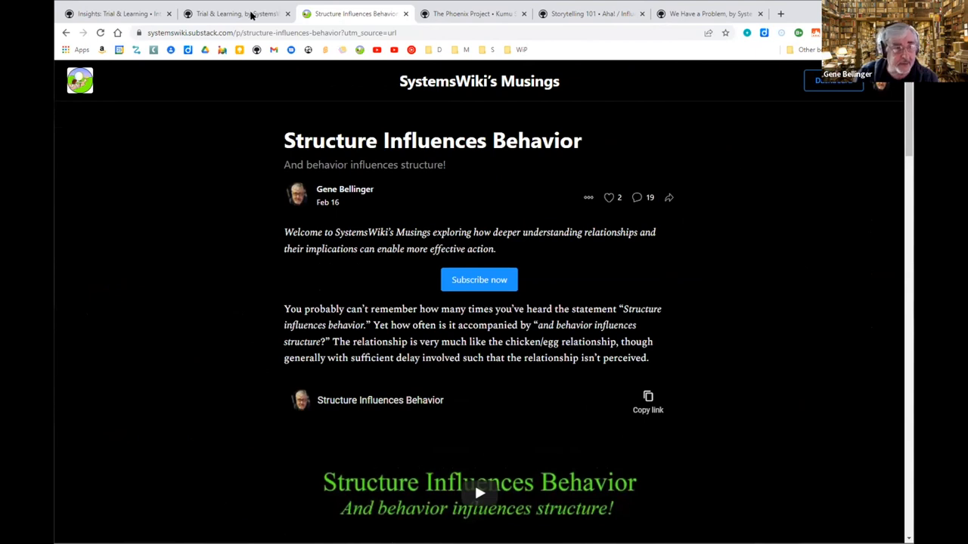
pyautogui.click(234, 14)
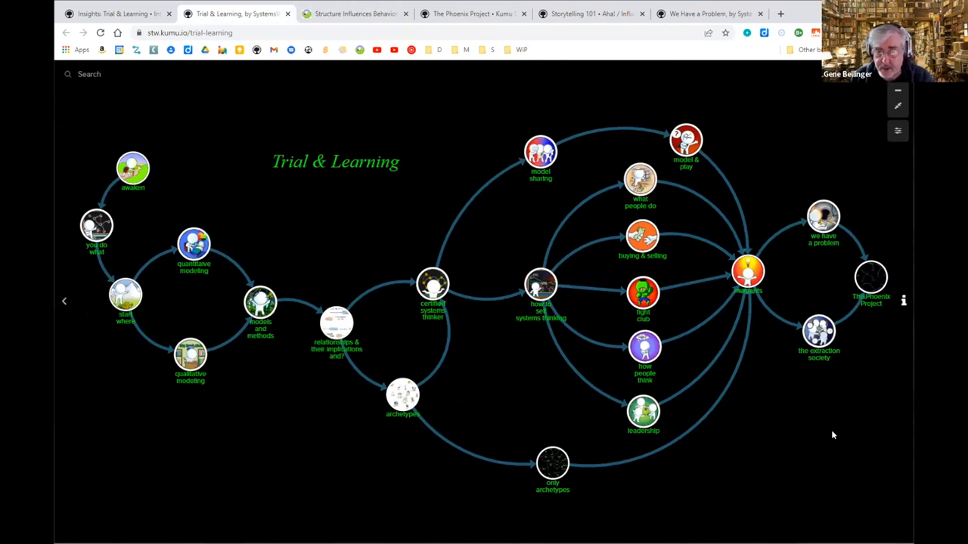
pyautogui.moveTo(845, 402)
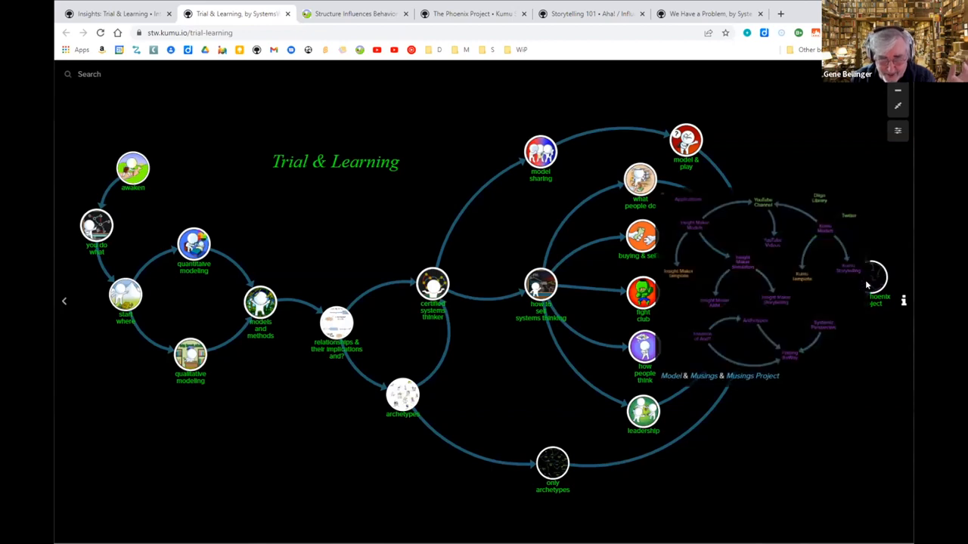
pyautogui.moveTo(795, 388)
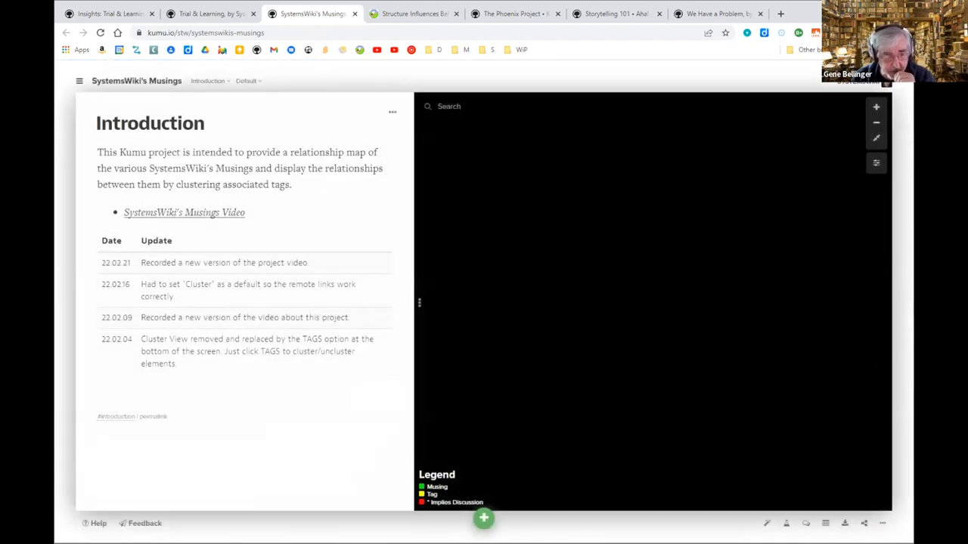
pyautogui.moveTo(853, 341)
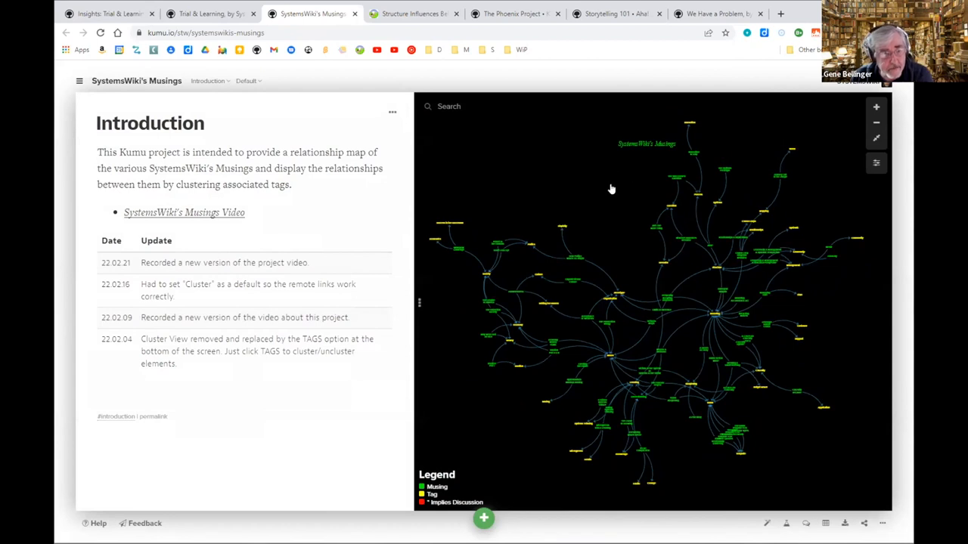
pyautogui.moveTo(509, 145)
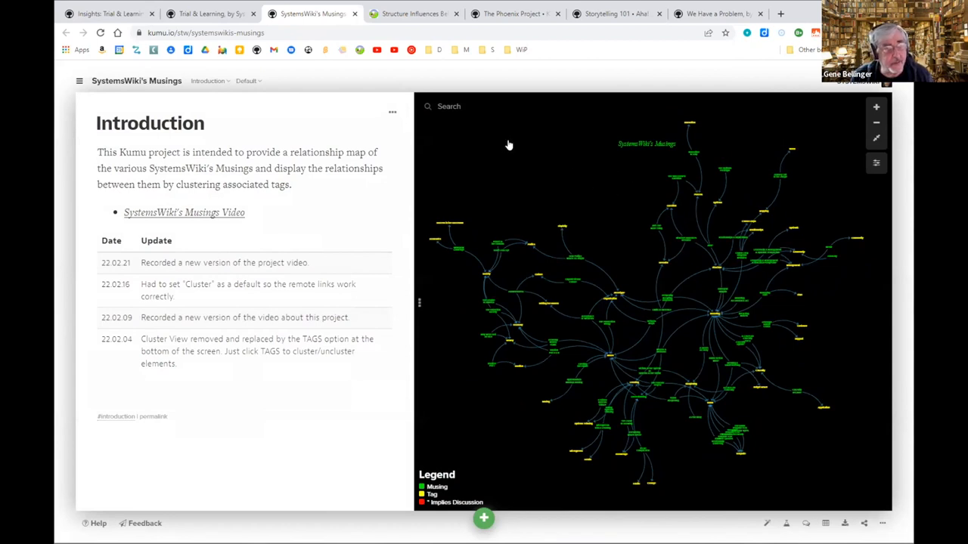
# Return to the Trial & Learning map tab, previewing Three Recurring Structures.
pyautogui.click(212, 14)
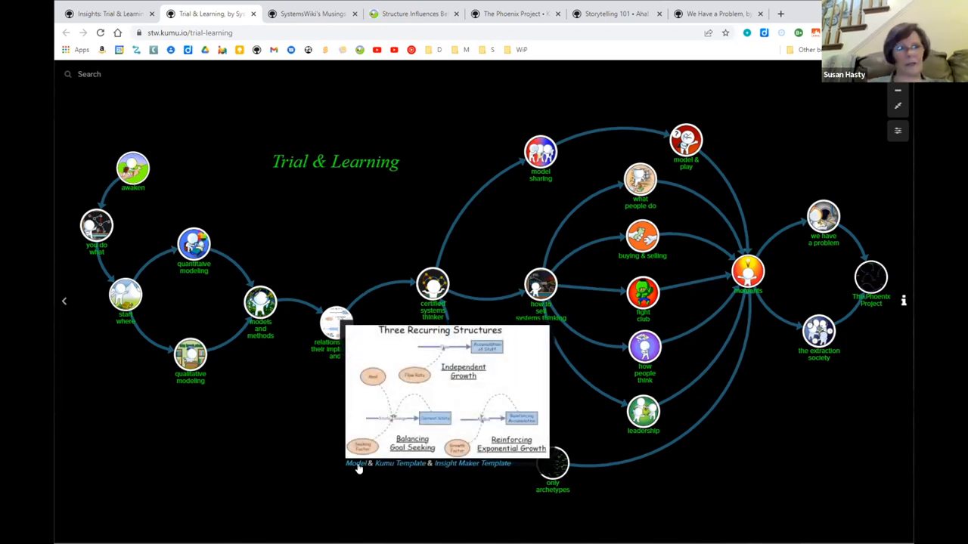
pyautogui.moveTo(356, 463)
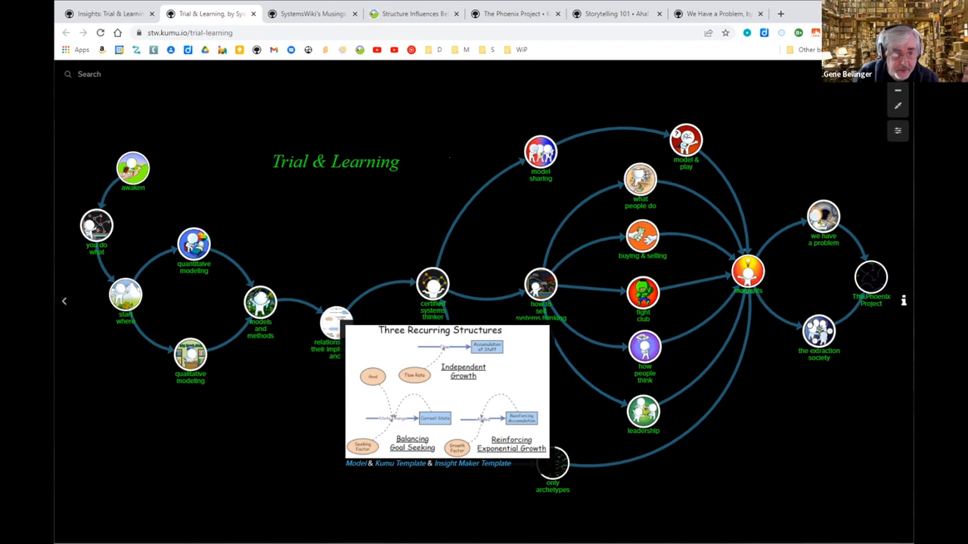
# Switch via SystemsWiki's Musings to We Have a Problem and advance to Shifting the Burden.
pyautogui.click(312, 14)
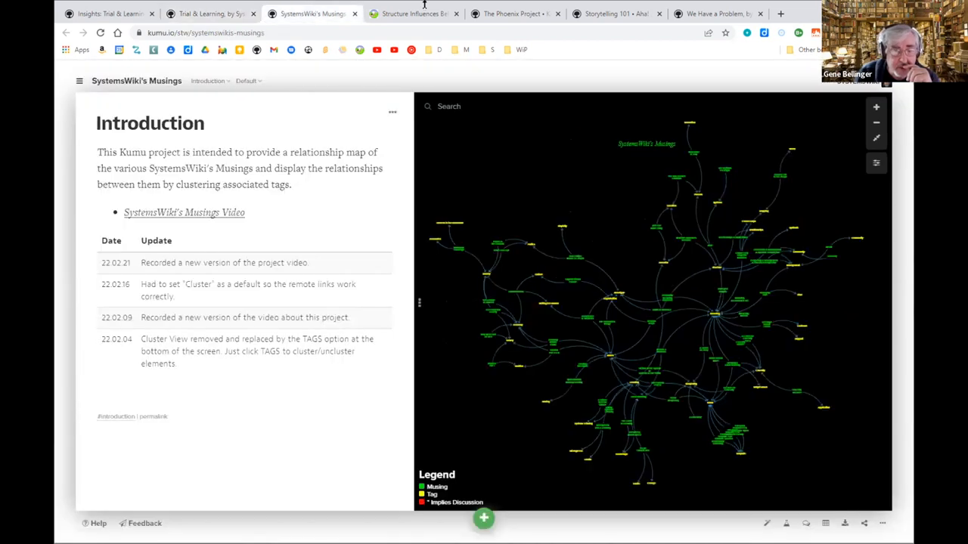
pyautogui.click(715, 13)
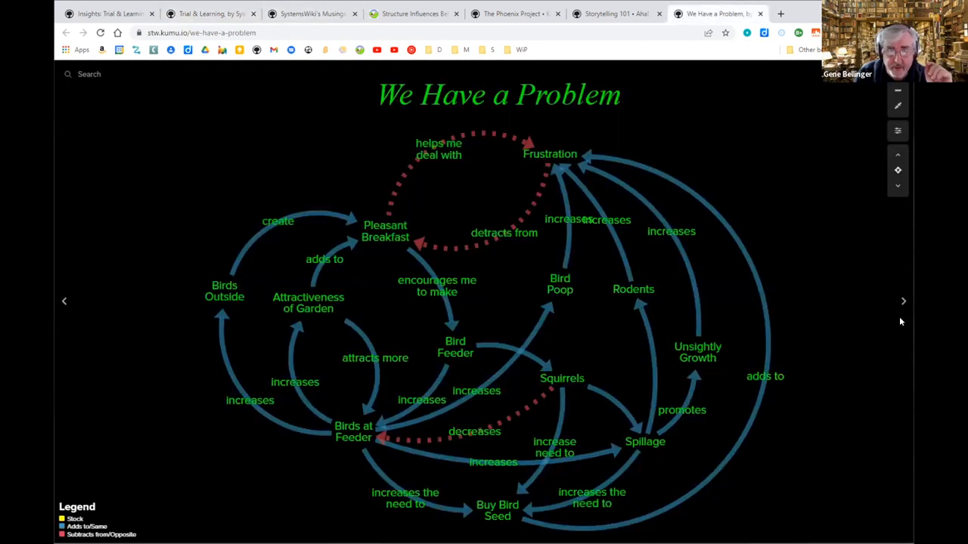
pyautogui.click(903, 301)
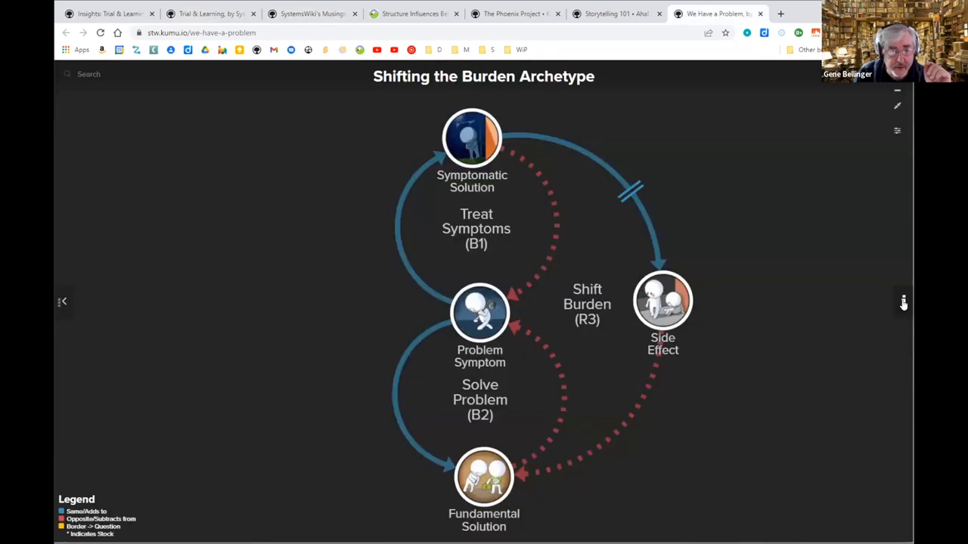
pyautogui.moveTo(469, 422)
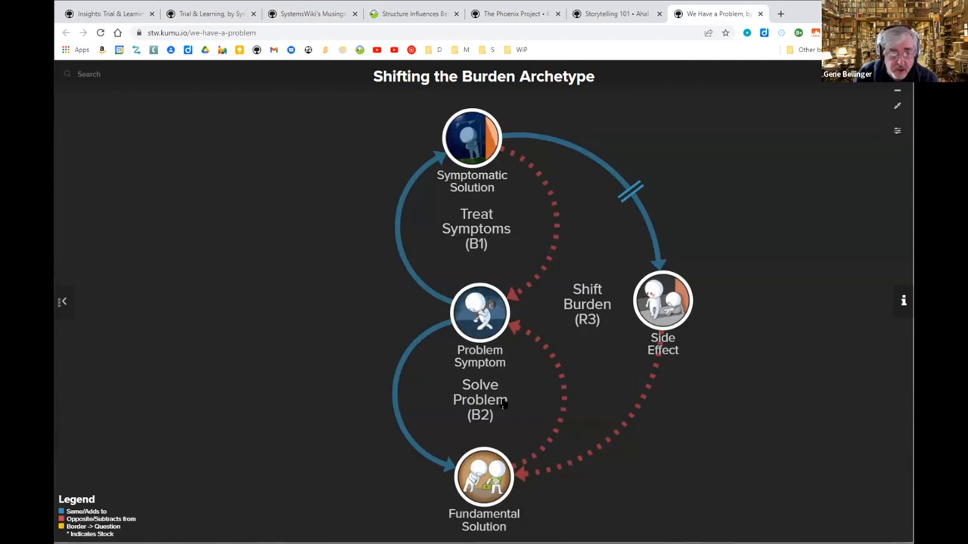
pyautogui.moveTo(545, 356)
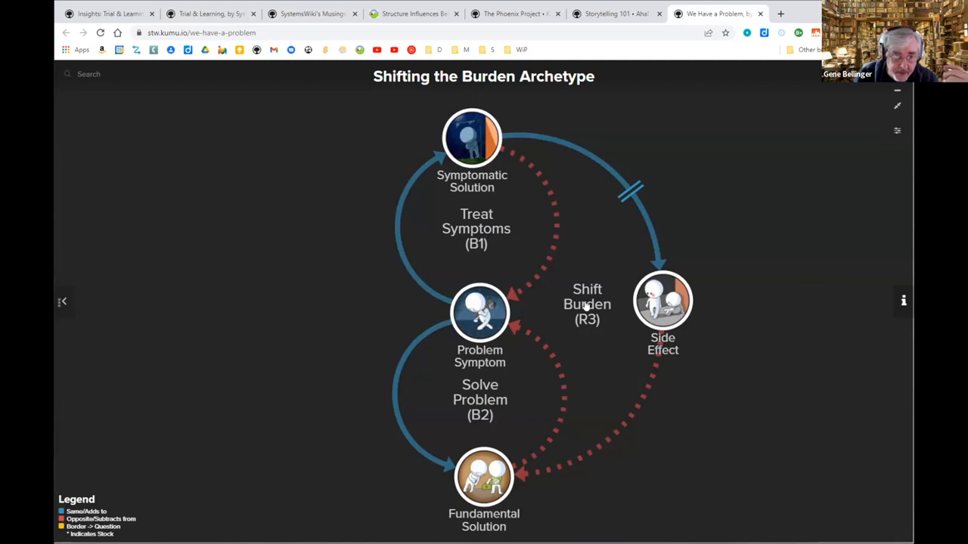
pyautogui.moveTo(658, 256)
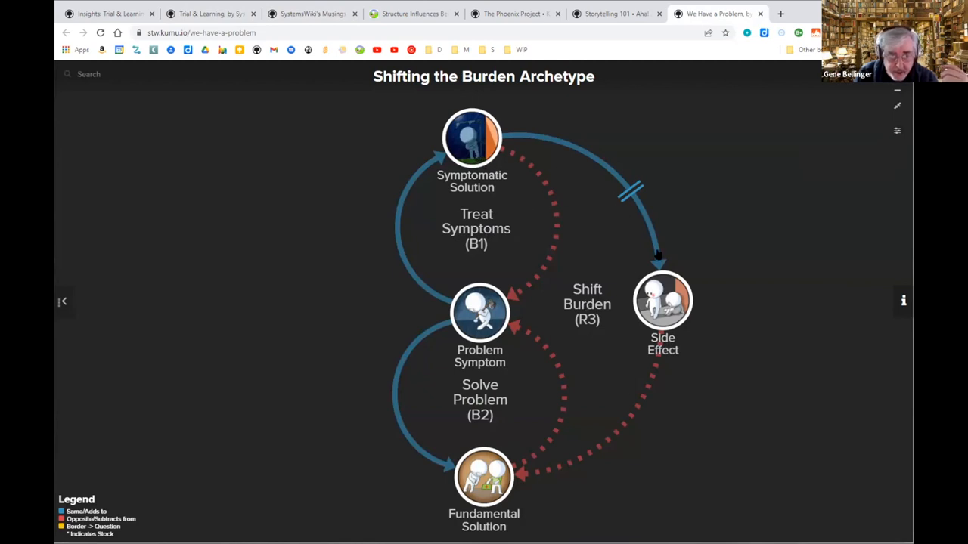
pyautogui.moveTo(524, 328)
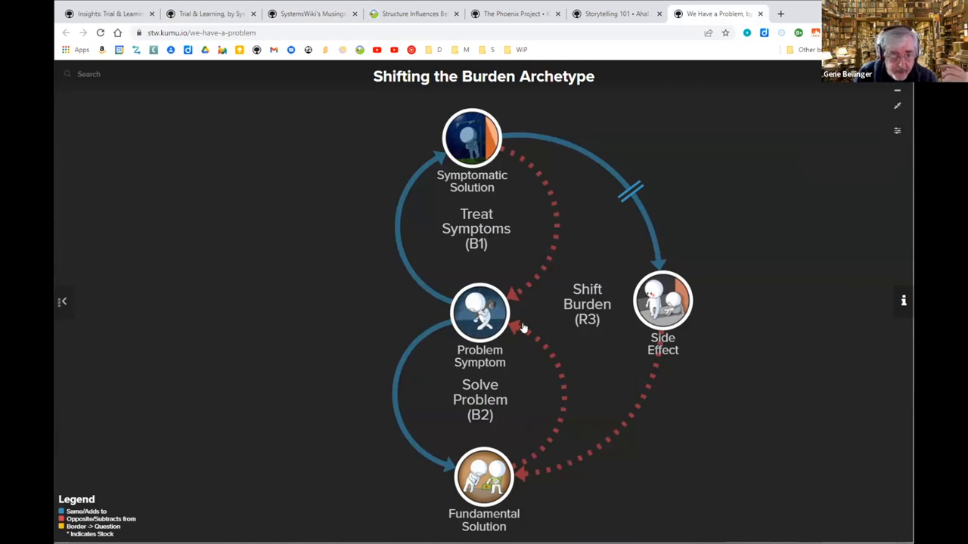
pyautogui.moveTo(581, 279)
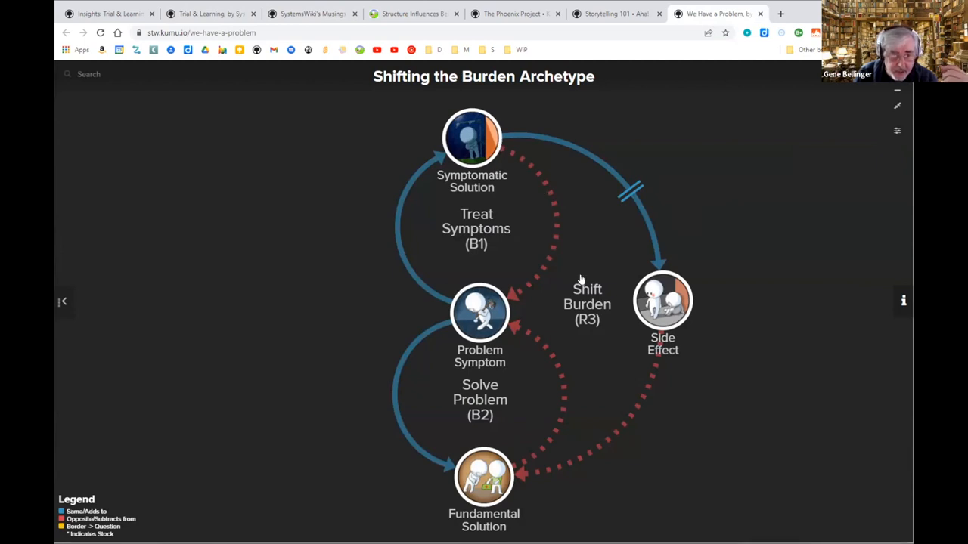
pyautogui.moveTo(605, 323)
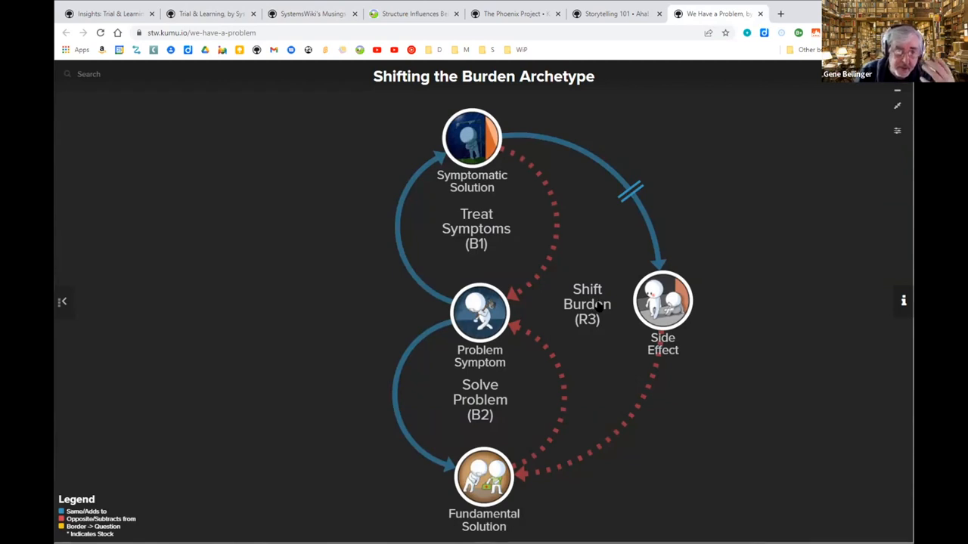
pyautogui.moveTo(601, 299)
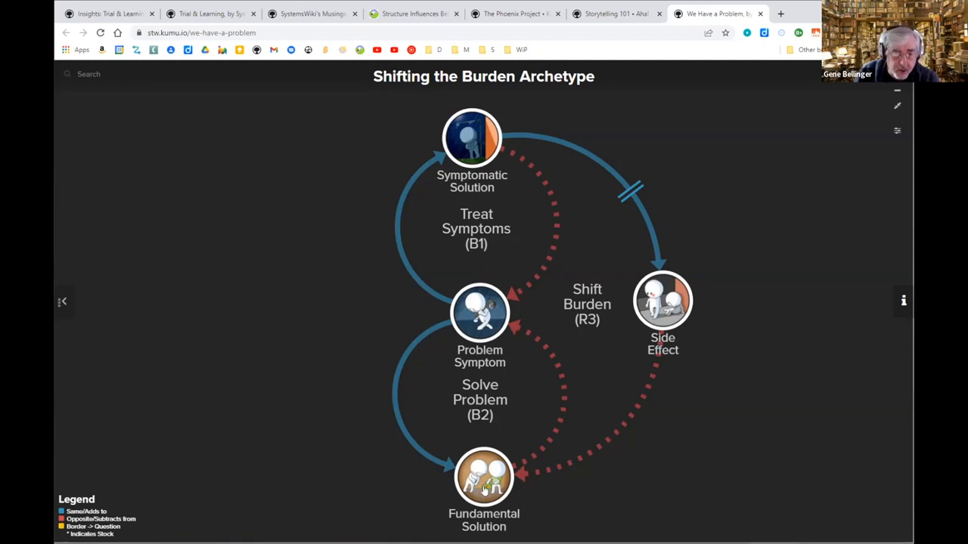
pyautogui.moveTo(513, 313)
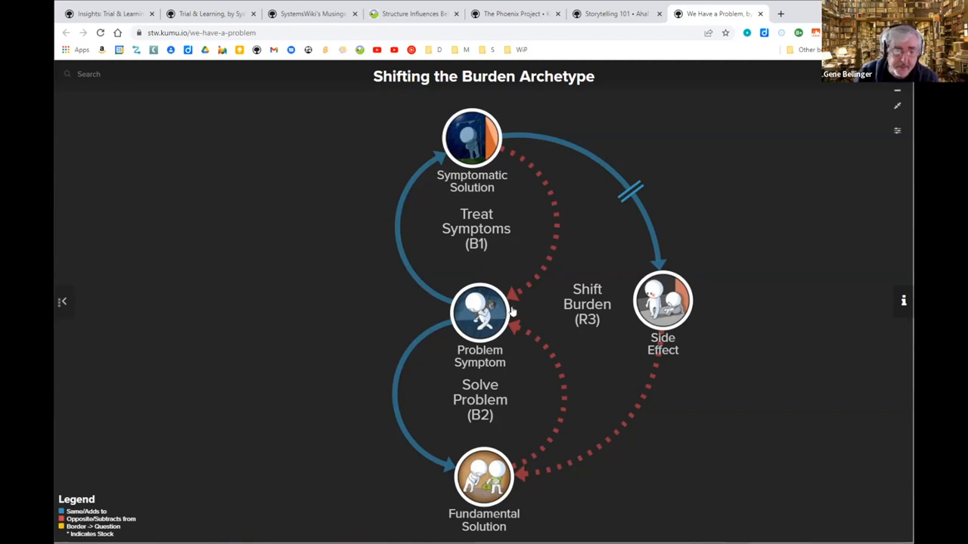
pyautogui.moveTo(569, 332)
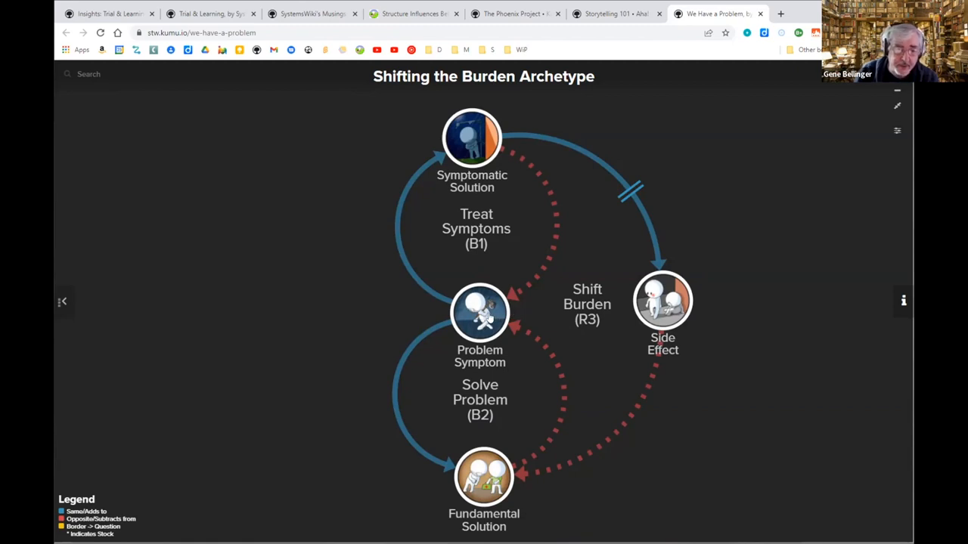
pyautogui.moveTo(479, 144)
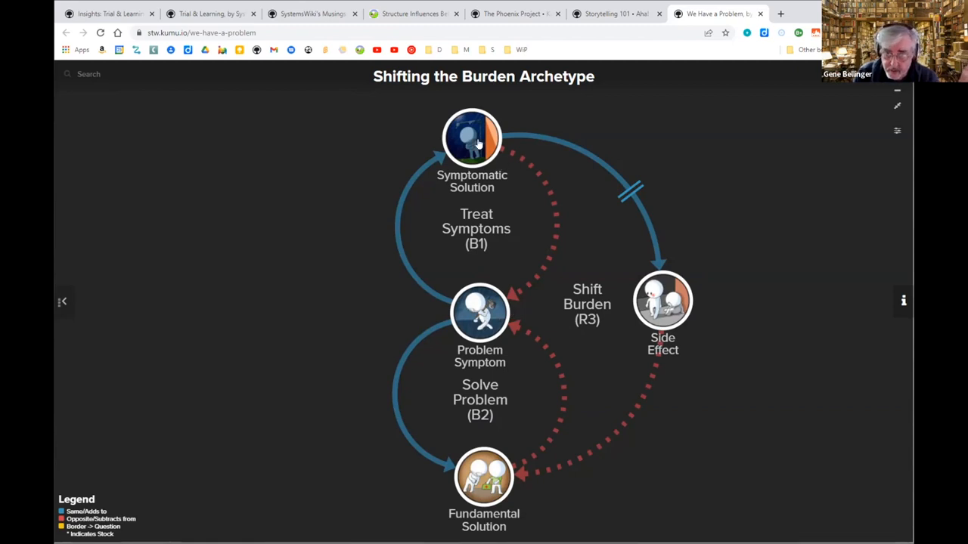
pyautogui.moveTo(667, 306)
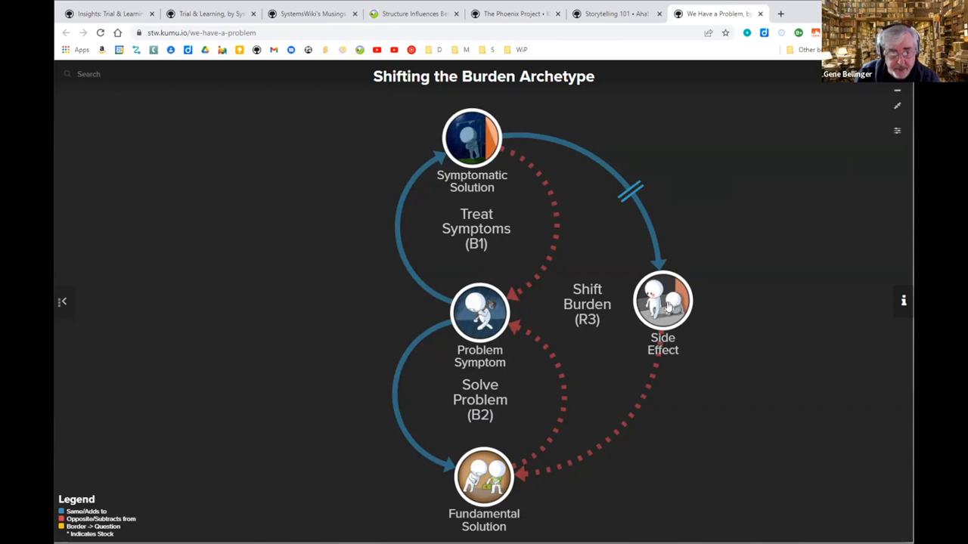
pyautogui.moveTo(491, 491)
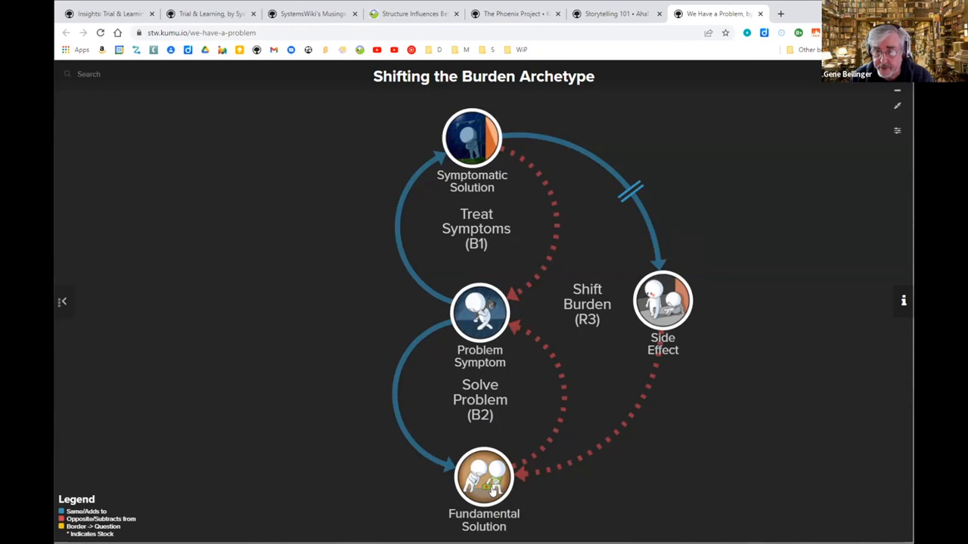
pyautogui.moveTo(726, 297)
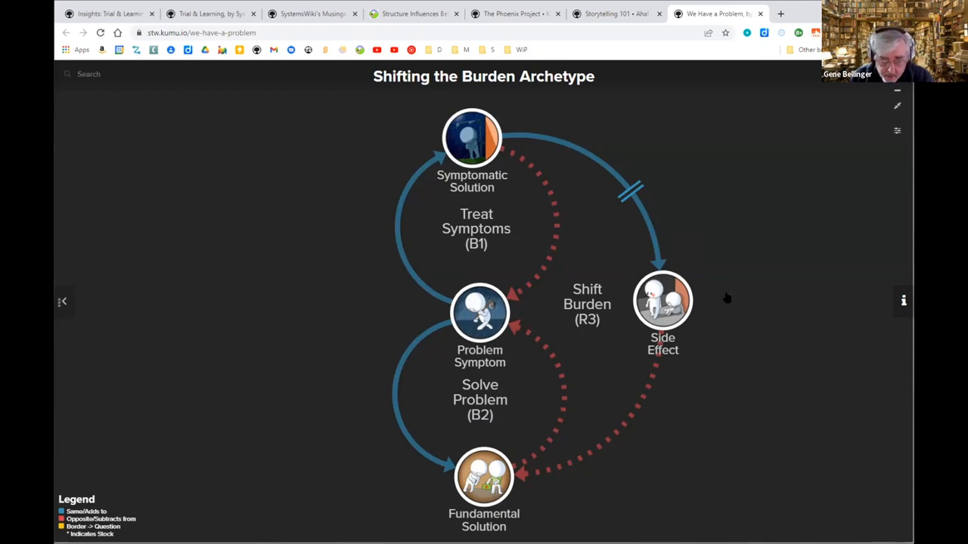
pyautogui.moveTo(751, 289)
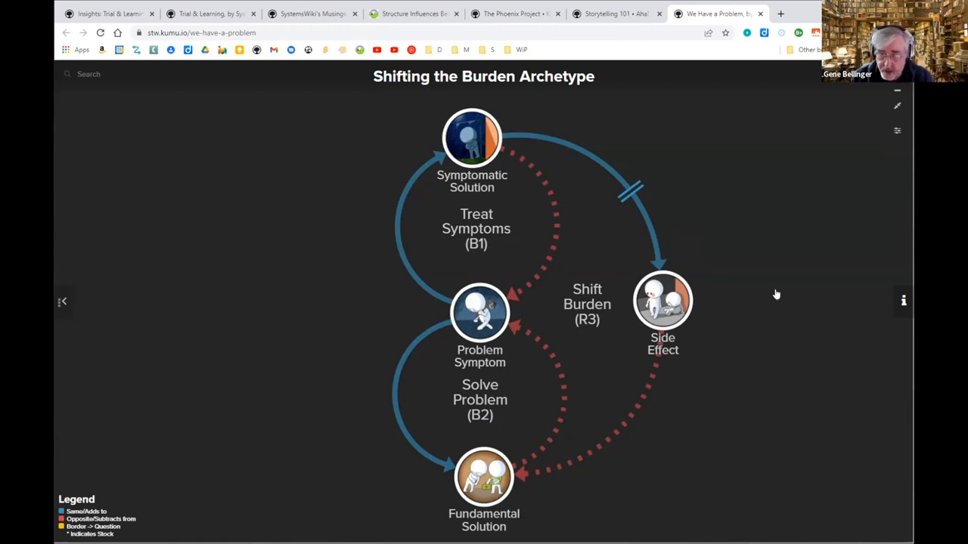
pyautogui.moveTo(779, 246)
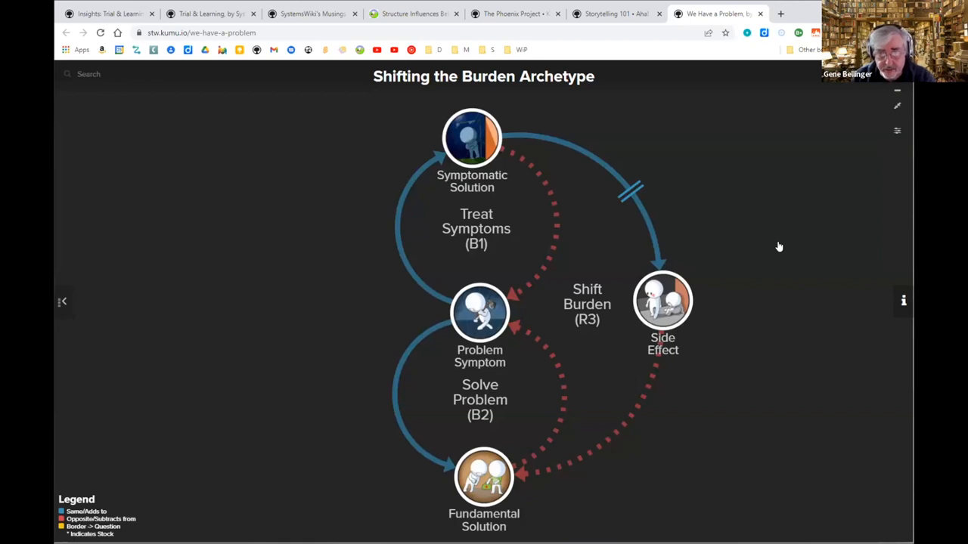
pyautogui.moveTo(768, 296)
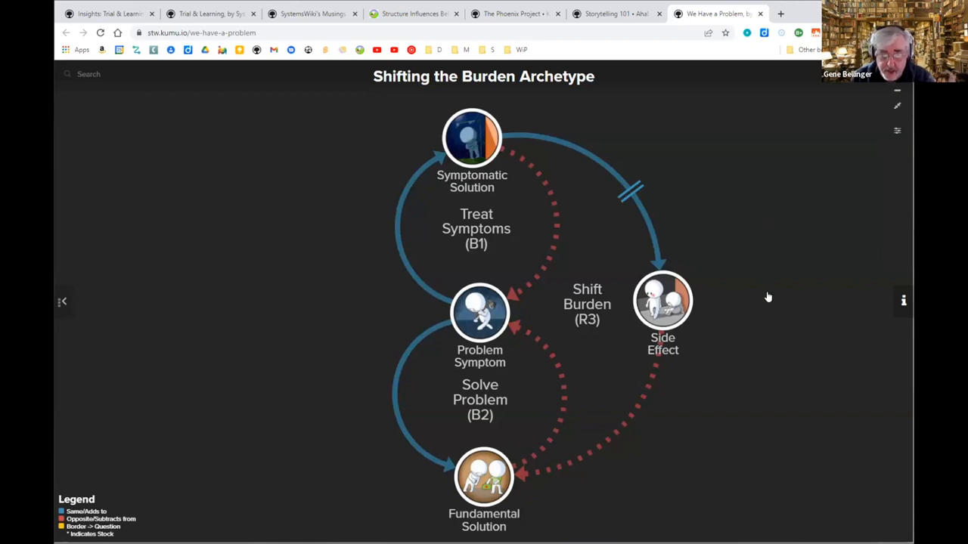
pyautogui.moveTo(745, 242)
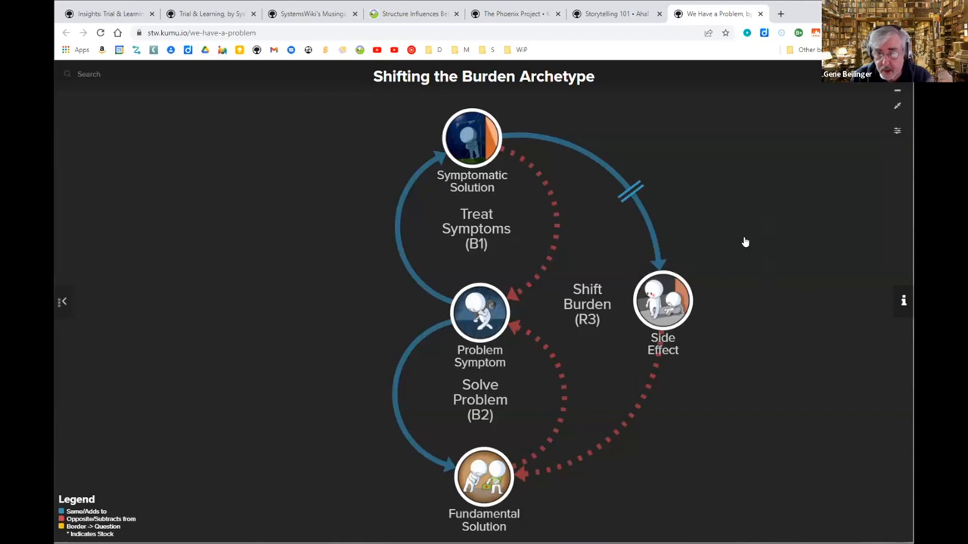
pyautogui.moveTo(739, 238)
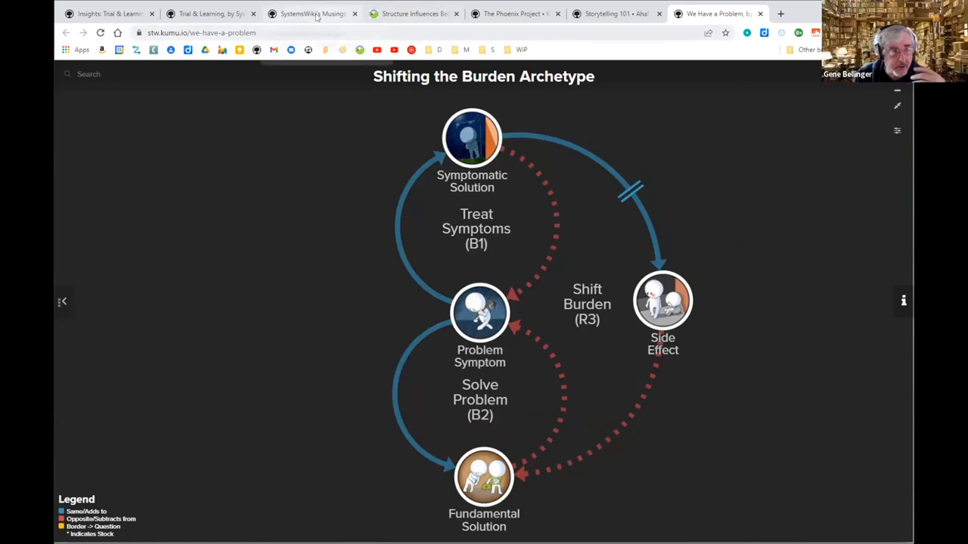
# Go back to the full Trial & Learning map tab.
pyautogui.click(212, 14)
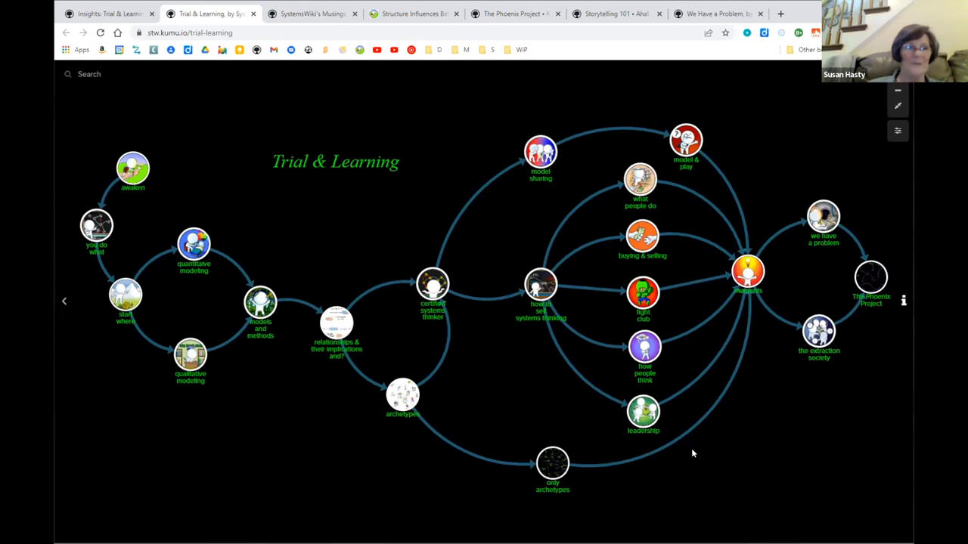
pyautogui.moveTo(224, 148)
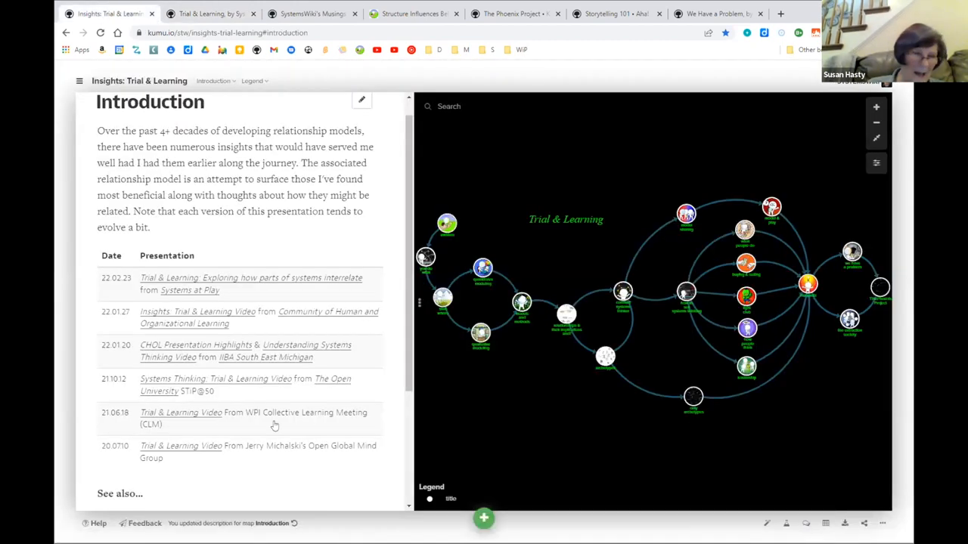
# Scroll the introduction to the See also list, then return to the Trial & Learning map.
pyautogui.scroll(-3)
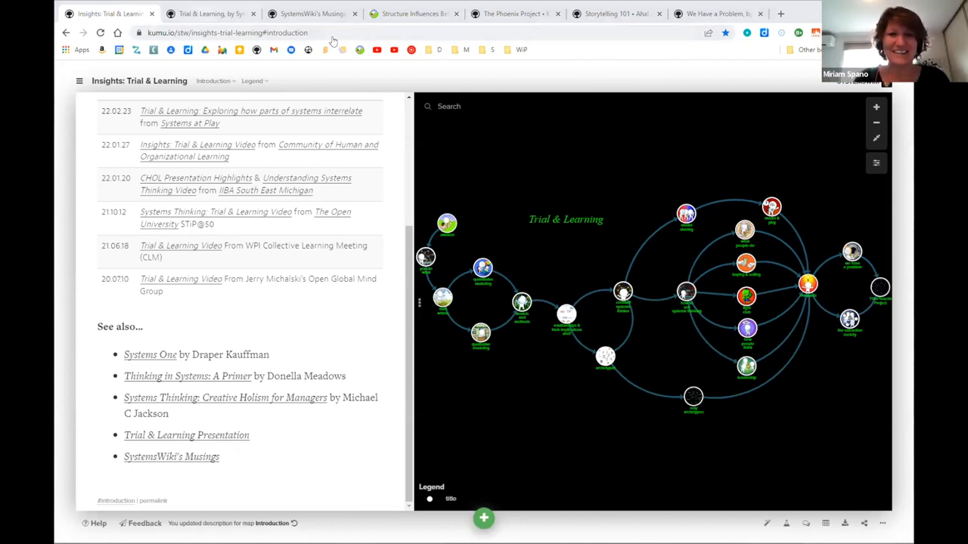
pyautogui.click(212, 13)
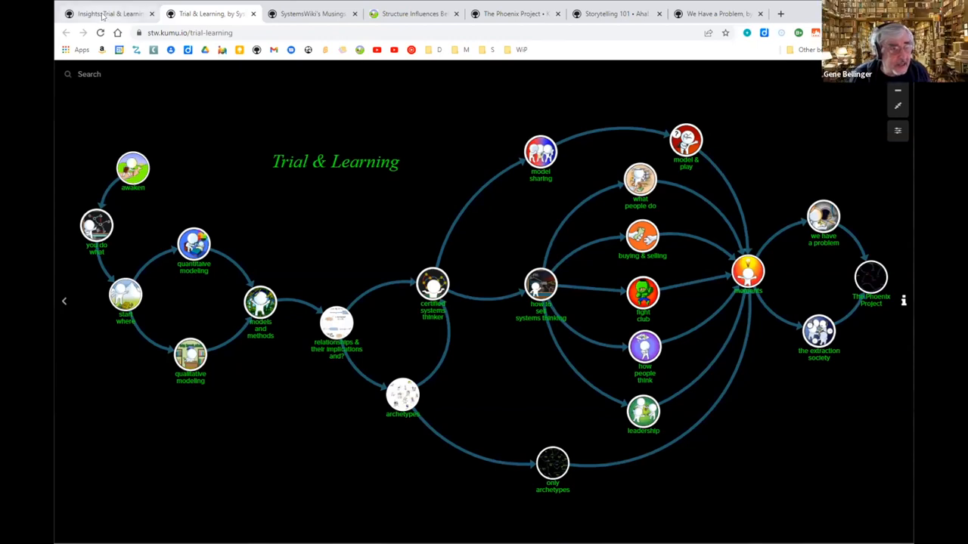
# Switch to the Insights: Trial & Learning tab.
pyautogui.click(109, 13)
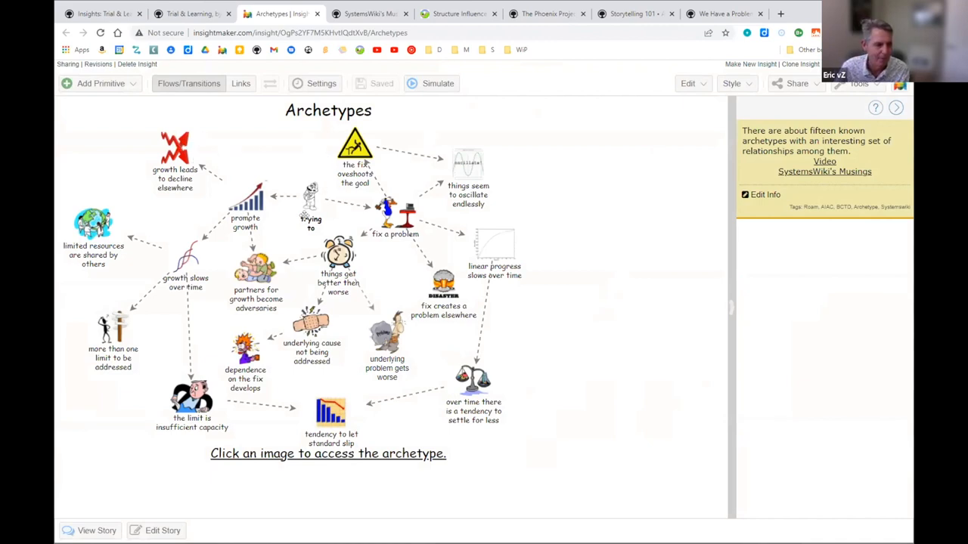
# Open the promote growth archetype's popup, showing it is a reinforcing loop.
pyautogui.click(250, 204)
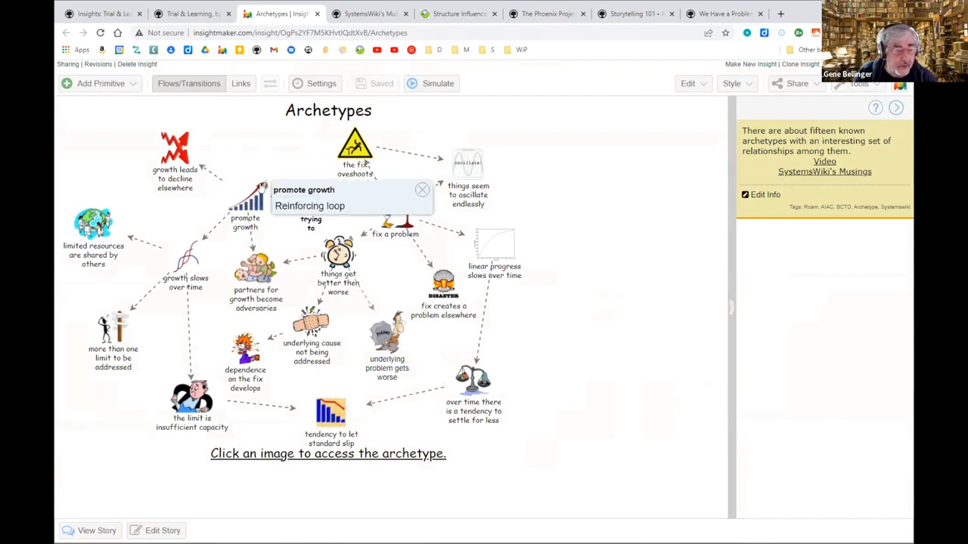
pyautogui.moveTo(265, 181)
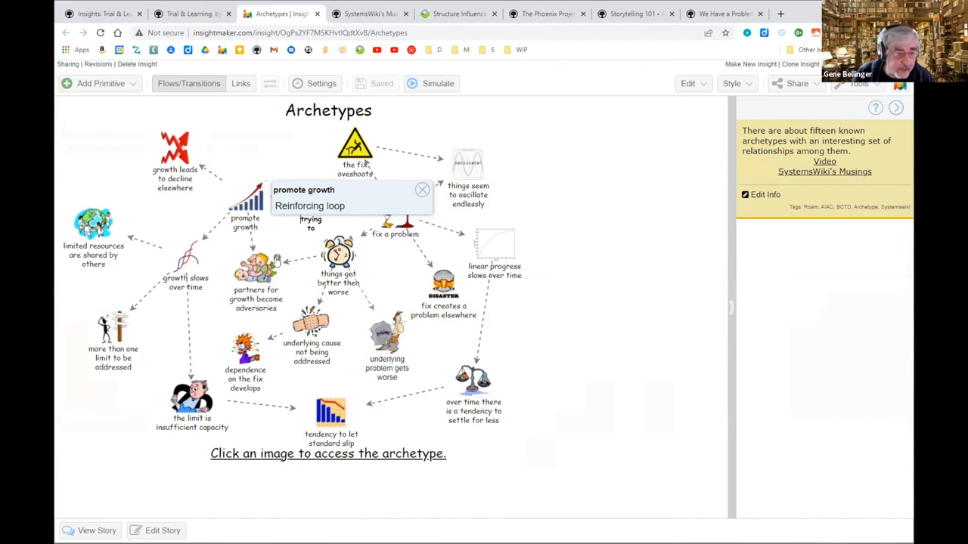
pyautogui.moveTo(259, 313)
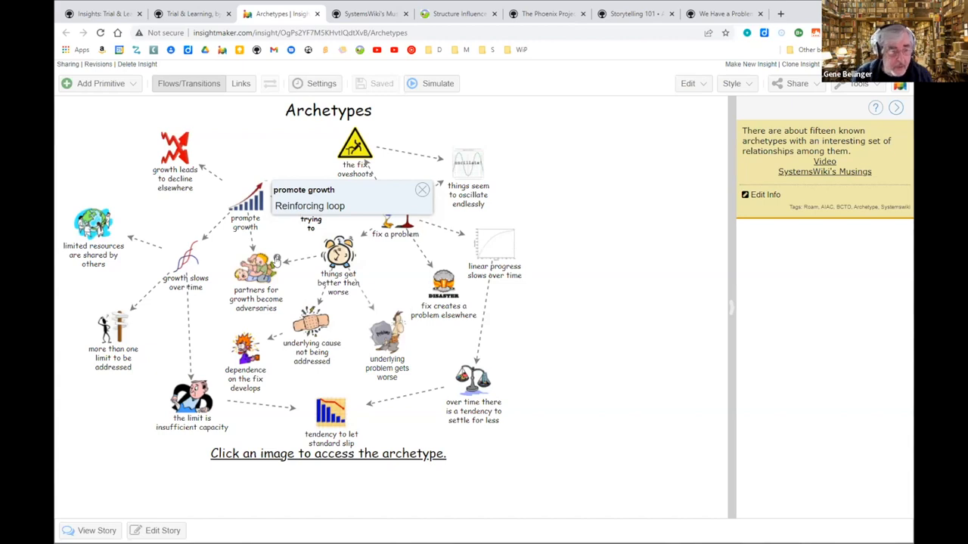
pyautogui.moveTo(259, 280)
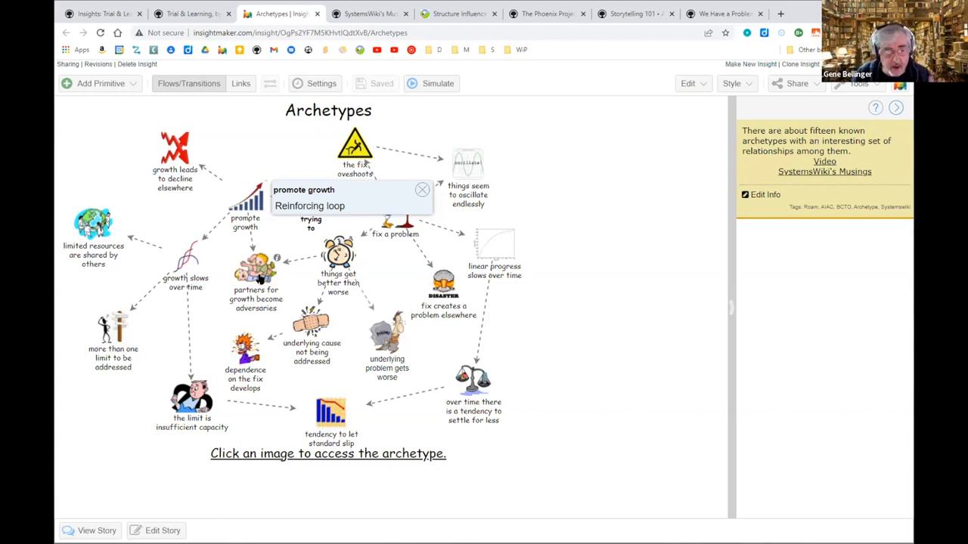
pyautogui.moveTo(174, 265)
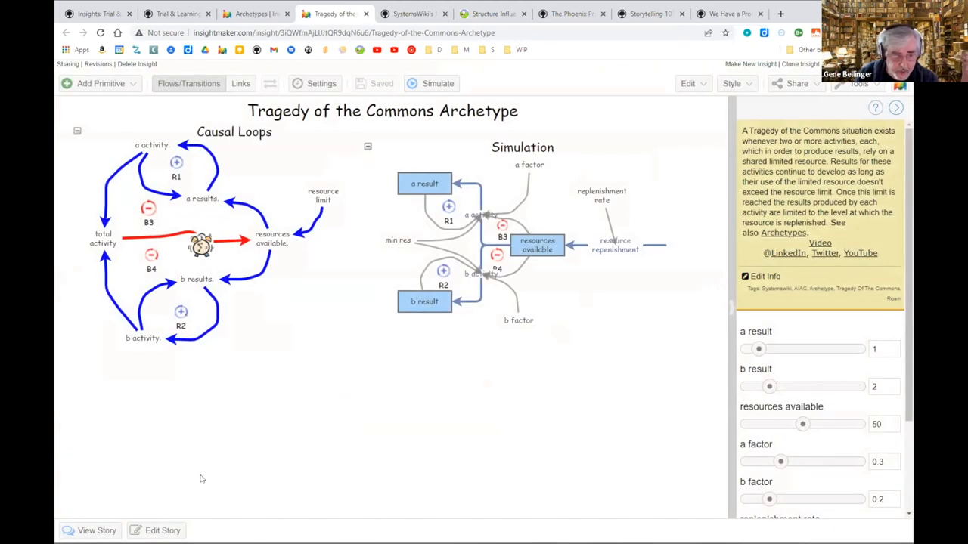
# Step the Tragedy of the Commons story through causal loops and simulation runs to strategy notes.
pyautogui.click(96, 530)
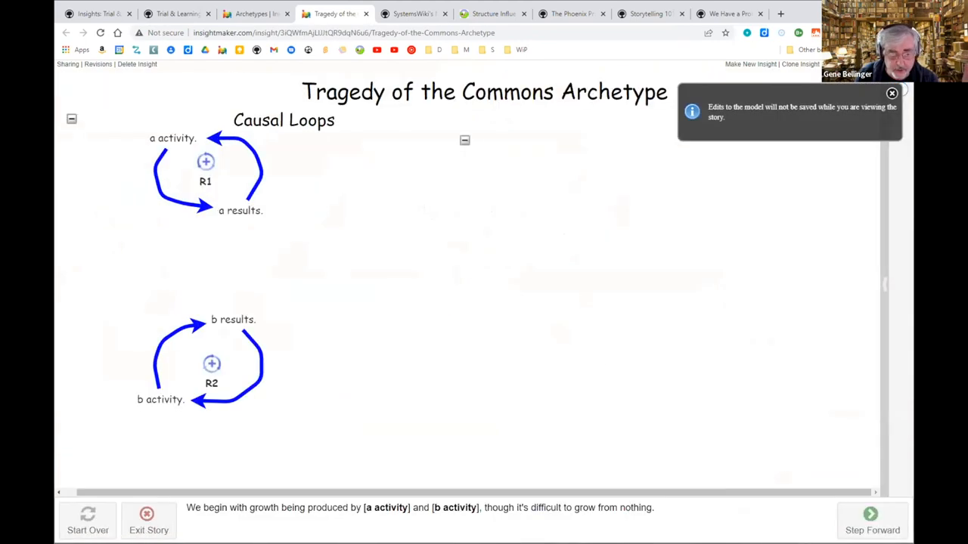
pyautogui.click(872, 518)
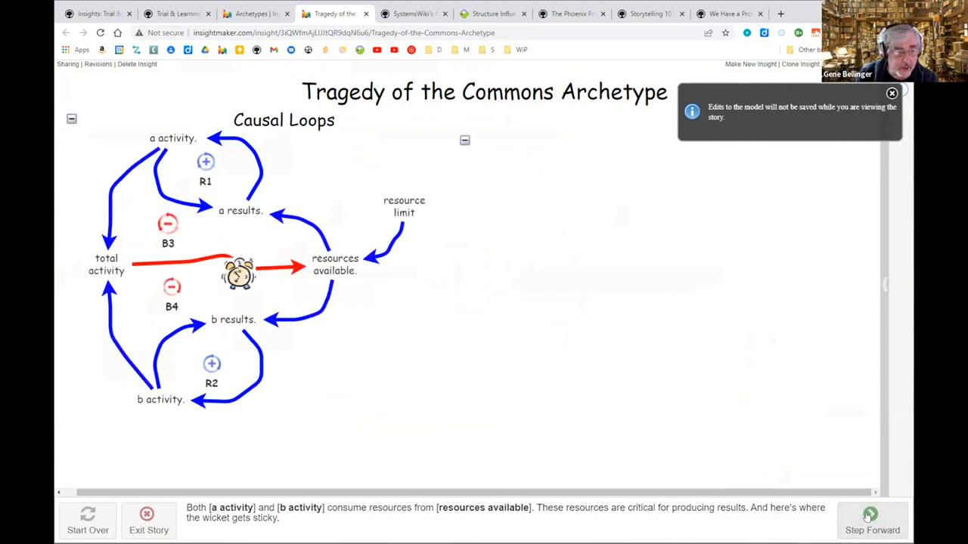
pyautogui.click(872, 522)
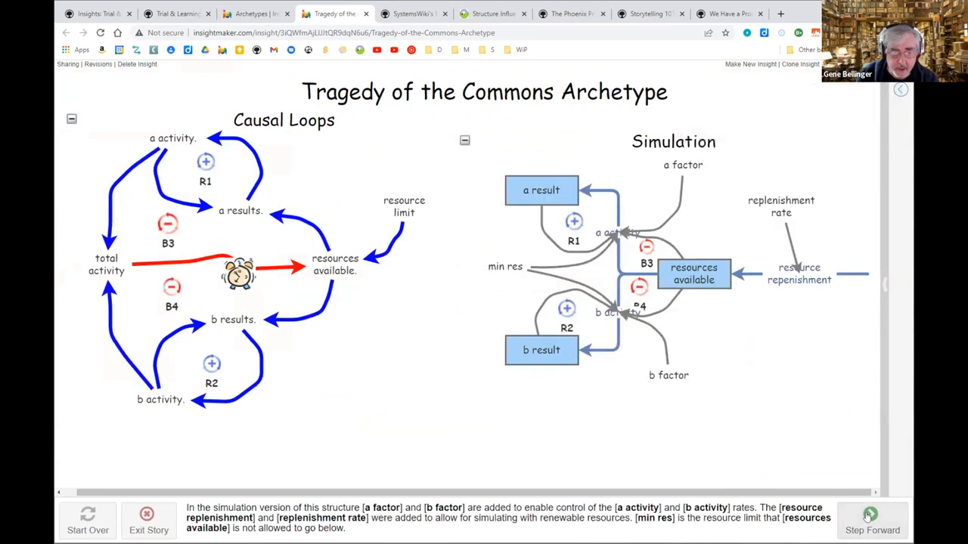
pyautogui.click(872, 520)
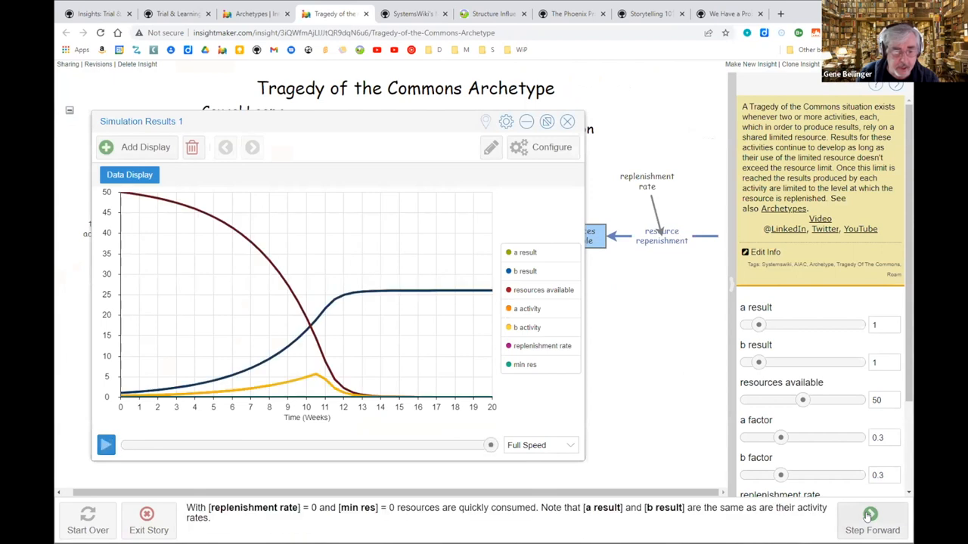
pyautogui.click(872, 522)
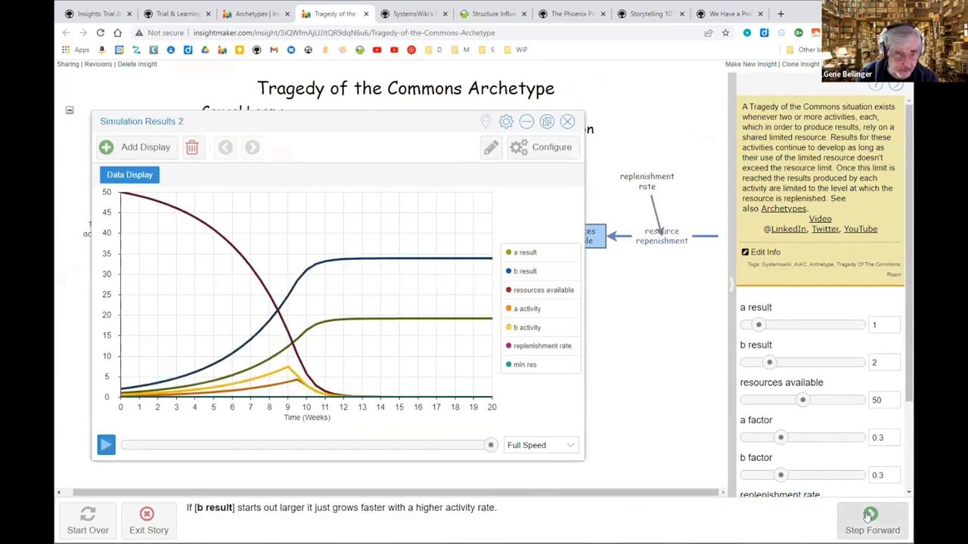
pyautogui.click(872, 522)
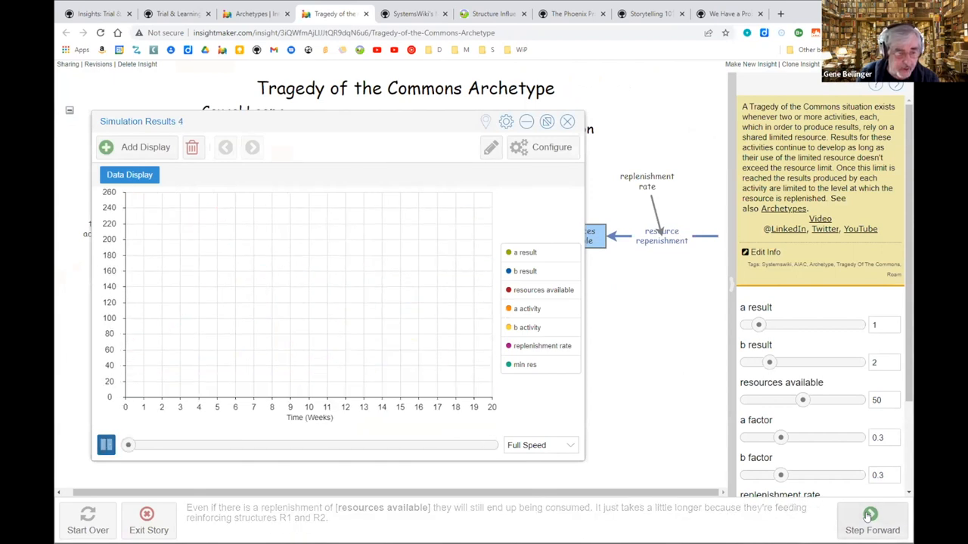
pyautogui.click(567, 121)
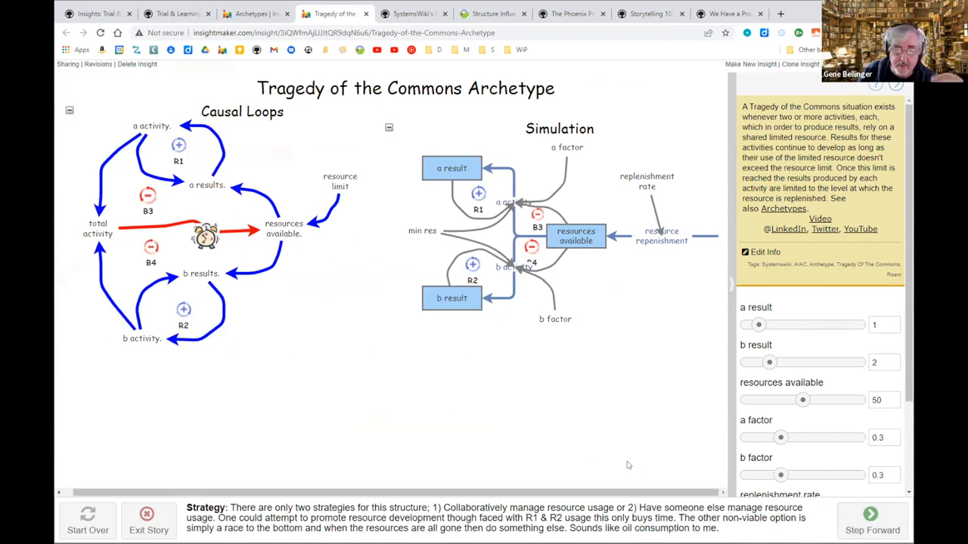
pyautogui.moveTo(601, 441)
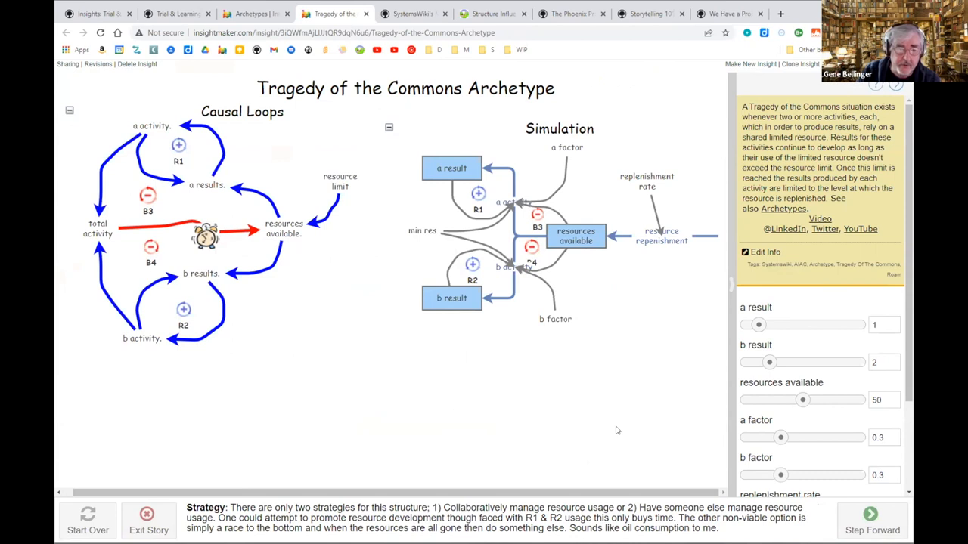
pyautogui.moveTo(621, 412)
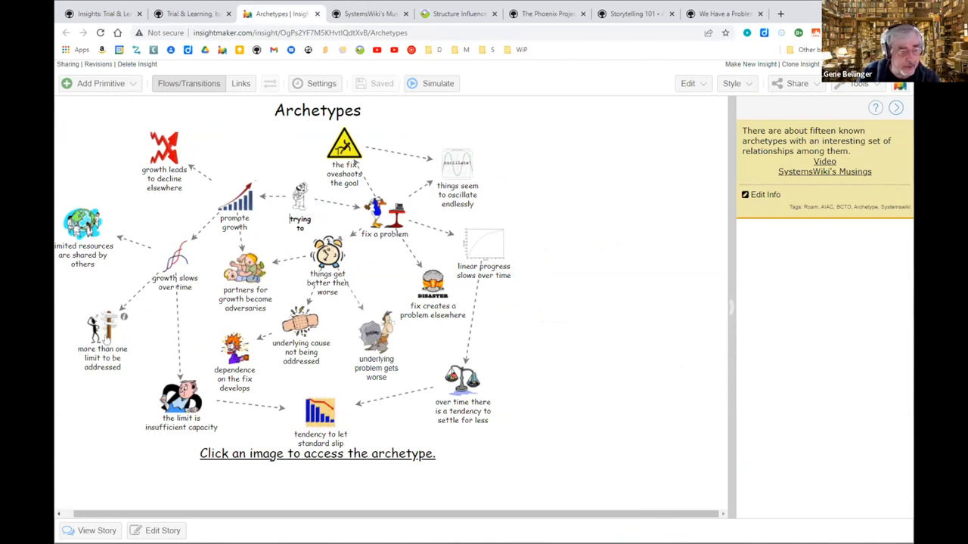
pyautogui.moveTo(122, 320)
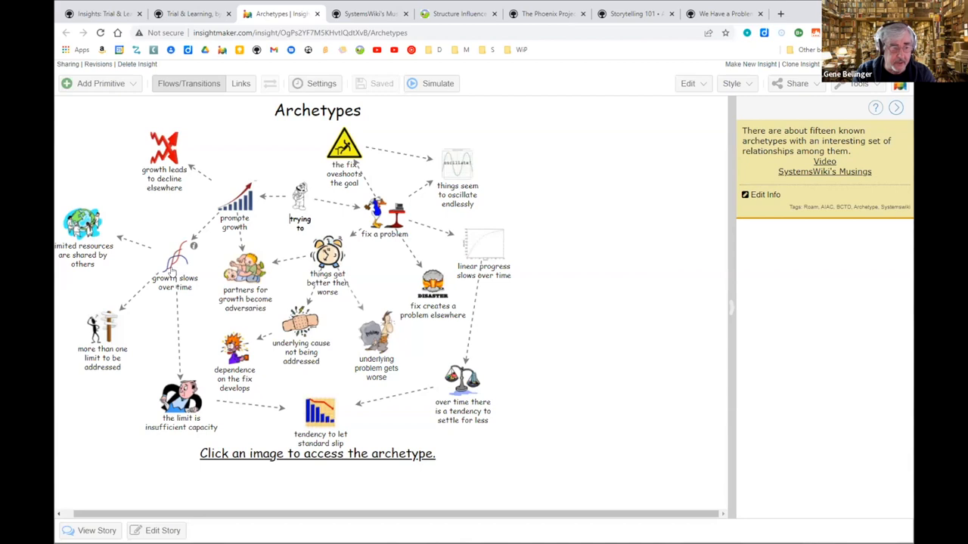
pyautogui.moveTo(343, 325)
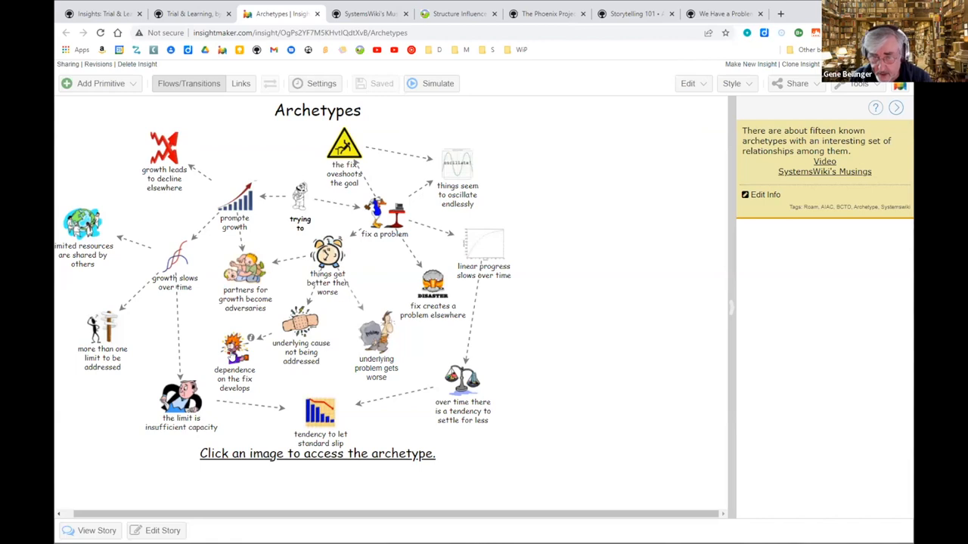
pyautogui.moveTo(653, 362)
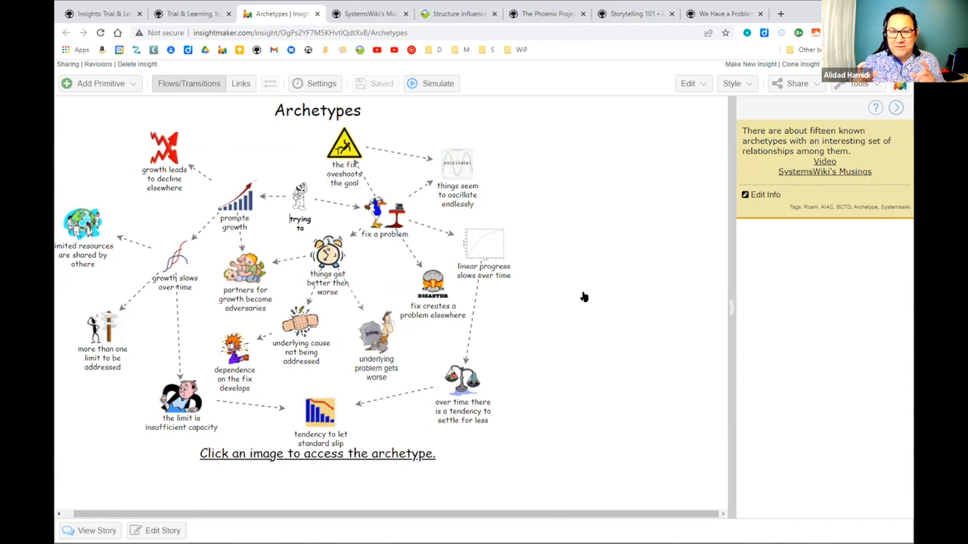
pyautogui.moveTo(587, 305)
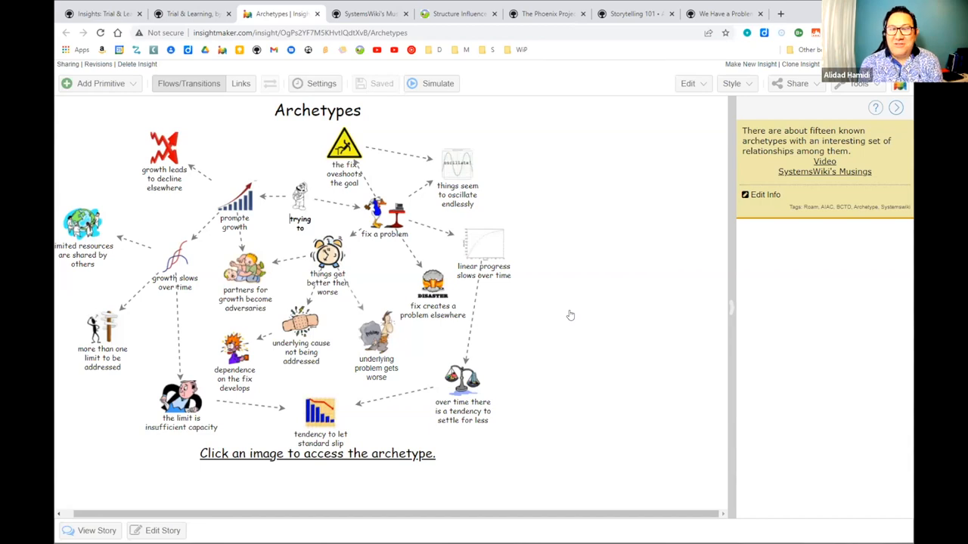
pyautogui.moveTo(601, 313)
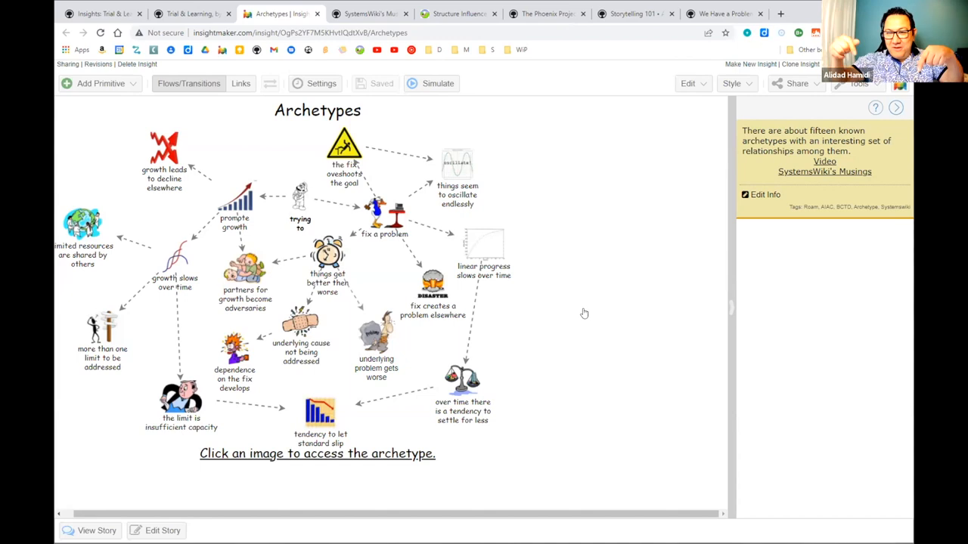
pyautogui.moveTo(618, 292)
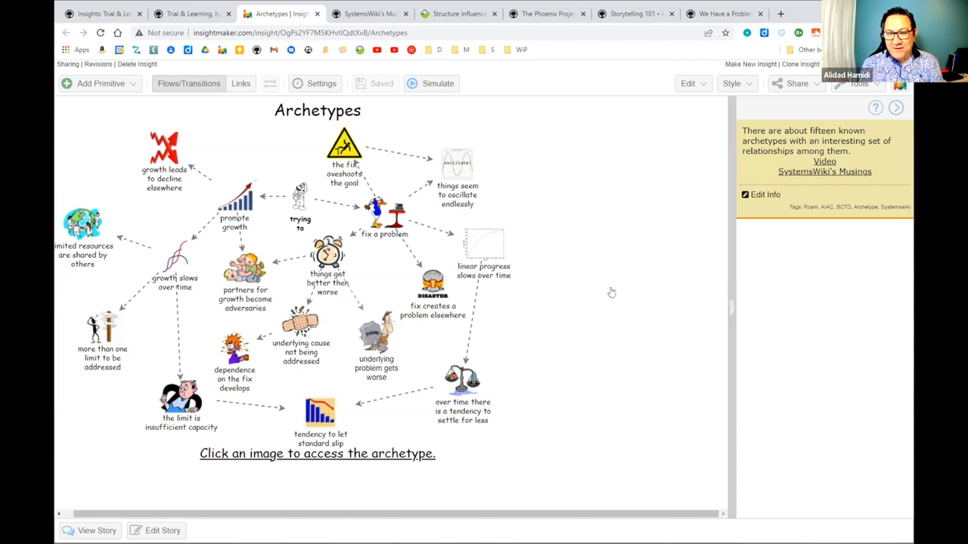
pyautogui.moveTo(591, 273)
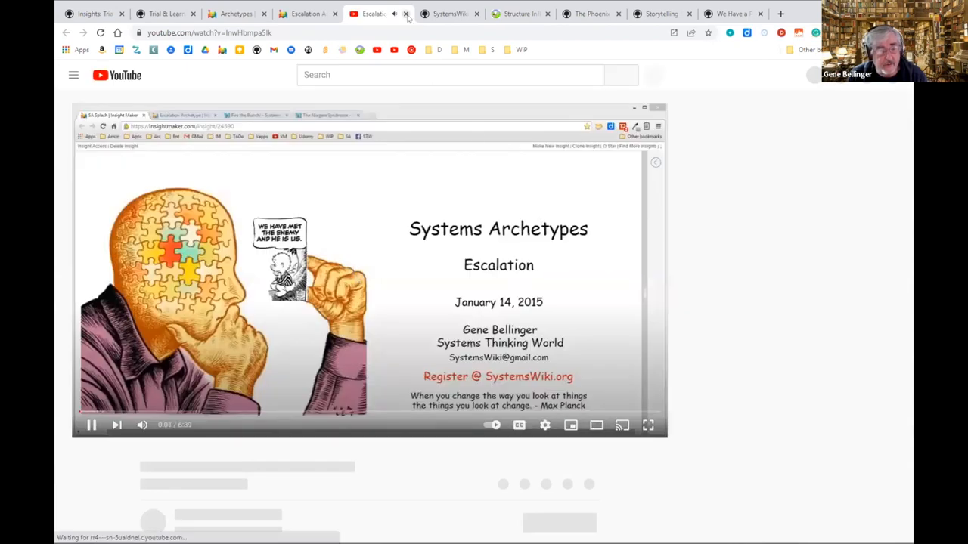
# Switch to the Escalation video browser tab.
pyautogui.click(306, 14)
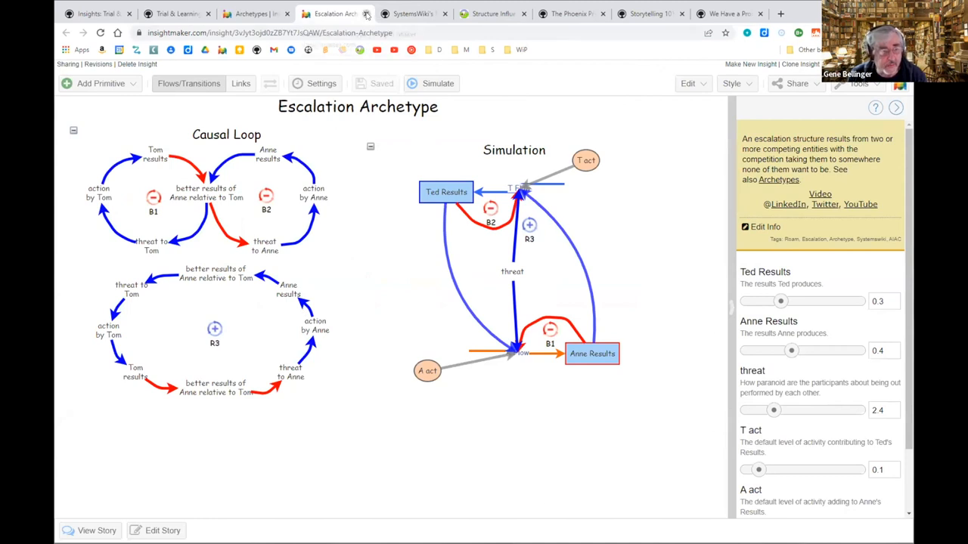
# Close the Escalation Archetype tab and switch back to the Archetypes overview tab.
pyautogui.click(371, 14)
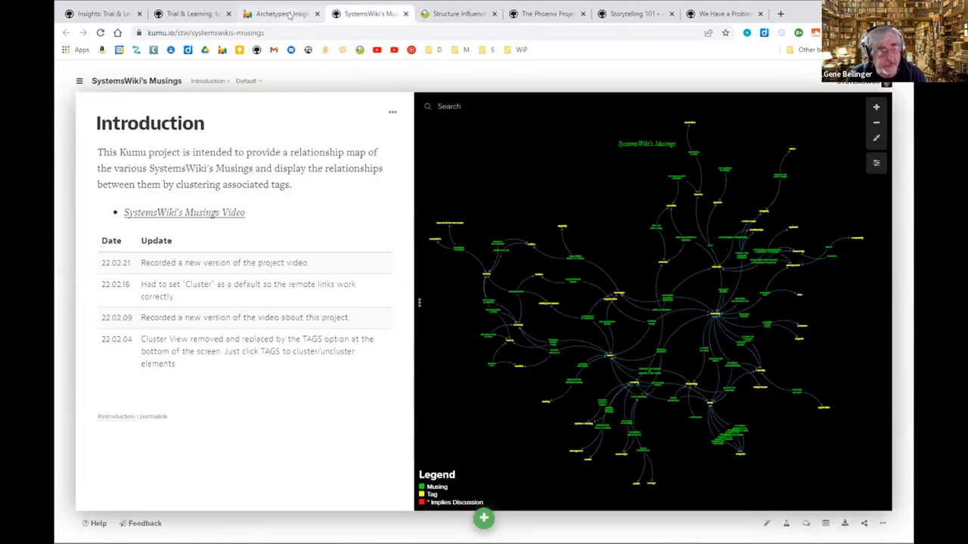
pyautogui.click(279, 14)
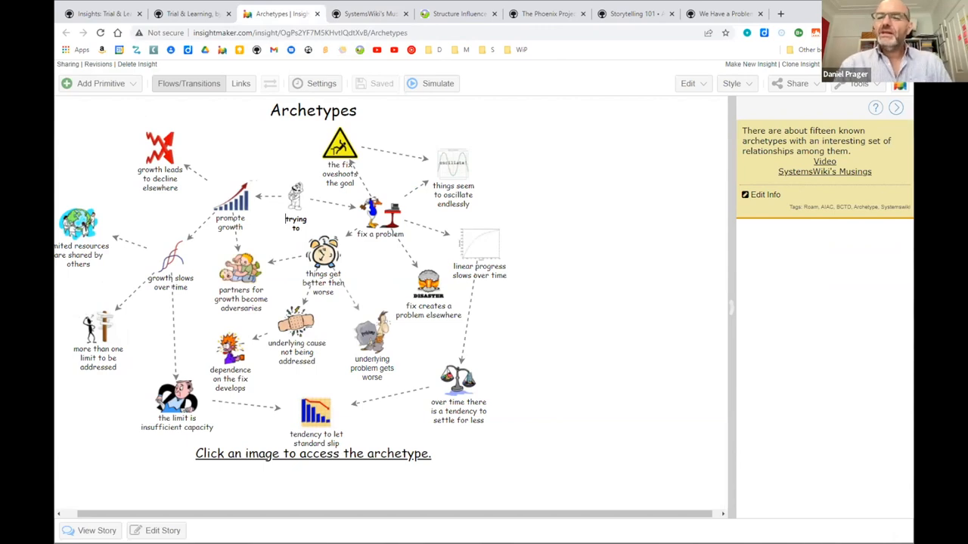
pyautogui.moveTo(157, 360)
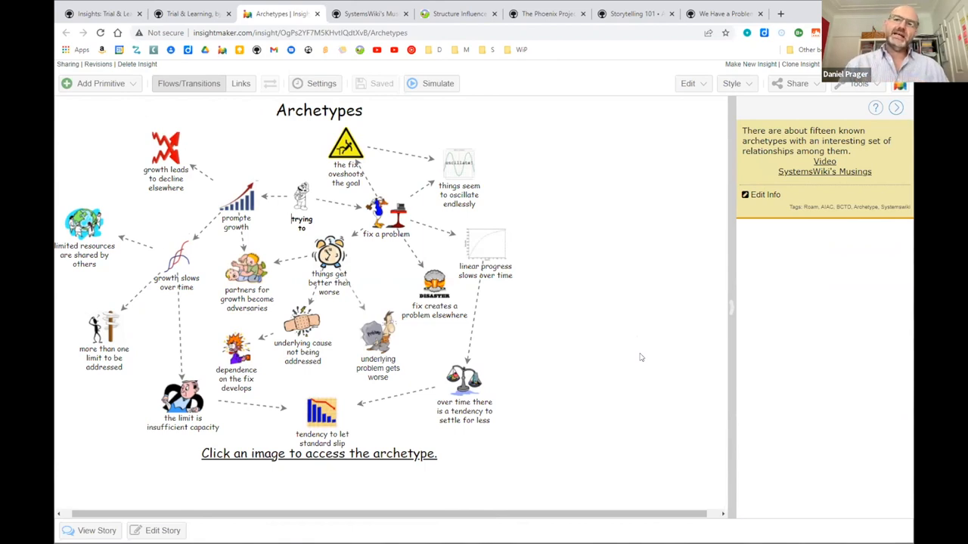
pyautogui.moveTo(677, 298)
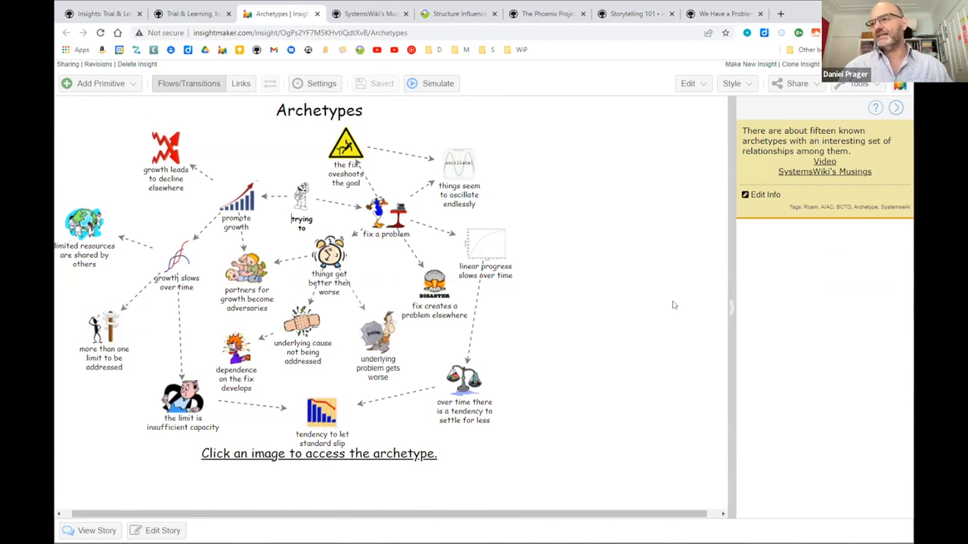
pyautogui.moveTo(682, 317)
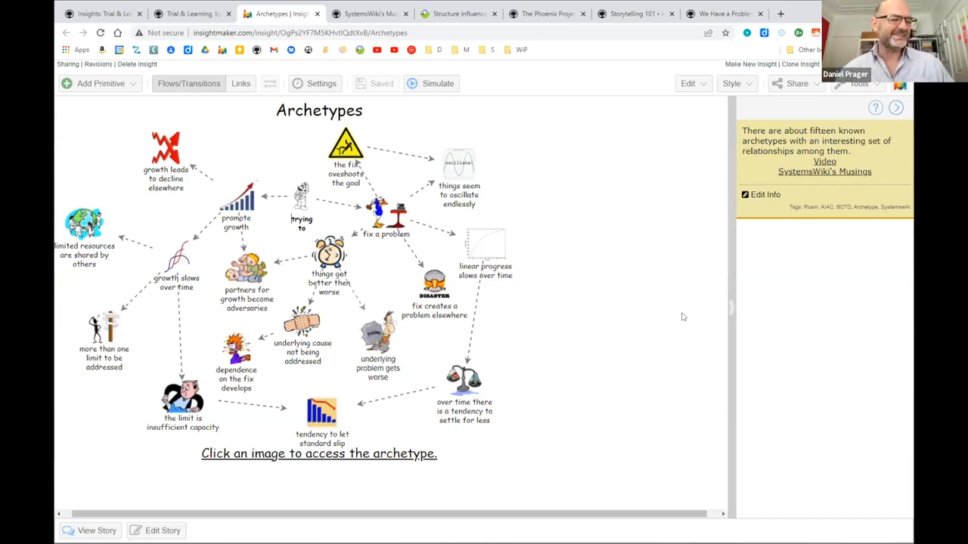
pyautogui.moveTo(559, 339)
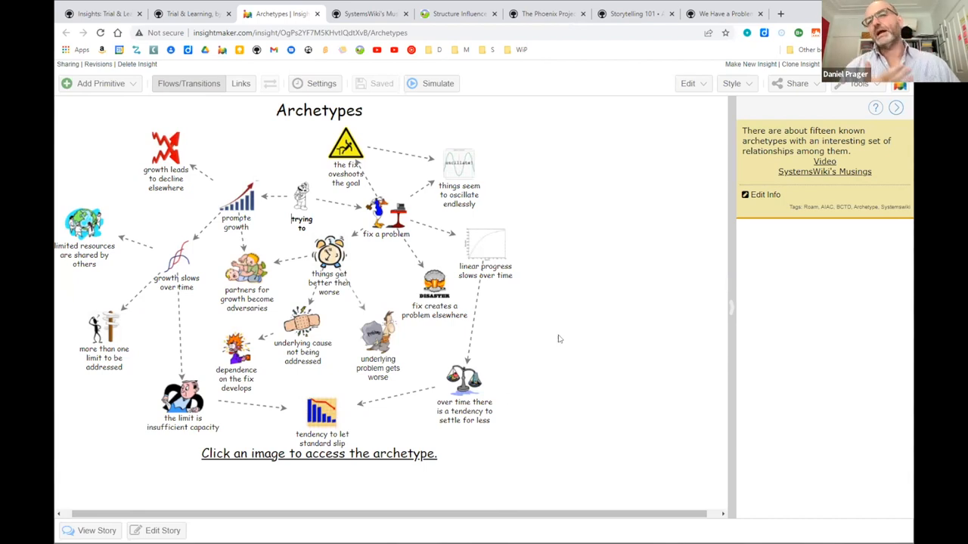
pyautogui.moveTo(557, 361)
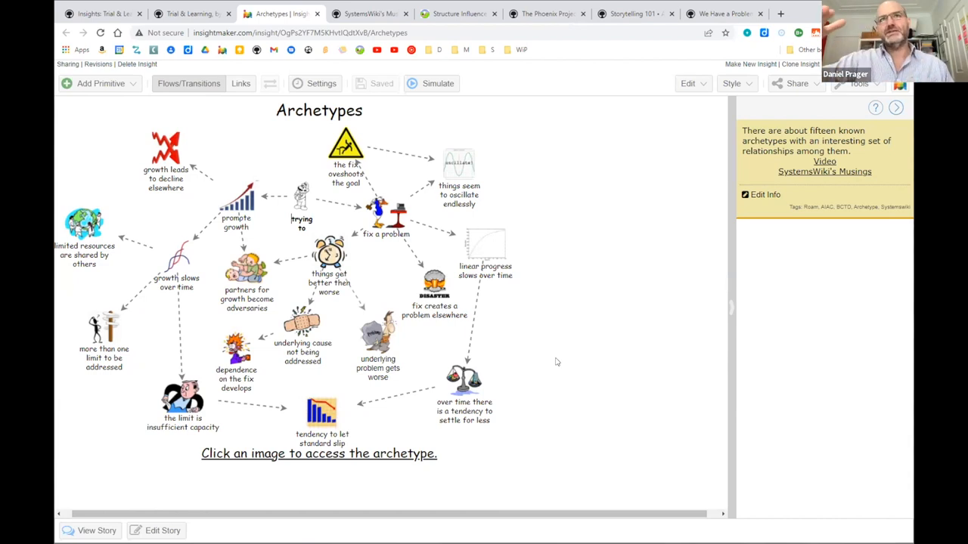
pyautogui.moveTo(550, 351)
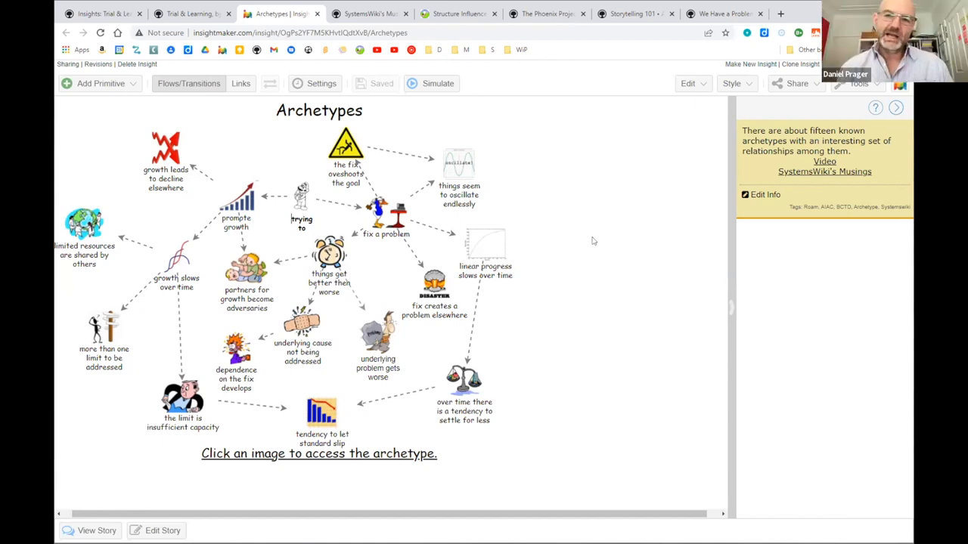
pyautogui.moveTo(597, 206)
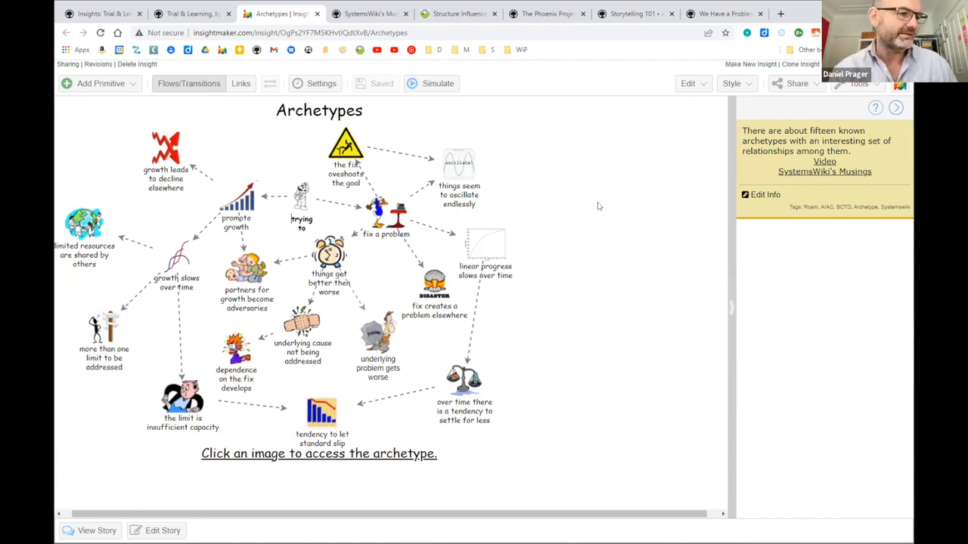
pyautogui.moveTo(640, 193)
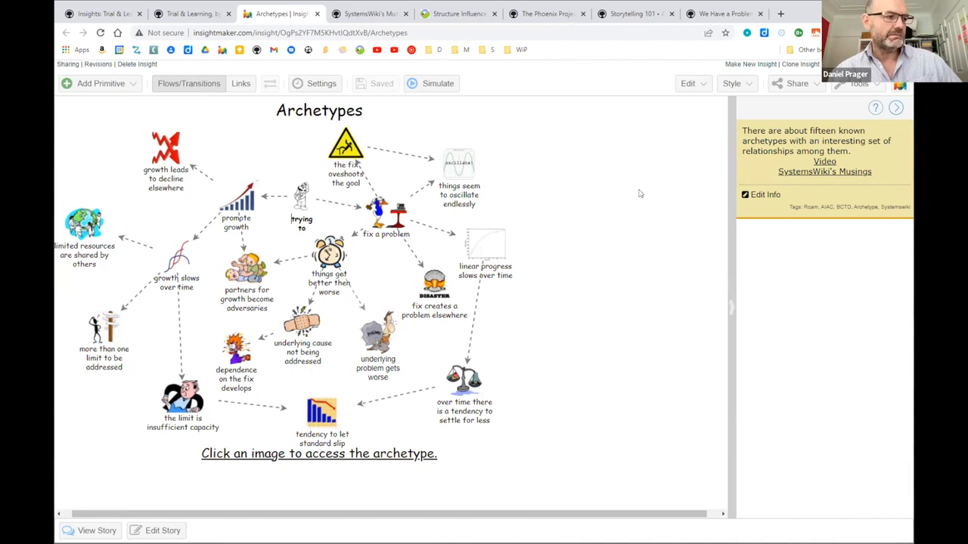
pyautogui.moveTo(609, 289)
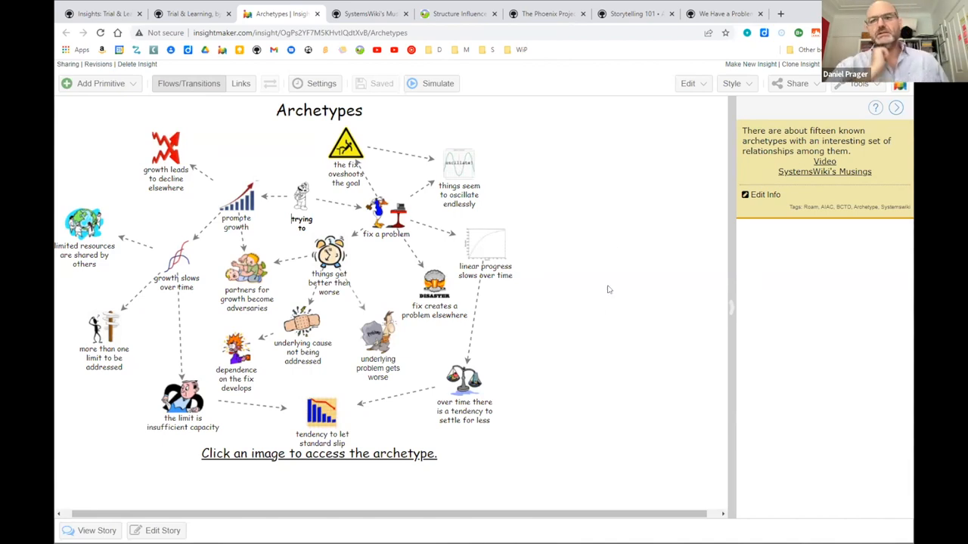
pyautogui.moveTo(627, 208)
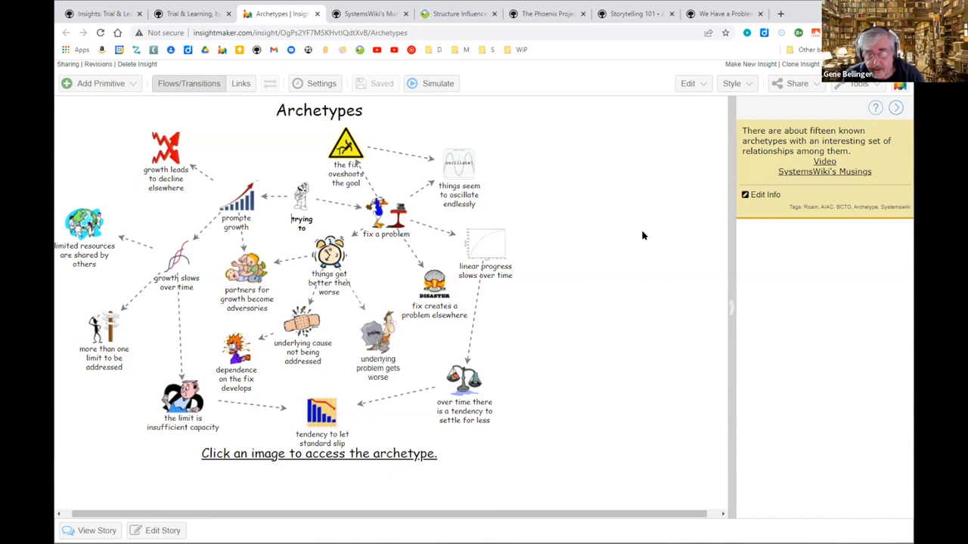
pyautogui.moveTo(605, 190)
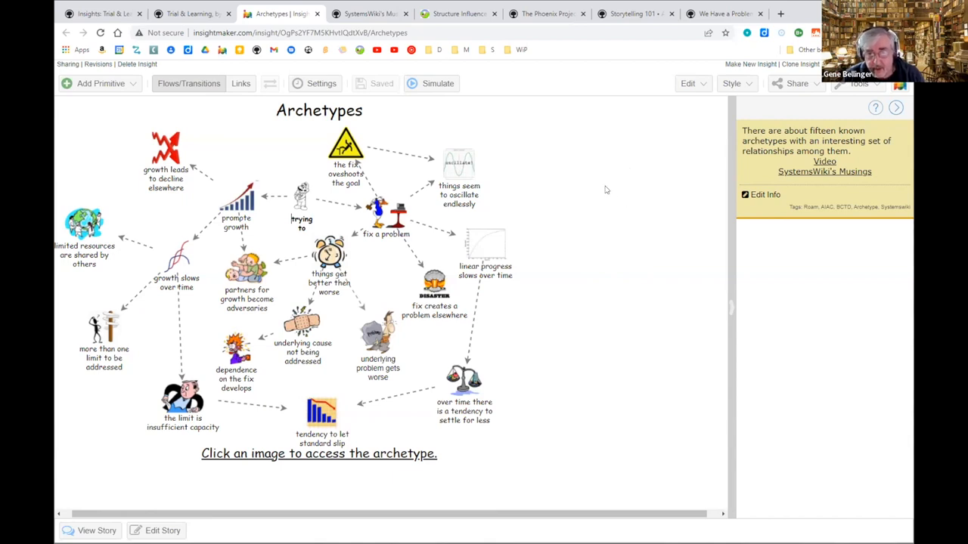
pyautogui.moveTo(581, 175)
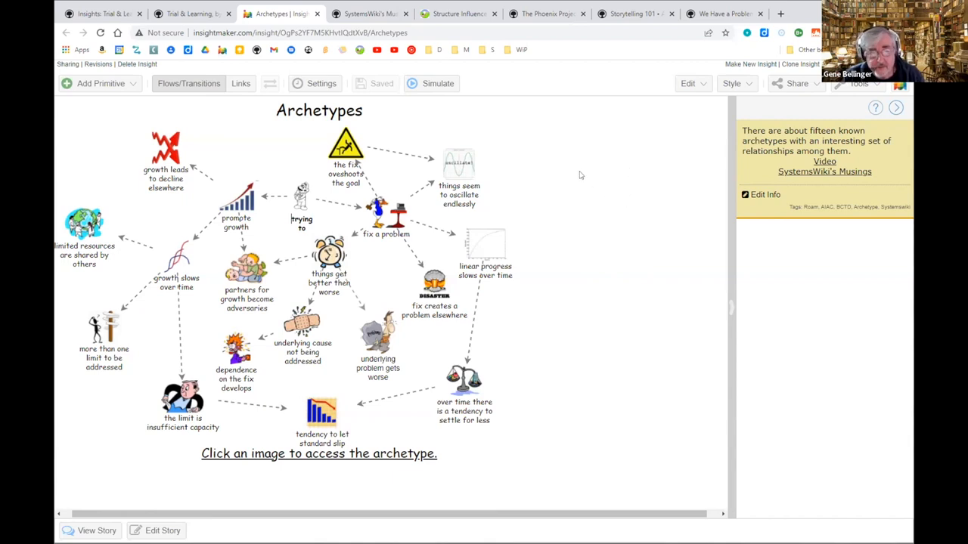
pyautogui.moveTo(604, 177)
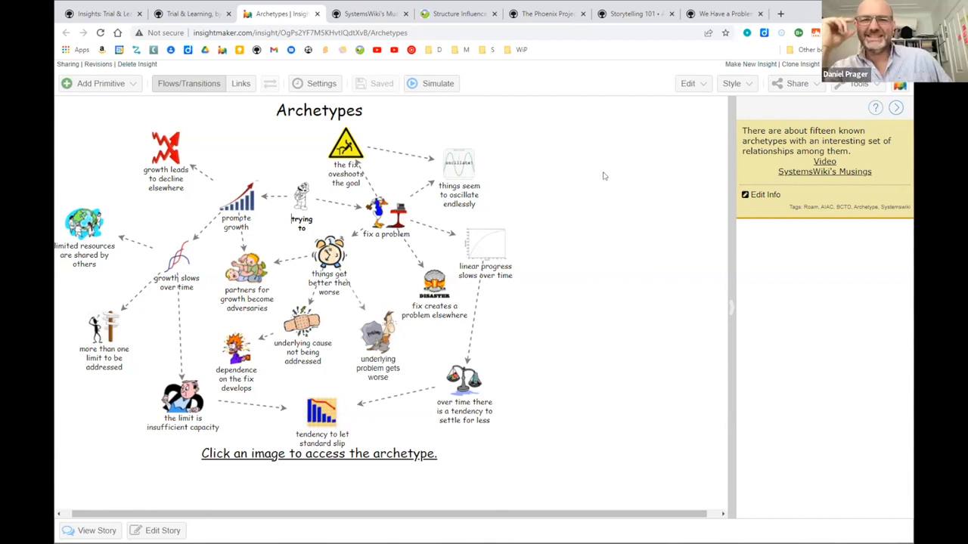
pyautogui.moveTo(608, 215)
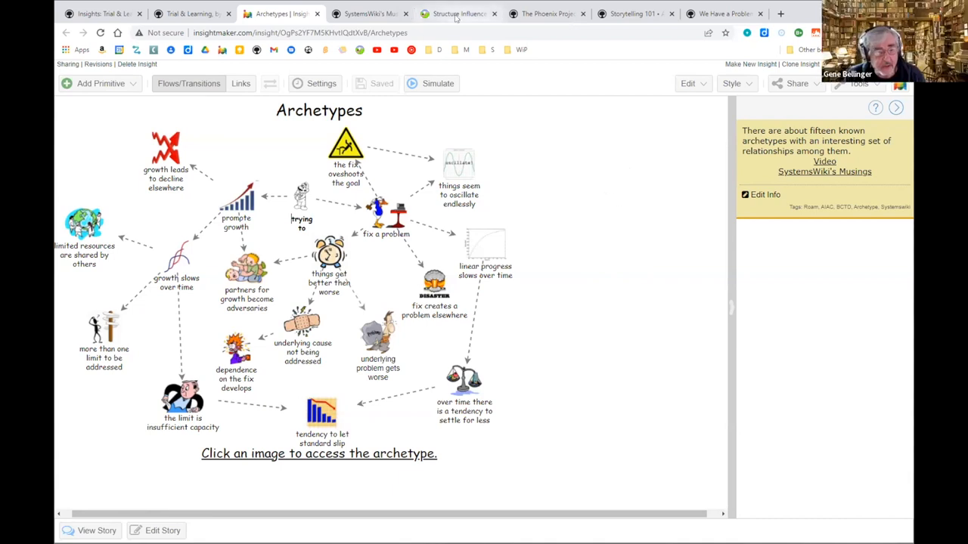
# Switch to the Substack dashboard tab showing Limits of Inference stats.
pyautogui.click(458, 14)
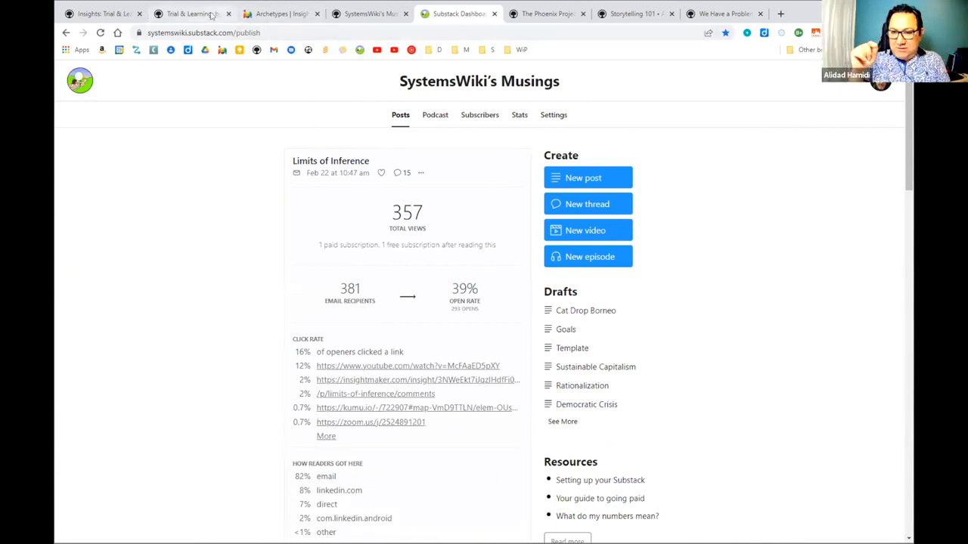
# Return to the Trial & Learning Kumu map tab, replacing the Substack dashboard.
pyautogui.click(189, 13)
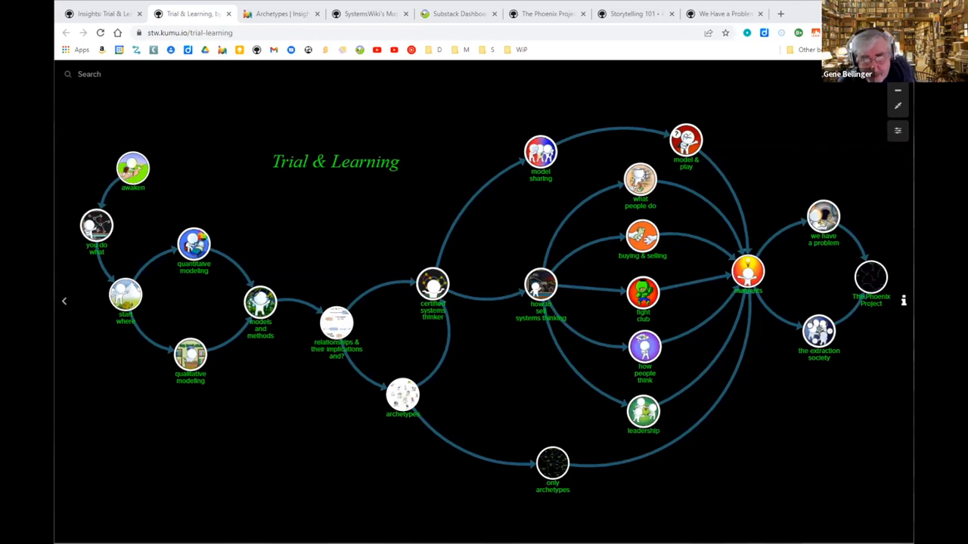
pyautogui.moveTo(307, 382)
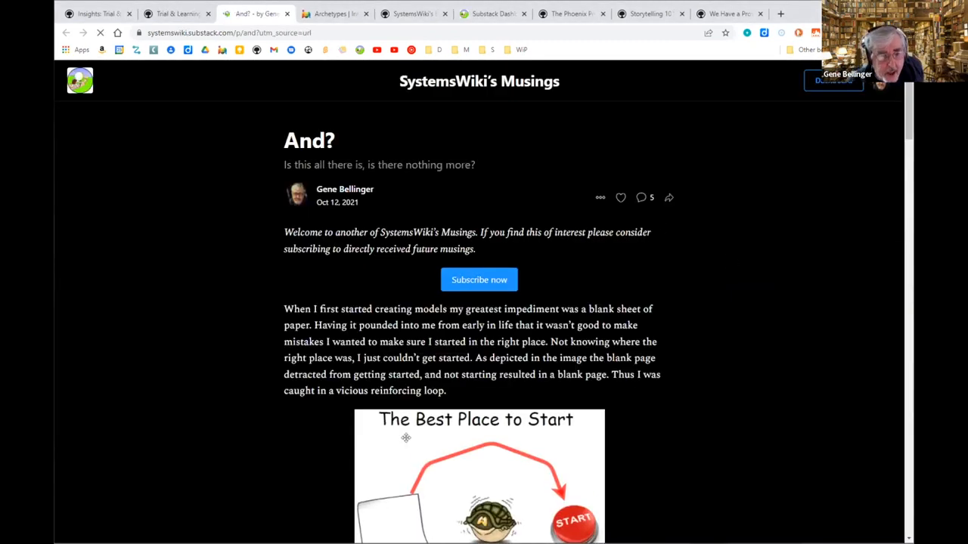
# Scroll the Substack post "And?" down to its six-step model-building list.
pyautogui.scroll(-3)
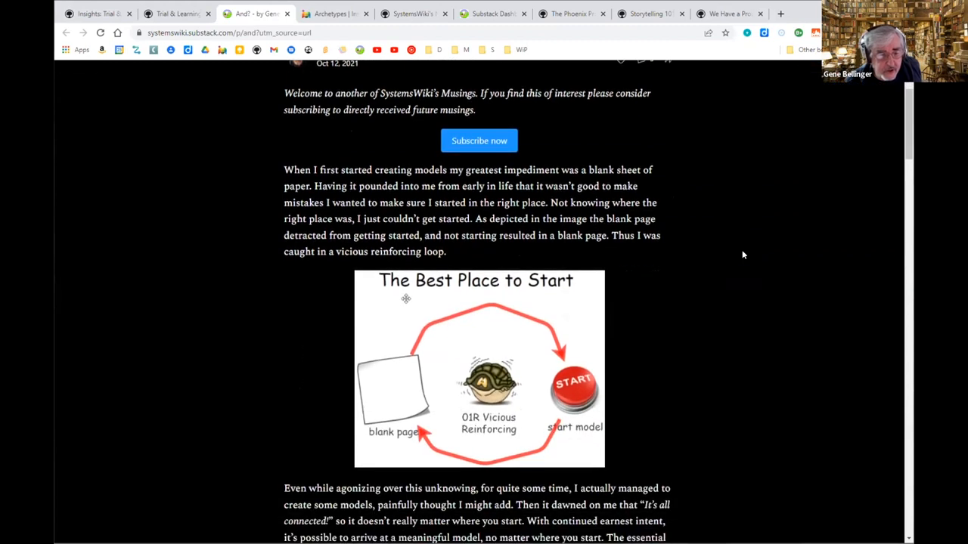
pyautogui.scroll(-3)
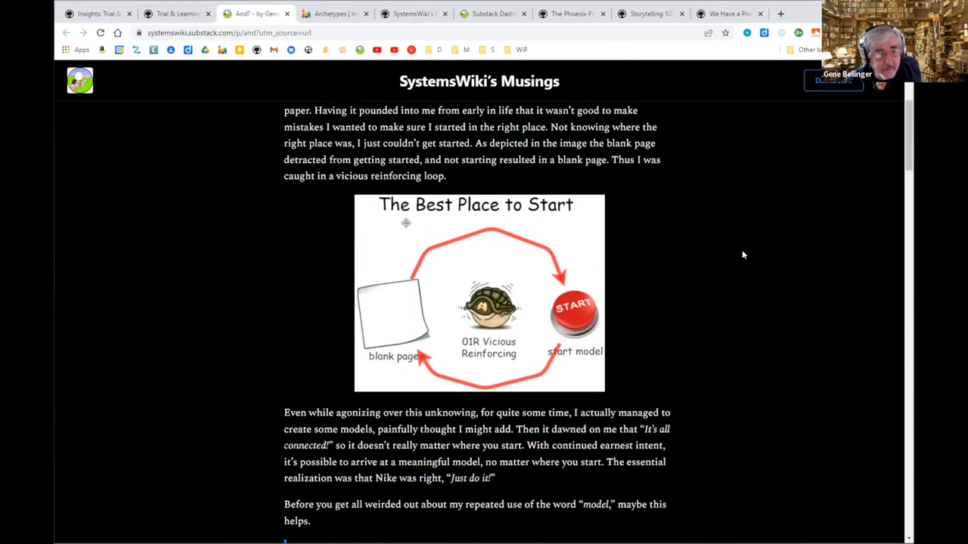
pyautogui.scroll(-3)
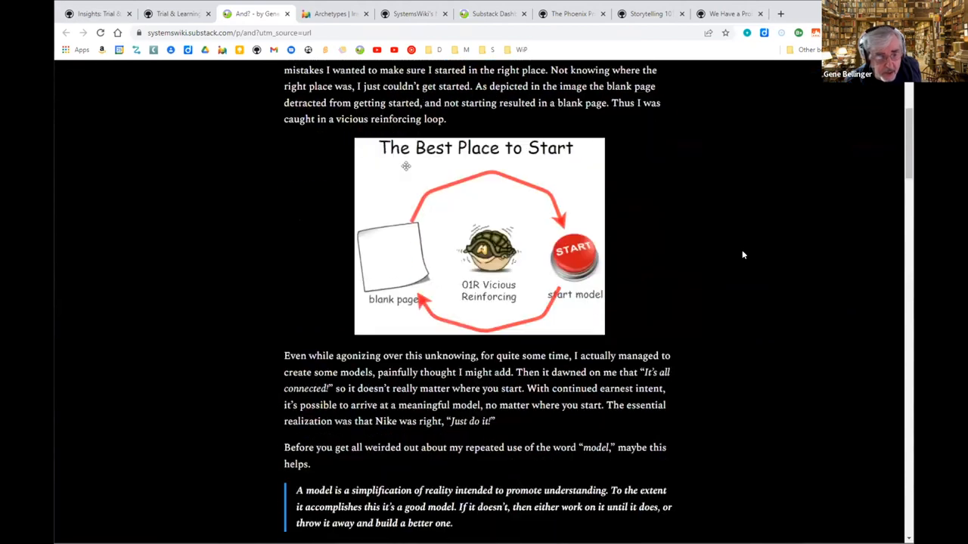
pyautogui.scroll(-3)
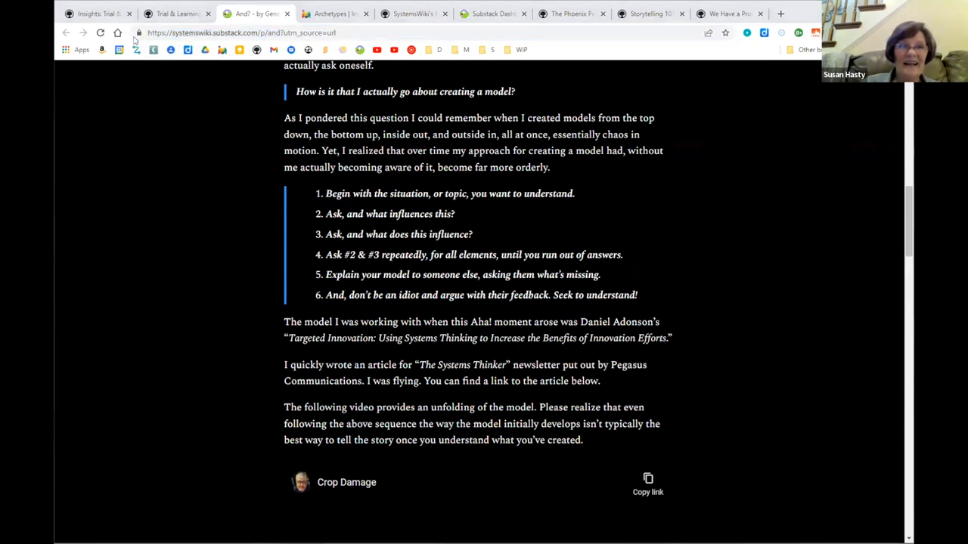
pyautogui.moveTo(686, 292)
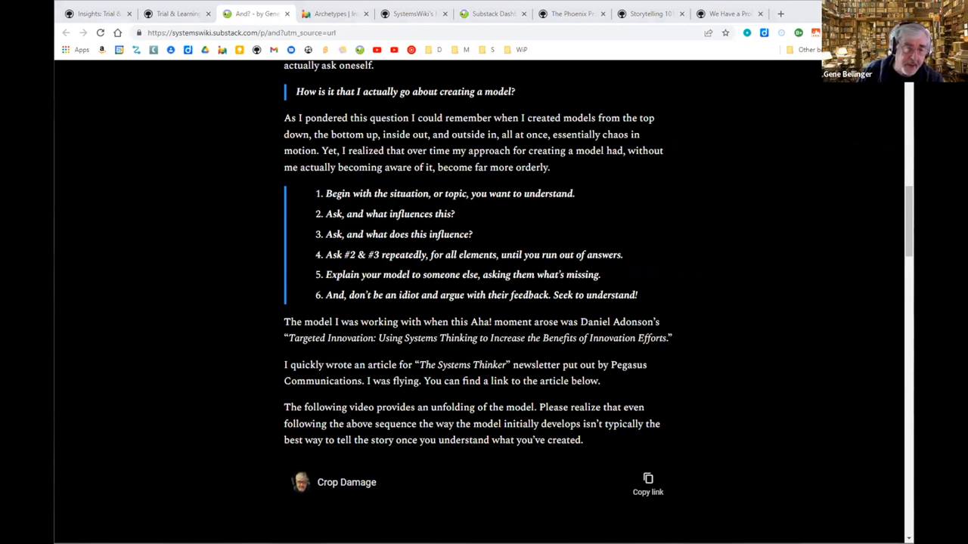
pyautogui.moveTo(621, 201)
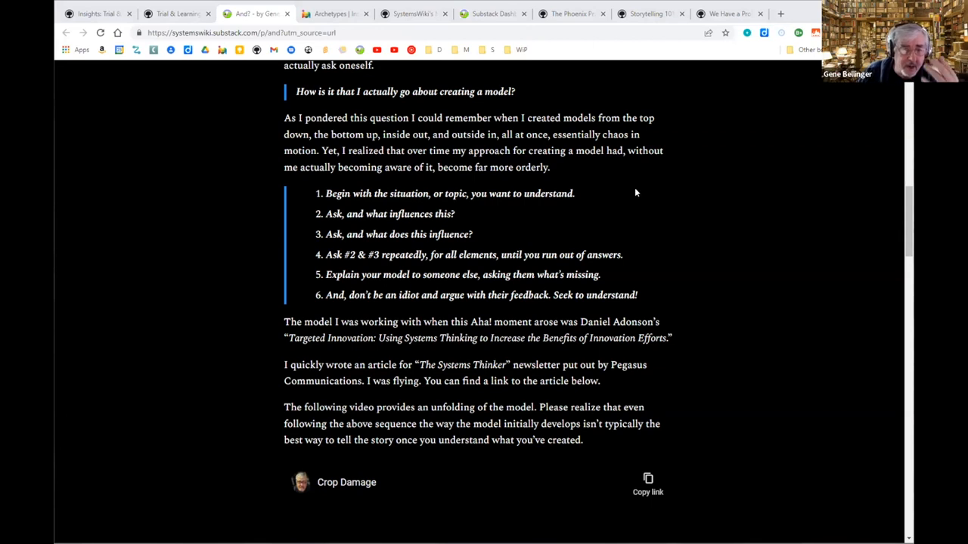
pyautogui.moveTo(656, 206)
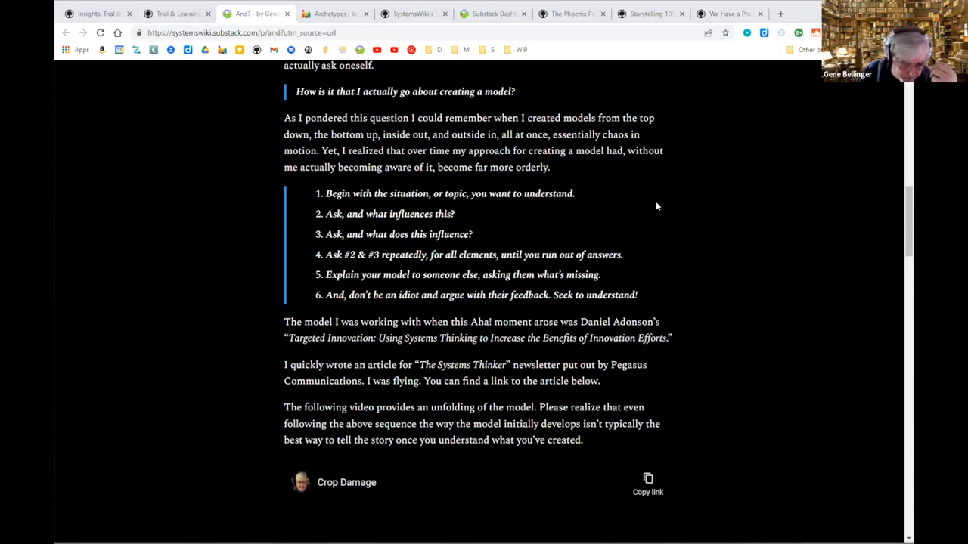
pyautogui.moveTo(658, 201)
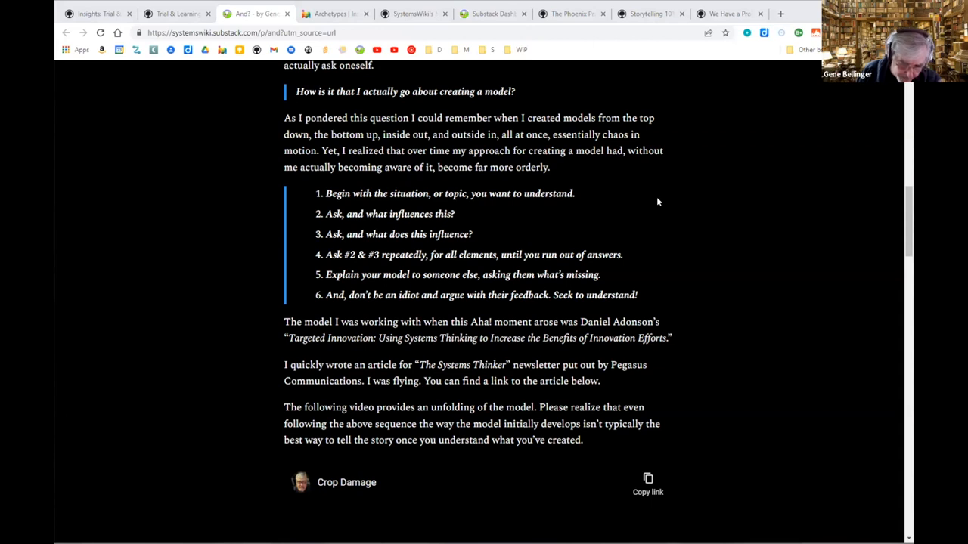
pyautogui.moveTo(660, 221)
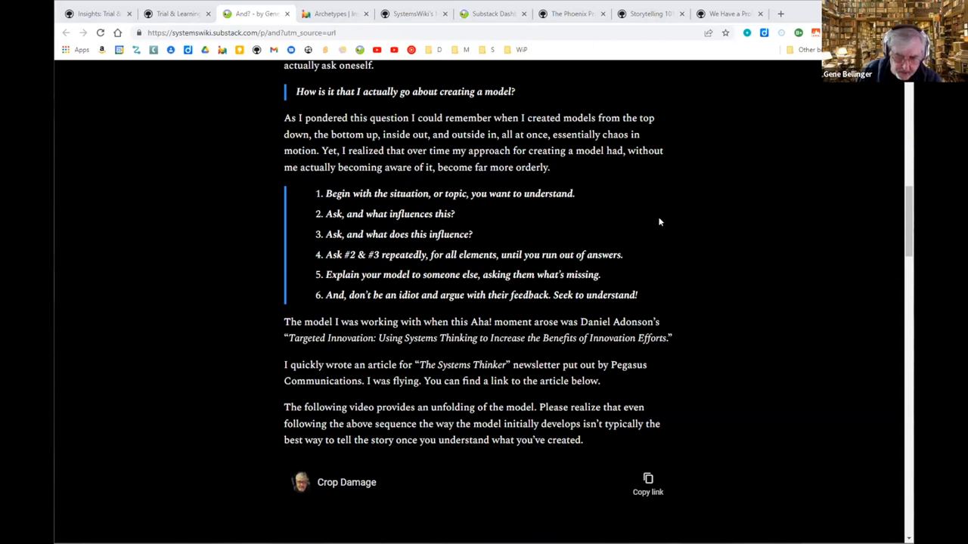
pyautogui.moveTo(680, 232)
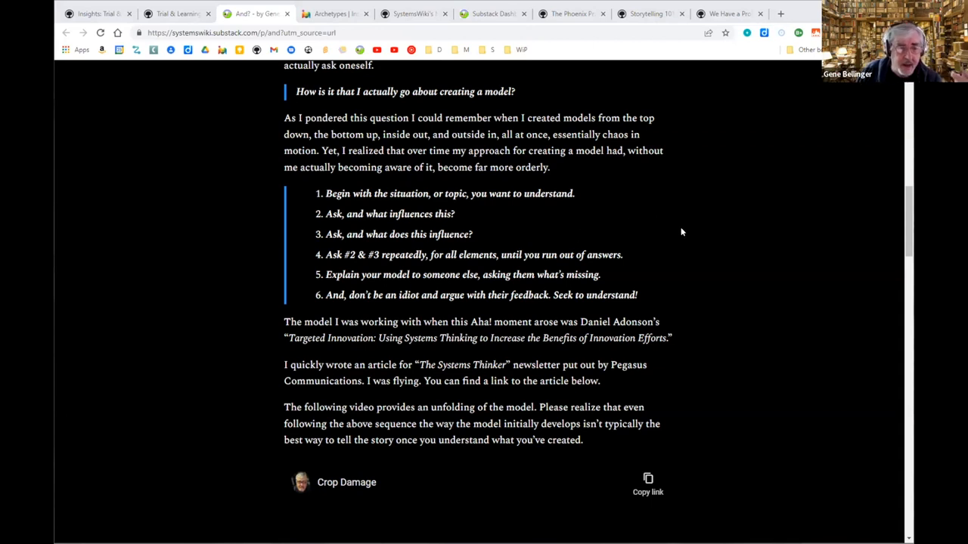
pyautogui.moveTo(711, 238)
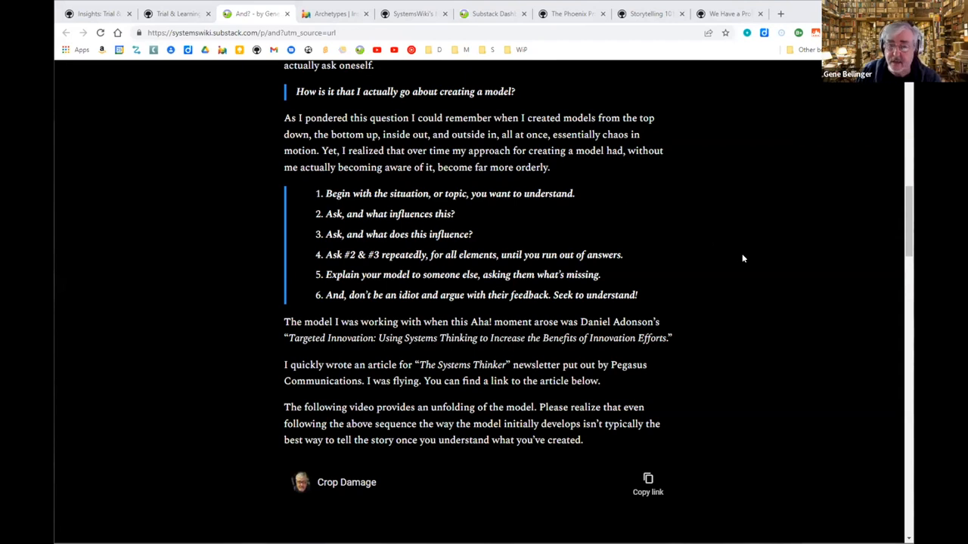
pyautogui.moveTo(751, 297)
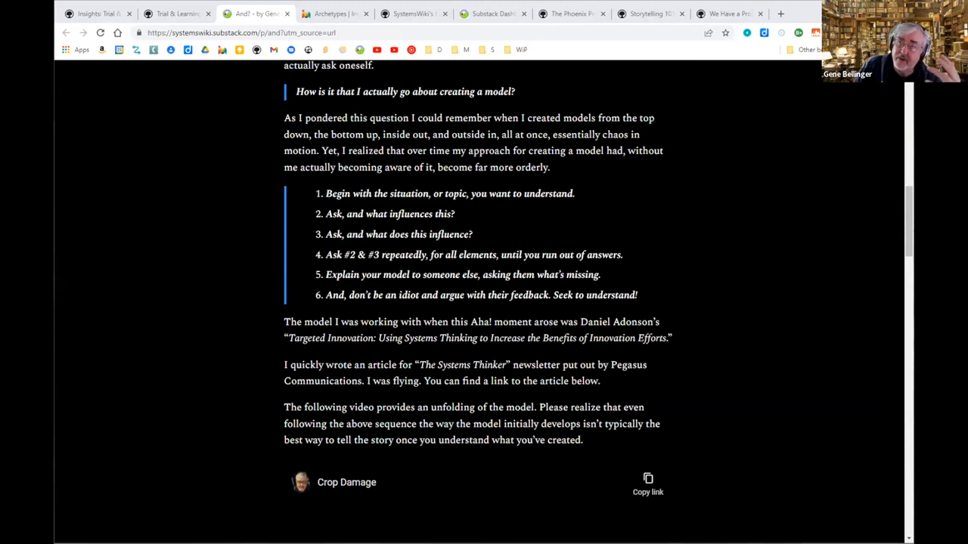
pyautogui.moveTo(764, 237)
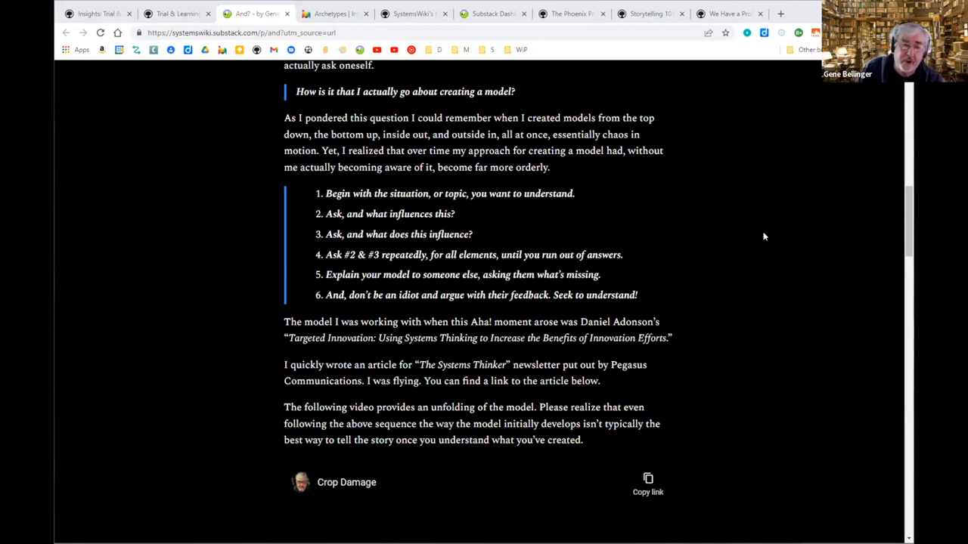
pyautogui.moveTo(698, 228)
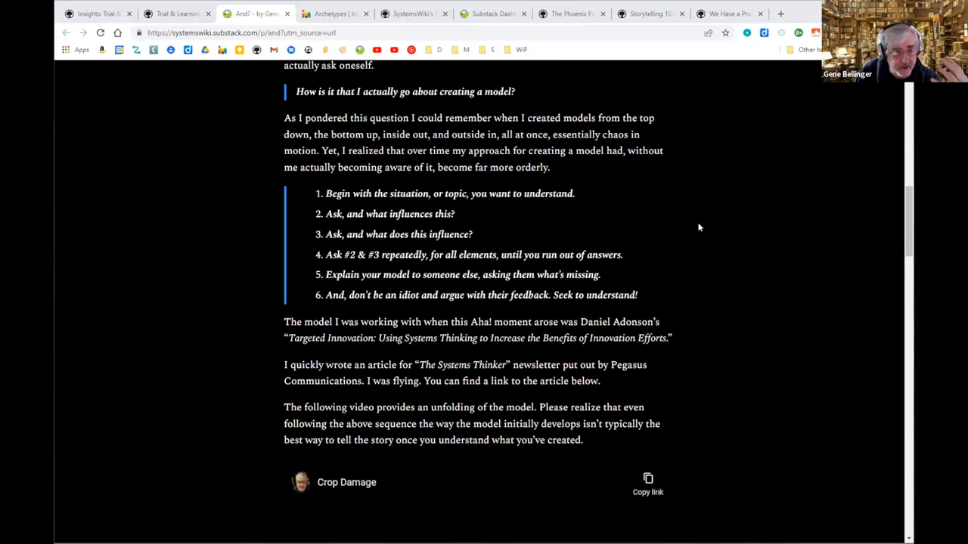
pyautogui.moveTo(403, 218)
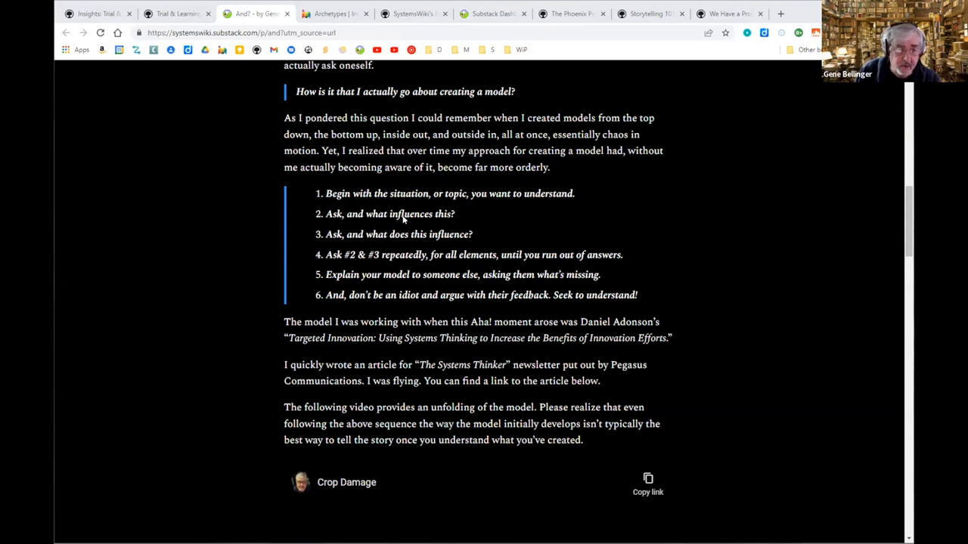
pyautogui.moveTo(342, 241)
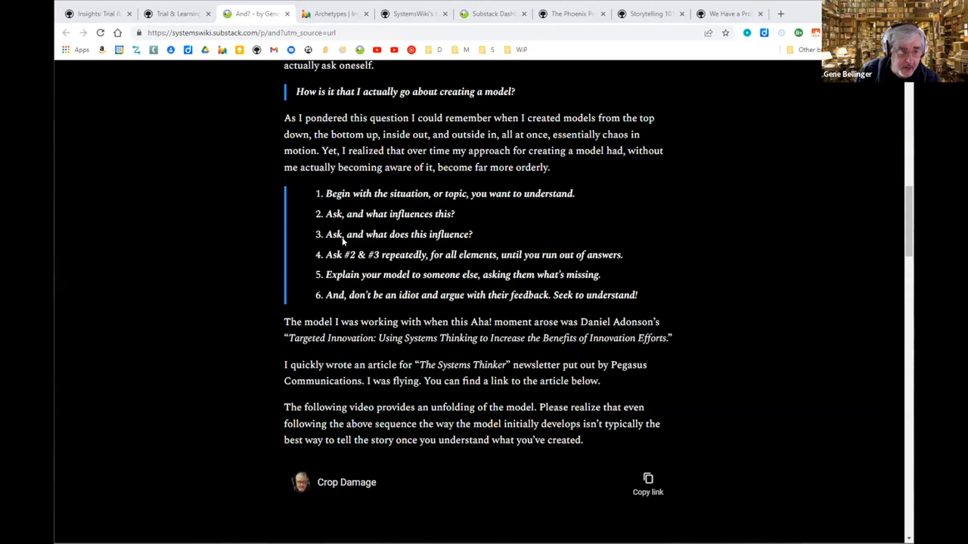
pyautogui.moveTo(488, 236)
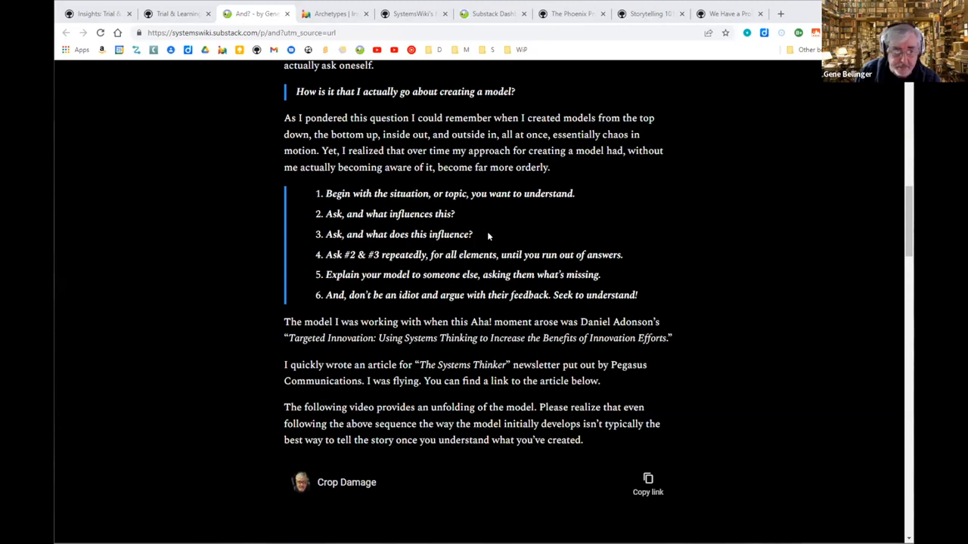
pyautogui.moveTo(335, 230)
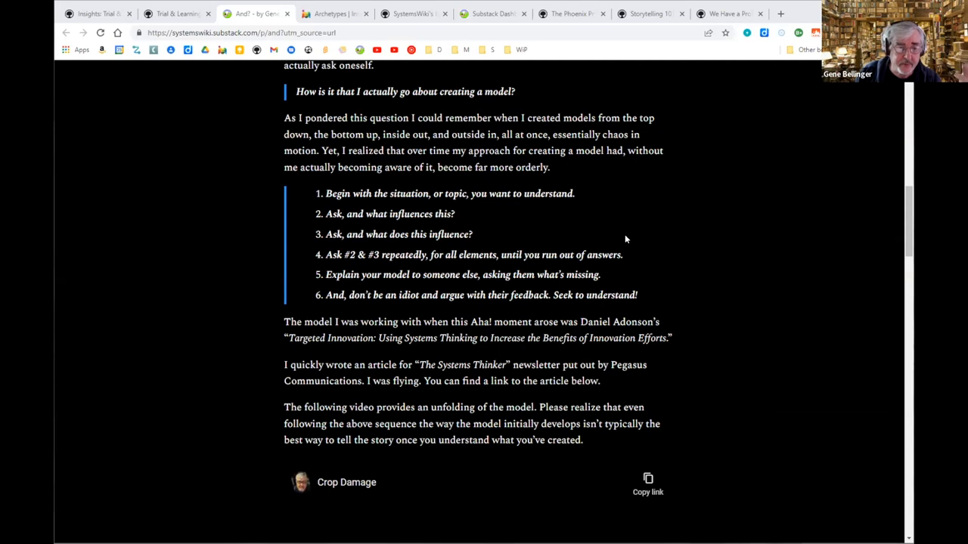
pyautogui.moveTo(656, 216)
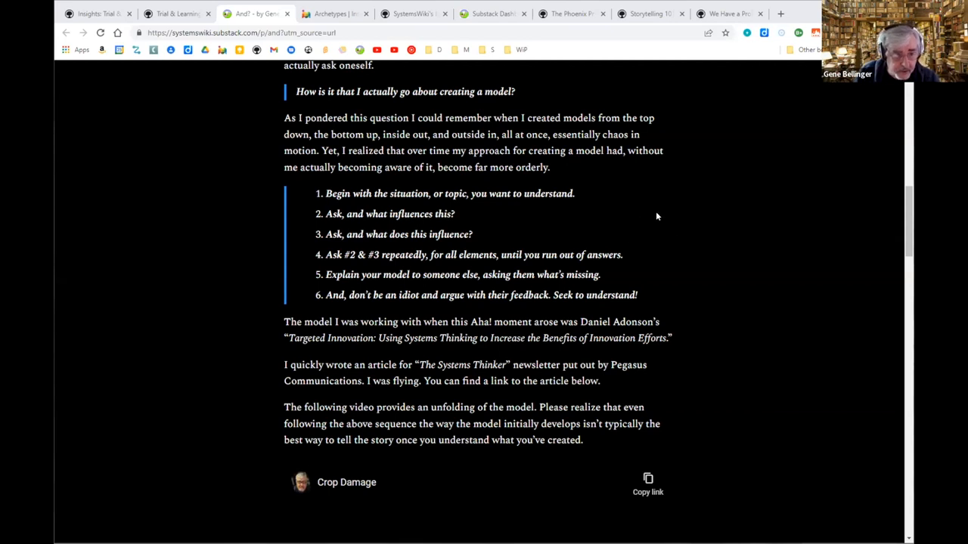
pyautogui.moveTo(497, 284)
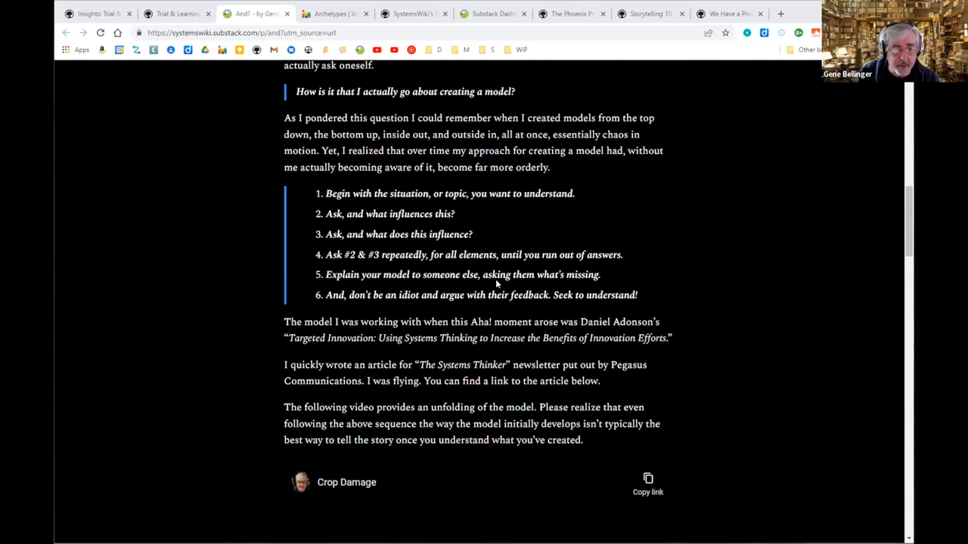
pyautogui.moveTo(695, 221)
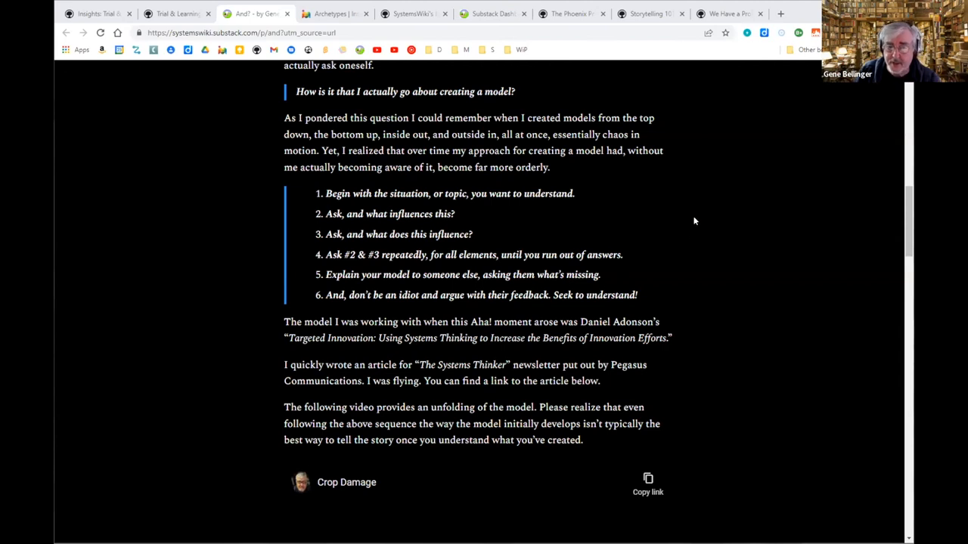
pyautogui.moveTo(325, 310)
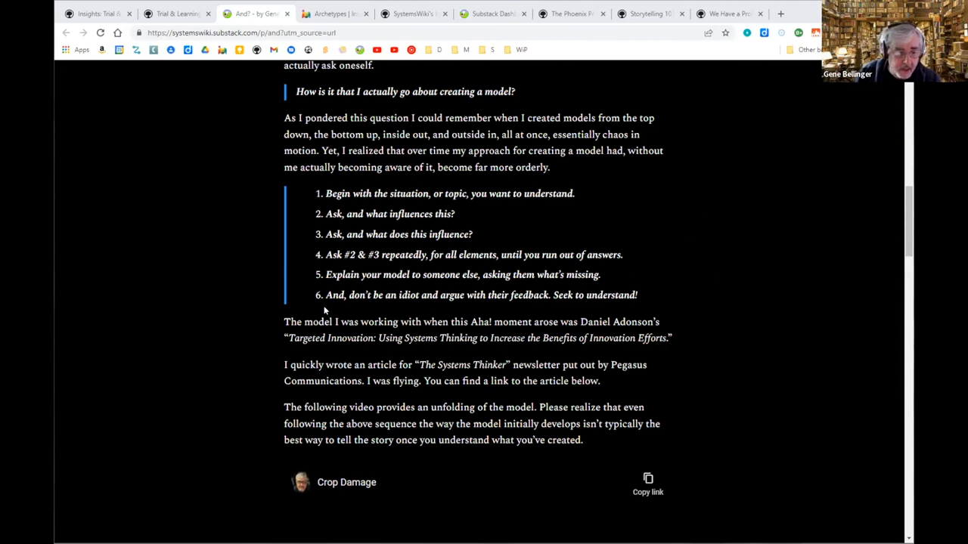
pyautogui.moveTo(676, 288)
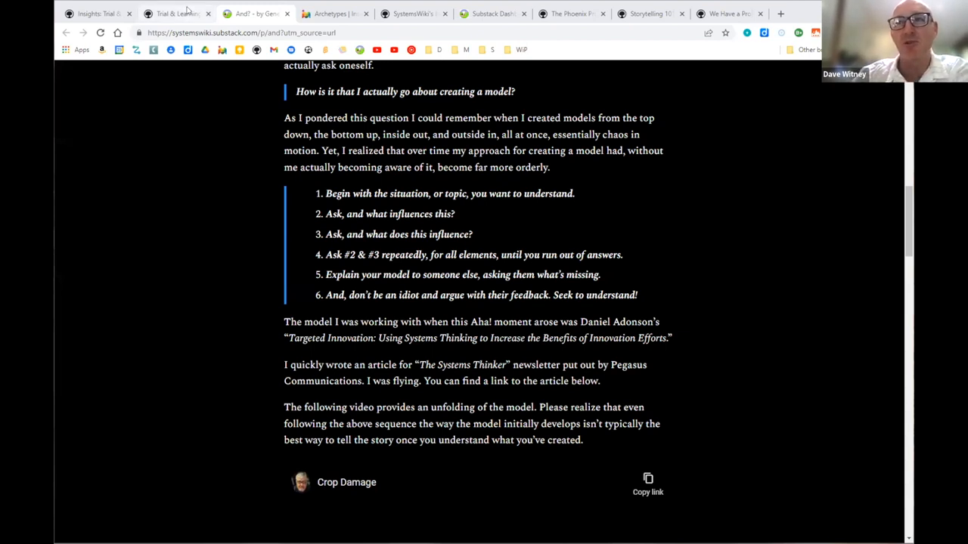
# Search 'home' in the SystemsWiki's Musings map and follow Homelessness to its Substack post.
pyautogui.click(178, 14)
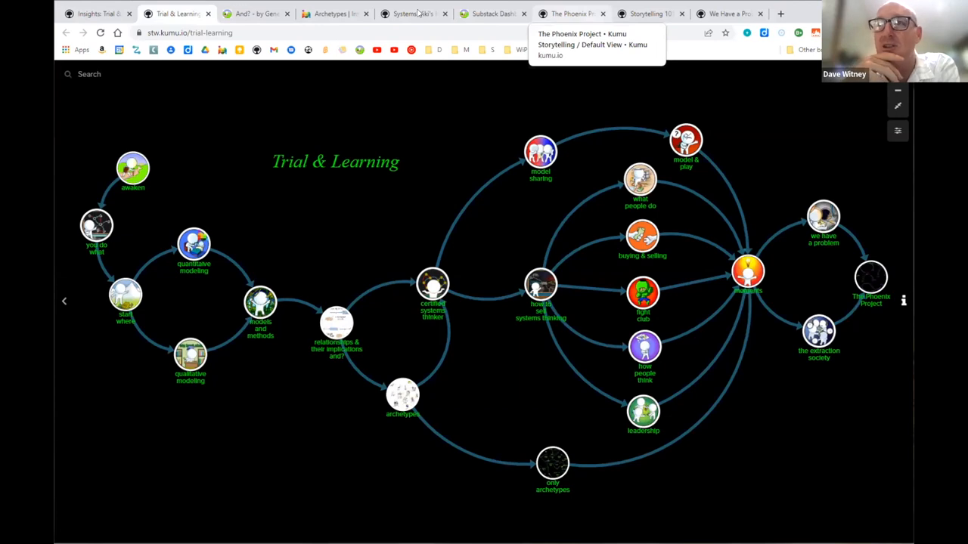
pyautogui.click(412, 14)
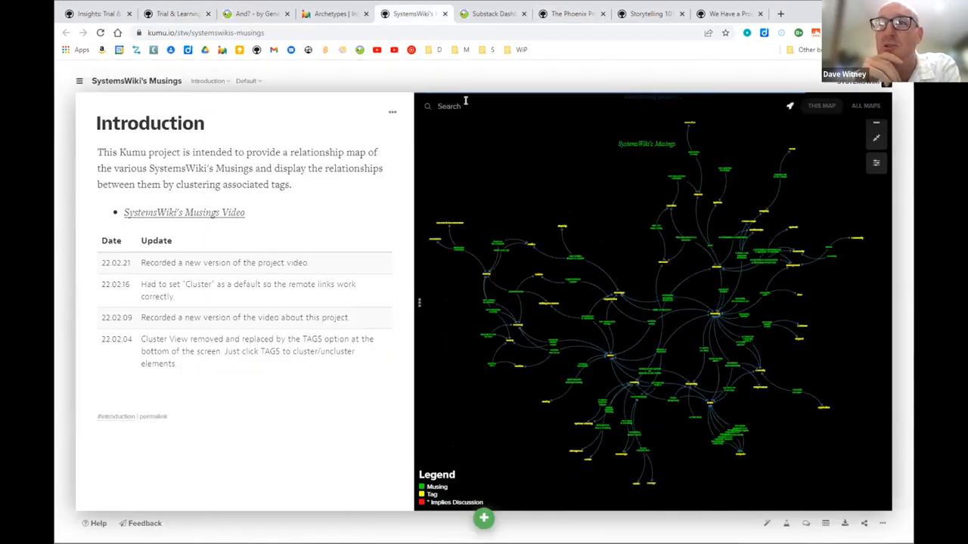
pyautogui.write('home')
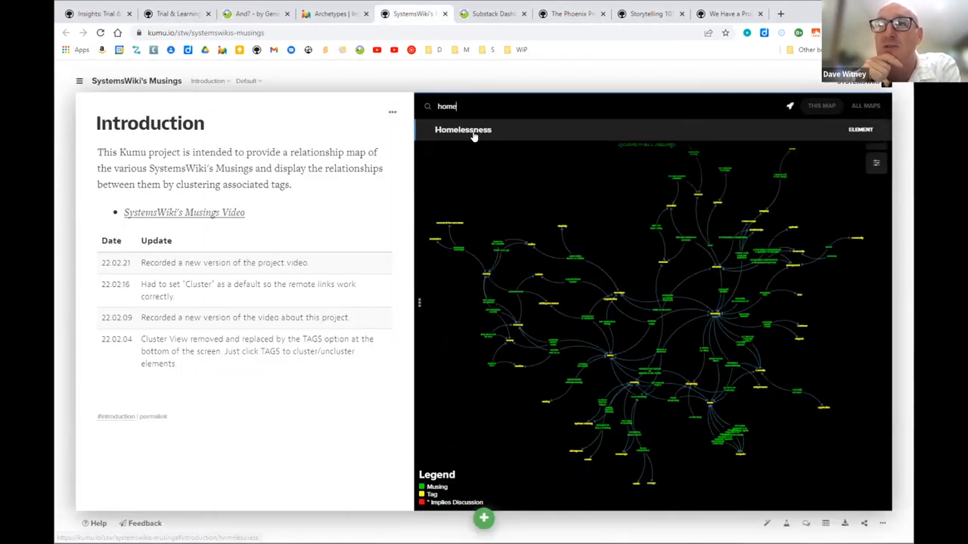
pyautogui.click(462, 129)
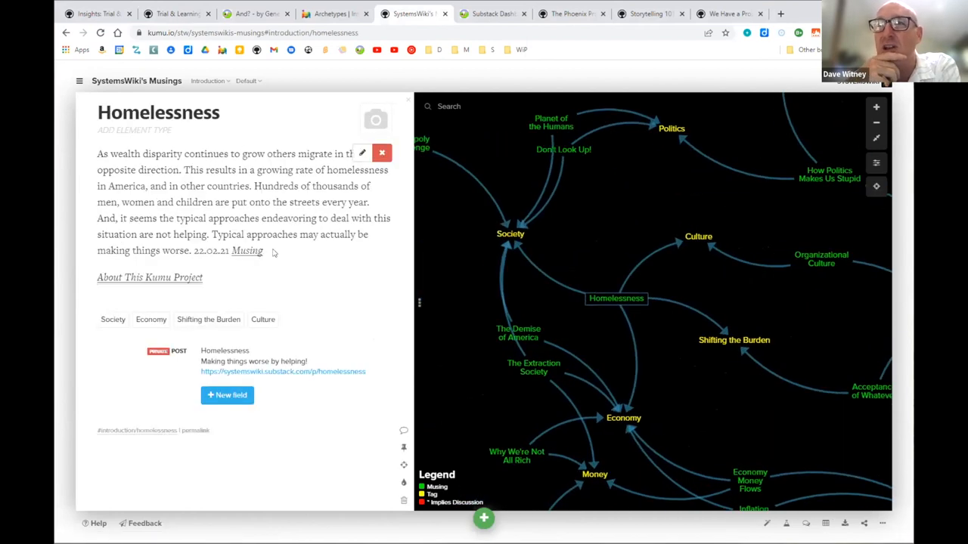
pyautogui.click(282, 371)
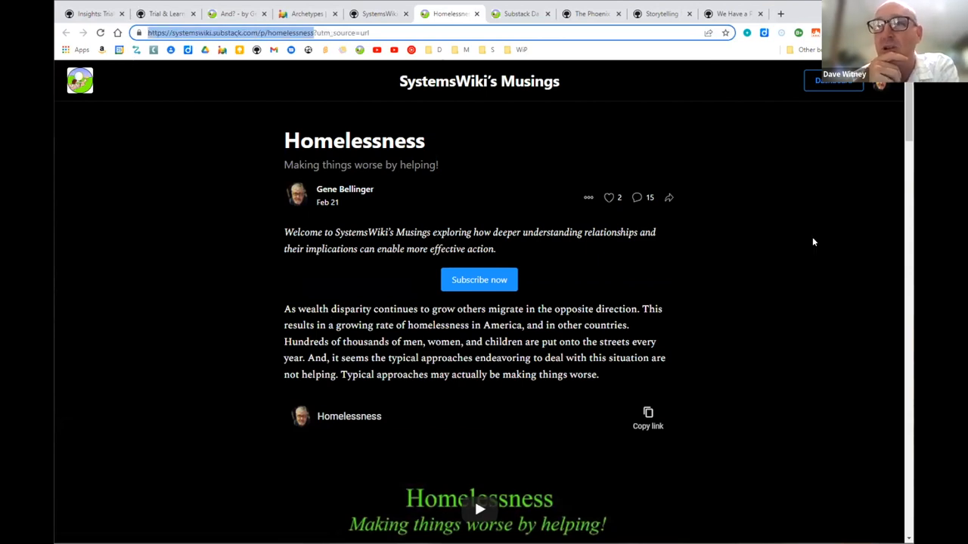
# Scroll the Homelessness musing to show its intro text and embedded video.
pyautogui.scroll(-3)
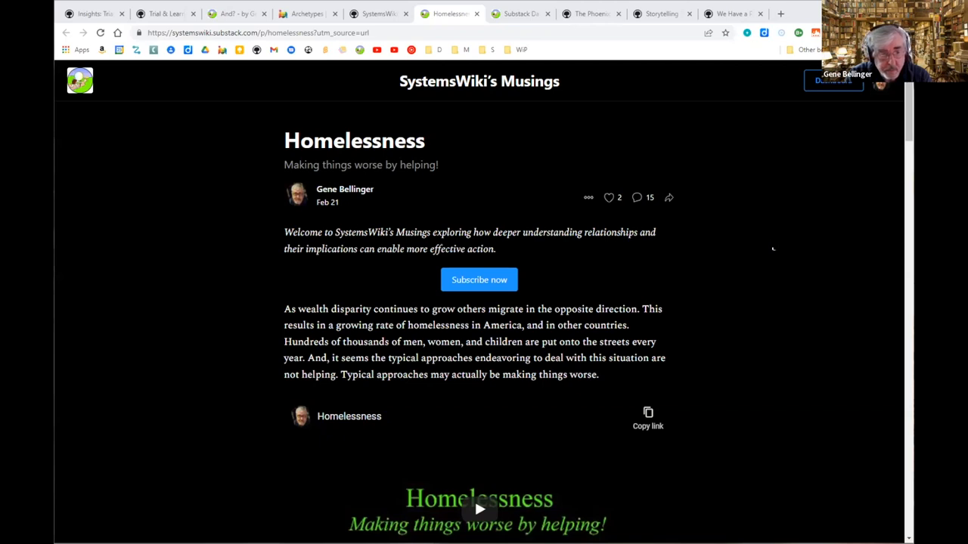
pyautogui.moveTo(773, 245)
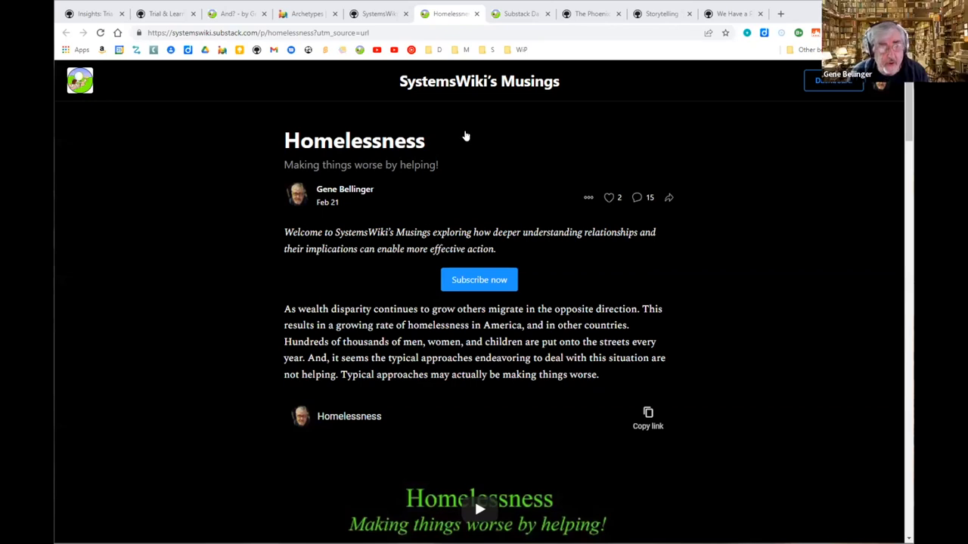
pyautogui.moveTo(791, 331)
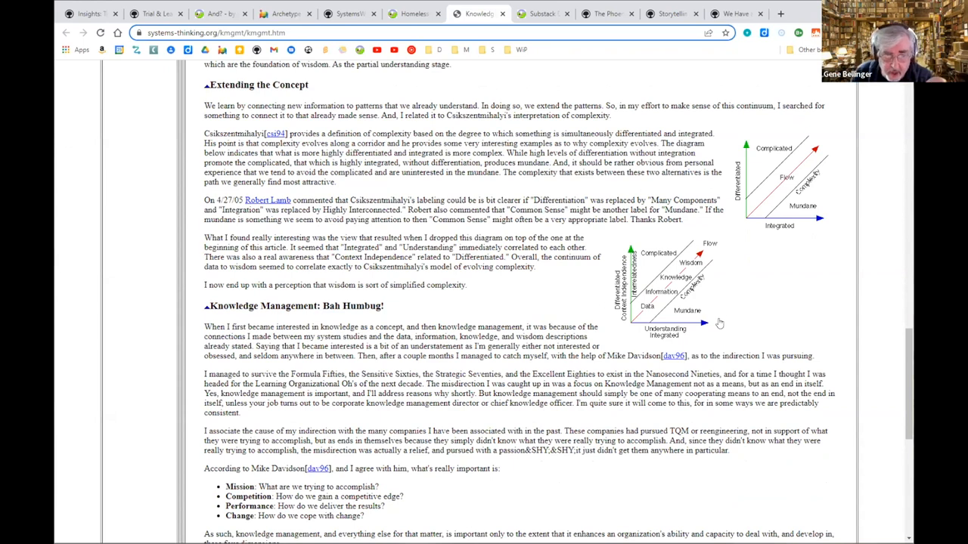
pyautogui.moveTo(748, 323)
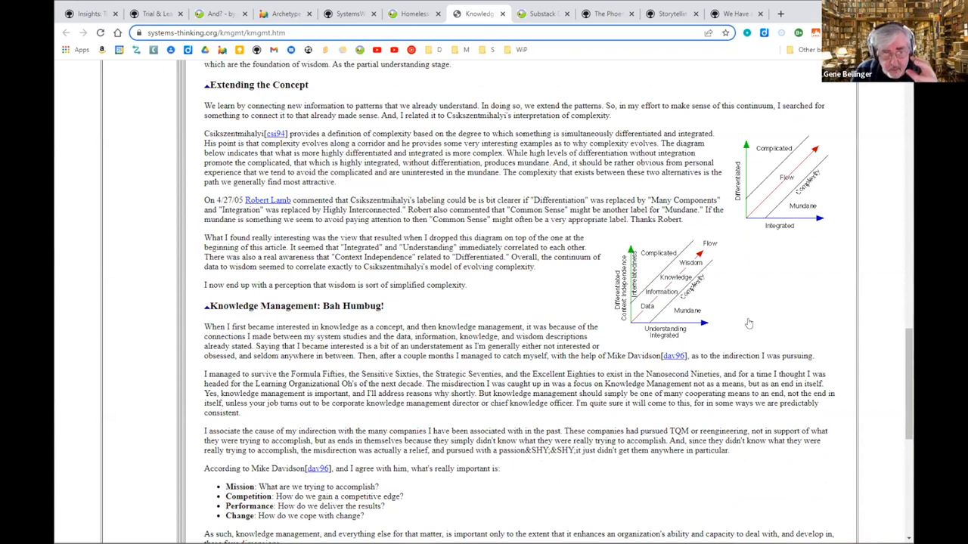
pyautogui.moveTo(748, 316)
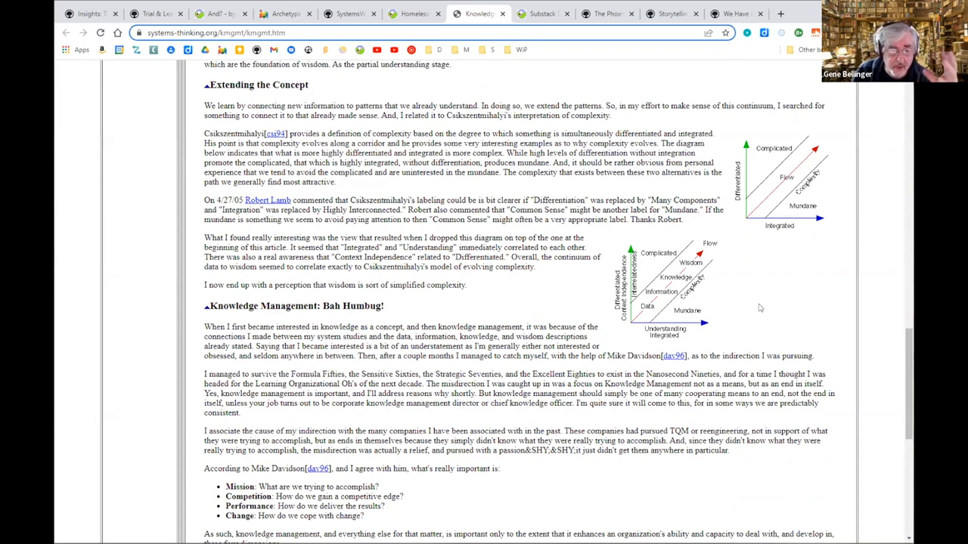
pyautogui.moveTo(755, 304)
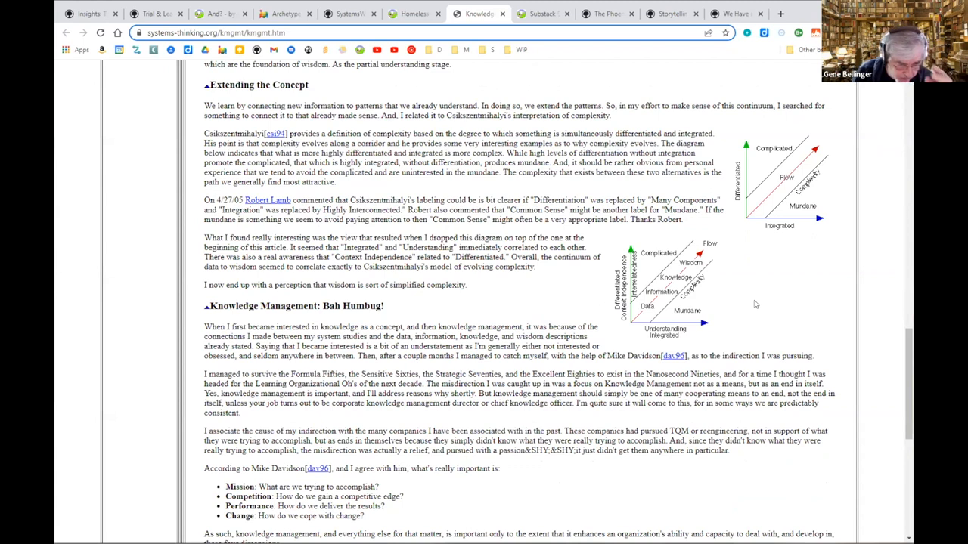
pyautogui.moveTo(758, 305)
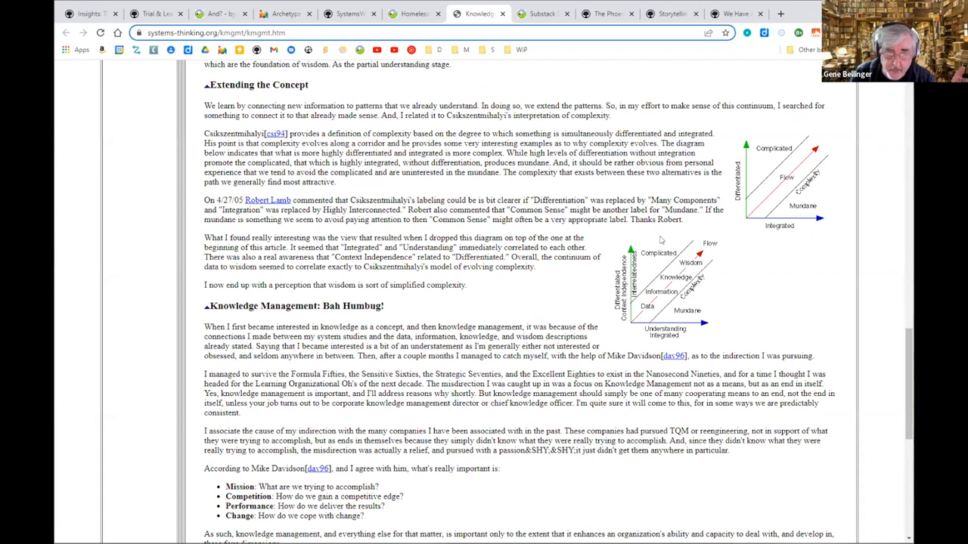
pyautogui.moveTo(712, 308)
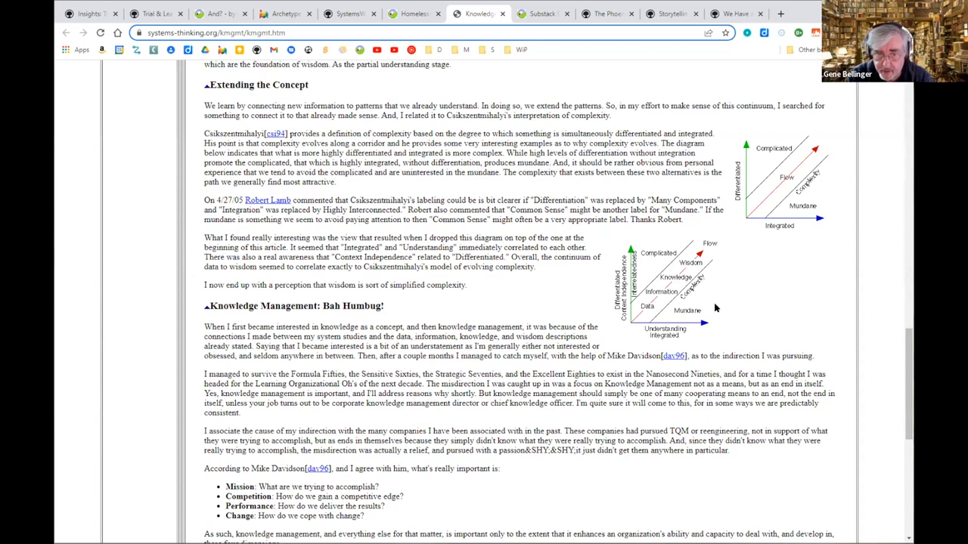
pyautogui.moveTo(696, 326)
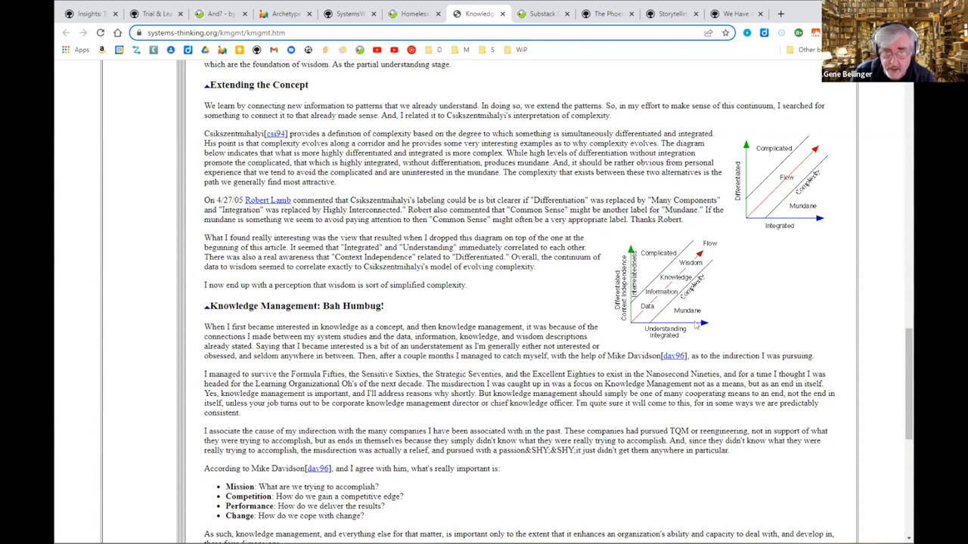
pyautogui.moveTo(704, 313)
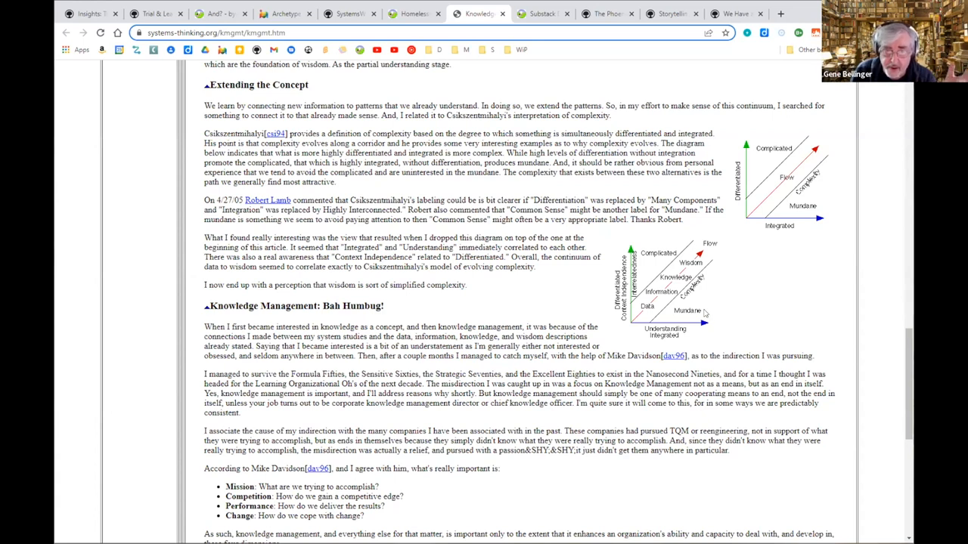
pyautogui.moveTo(726, 306)
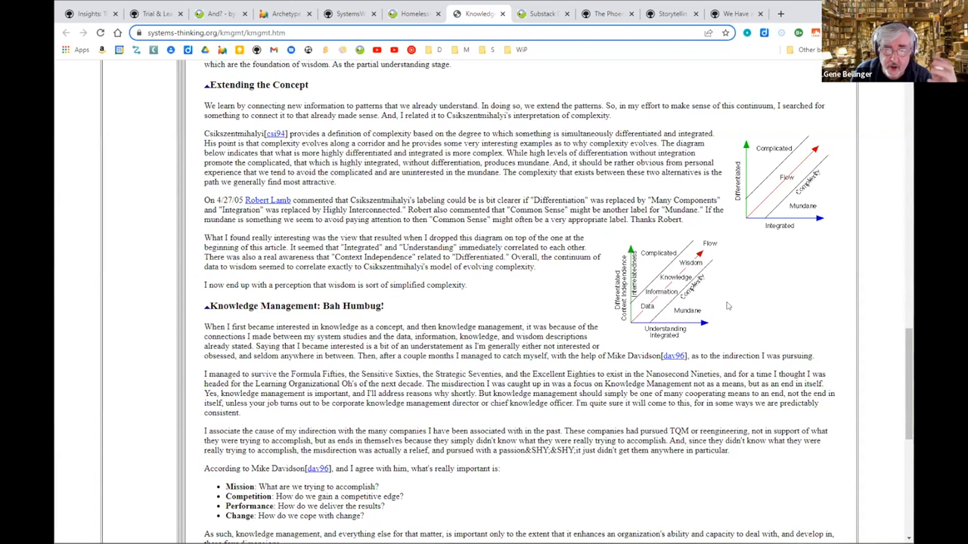
pyautogui.moveTo(695, 342)
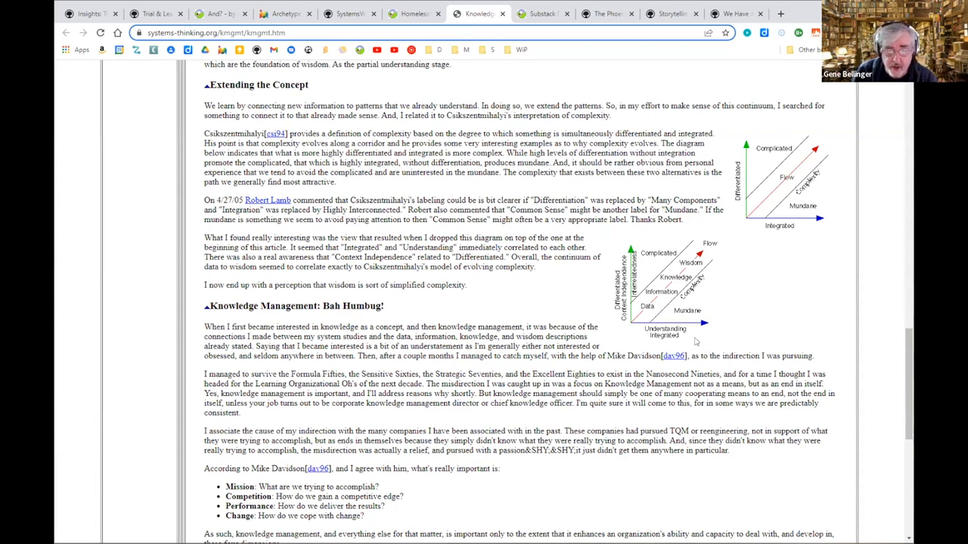
pyautogui.moveTo(690, 335)
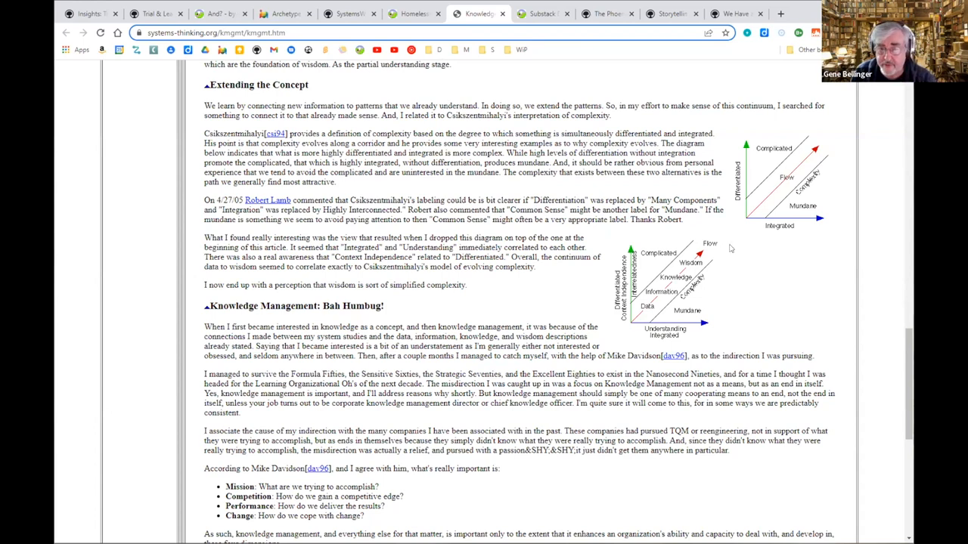
pyautogui.moveTo(799, 257)
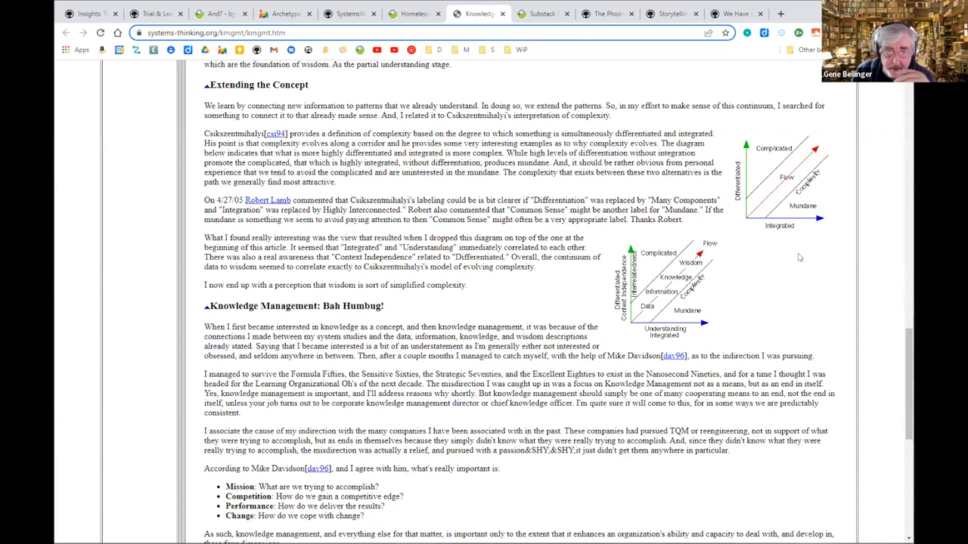
pyautogui.moveTo(673, 316)
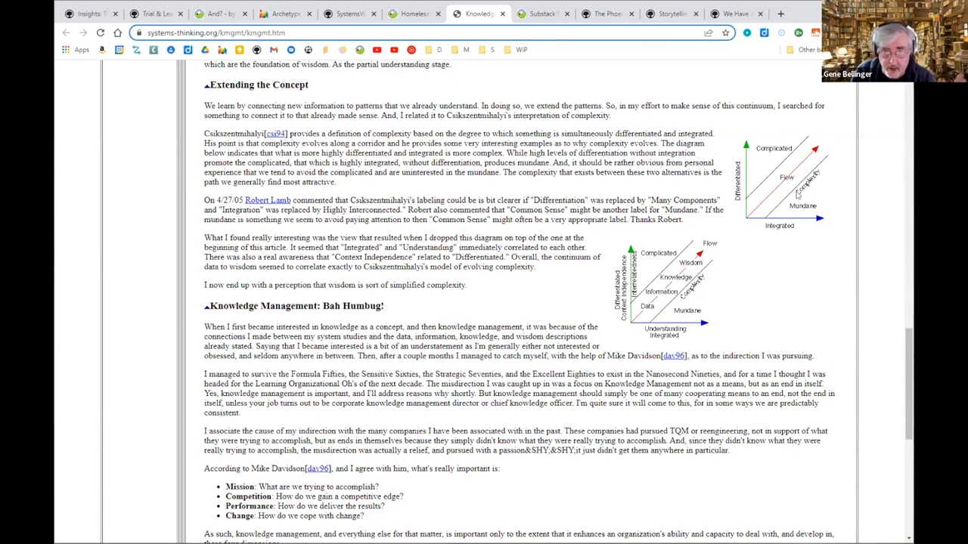
pyautogui.moveTo(645, 317)
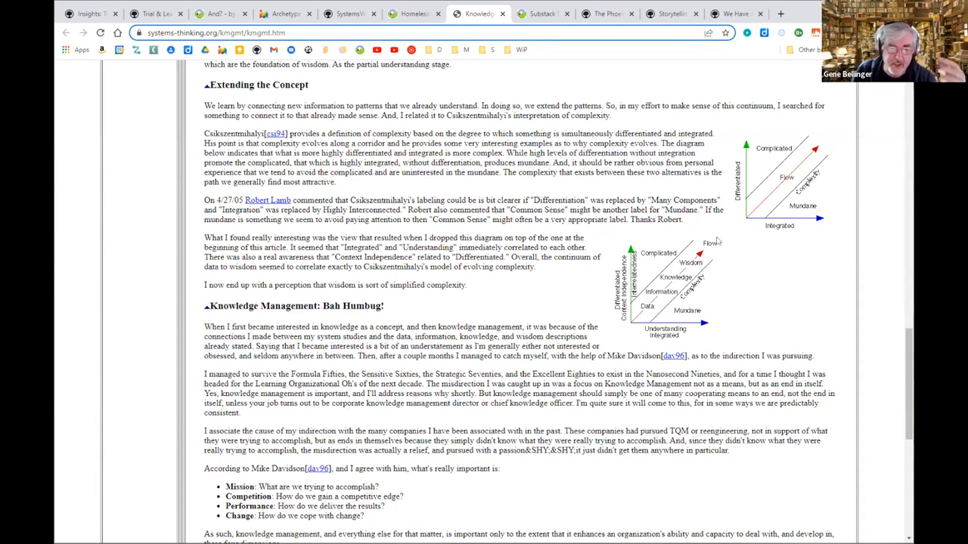
pyautogui.moveTo(739, 273)
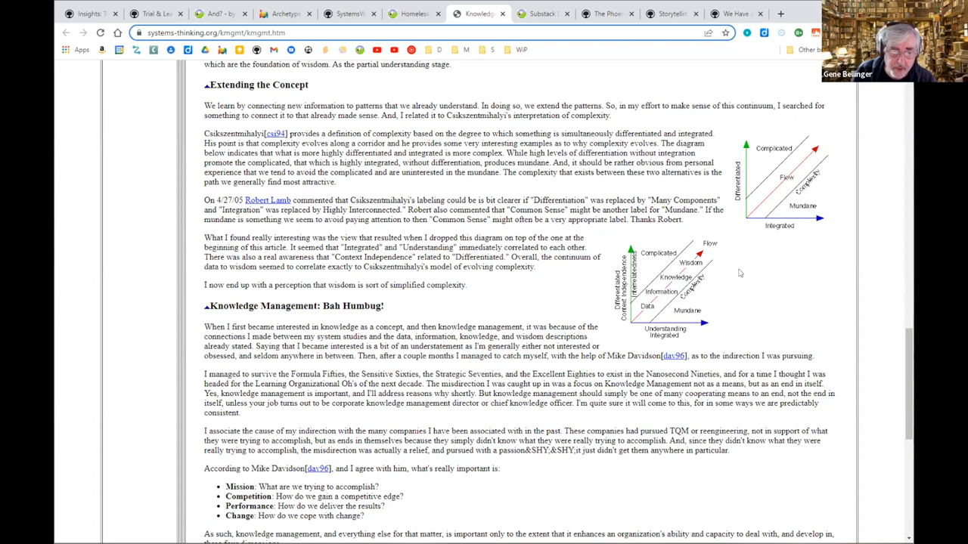
pyautogui.moveTo(756, 297)
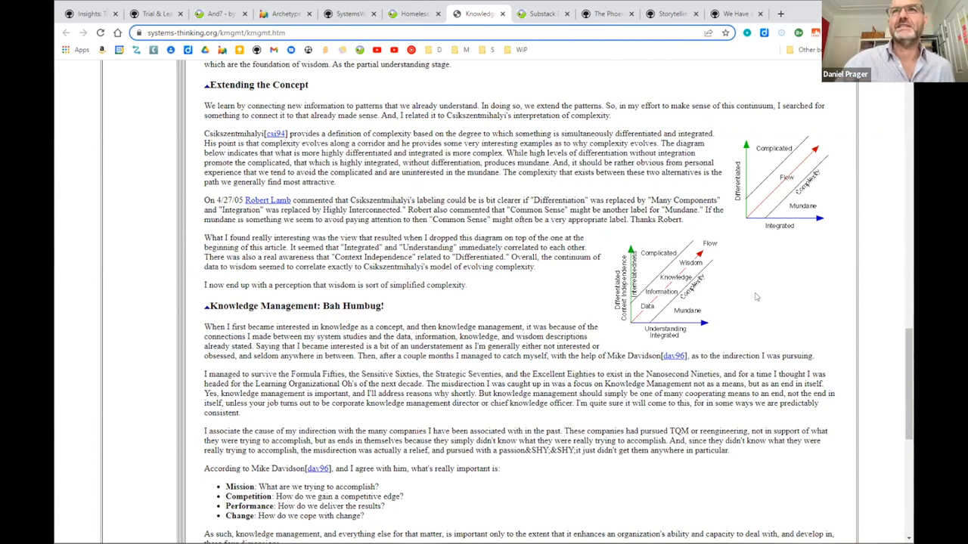
pyautogui.click(215, 33)
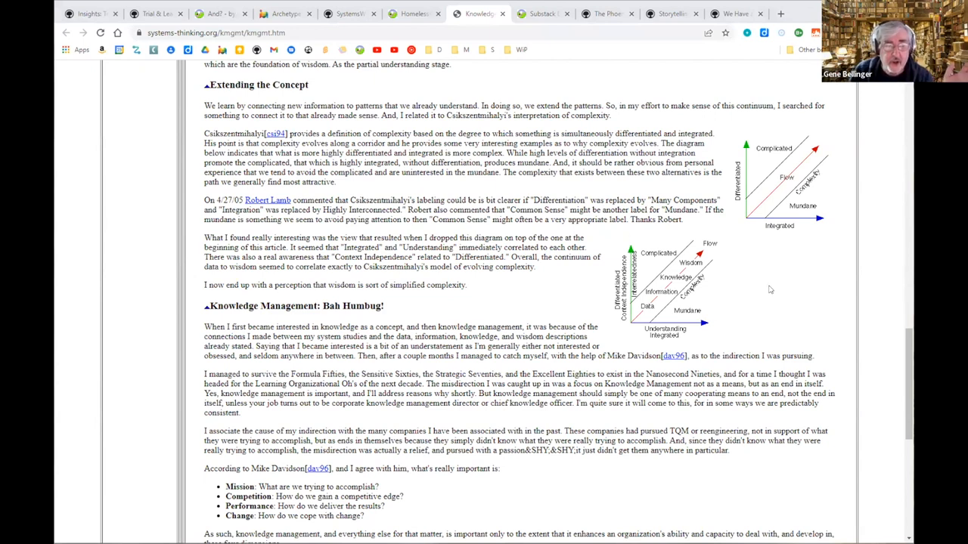
pyautogui.moveTo(740, 331)
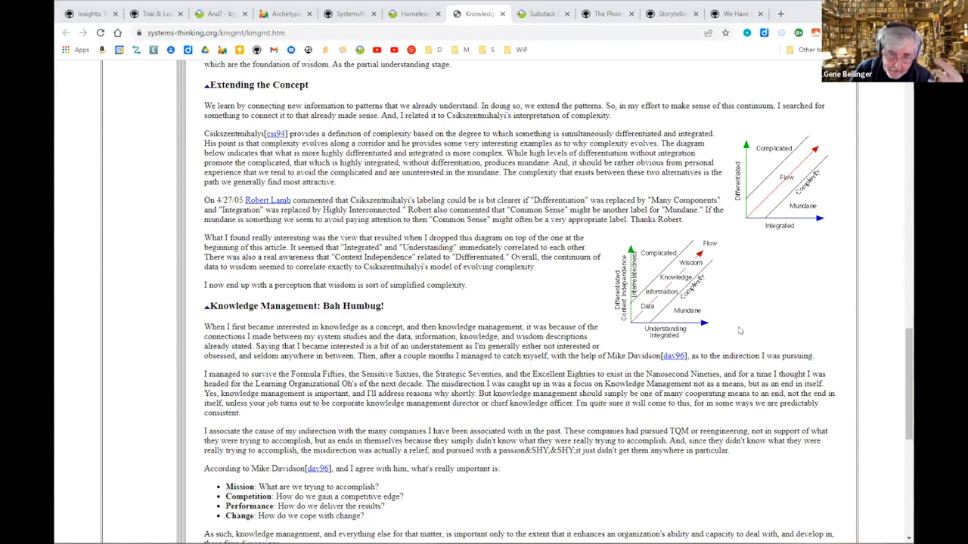
pyautogui.moveTo(647, 307)
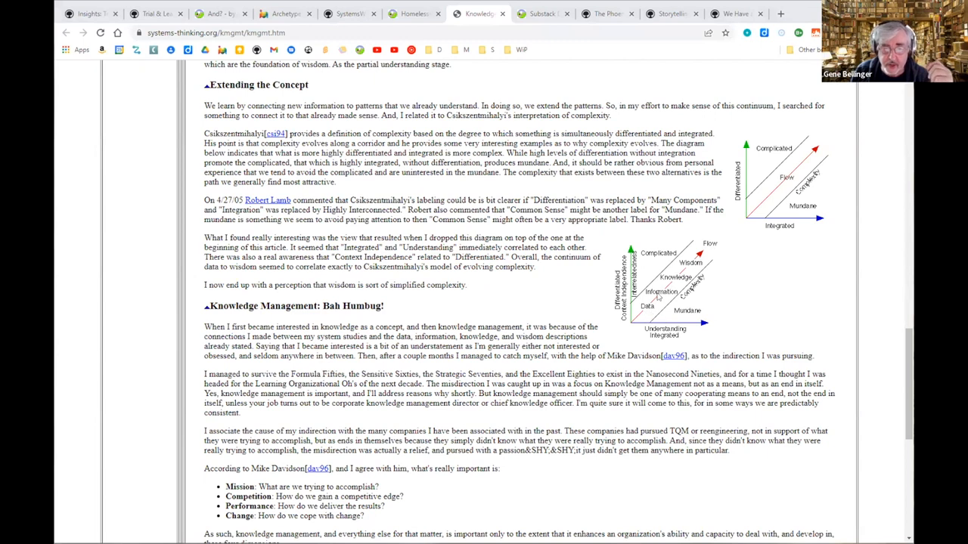
pyautogui.moveTo(692, 263)
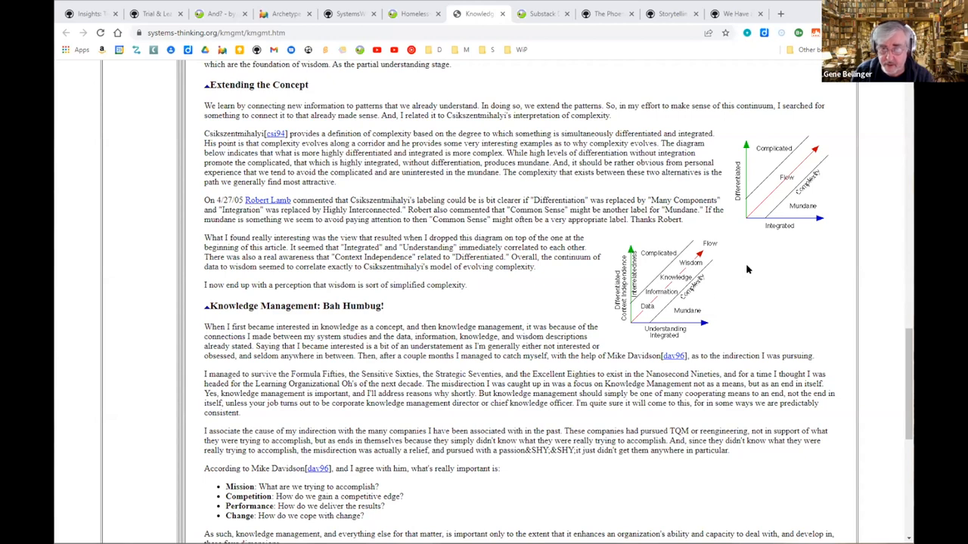
pyautogui.moveTo(718, 276)
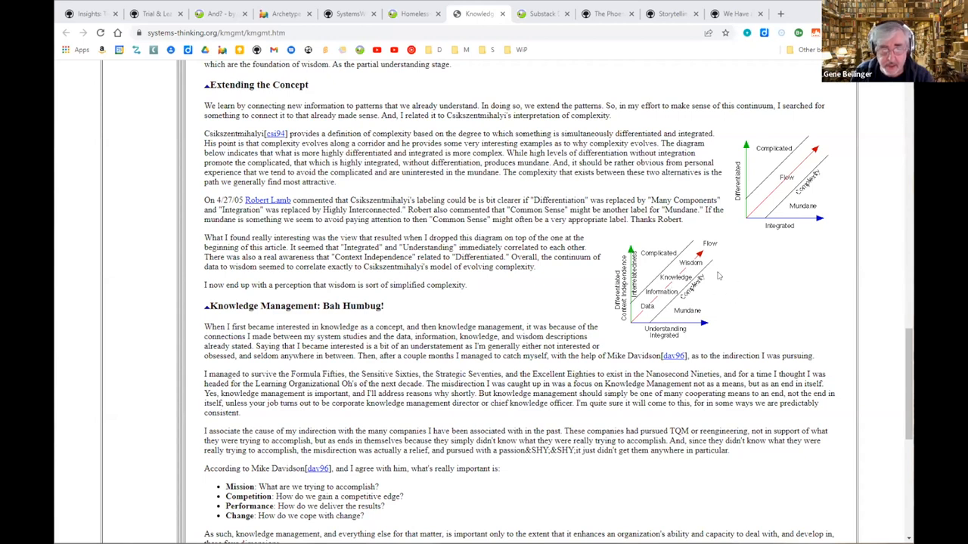
pyautogui.moveTo(770, 266)
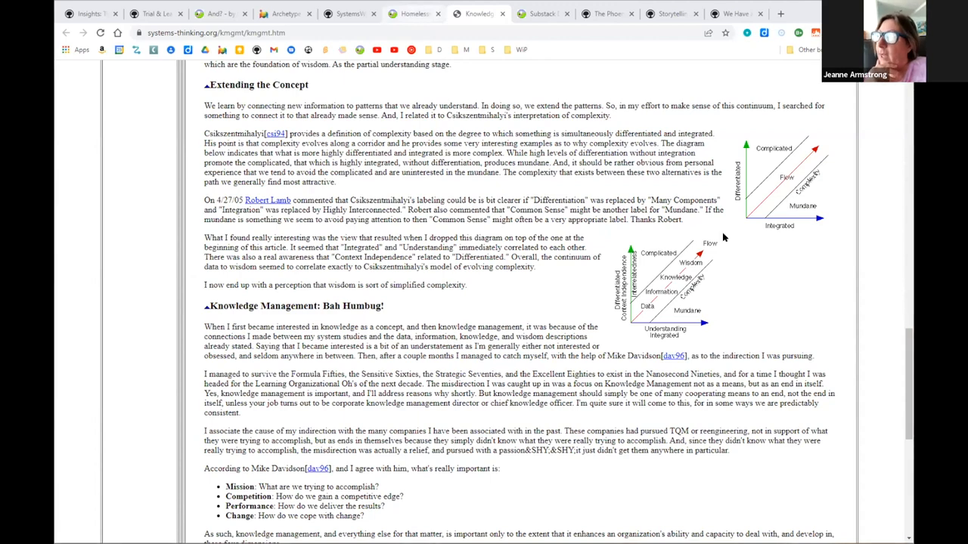
# Open the Homelessness Kumu model from the Substack musing's See also list.
pyautogui.click(412, 14)
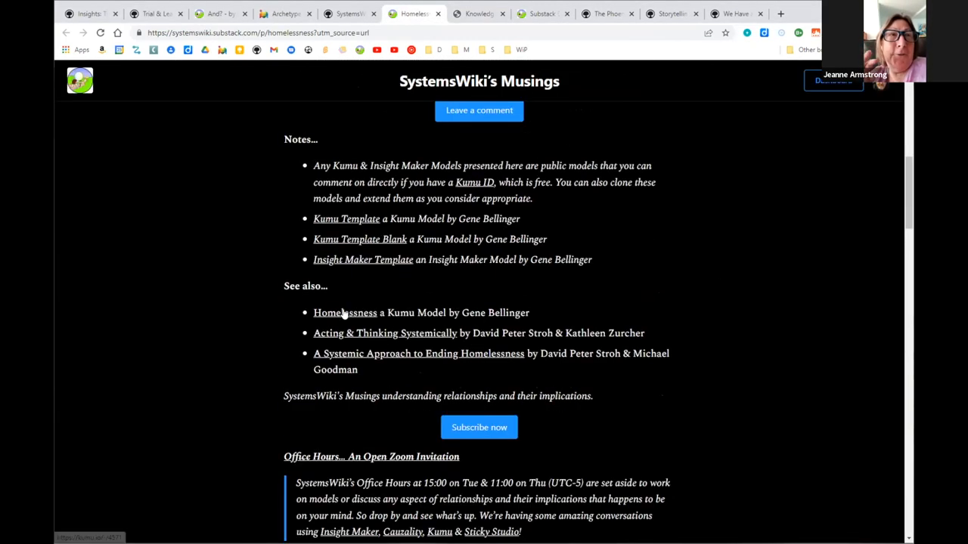
pyautogui.click(345, 312)
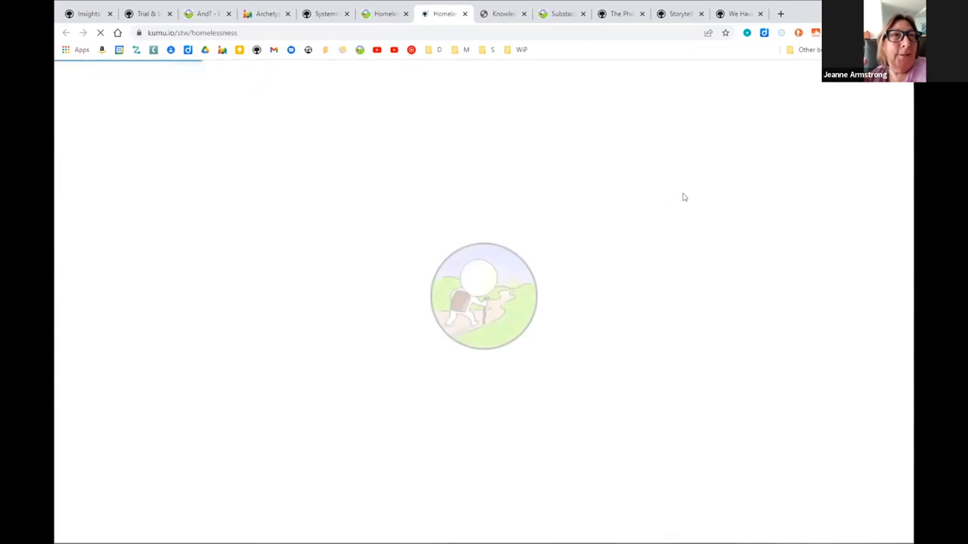